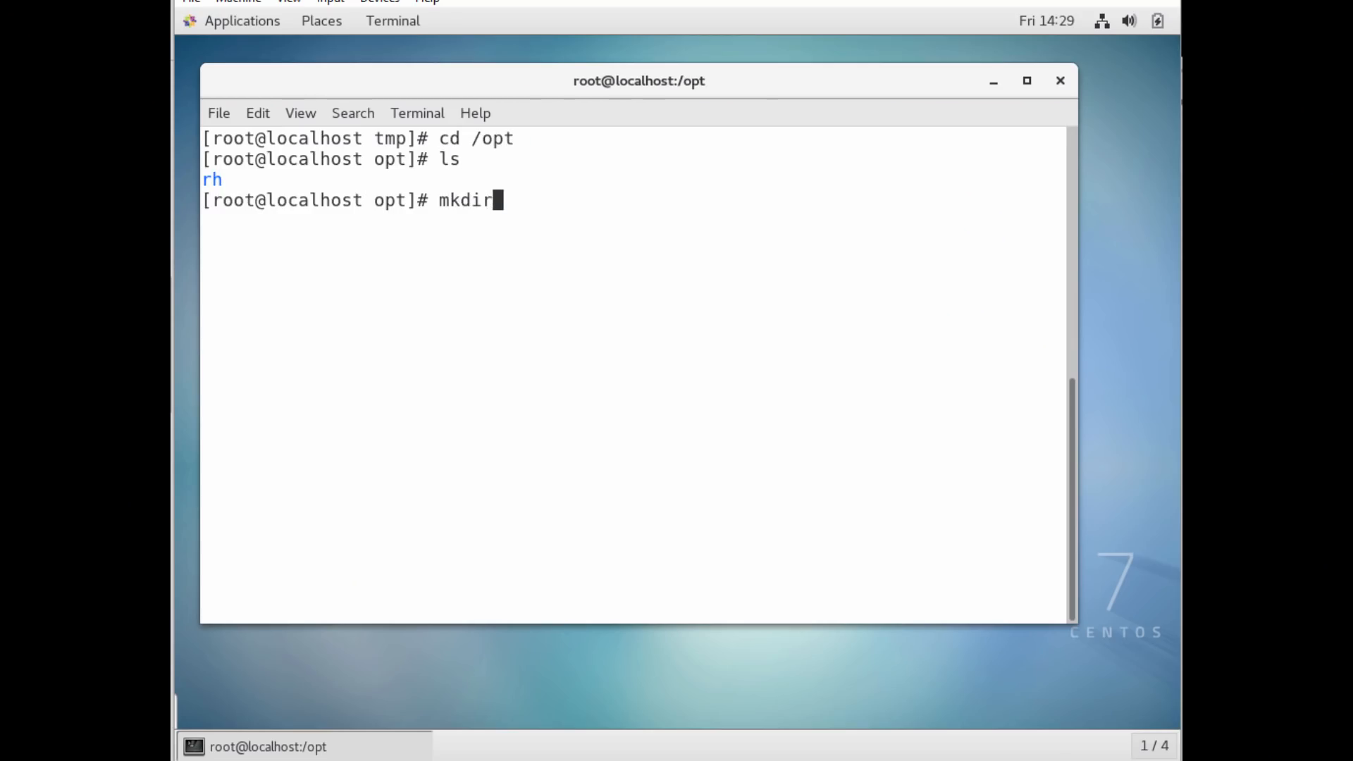
- Create /opt/apps and download nagioslogserver-latest.tar.gz into it with wget
text(apps)
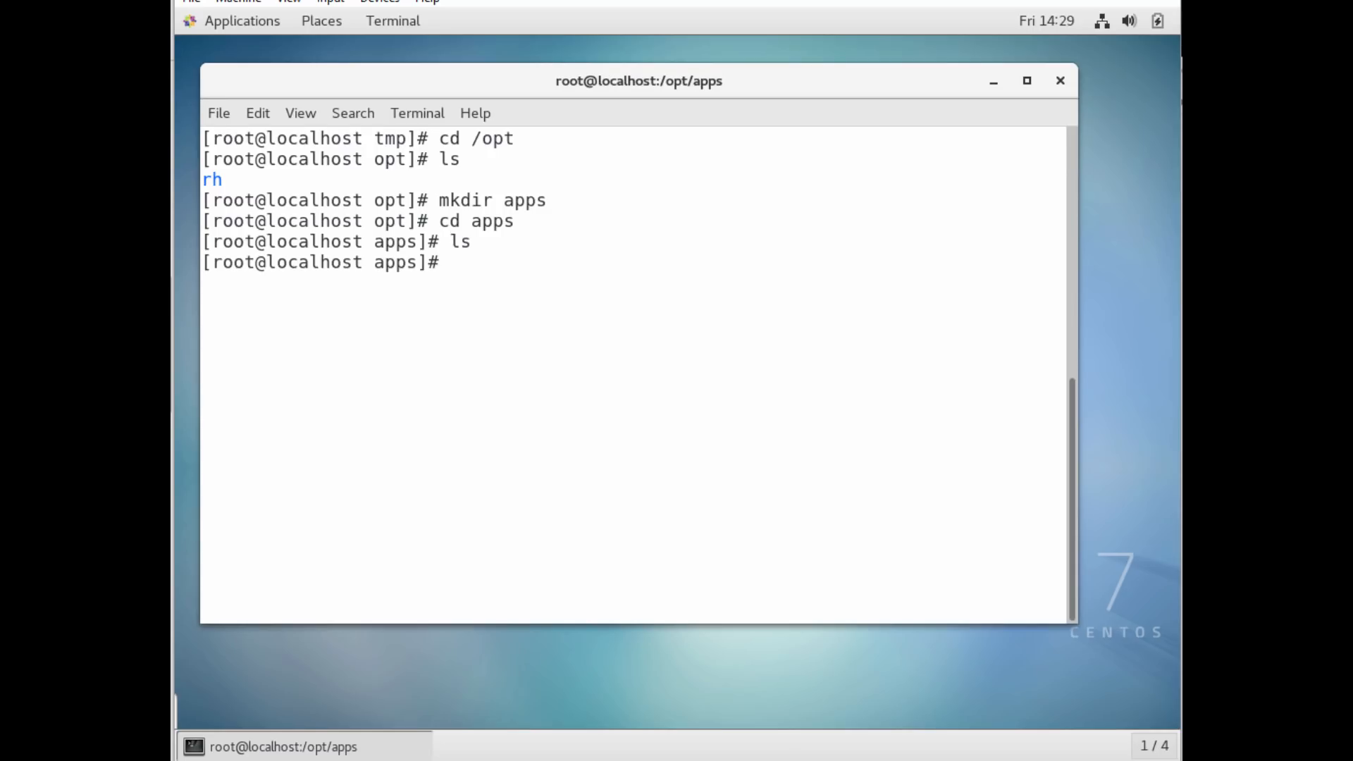
text(wget https://assets.nagios.com/downloads/nagios-log/server/nagioslogserver-latest.tar.gz)
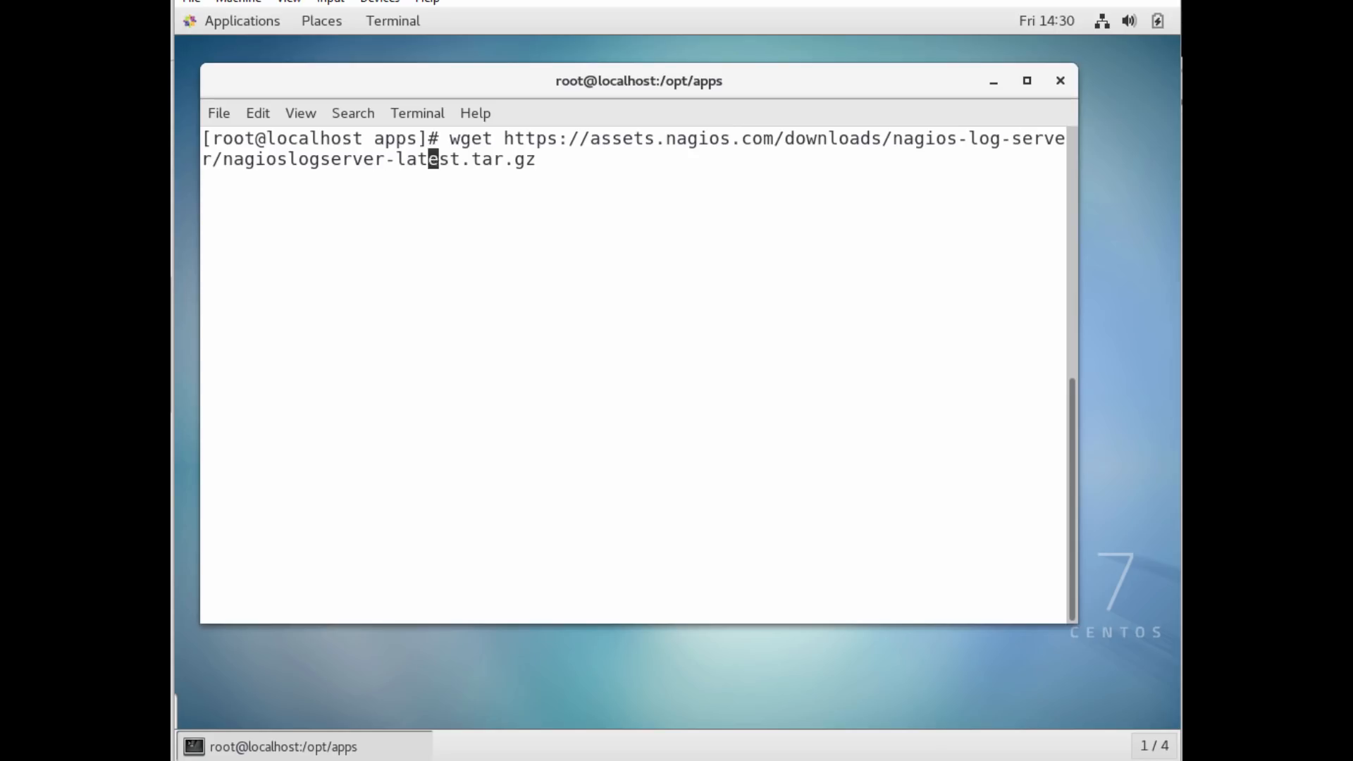
key(Return)
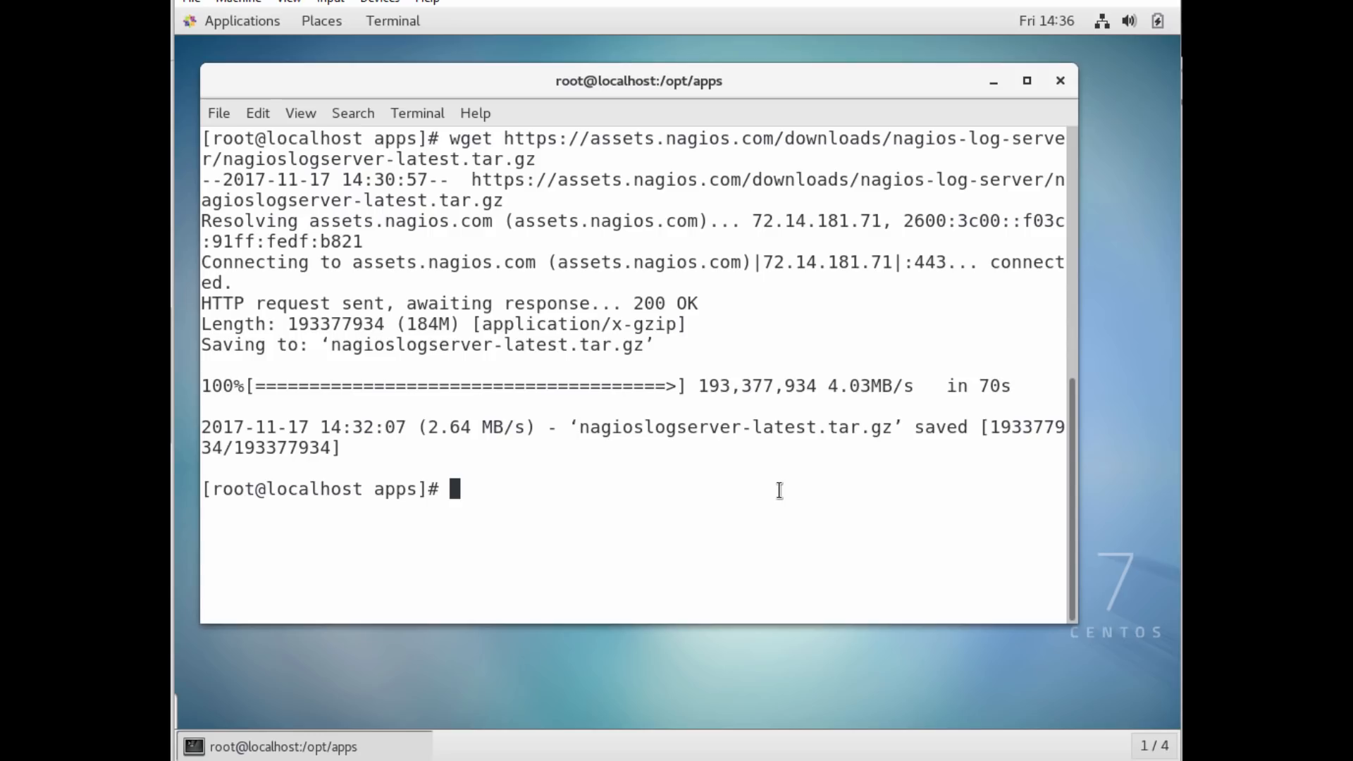
- Extract nagioslogserver-latest.tar.gz with tar xzfv
text(ls)
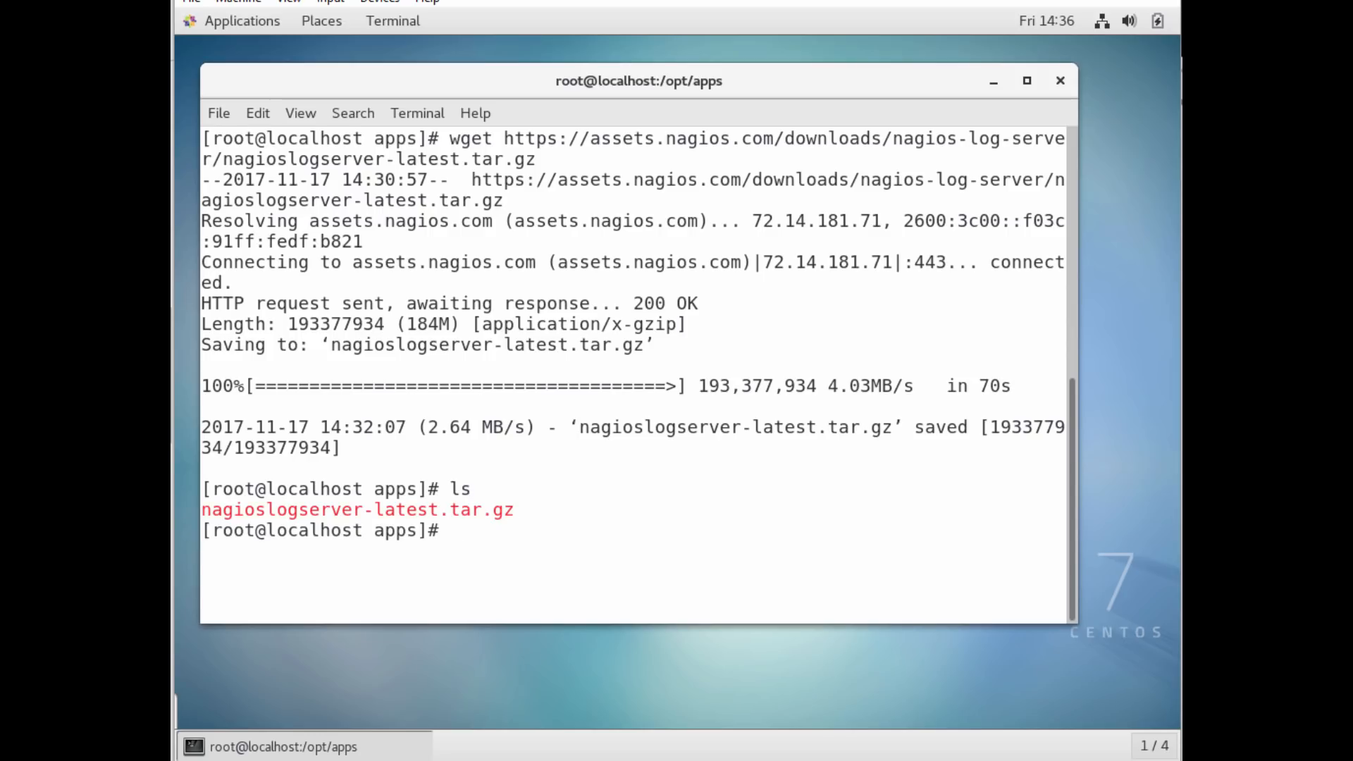
text(tar)
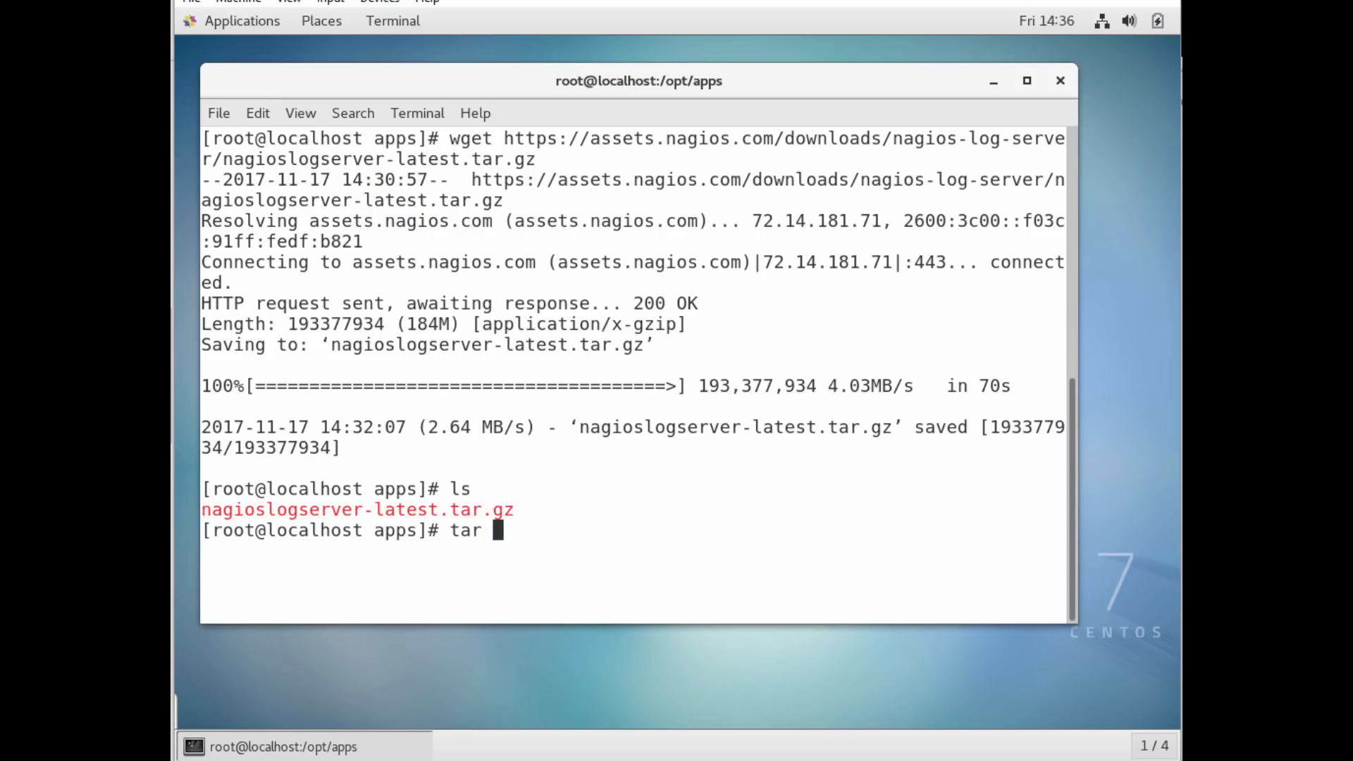
text(xzf)
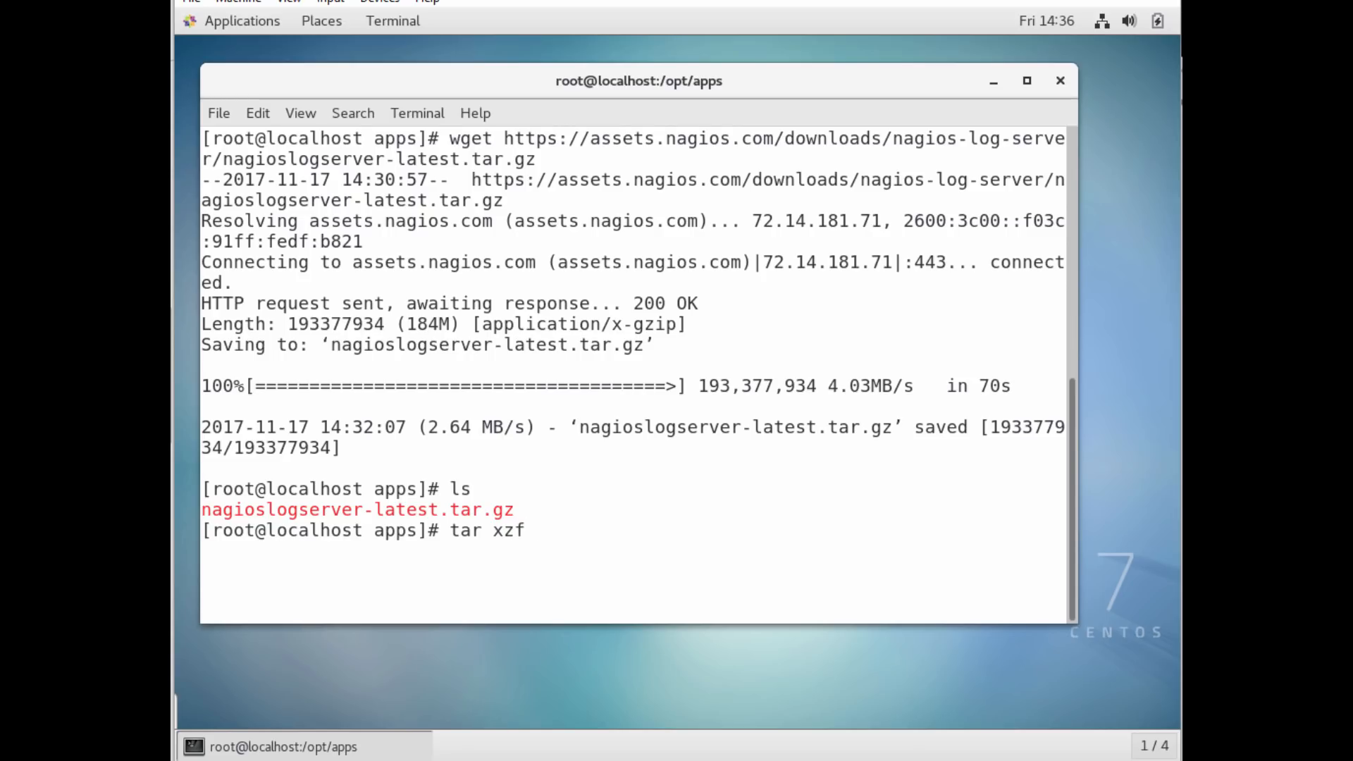
text(v)
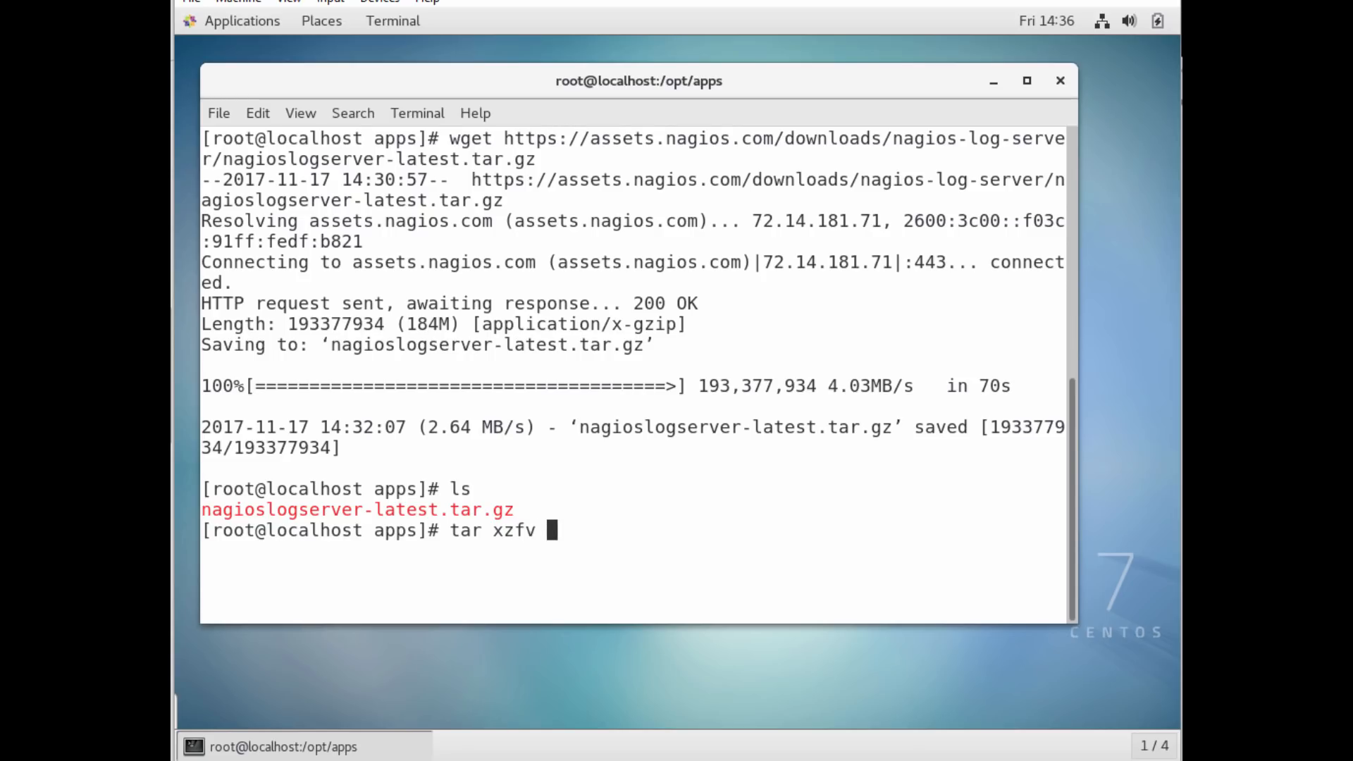
text(nagioslogserver-latest.tar.gz)
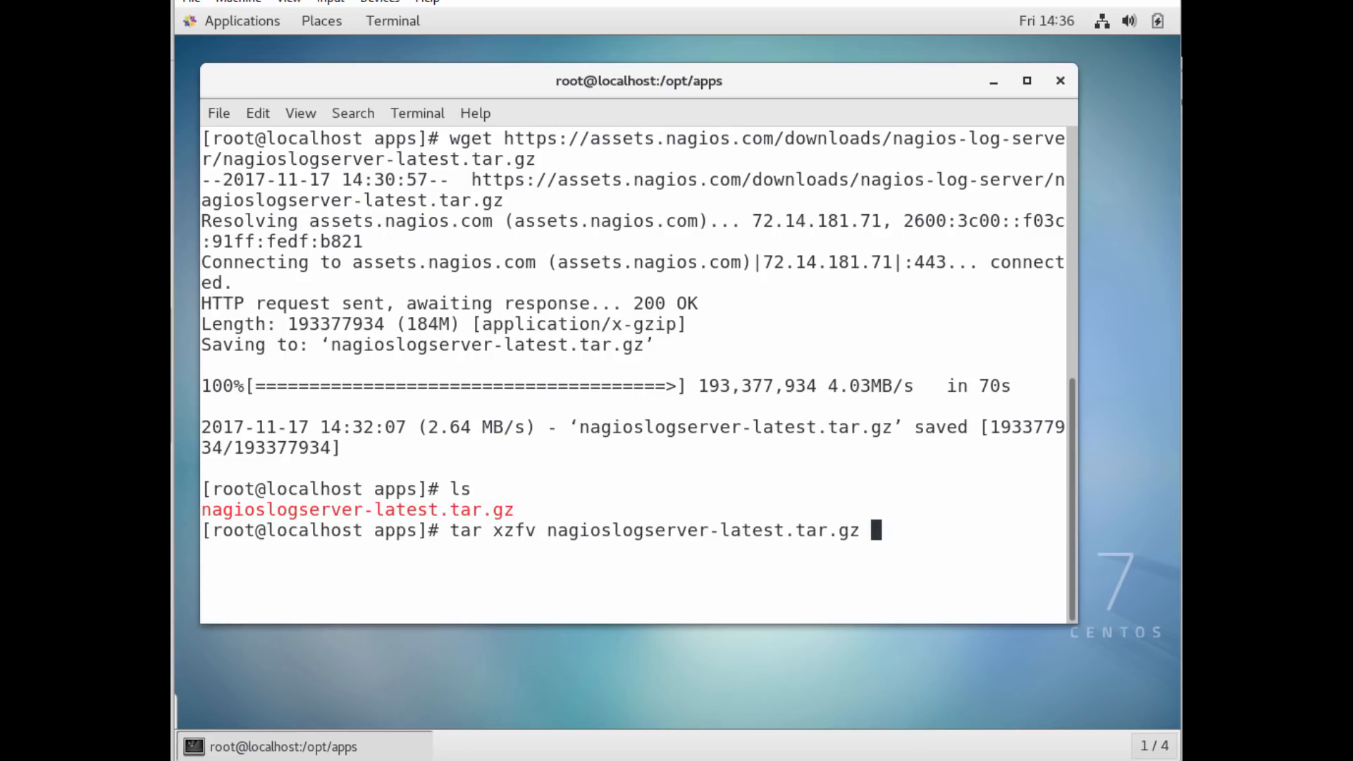
key(Return)
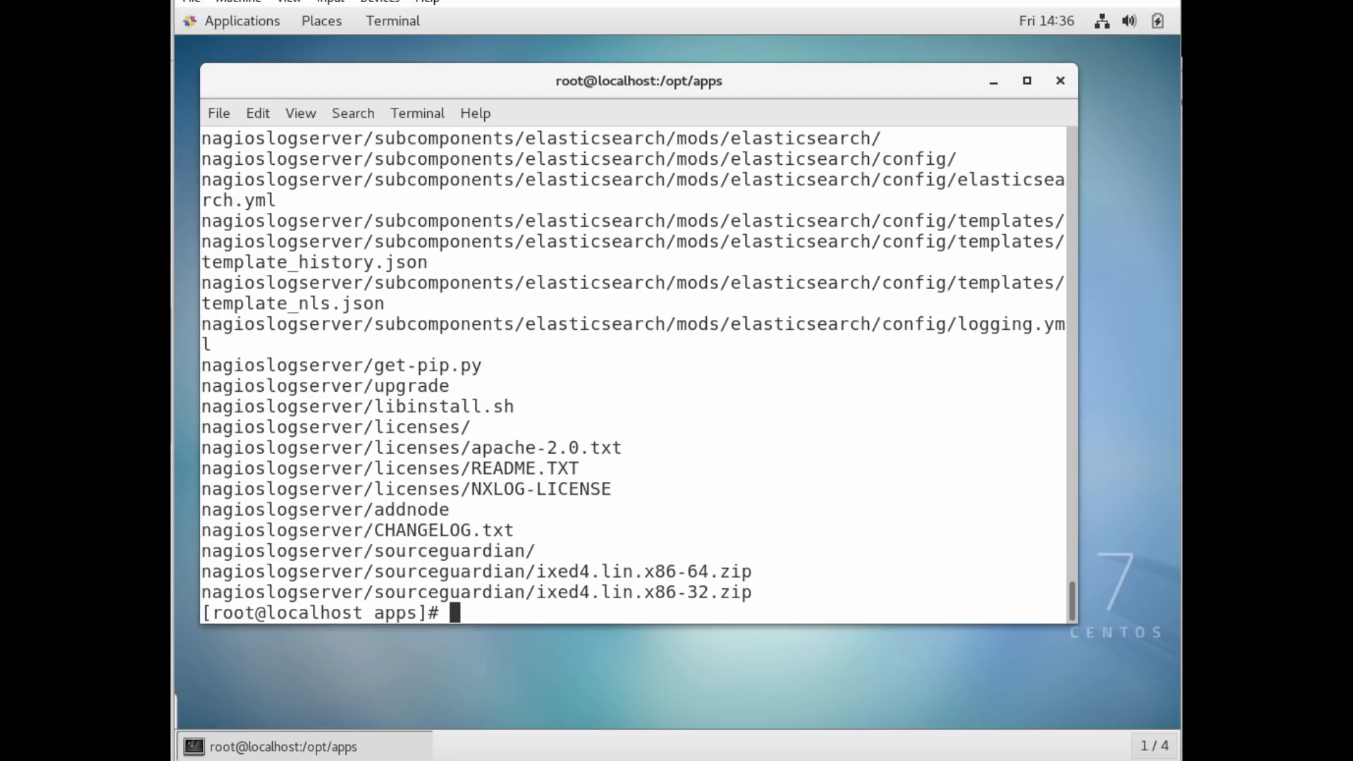
- Move into the nagioslogserver folder, list it and prepare the ./fullinstall command
text(cd nagioslogserver/)
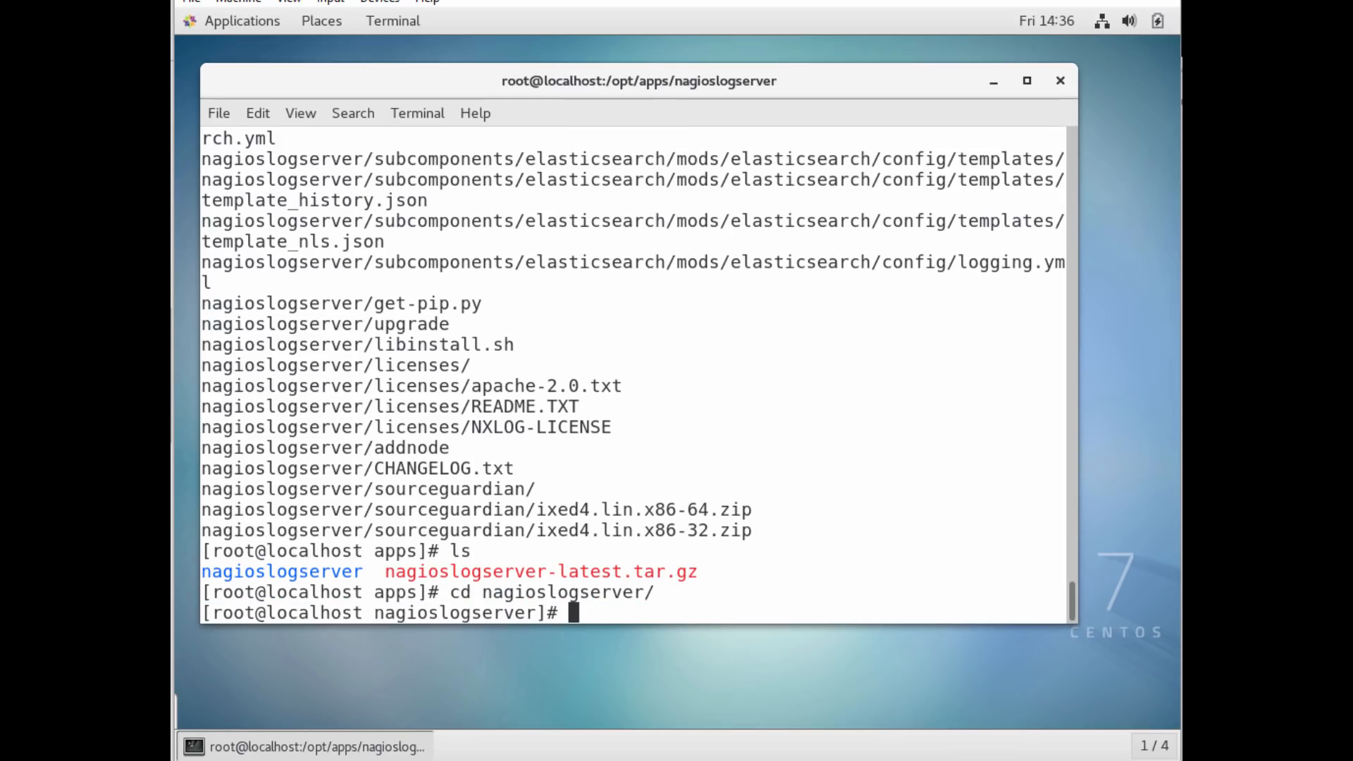
text(ls)
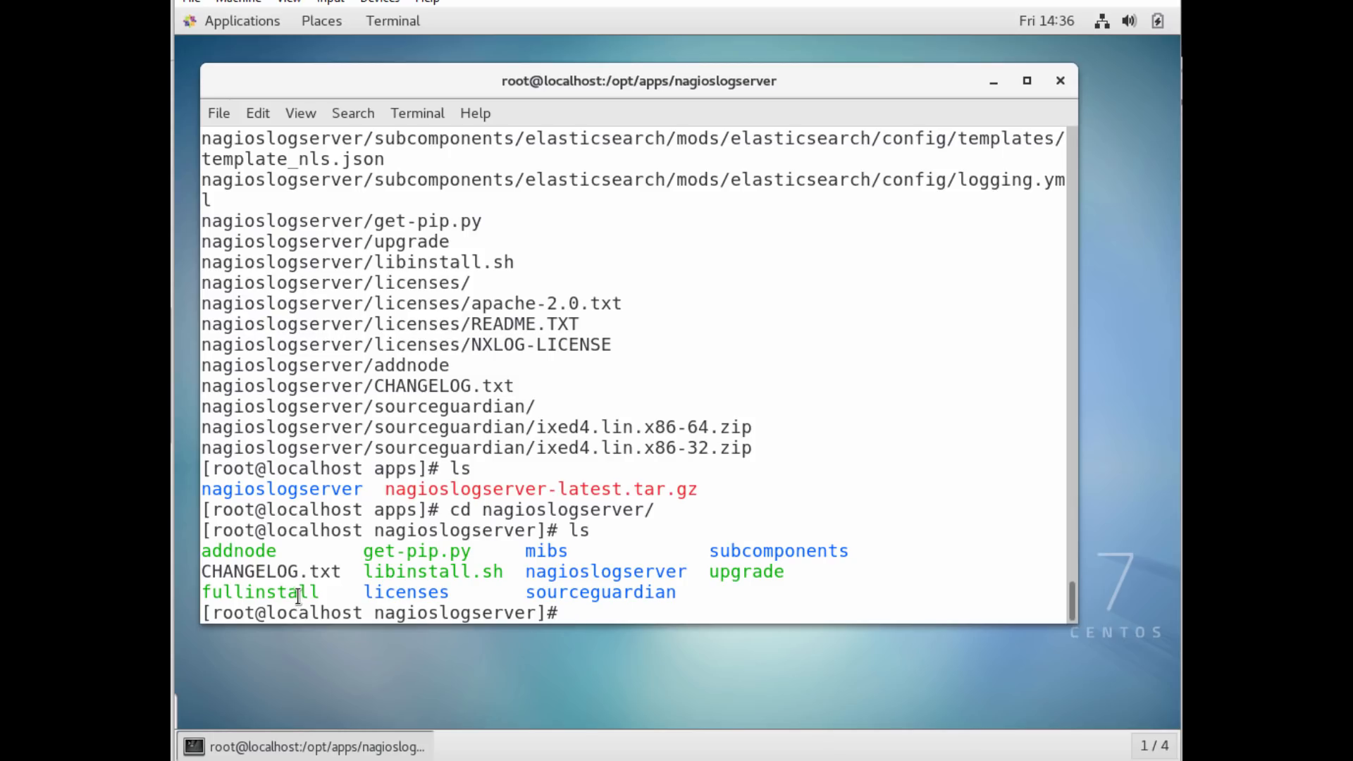
double_click(259, 592)
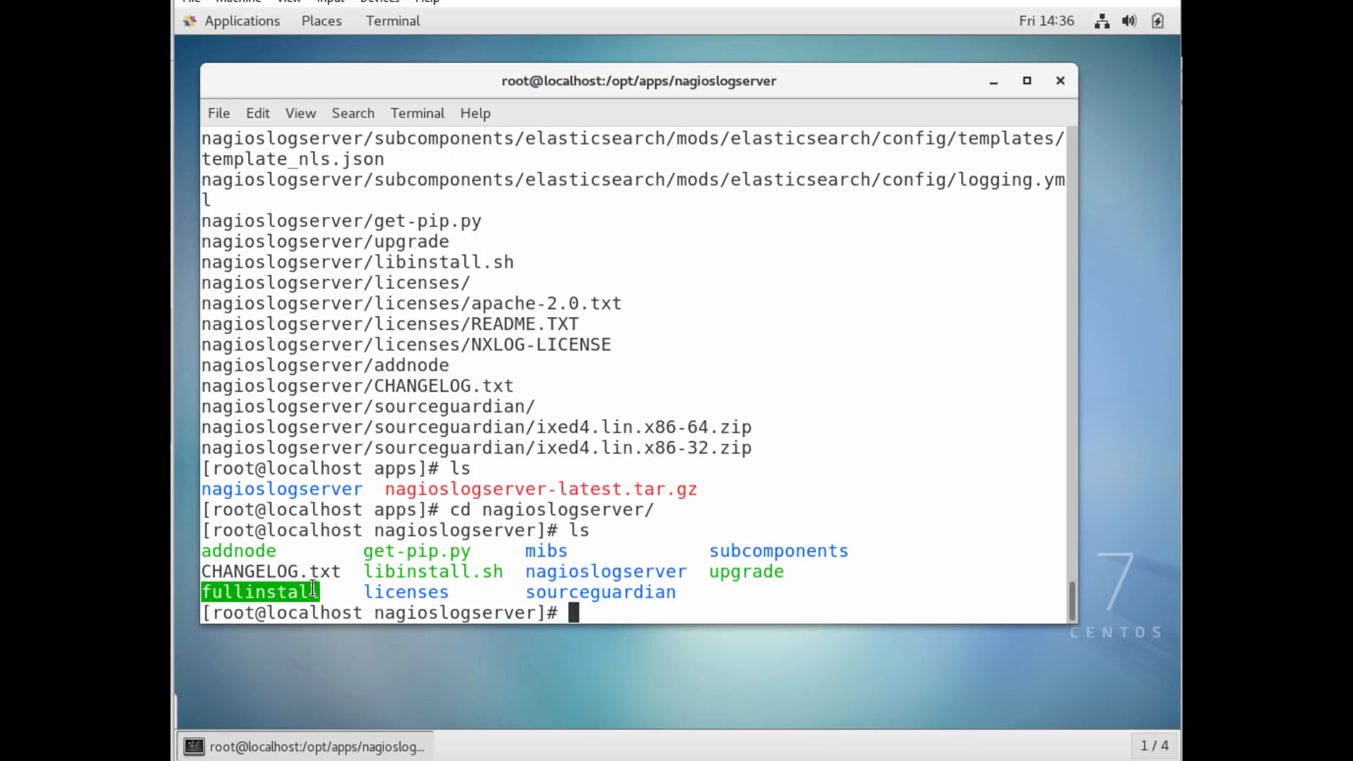
text(./)
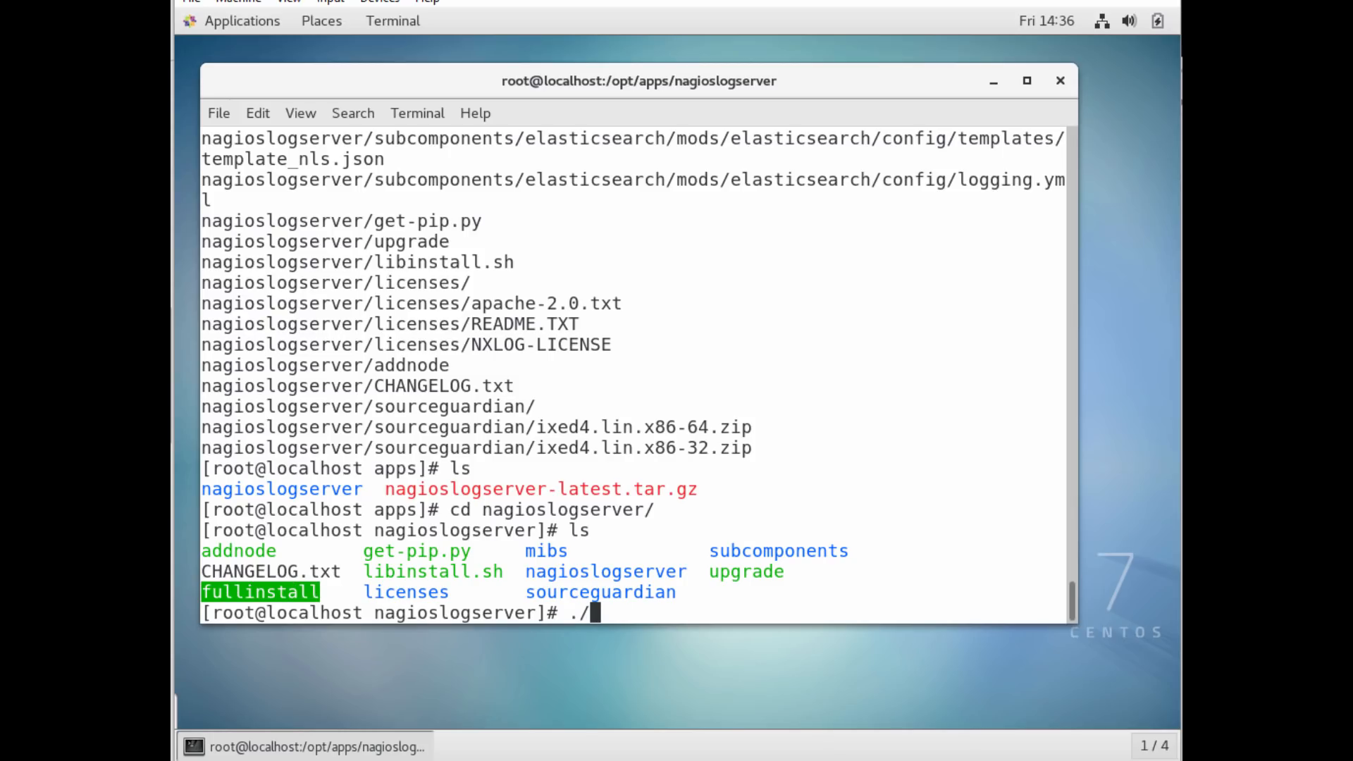
text(fullinstall)
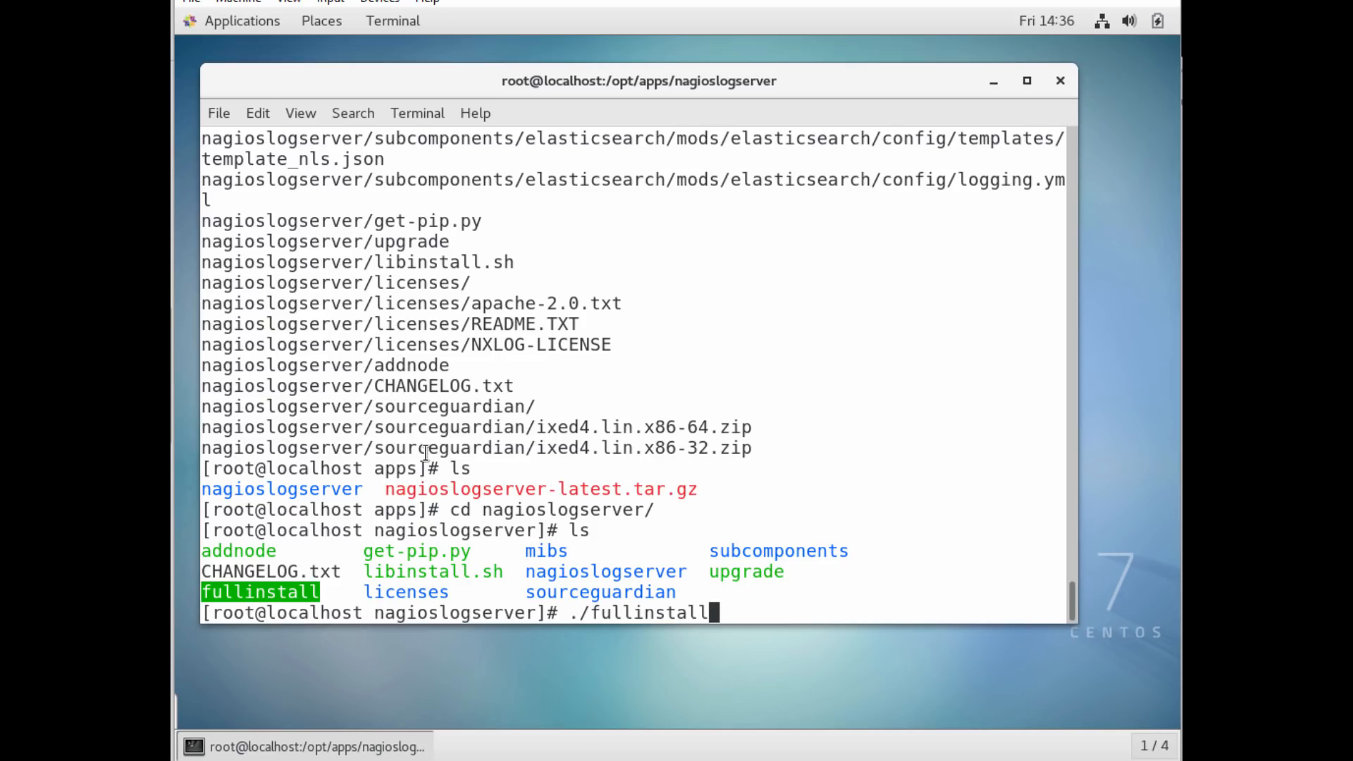
- Run ./fullinstall and follow the yum dependency installation output
key(Return)
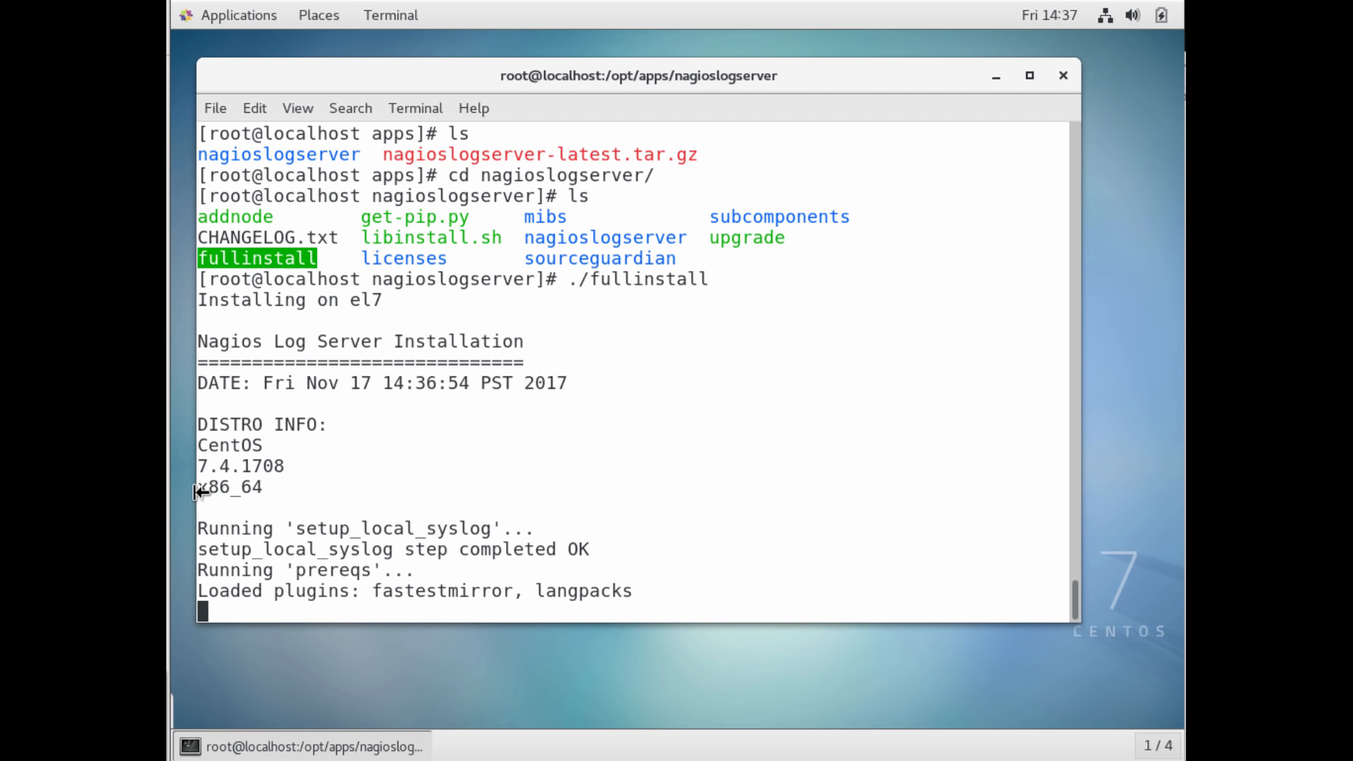
scroll(down, 3)
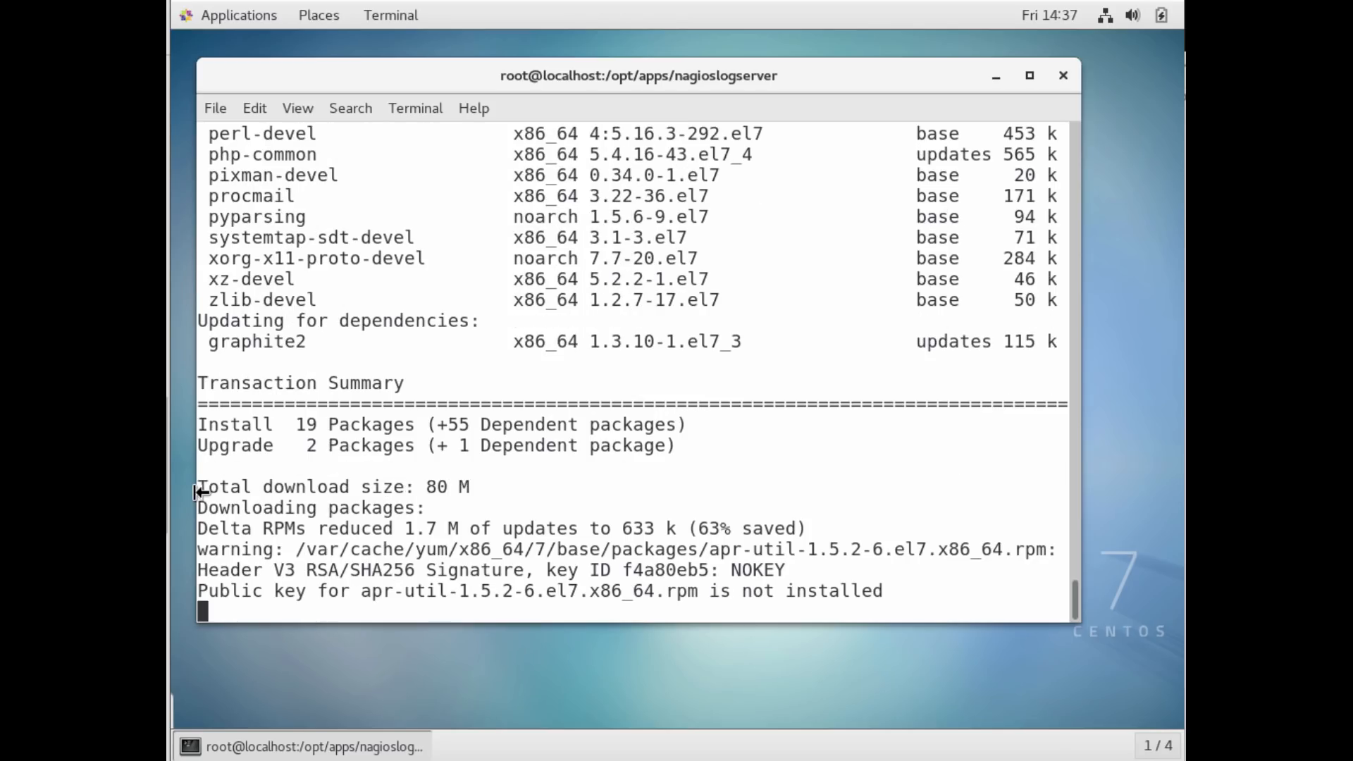
scroll(down, 3)
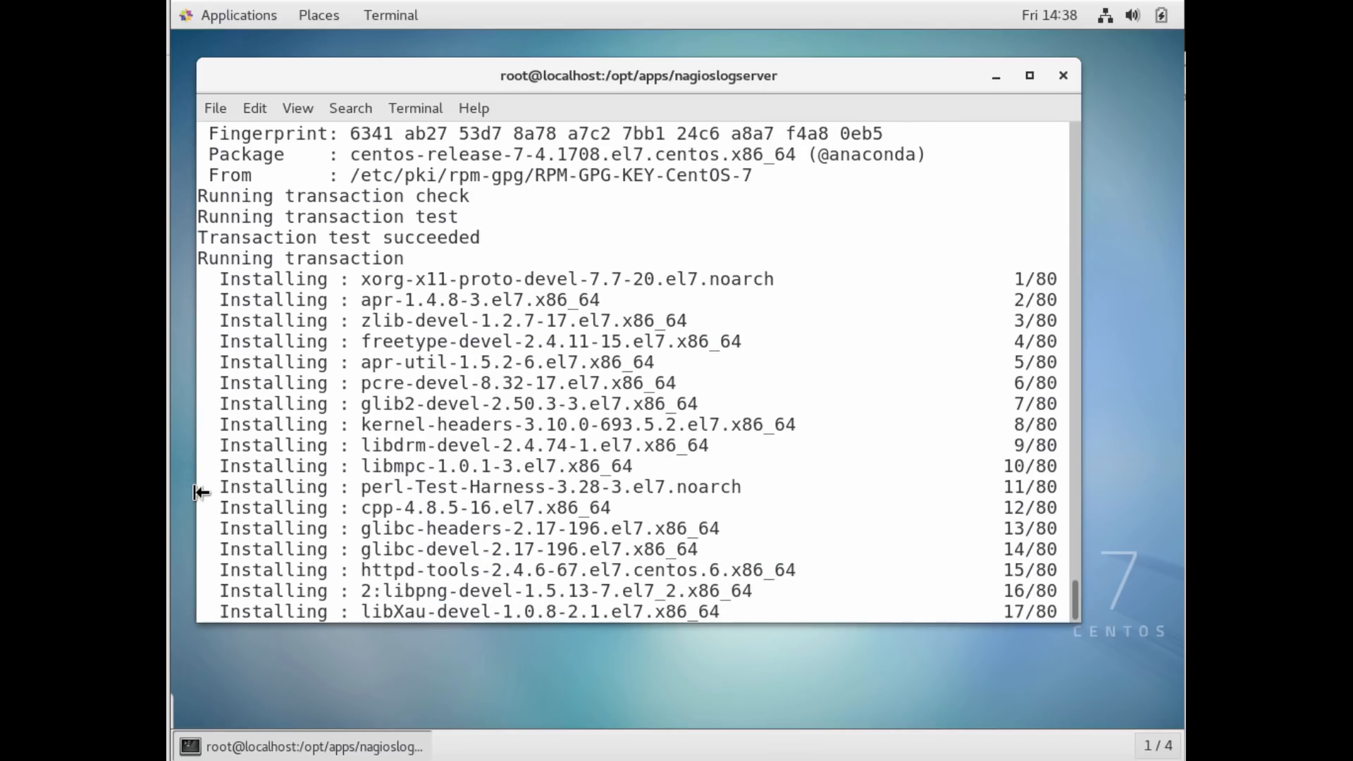
scroll(down, 3)
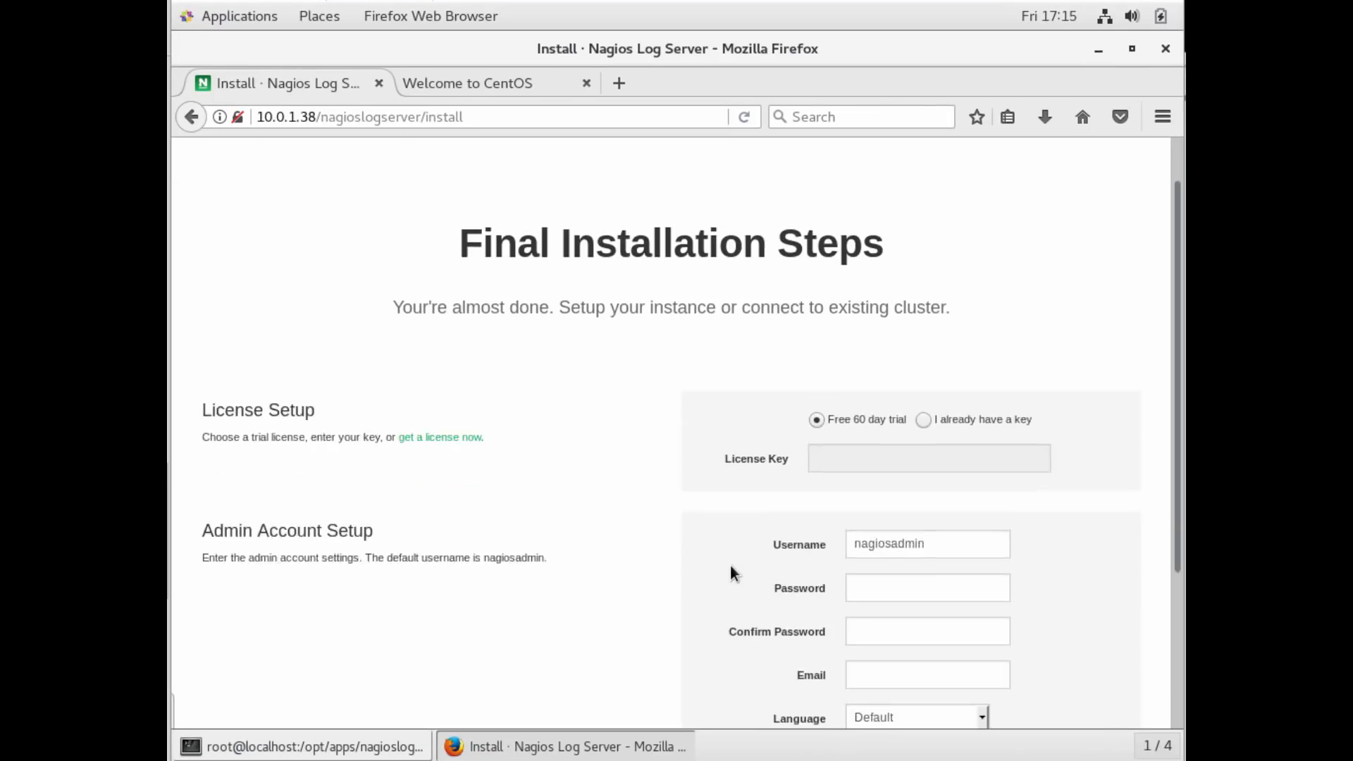
- Enter the admin password and admin@ email with the free trial licence and finish the installation
click(927, 472)
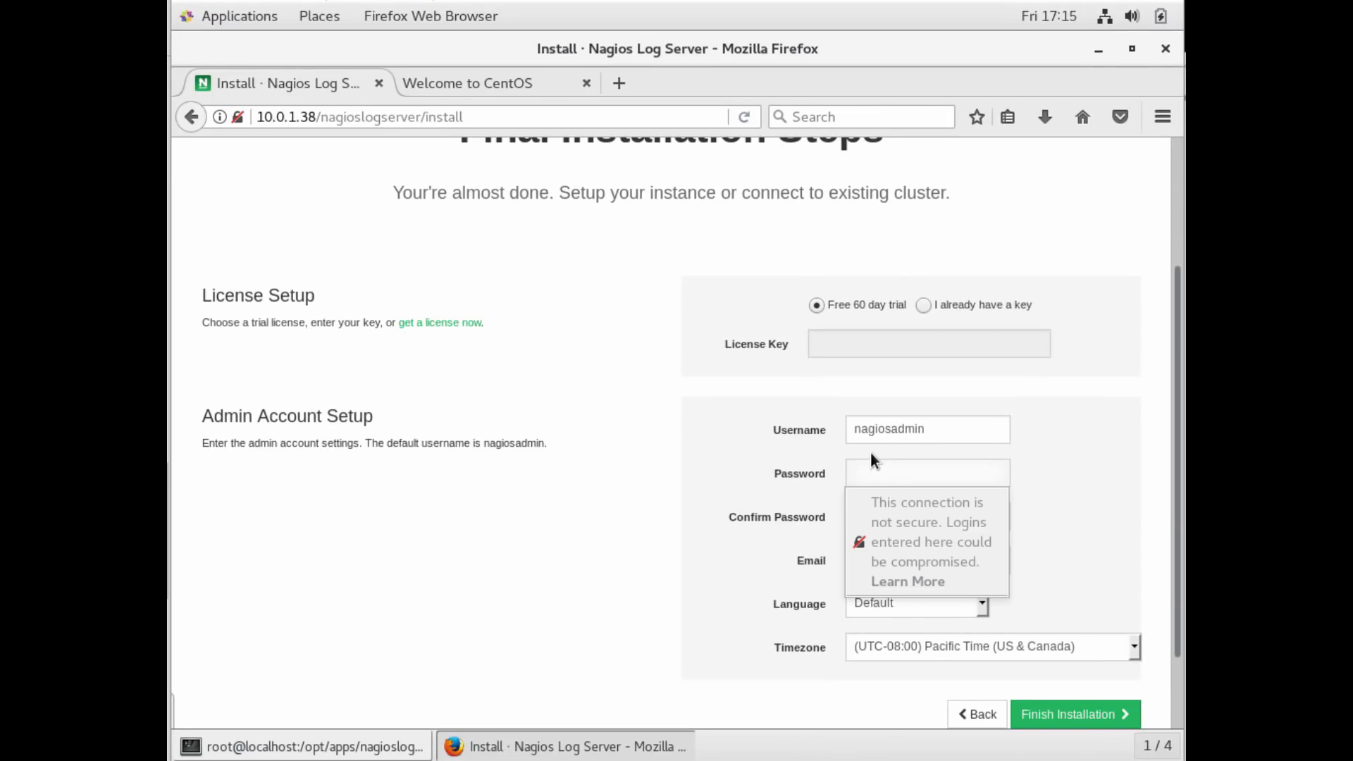
click(927, 472)
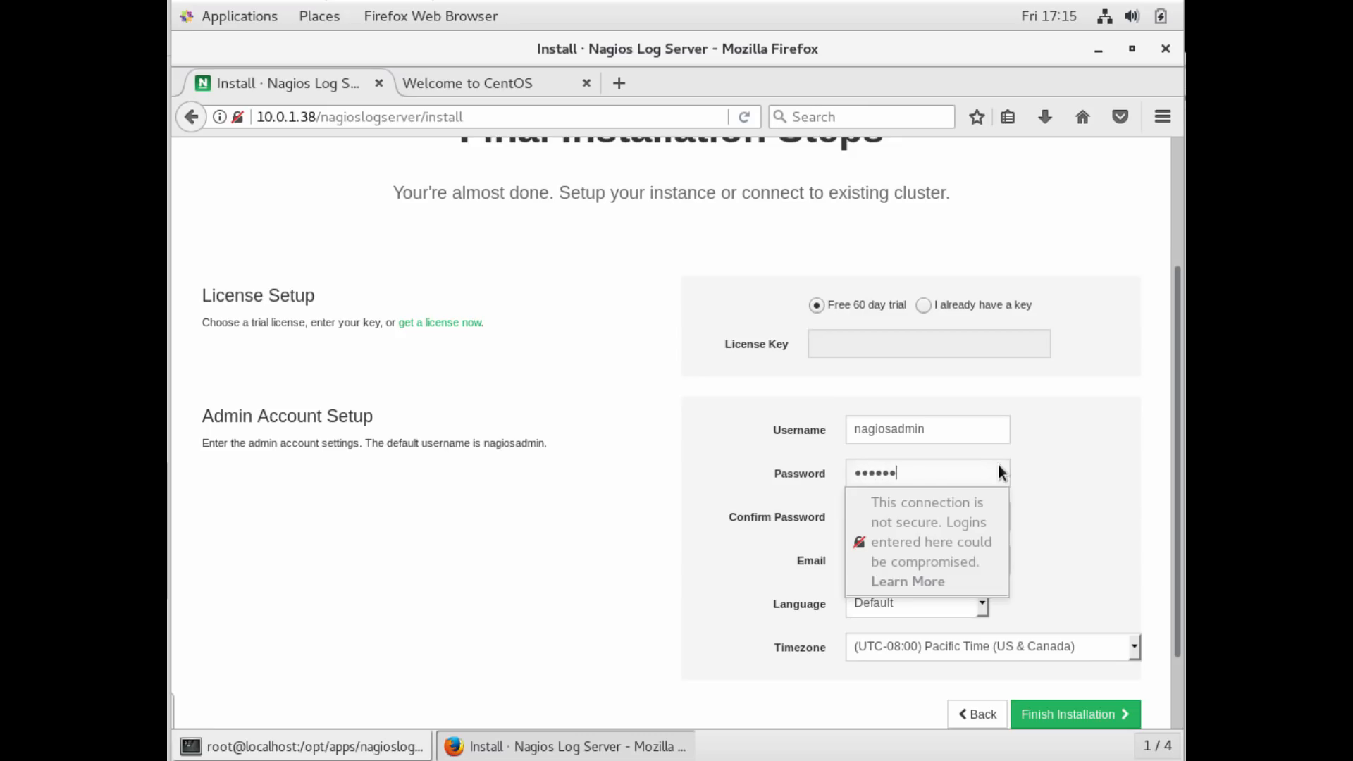
text(••)
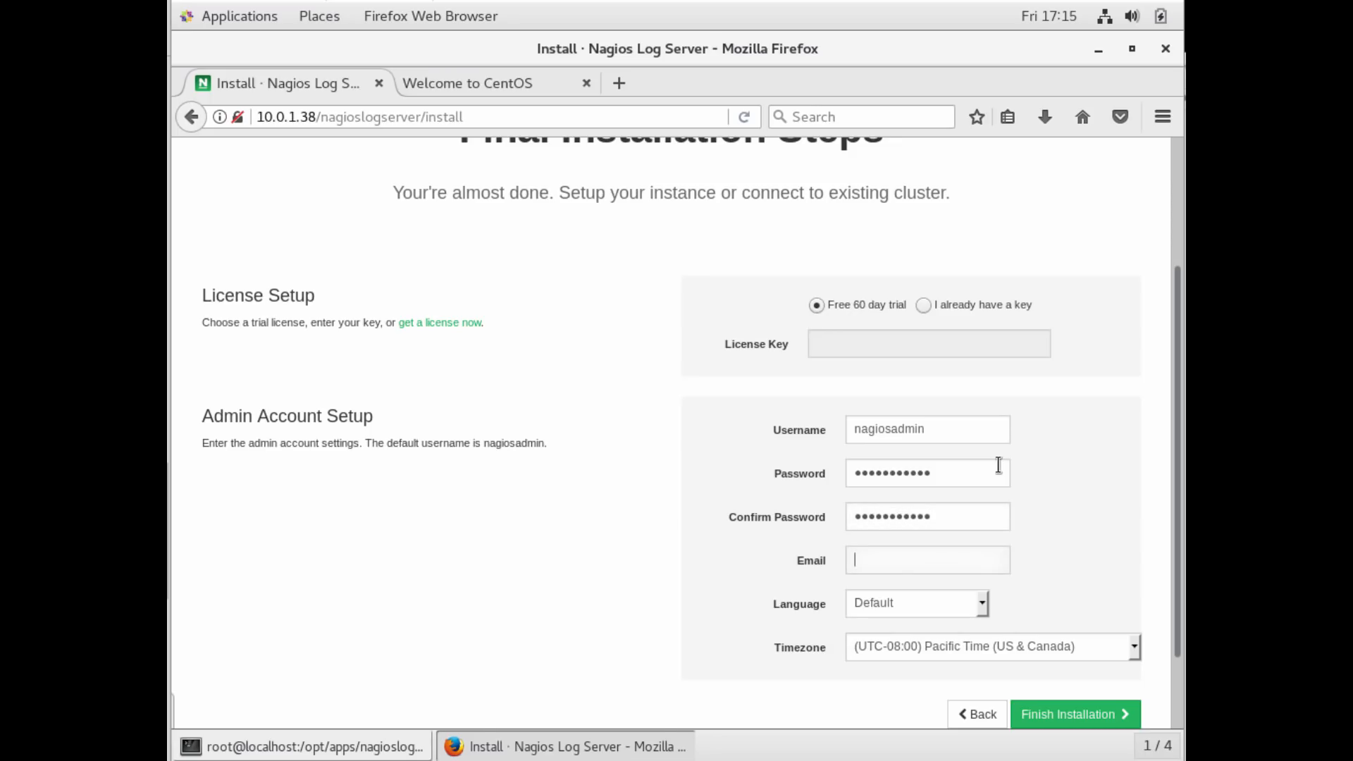
text(admin@localdomain.com)
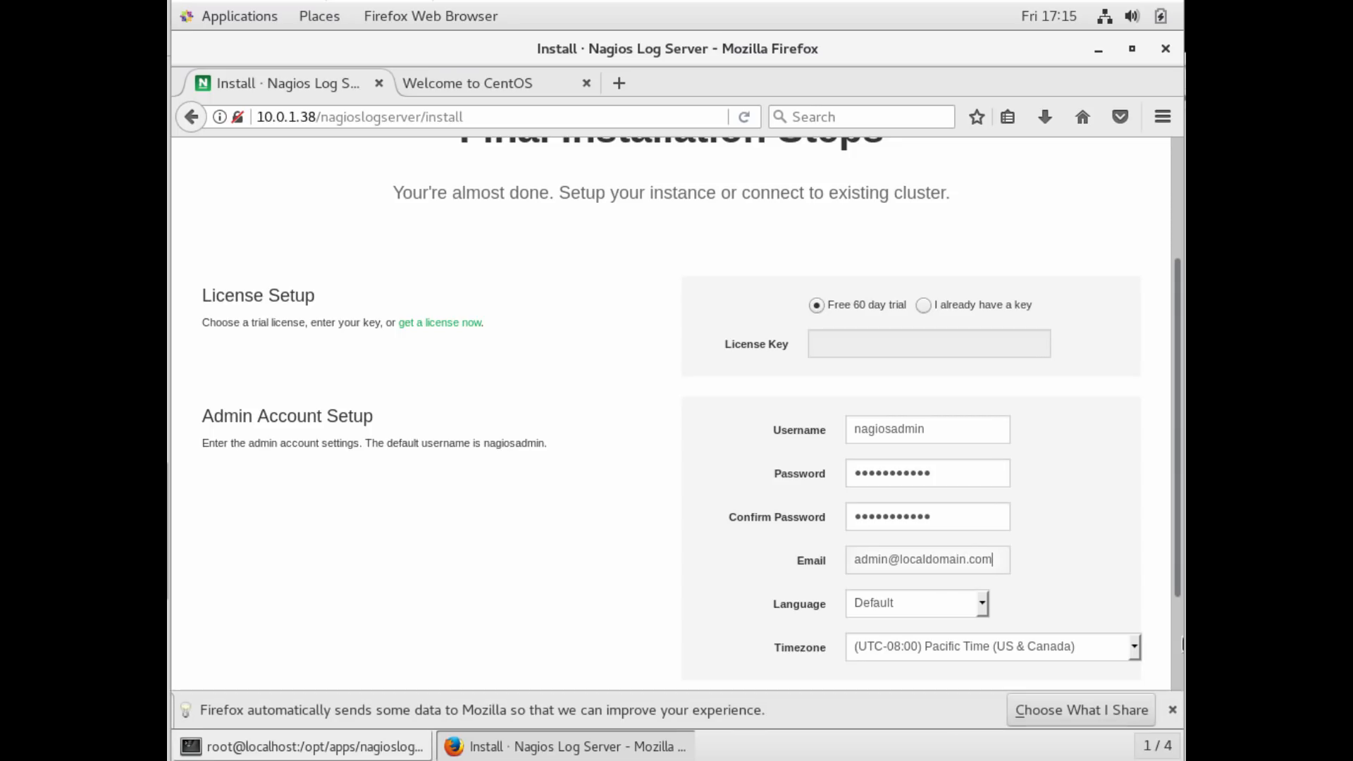
click(1093, 583)
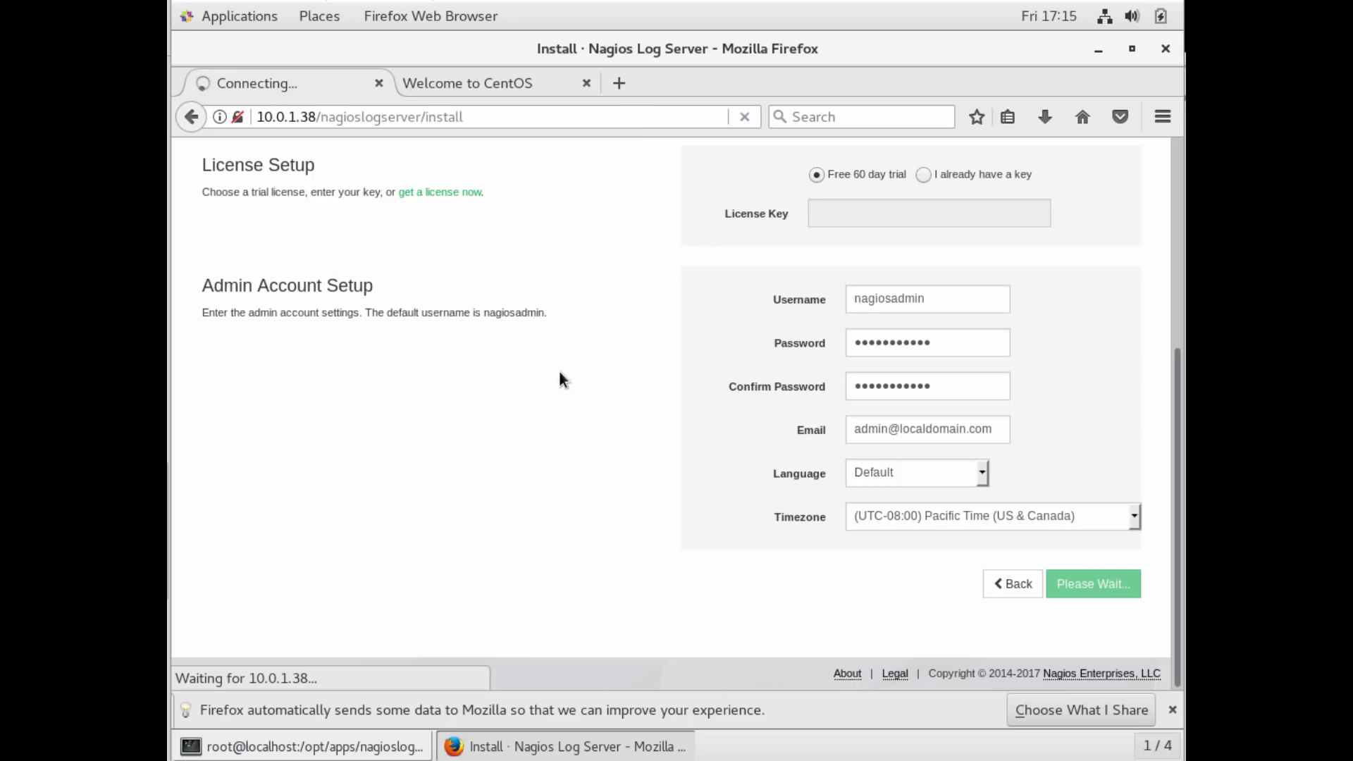
scroll(up, 3)
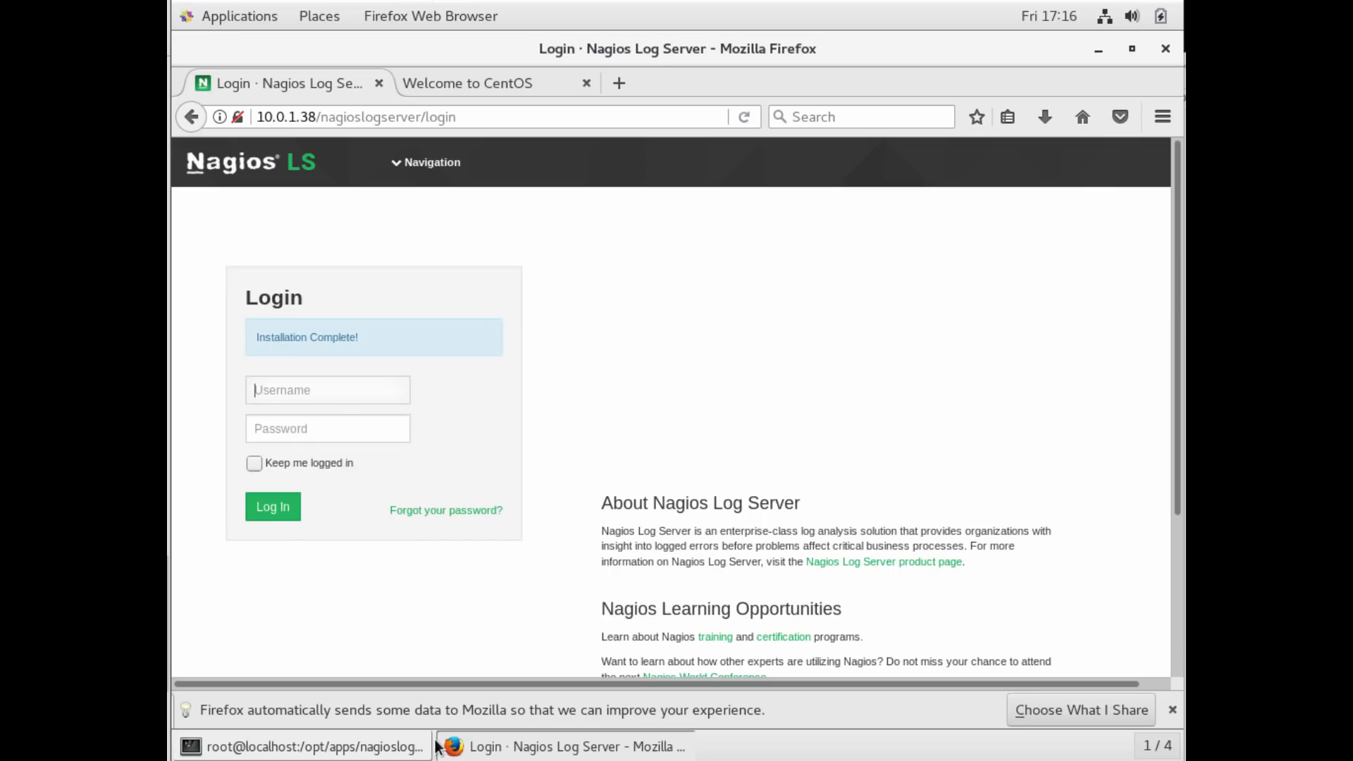
- Fill the login form with the saved nagiosadmin credentials from autocomplete
click(327, 389)
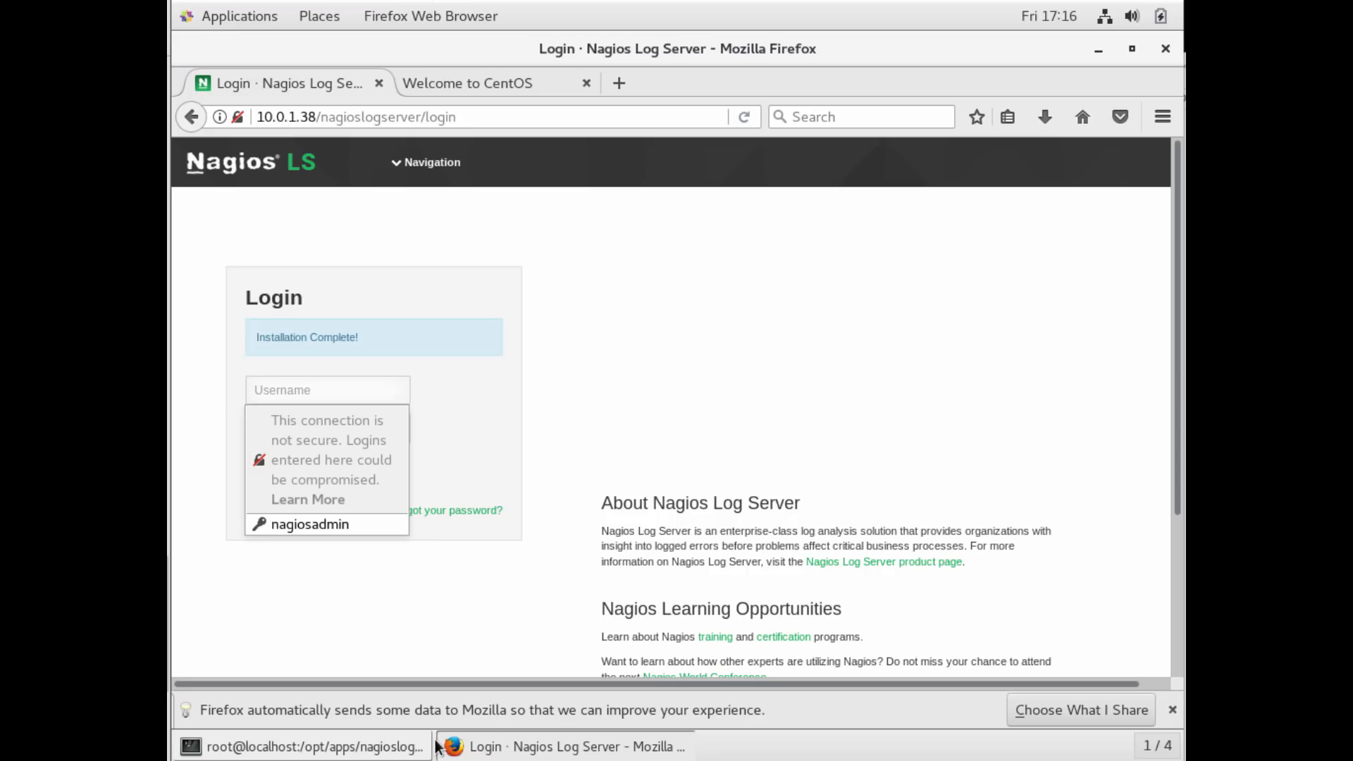
click(326, 389)
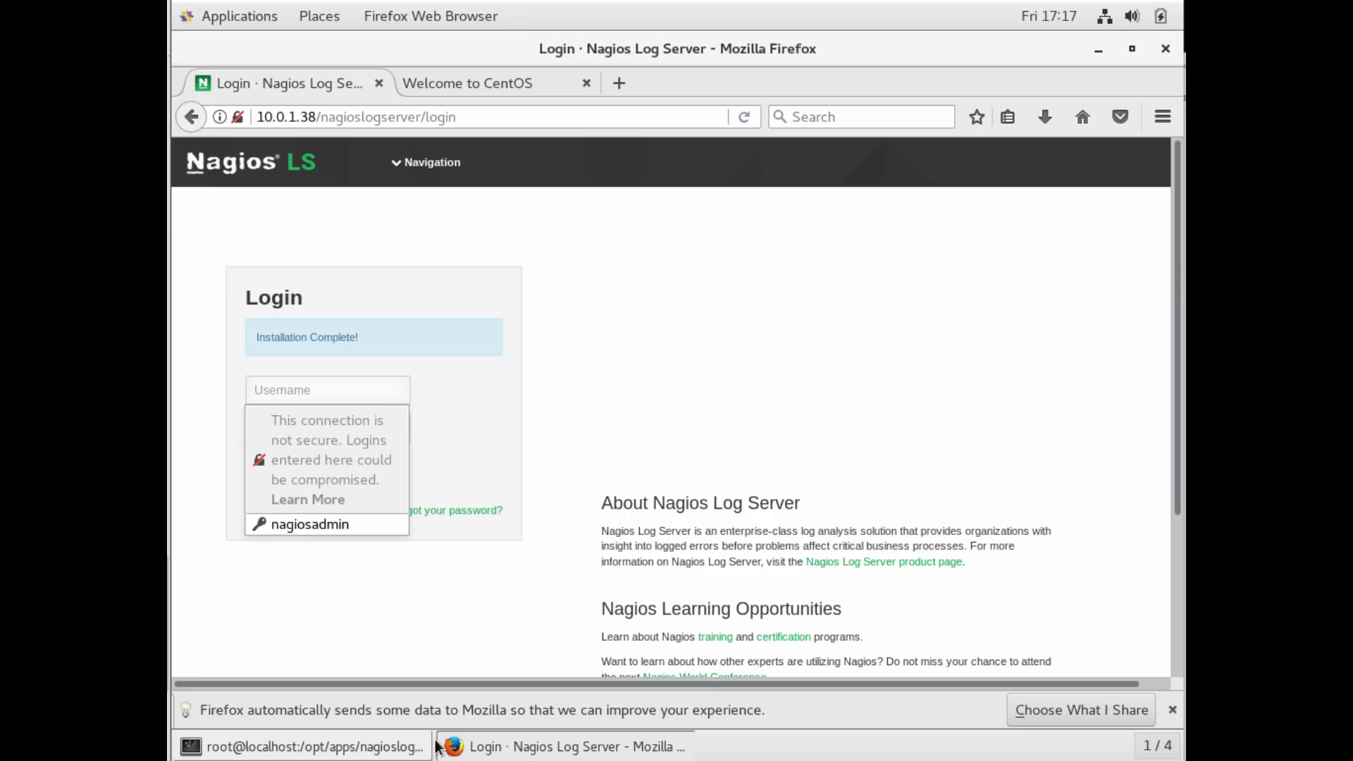
click(327, 389)
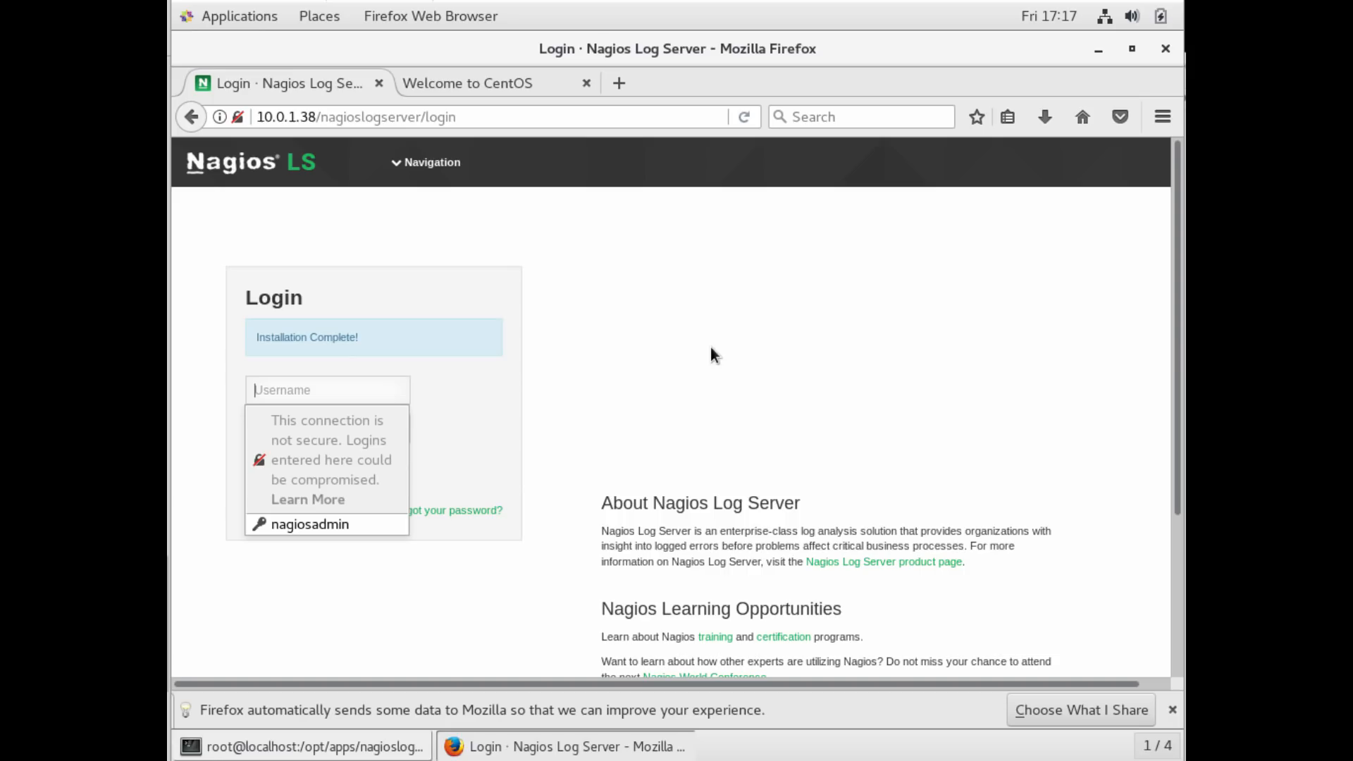
click(327, 389)
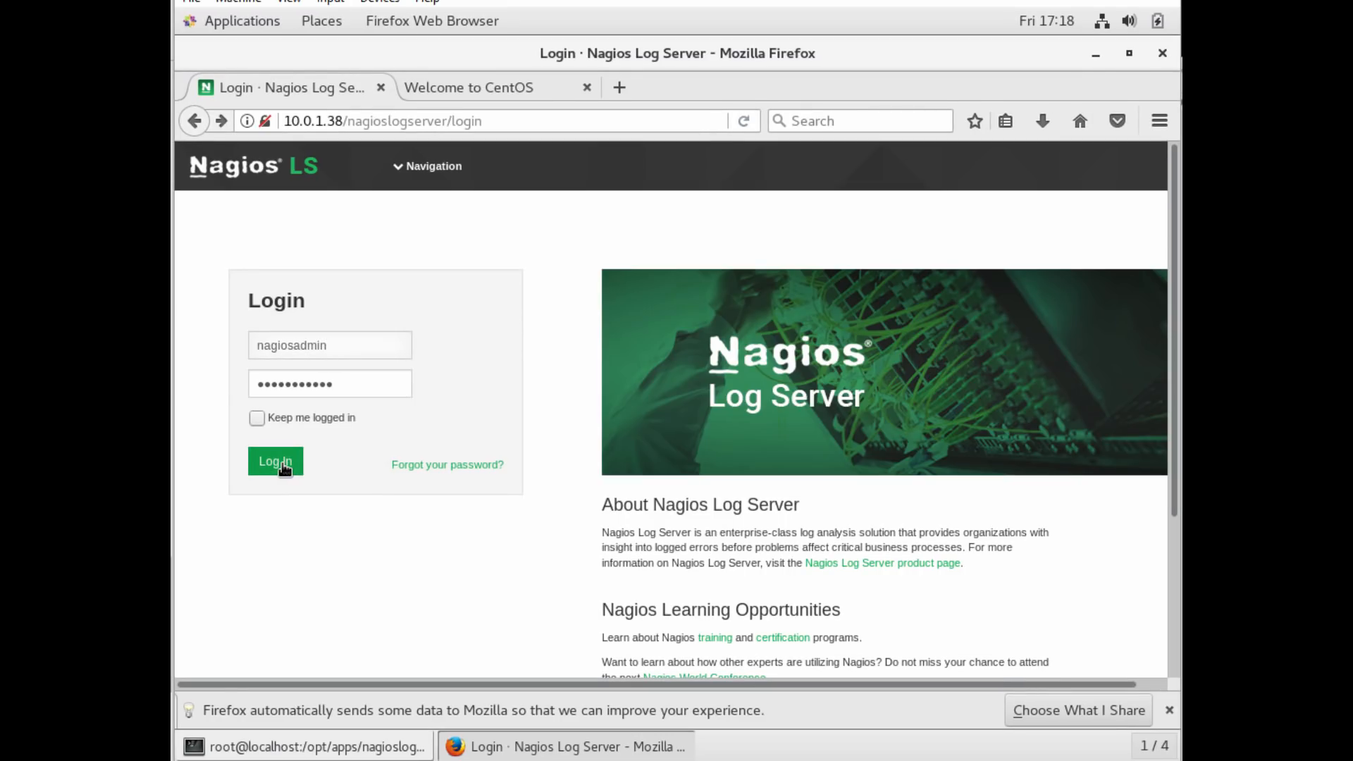
- Log in as nagiosadmin and reach the home dashboard with host, alert and log statistics
click(330, 345)
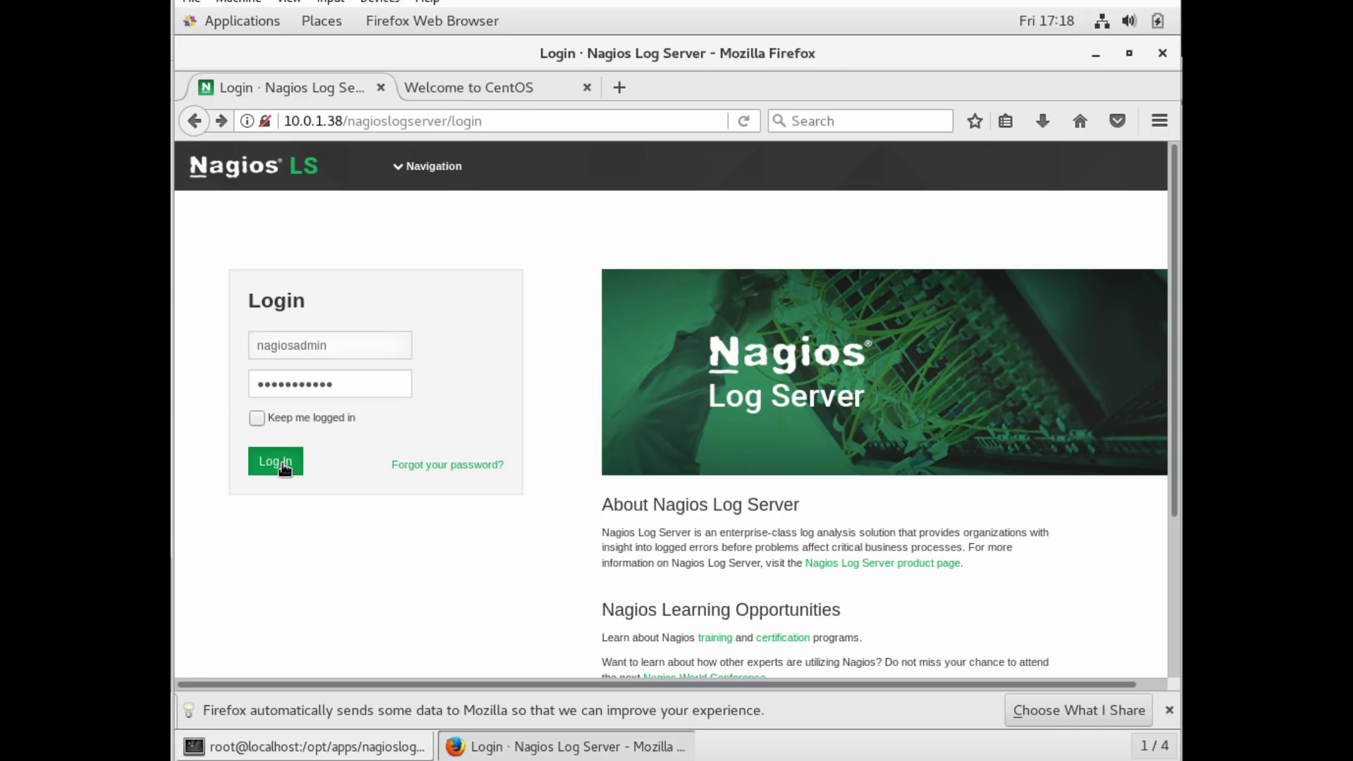
click(274, 460)
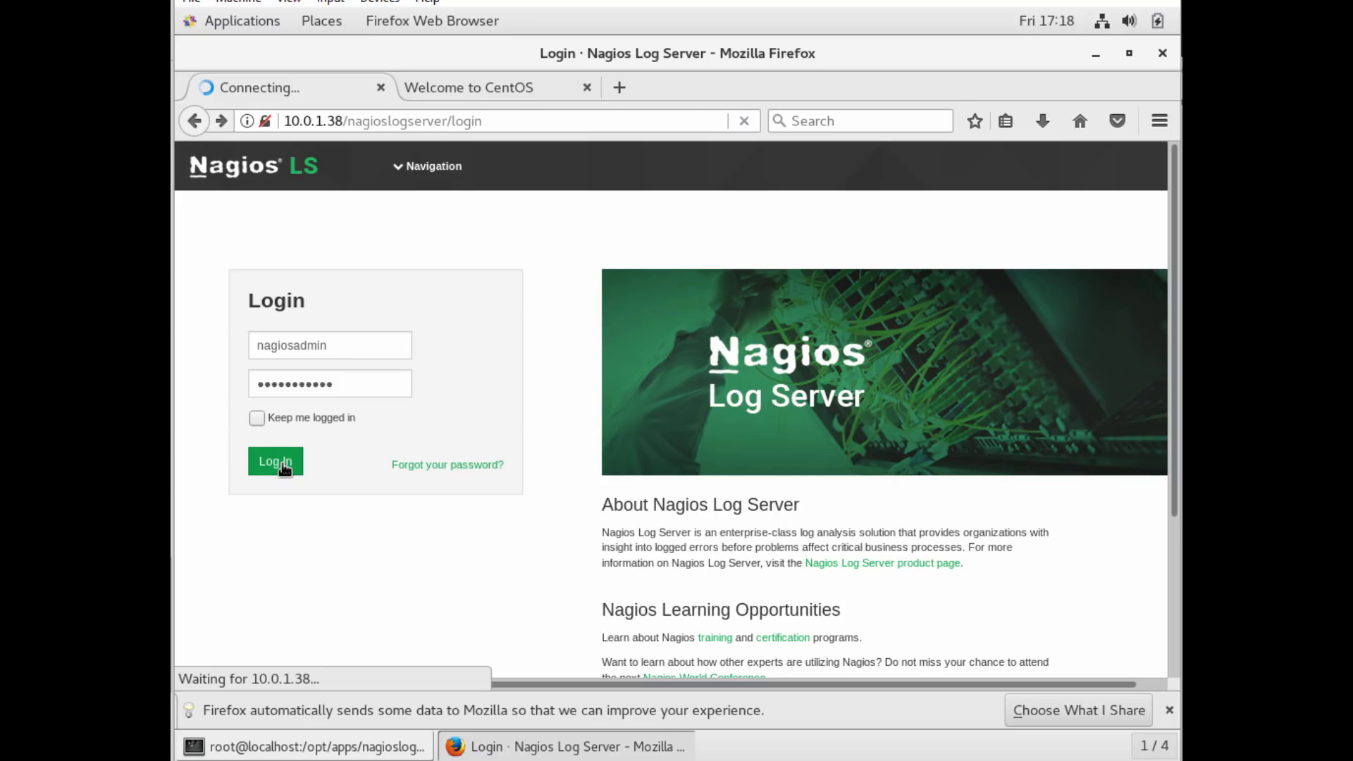
click(274, 462)
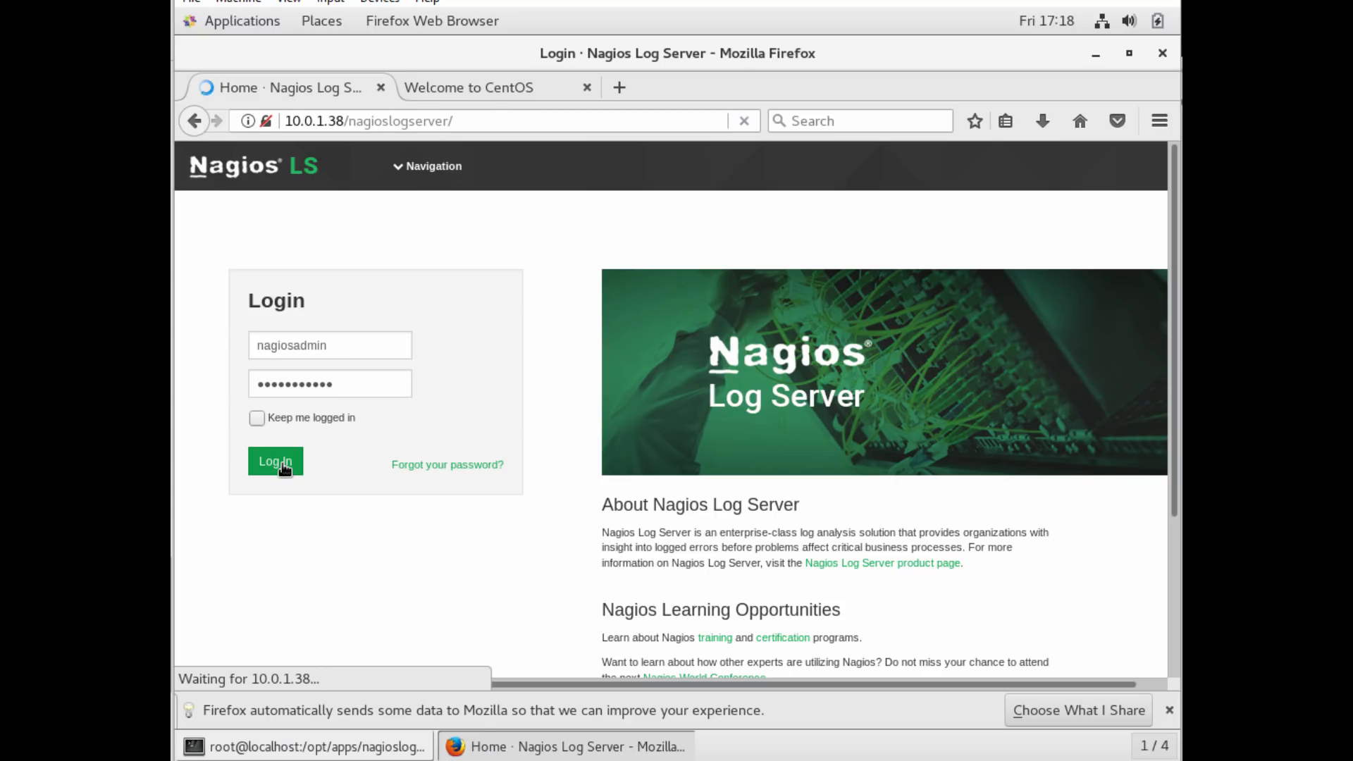
click(274, 461)
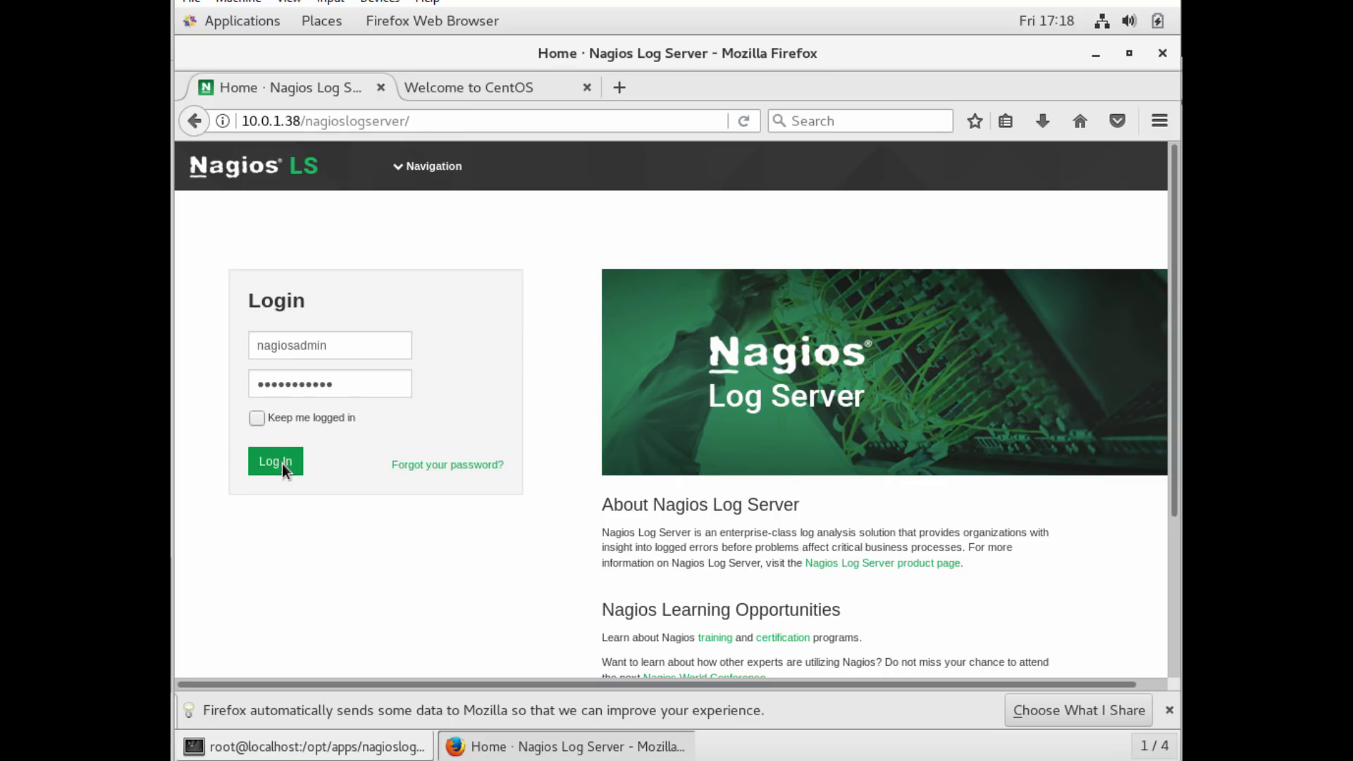
click(274, 461)
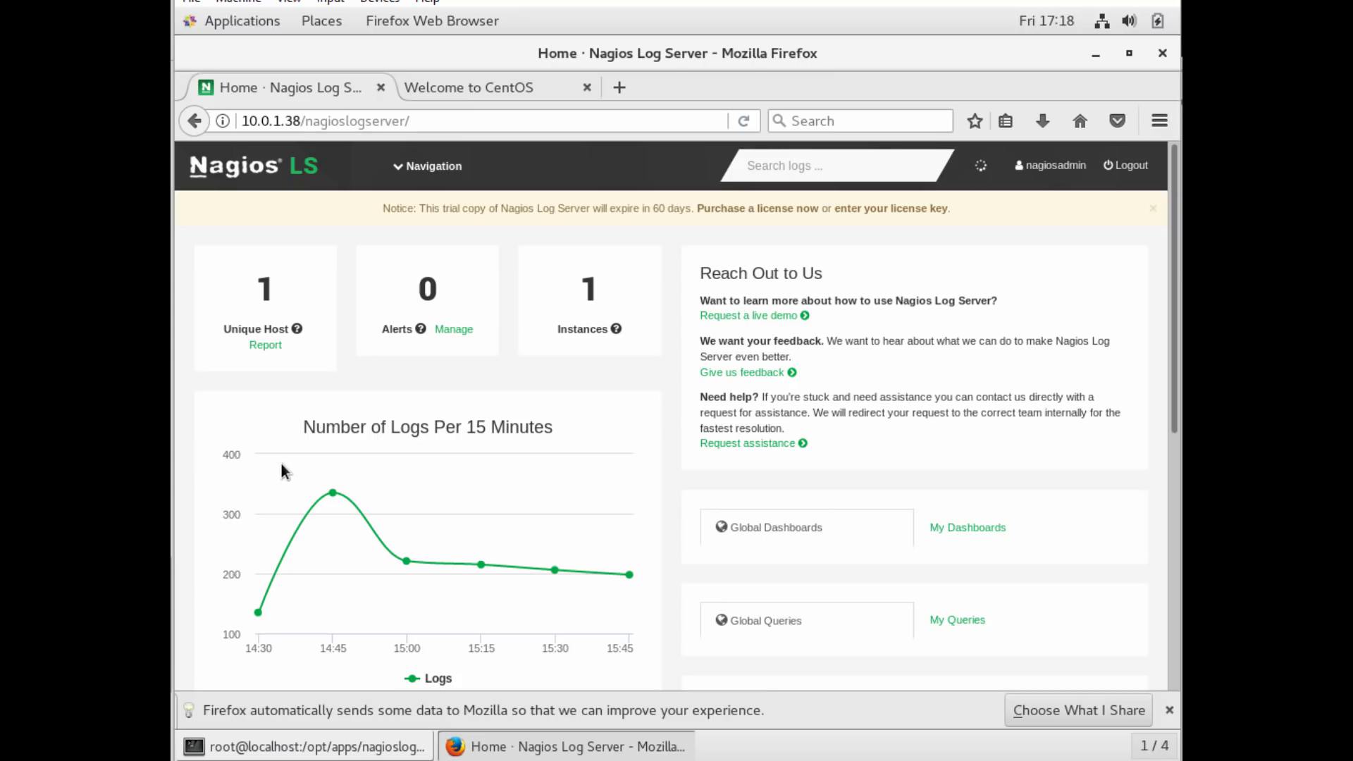
mouse_move(258, 611)
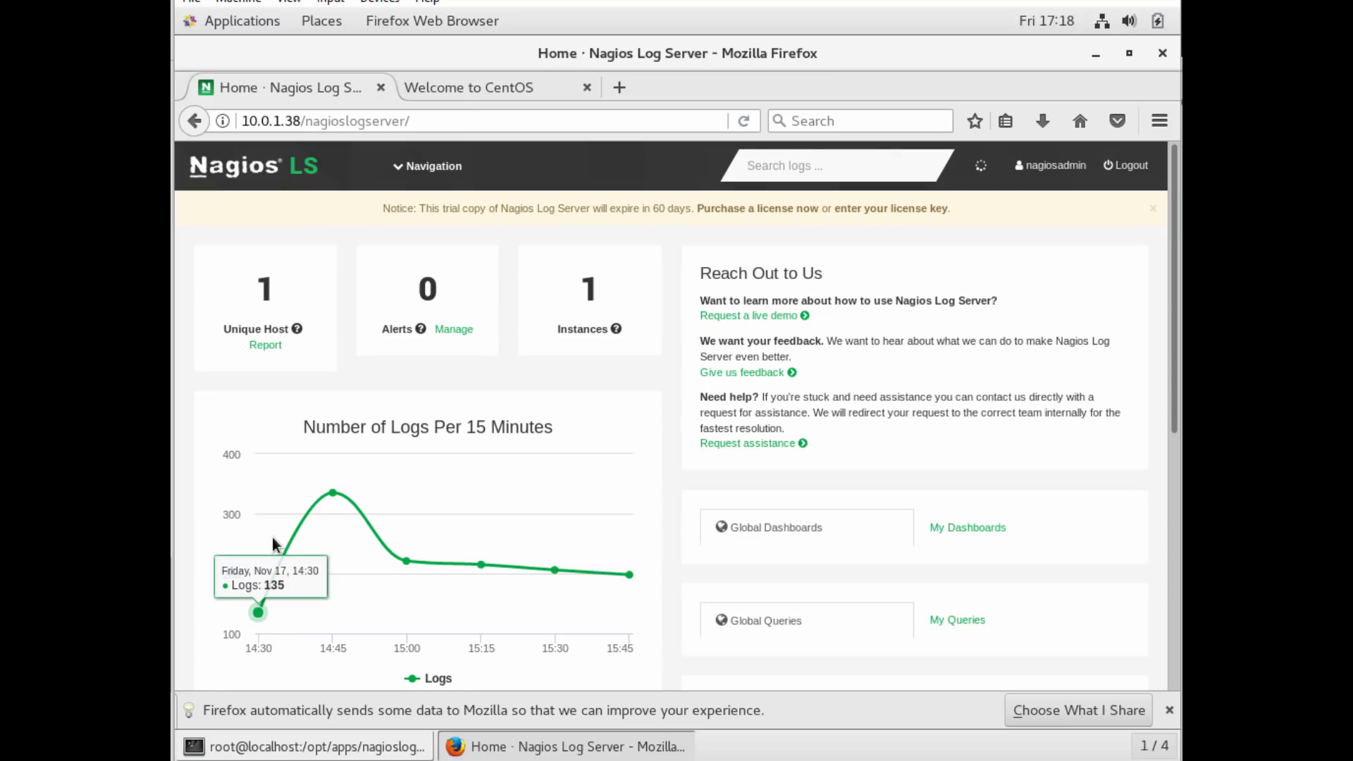
mouse_move(263, 574)
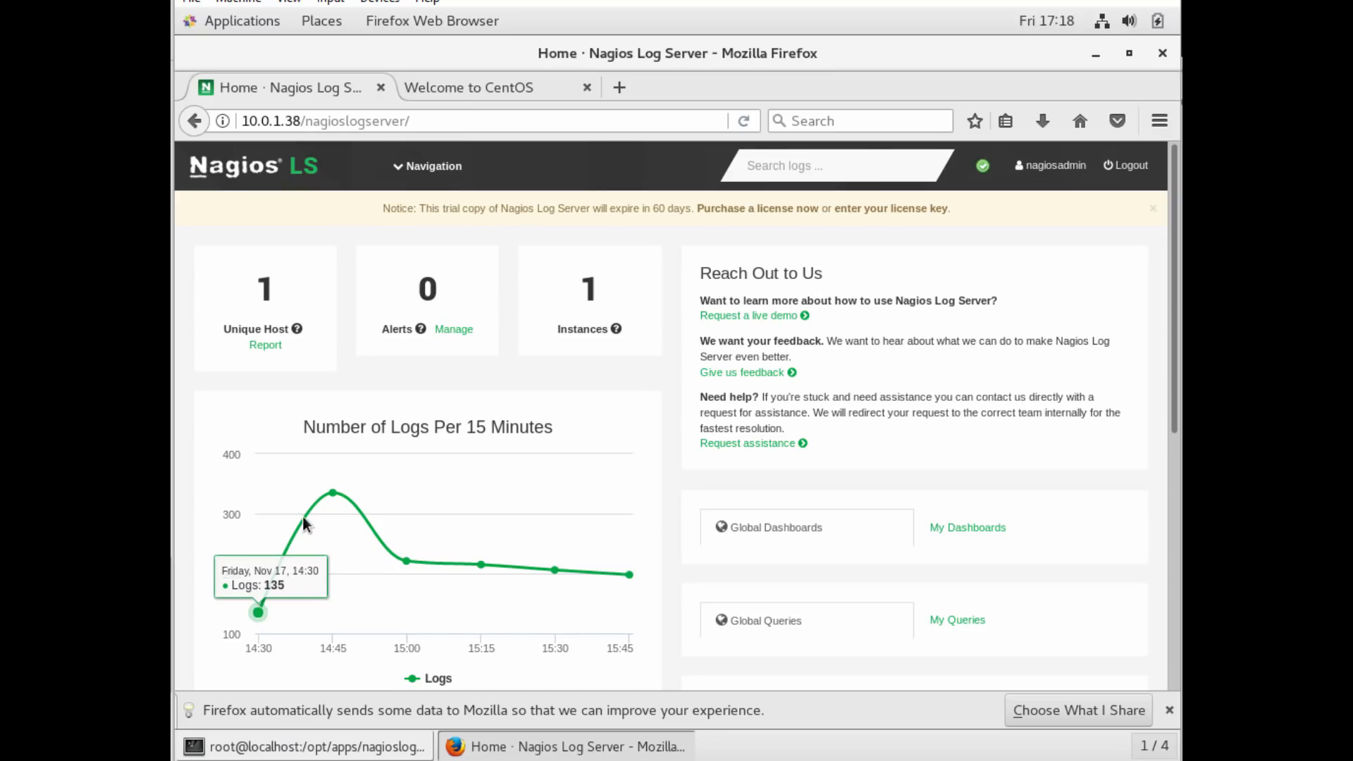
mouse_move(332, 492)
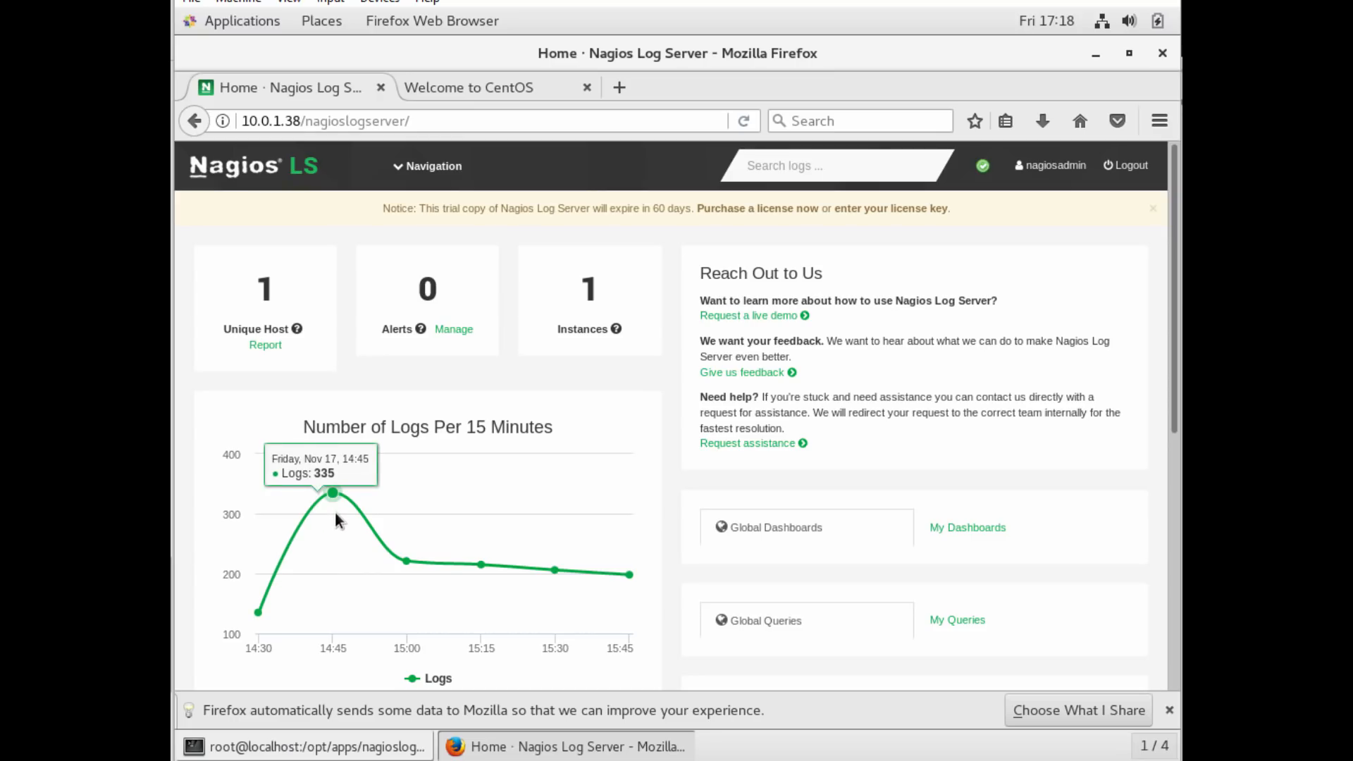
mouse_move(350, 526)
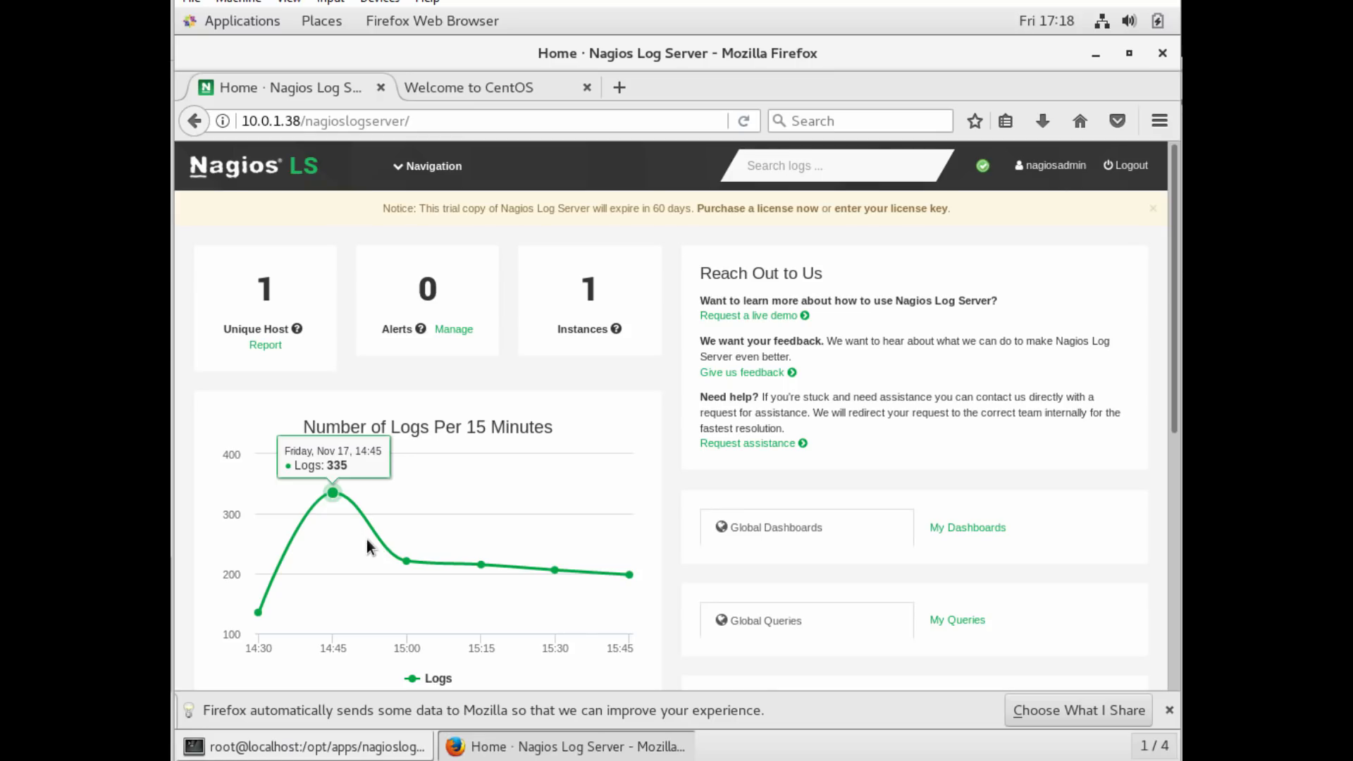
mouse_move(406, 561)
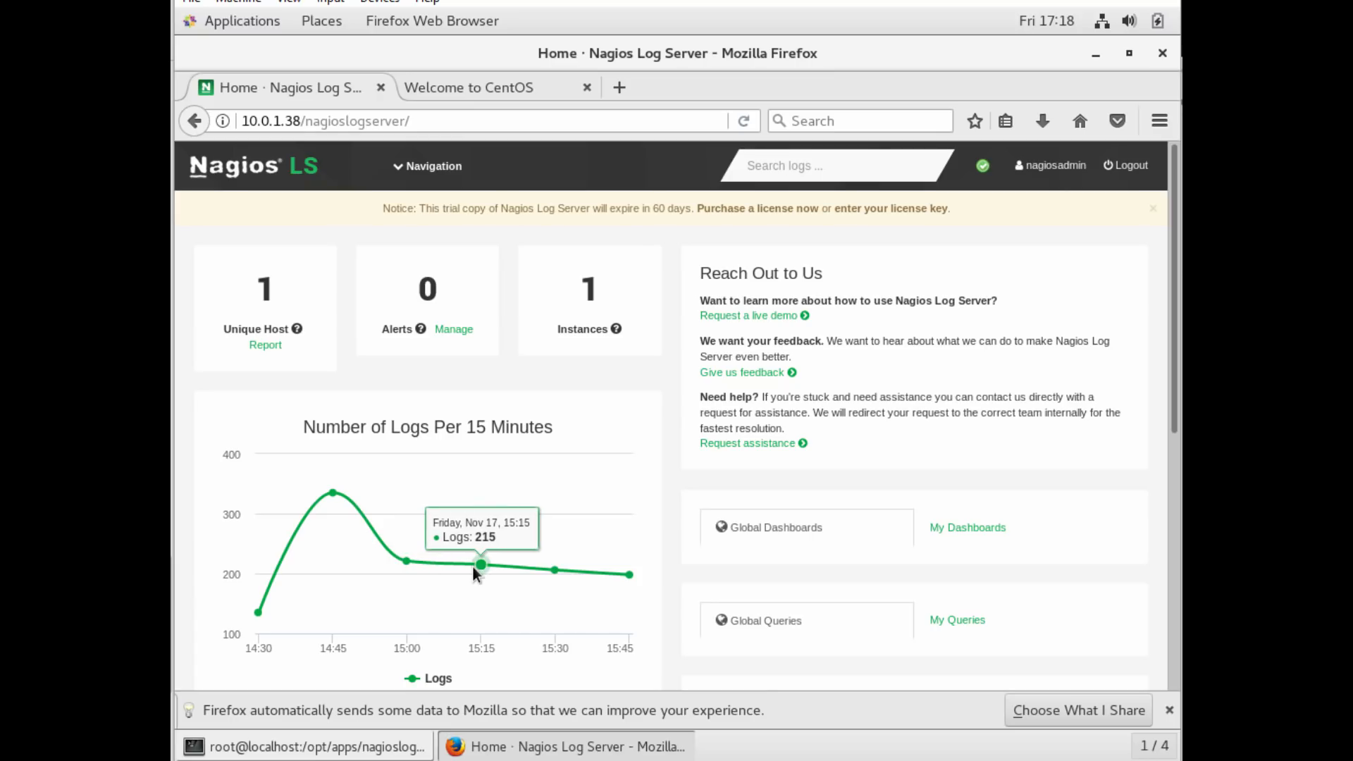
mouse_move(554, 570)
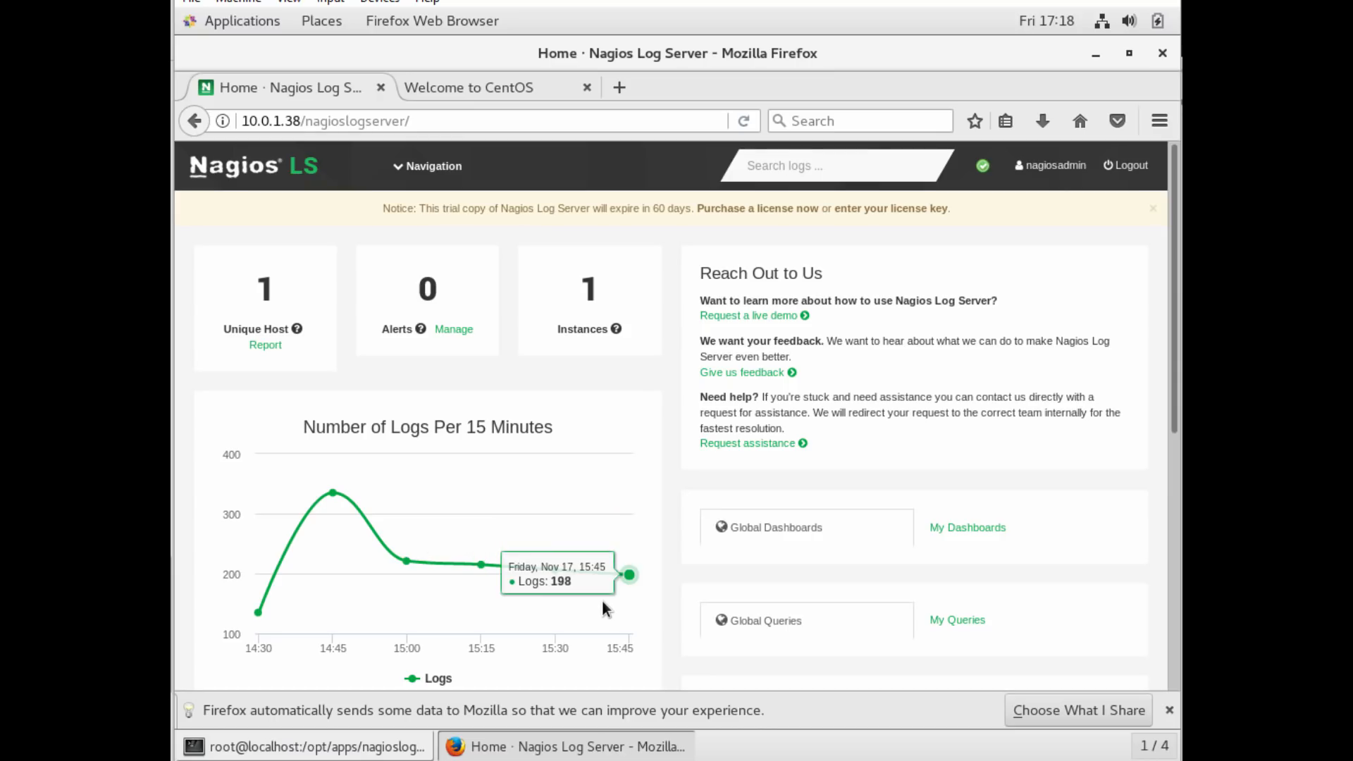
- List the global dashboards: Apache, Empty, Nagios Log Server Search, Top Sources and Types
click(775, 528)
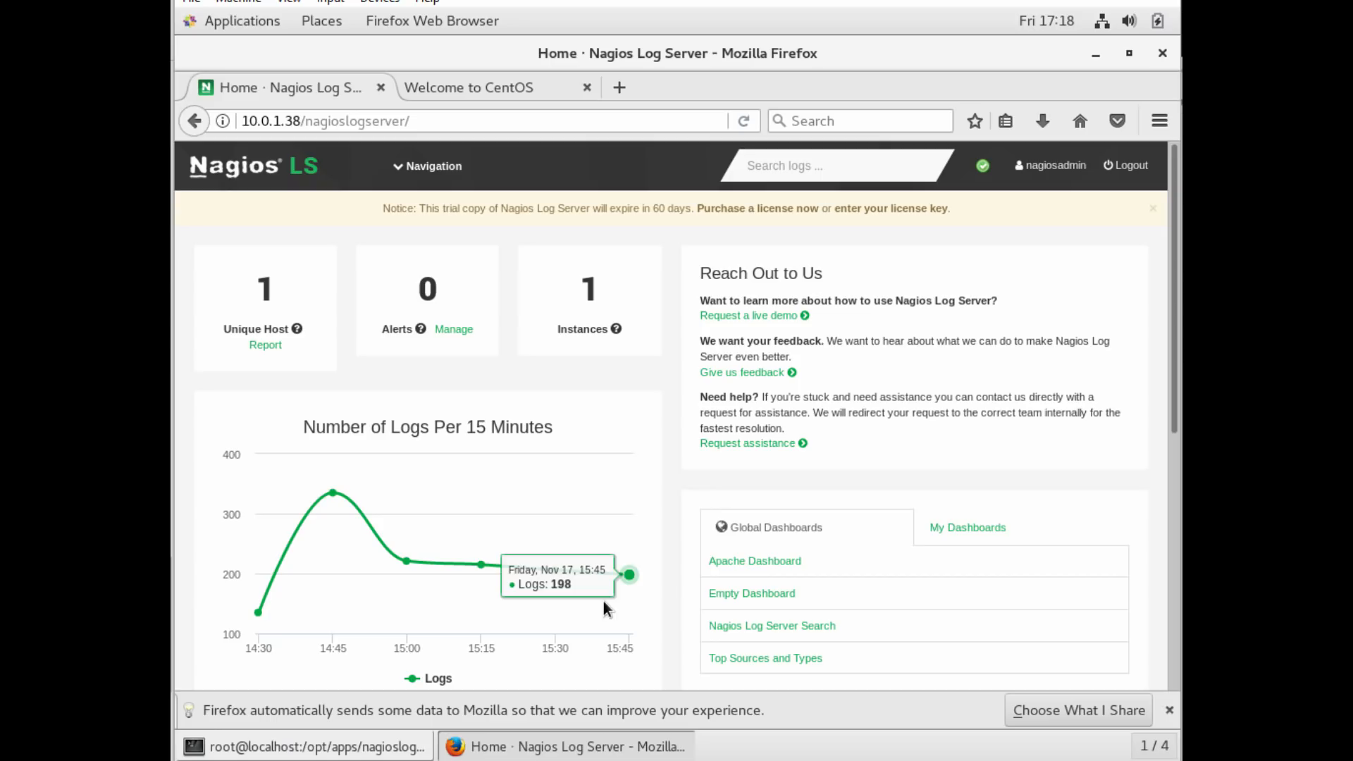
mouse_move(616, 668)
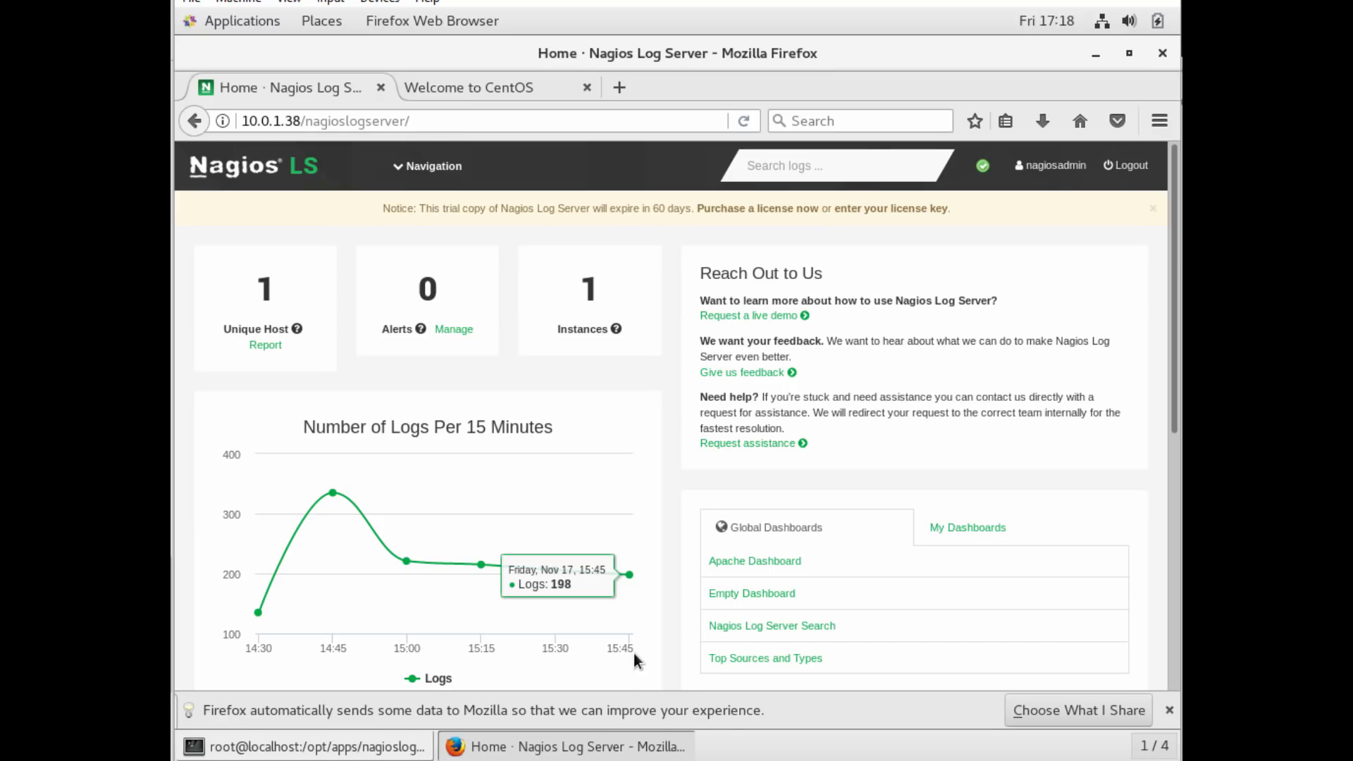
mouse_move(647, 662)
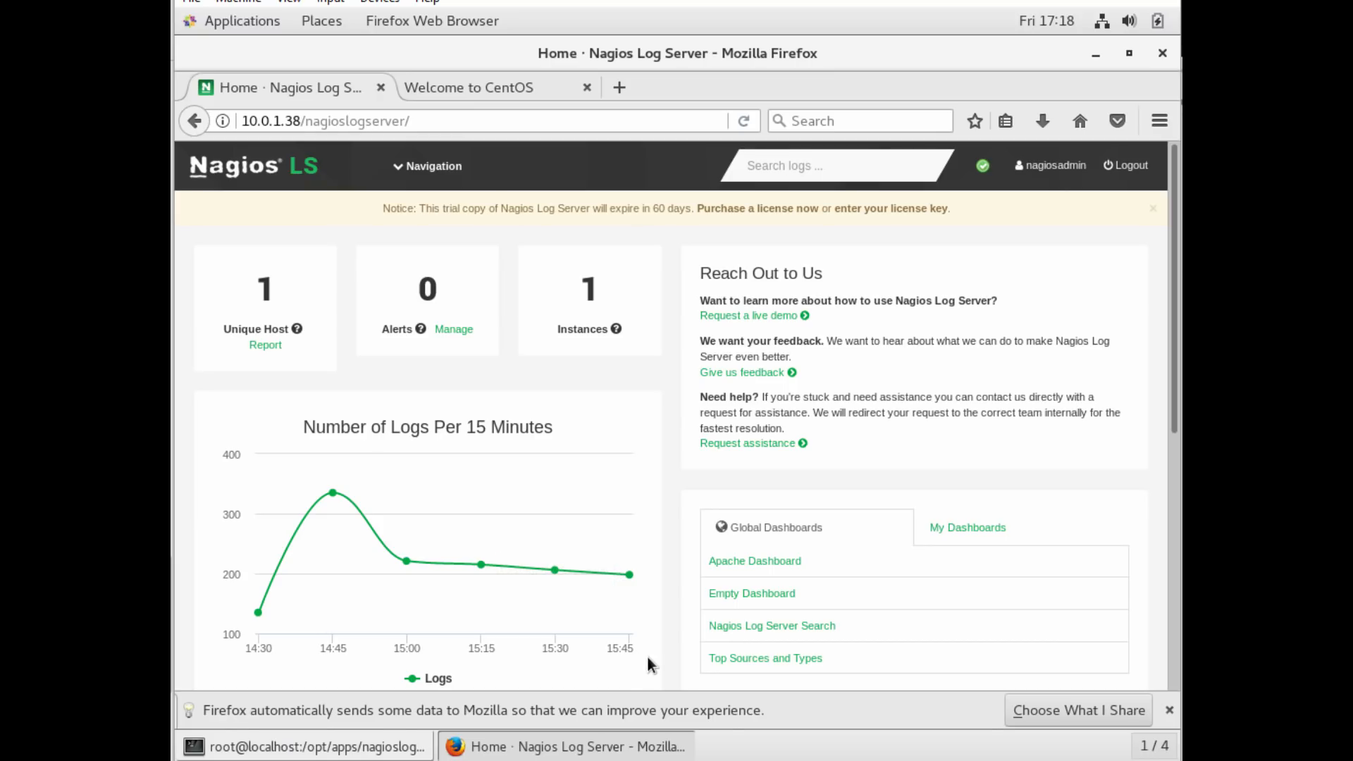
mouse_move(628, 683)
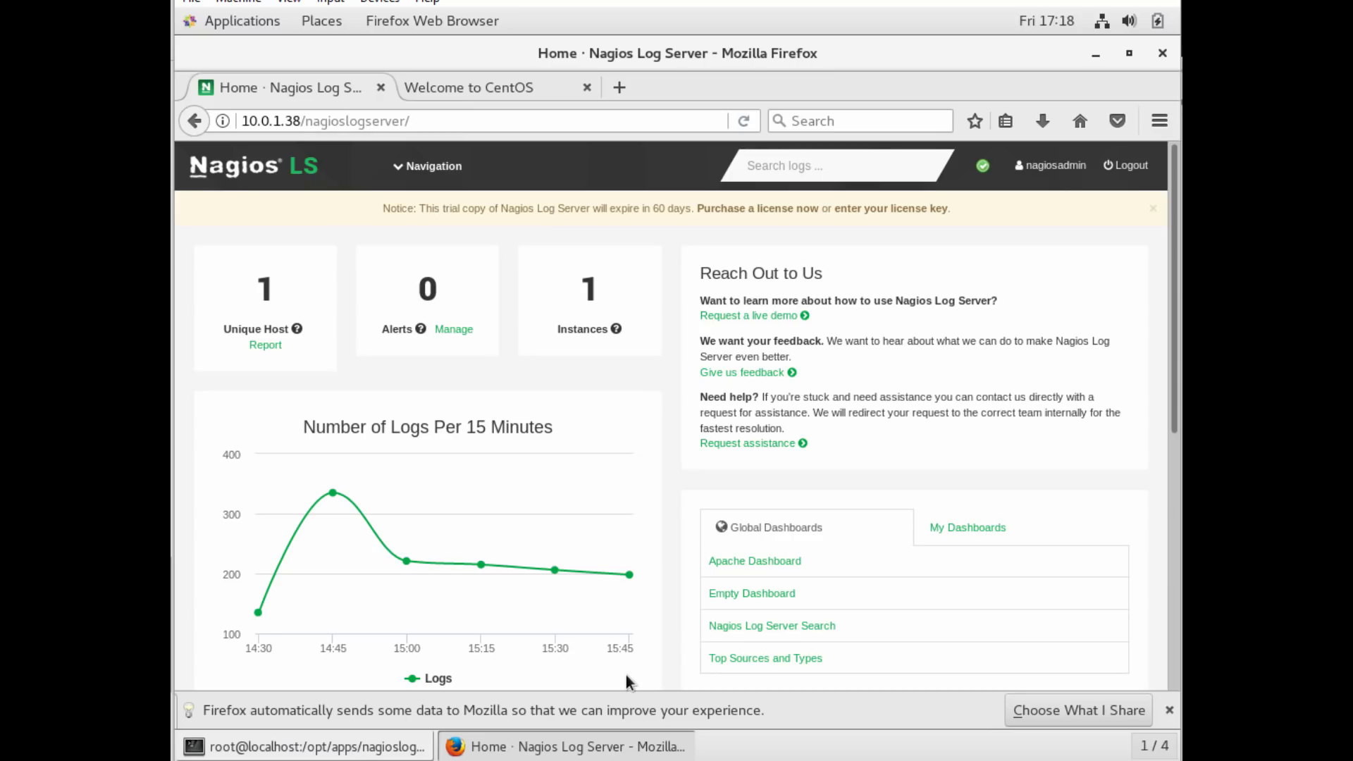
mouse_move(480, 566)
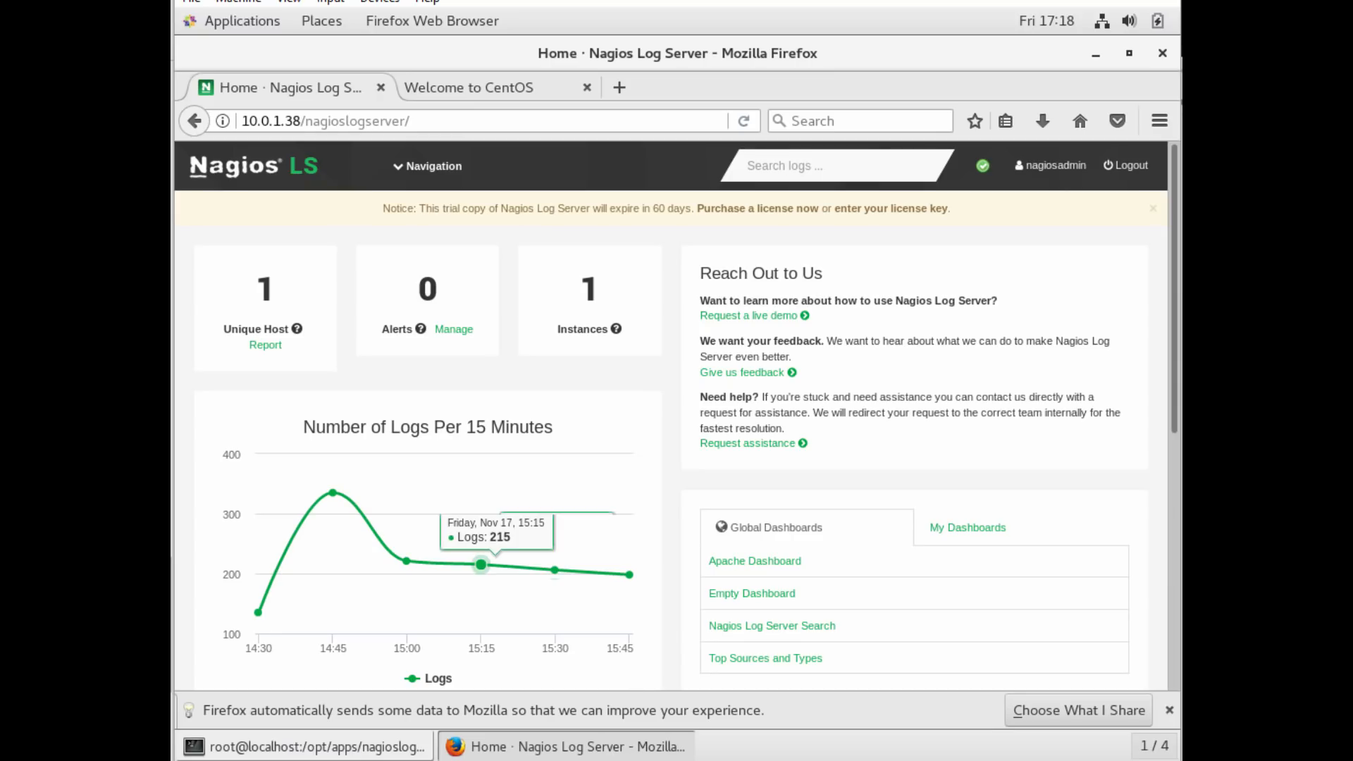
mouse_move(406, 561)
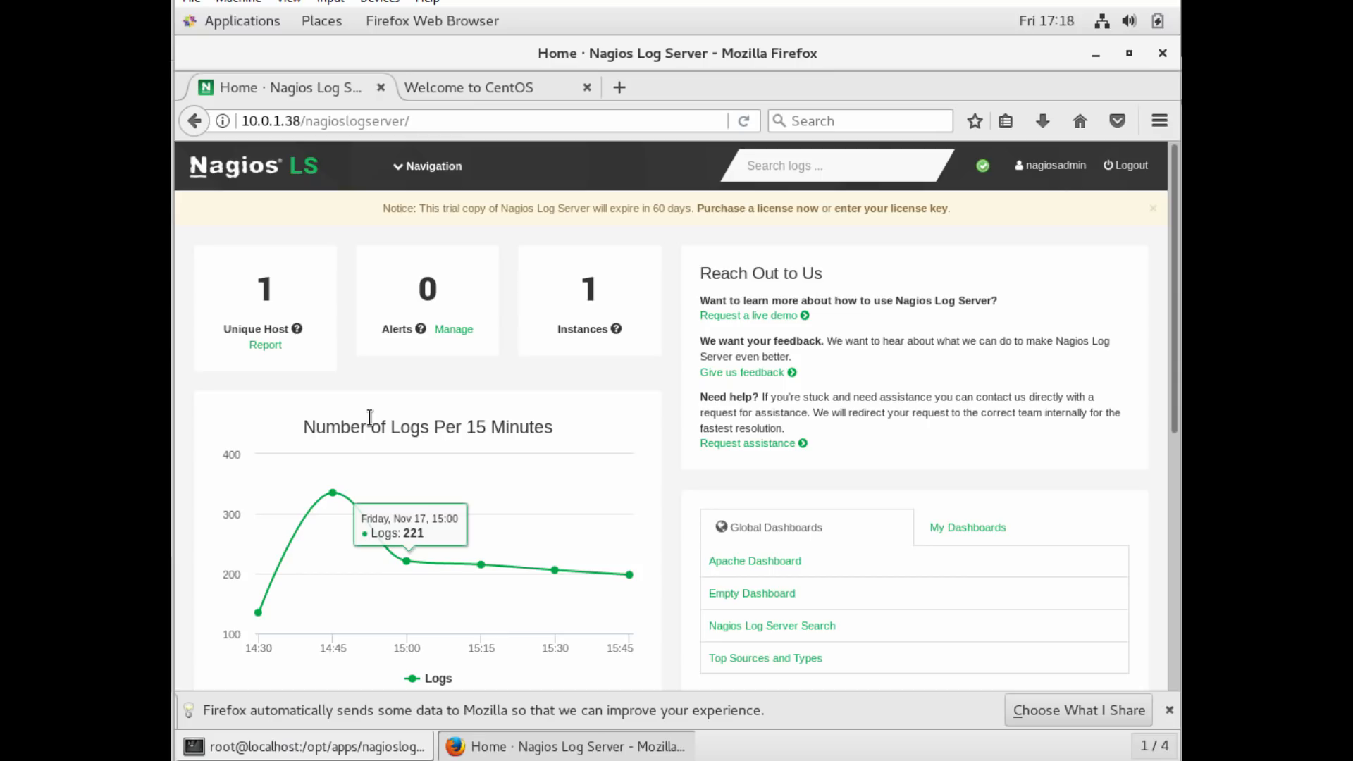
mouse_move(314, 364)
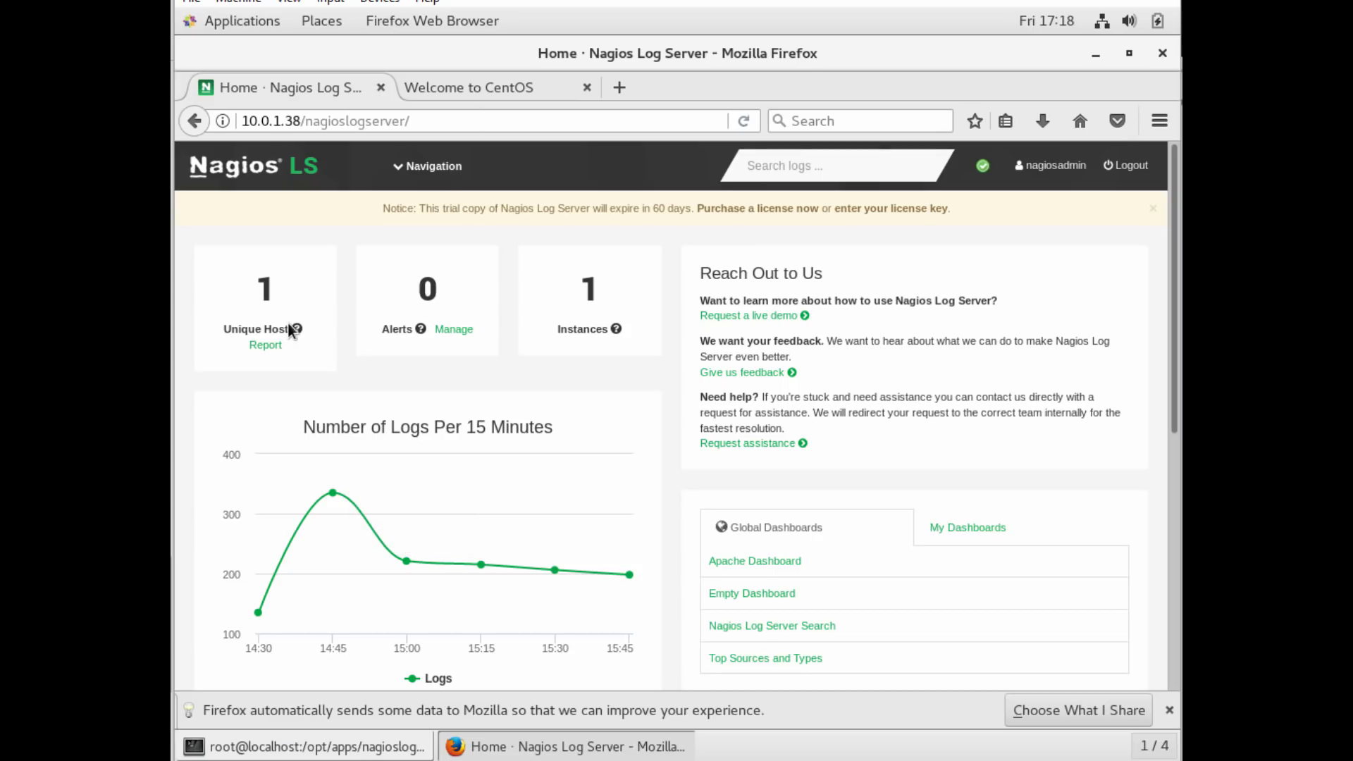
mouse_move(397, 320)
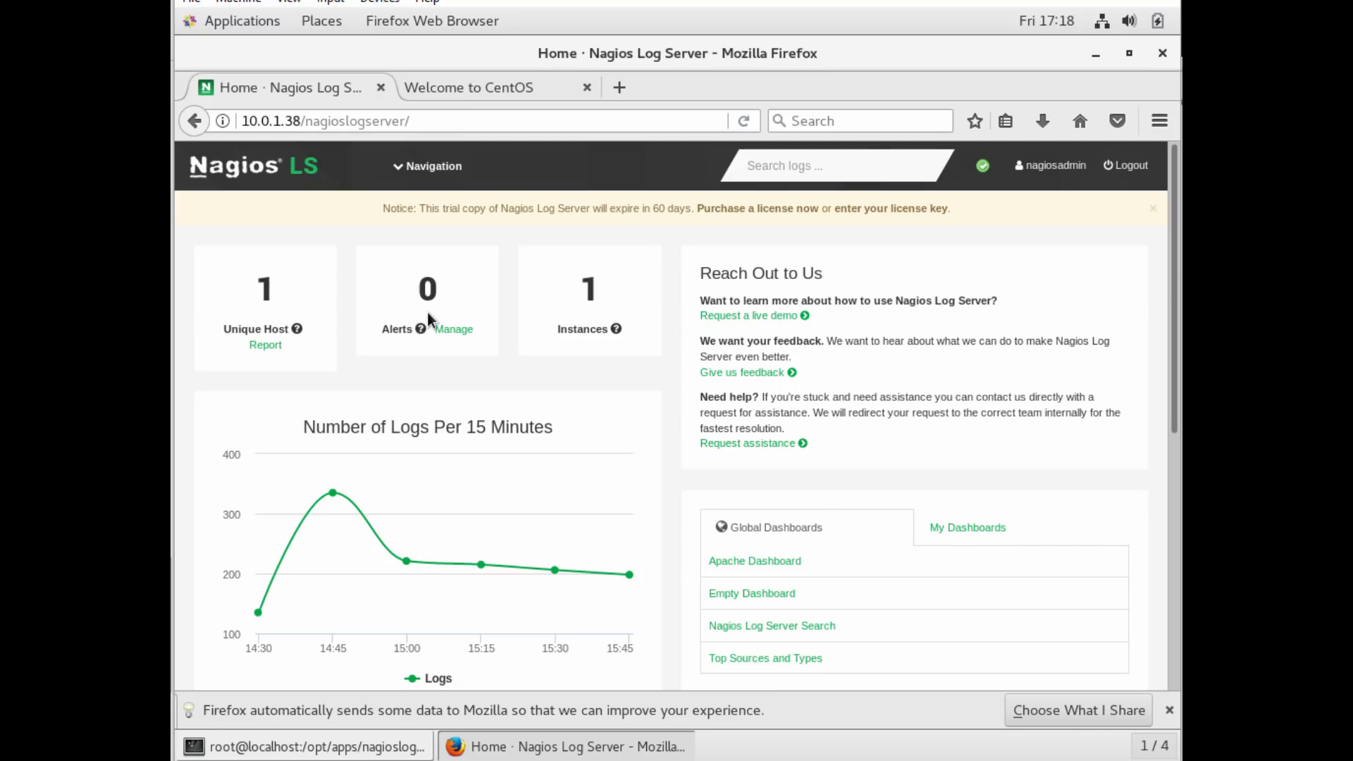
mouse_move(593, 332)
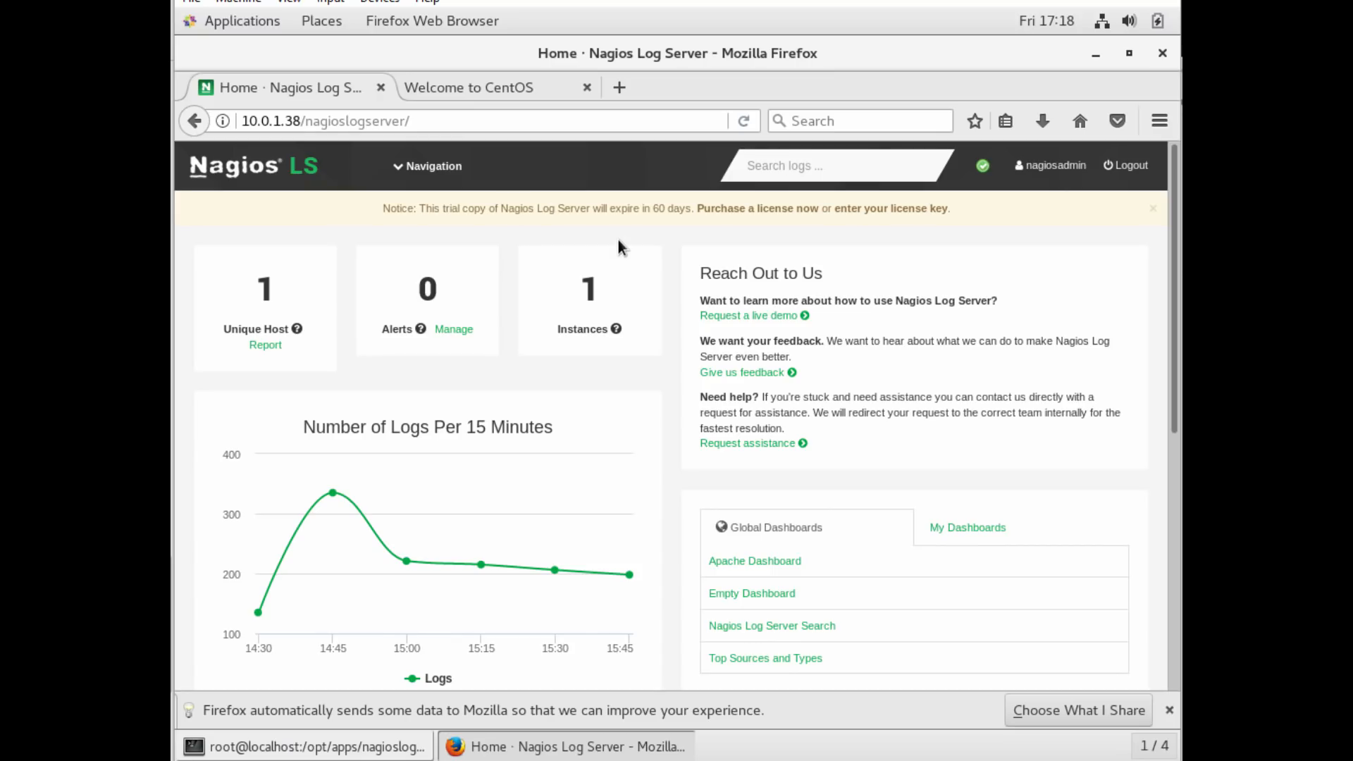
mouse_move(626, 236)
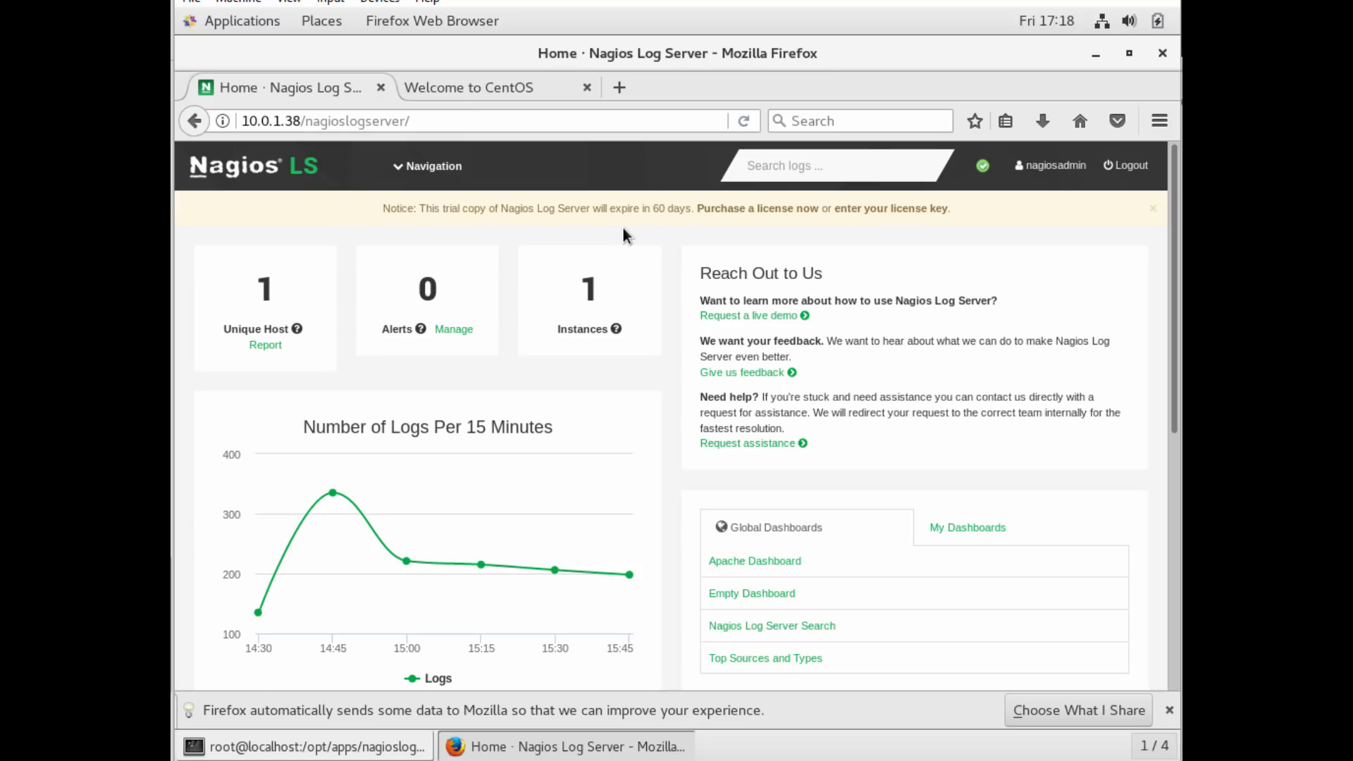
mouse_move(720, 223)
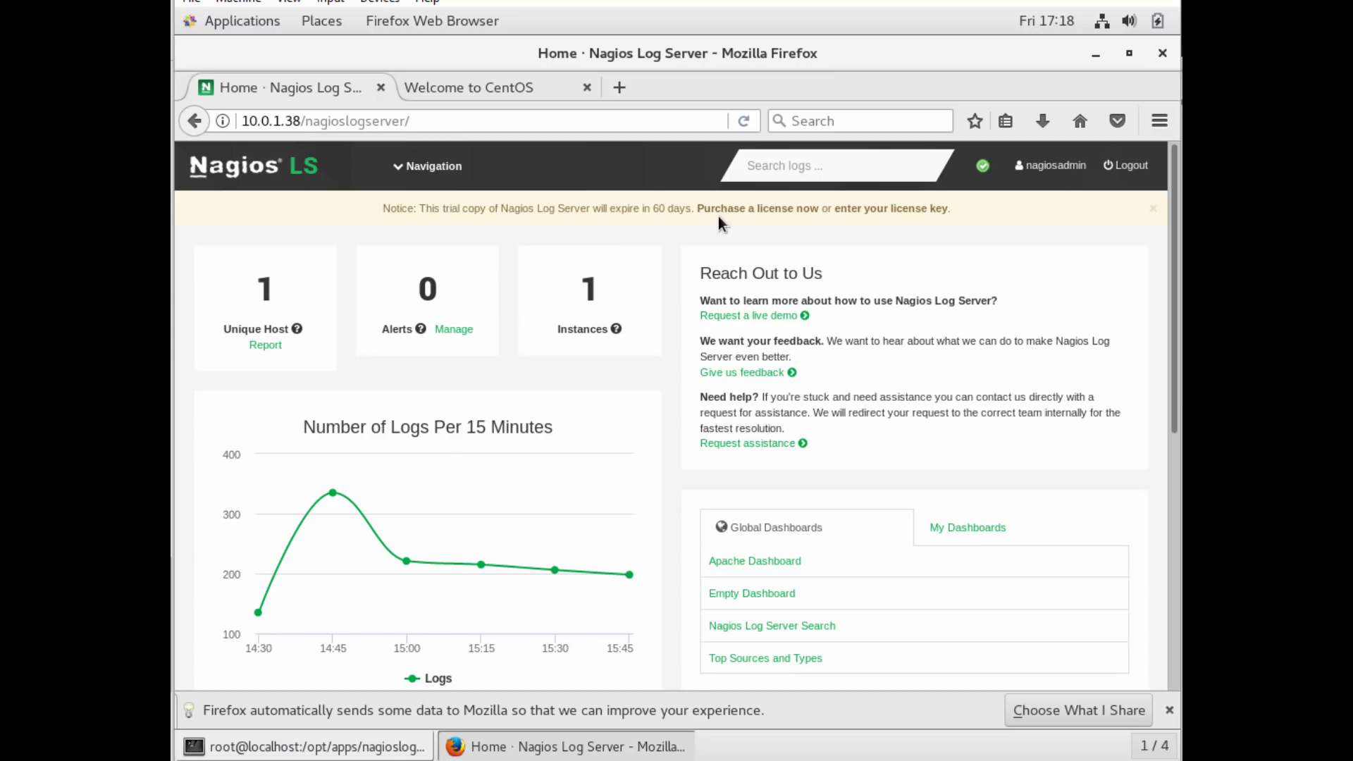
mouse_move(904, 224)
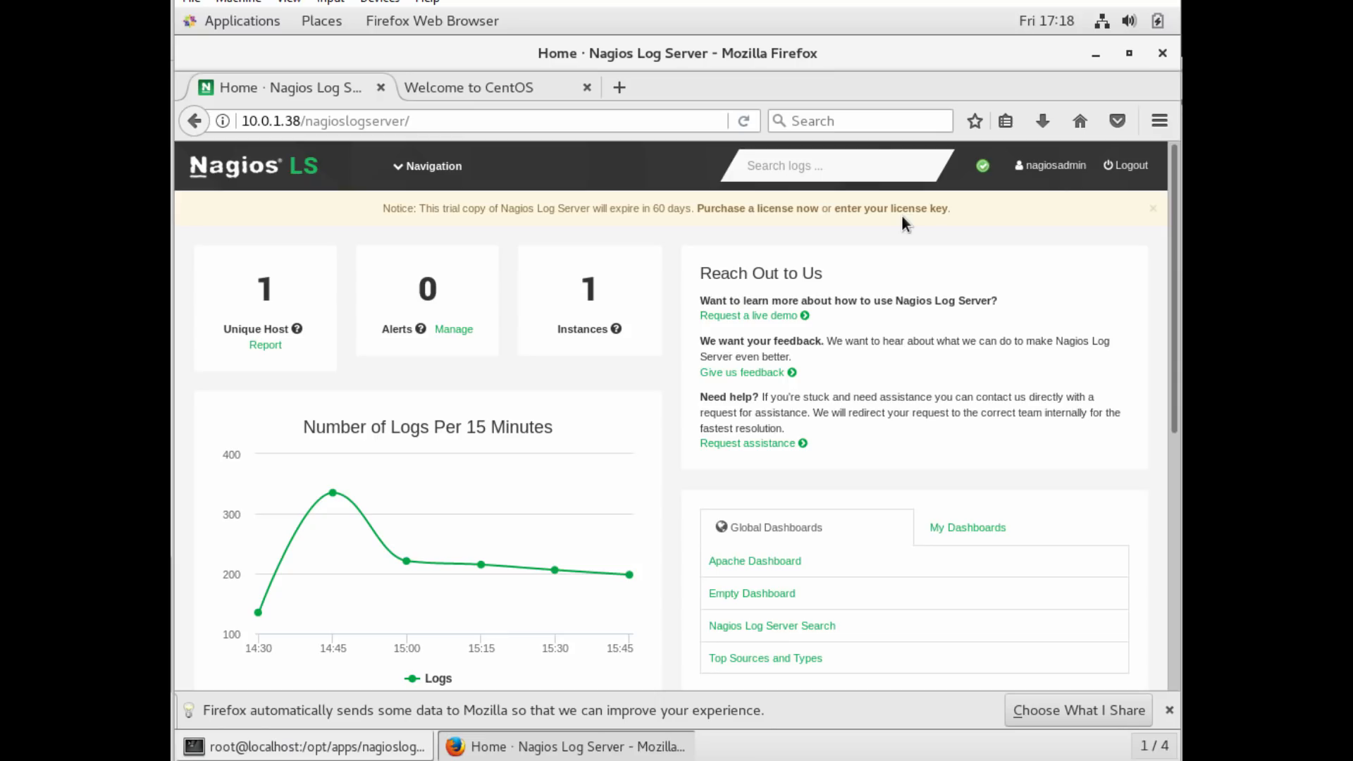
mouse_move(988, 225)
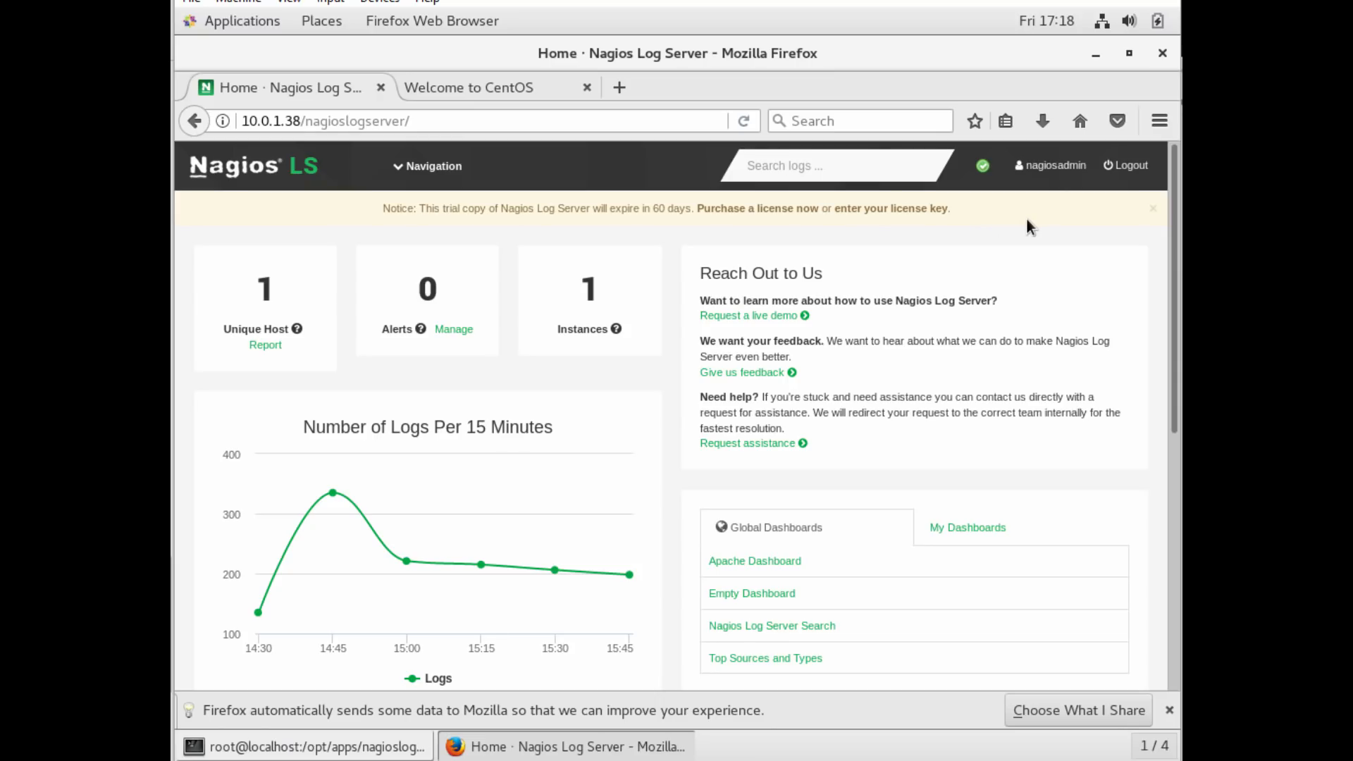
mouse_move(1035, 231)
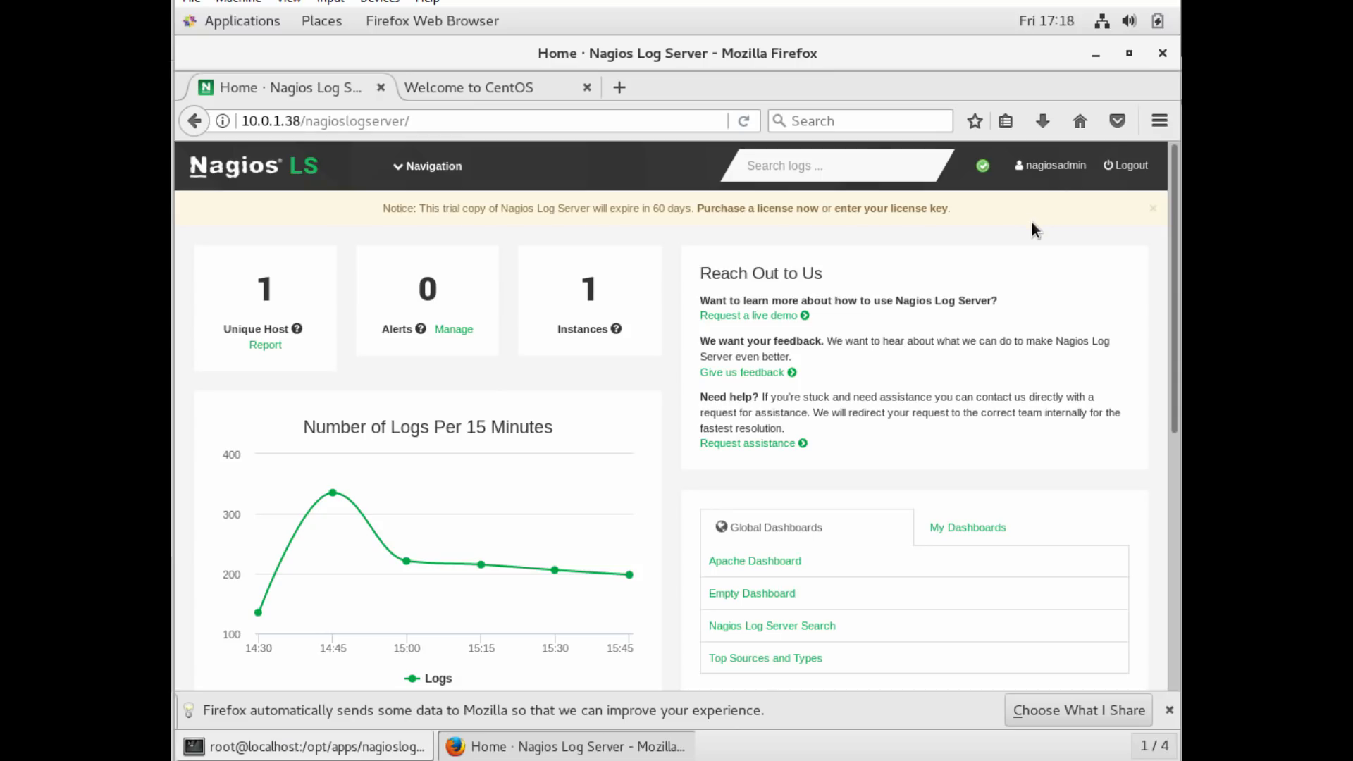
mouse_move(1015, 282)
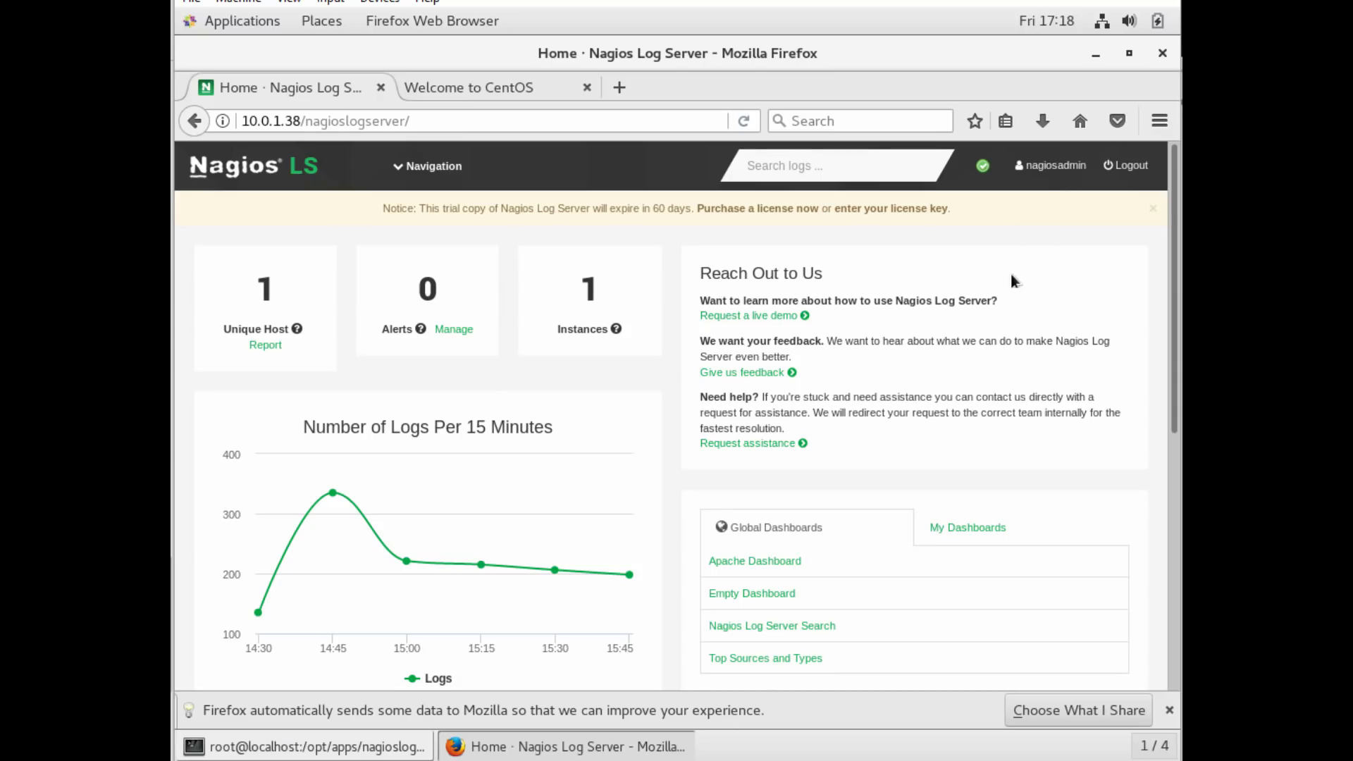
mouse_move(1007, 328)
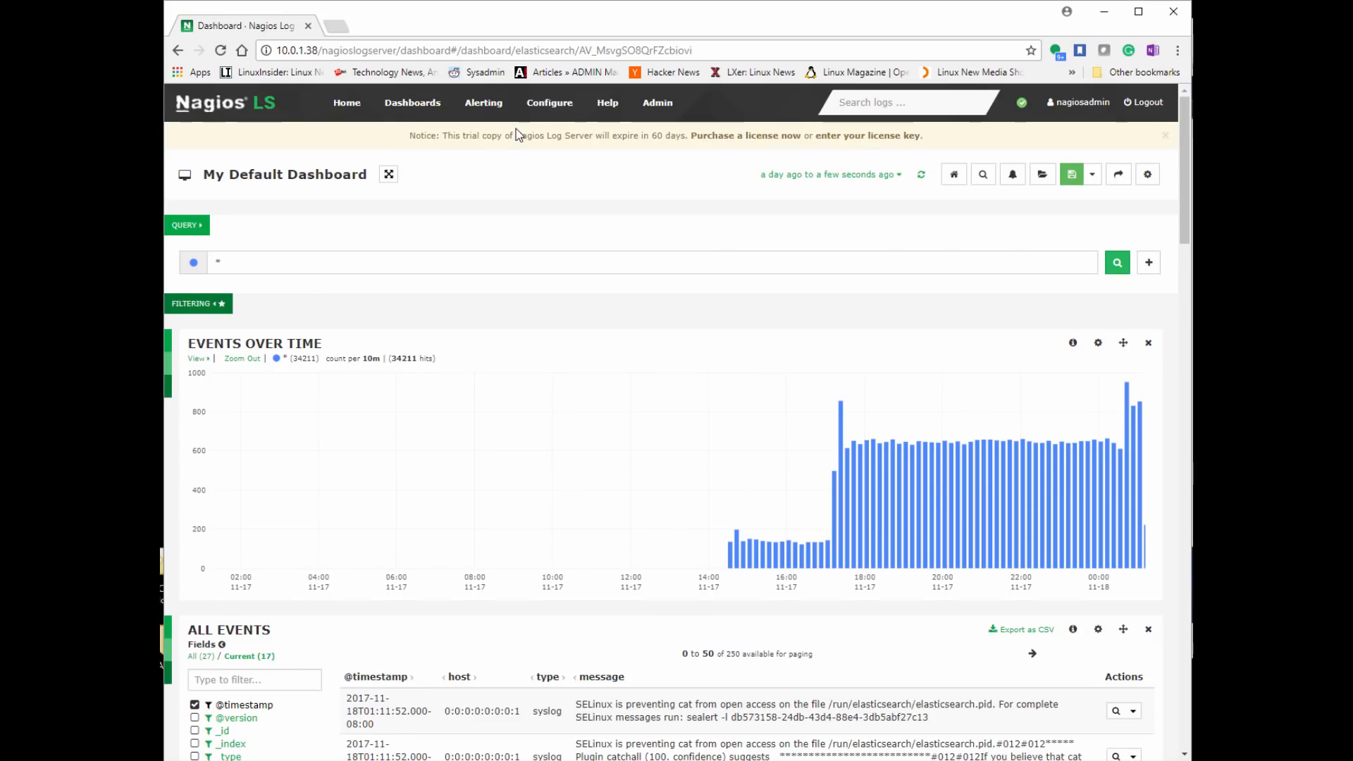
mouse_move(462, 207)
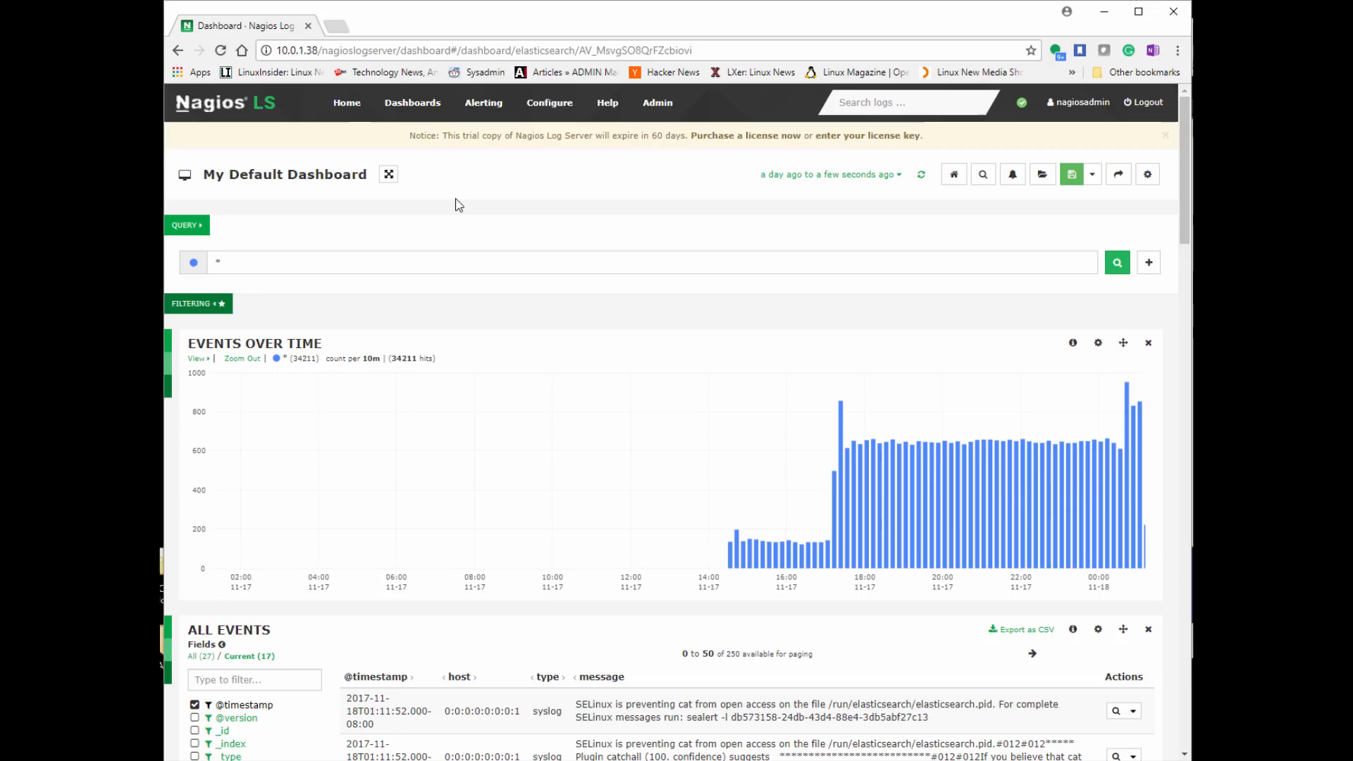
mouse_move(454, 213)
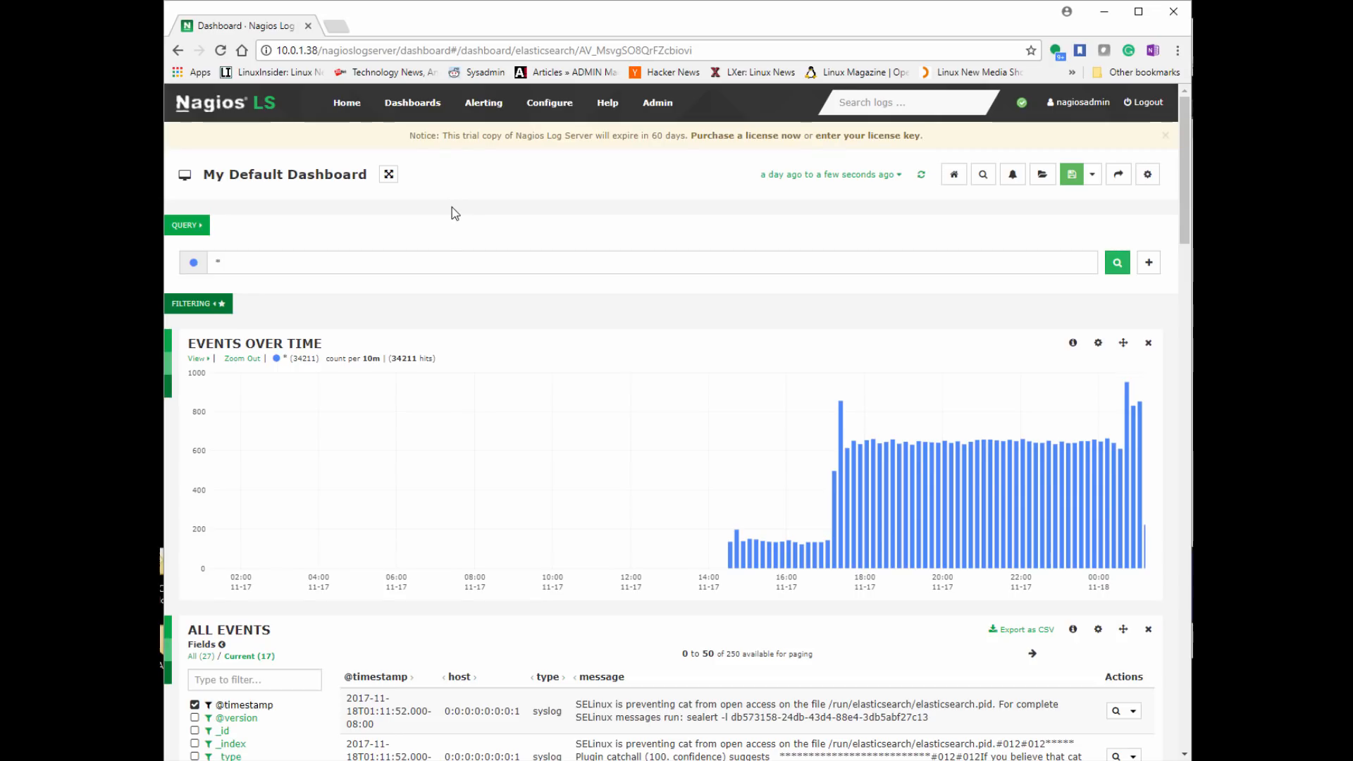
mouse_move(451, 233)
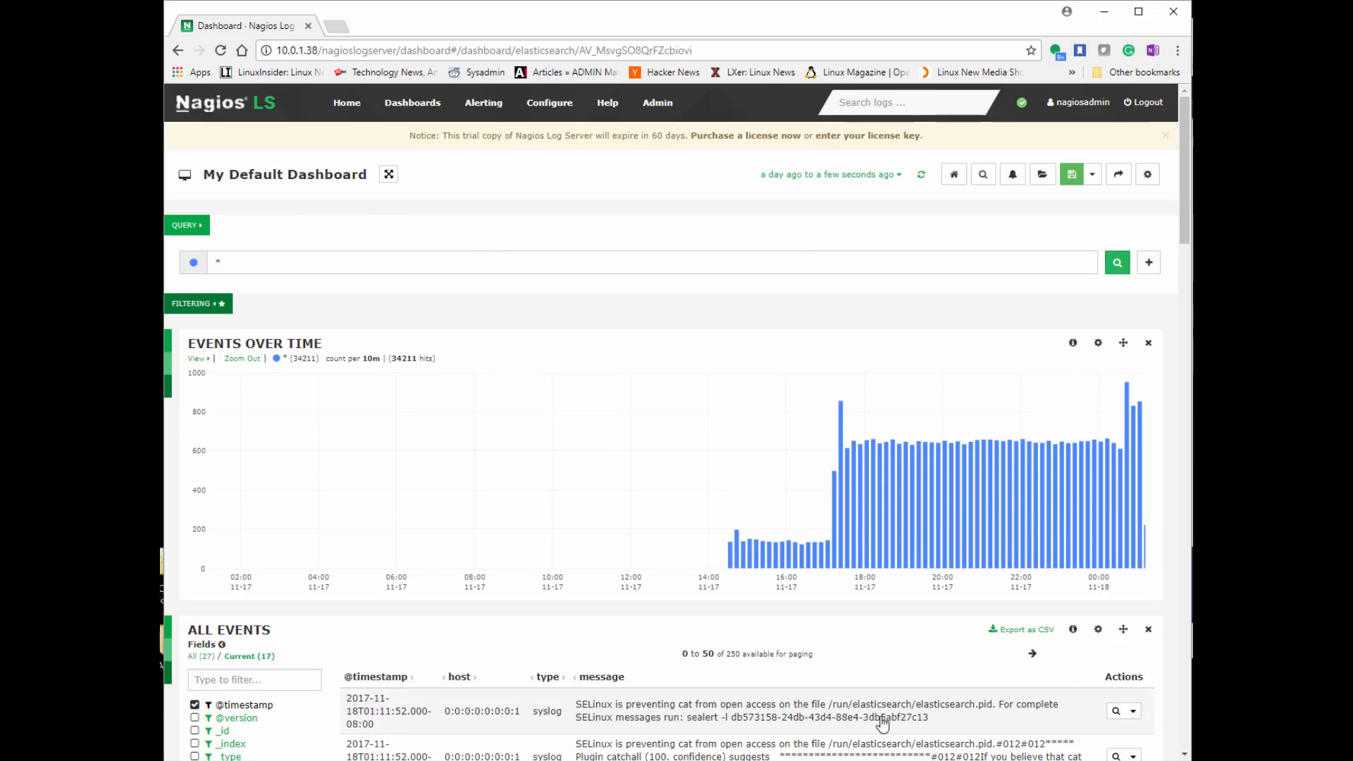
mouse_move(596, 707)
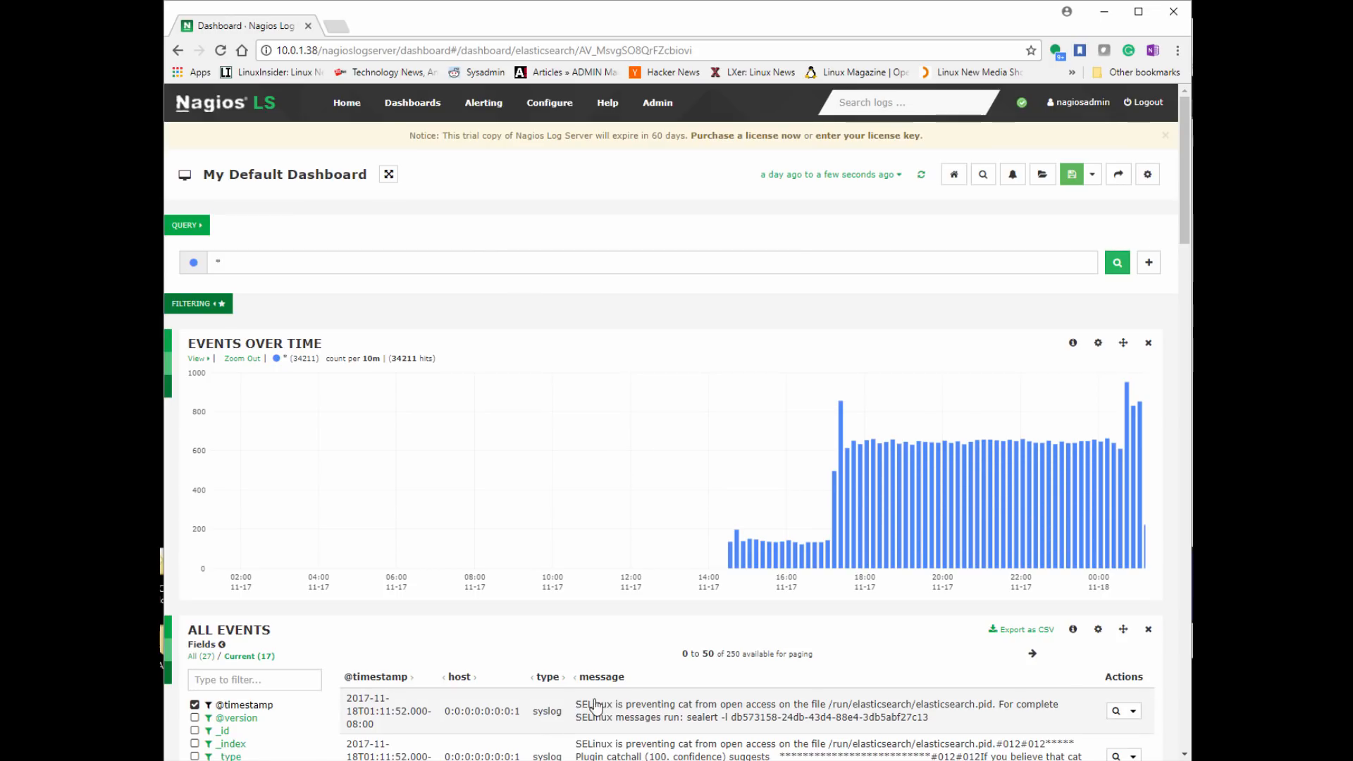
drag(576, 704, 854, 704)
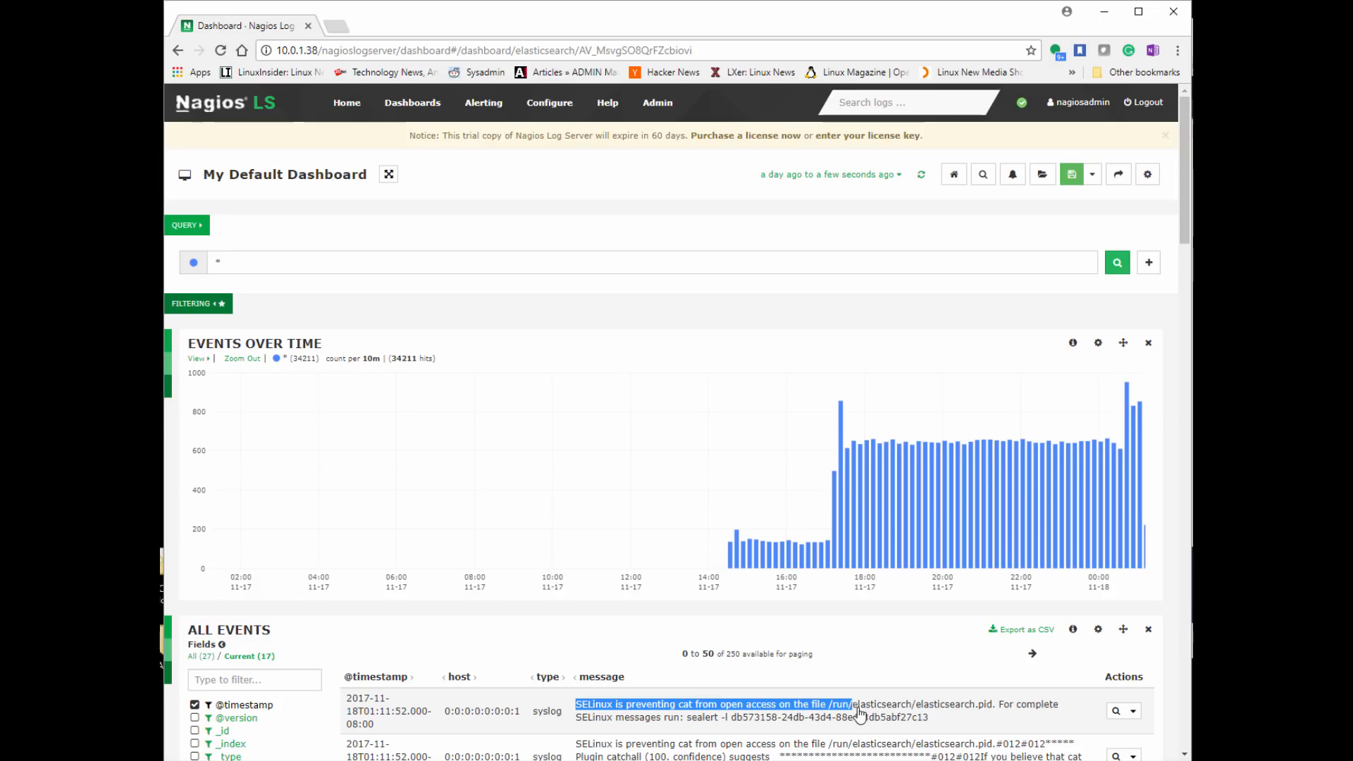
click(859, 711)
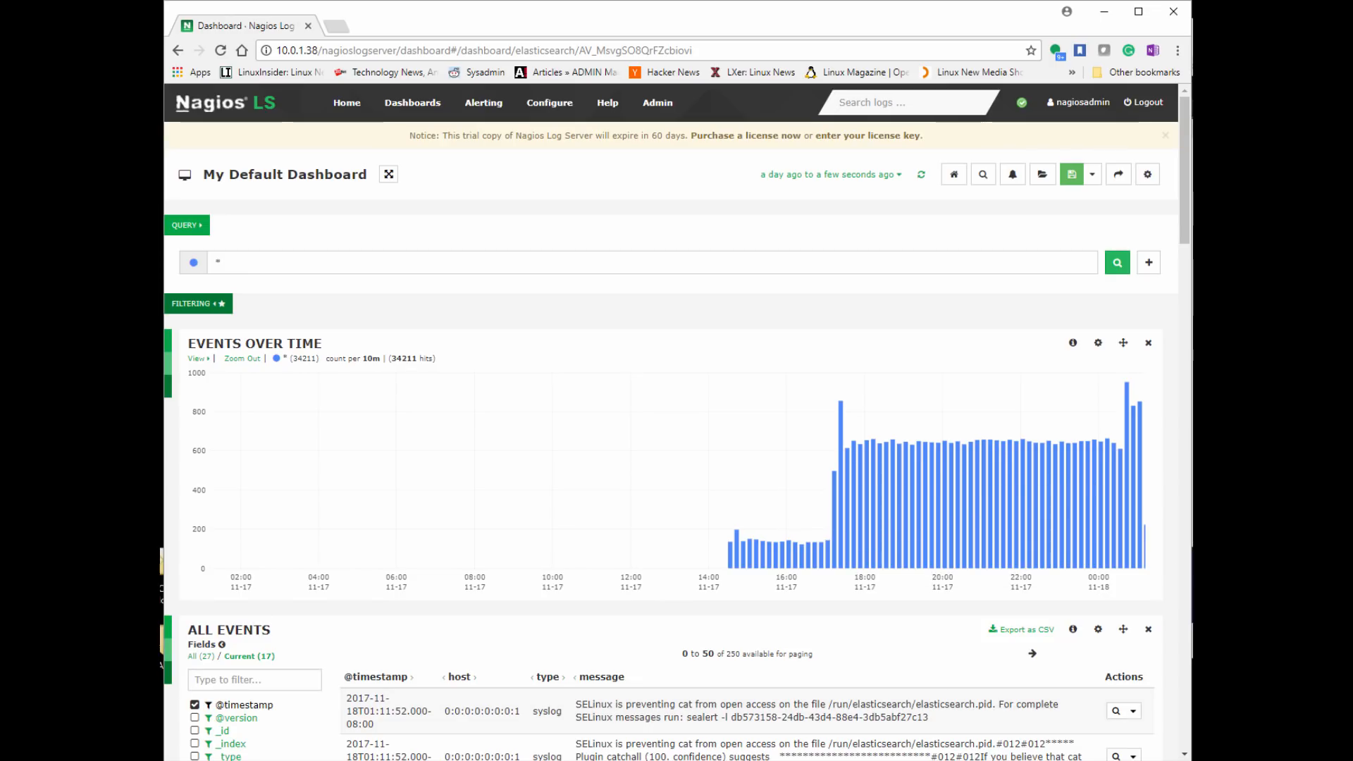
mouse_move(1179, 317)
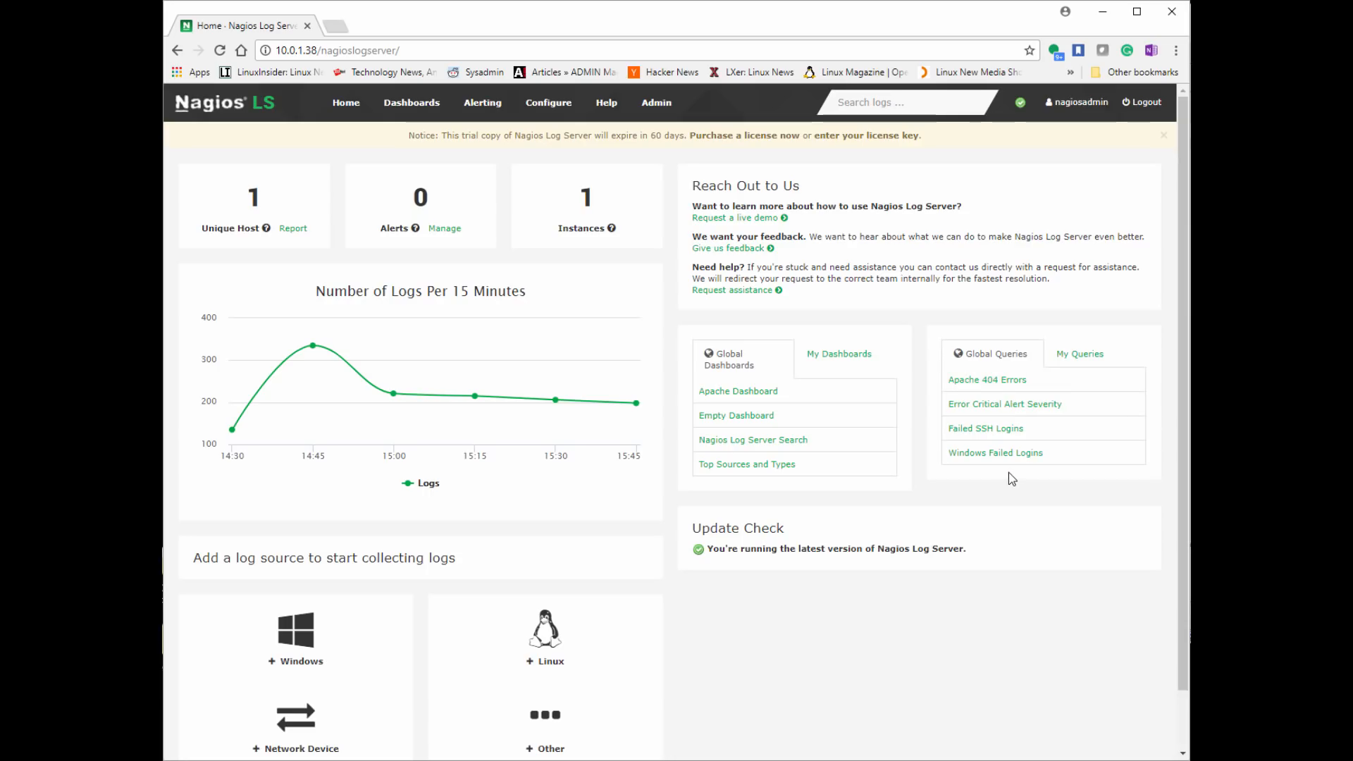
mouse_move(738, 391)
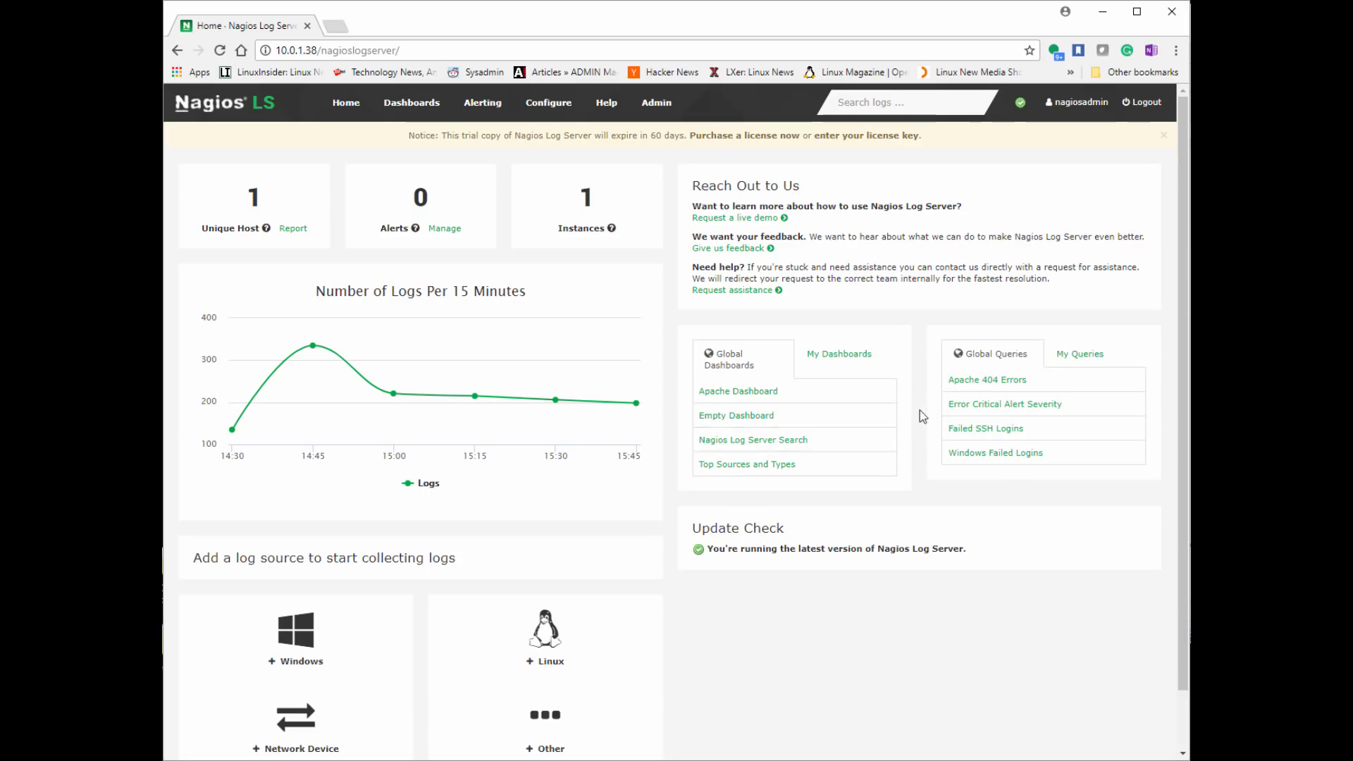
mouse_move(987, 380)
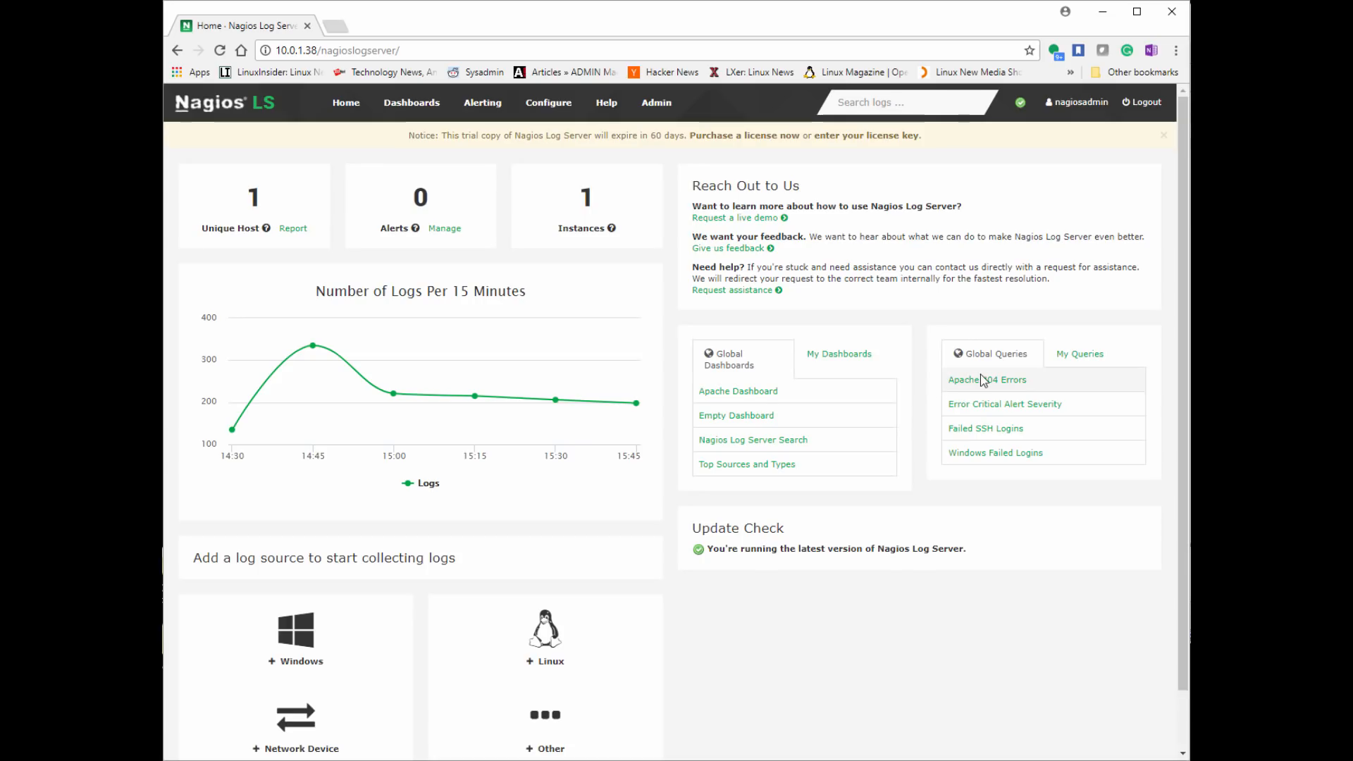
mouse_move(1004, 404)
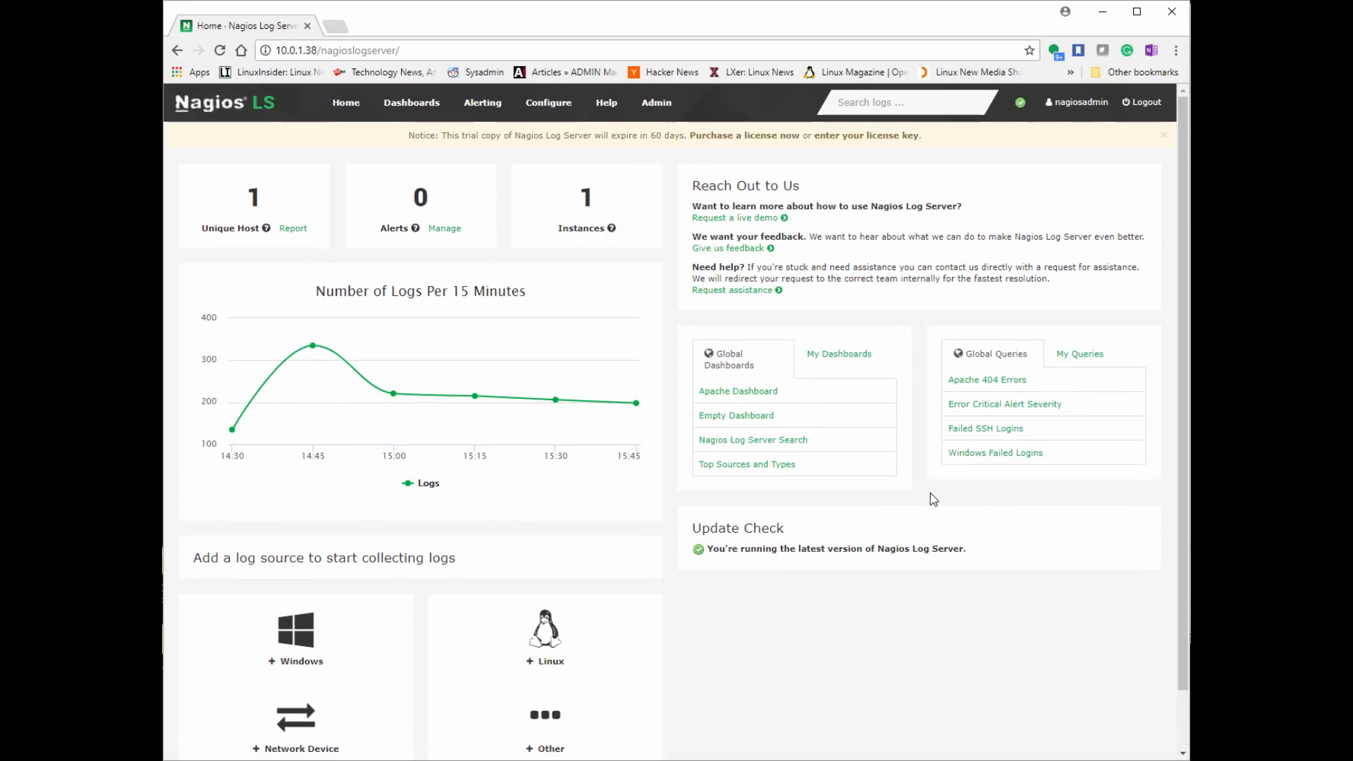
mouse_move(542, 128)
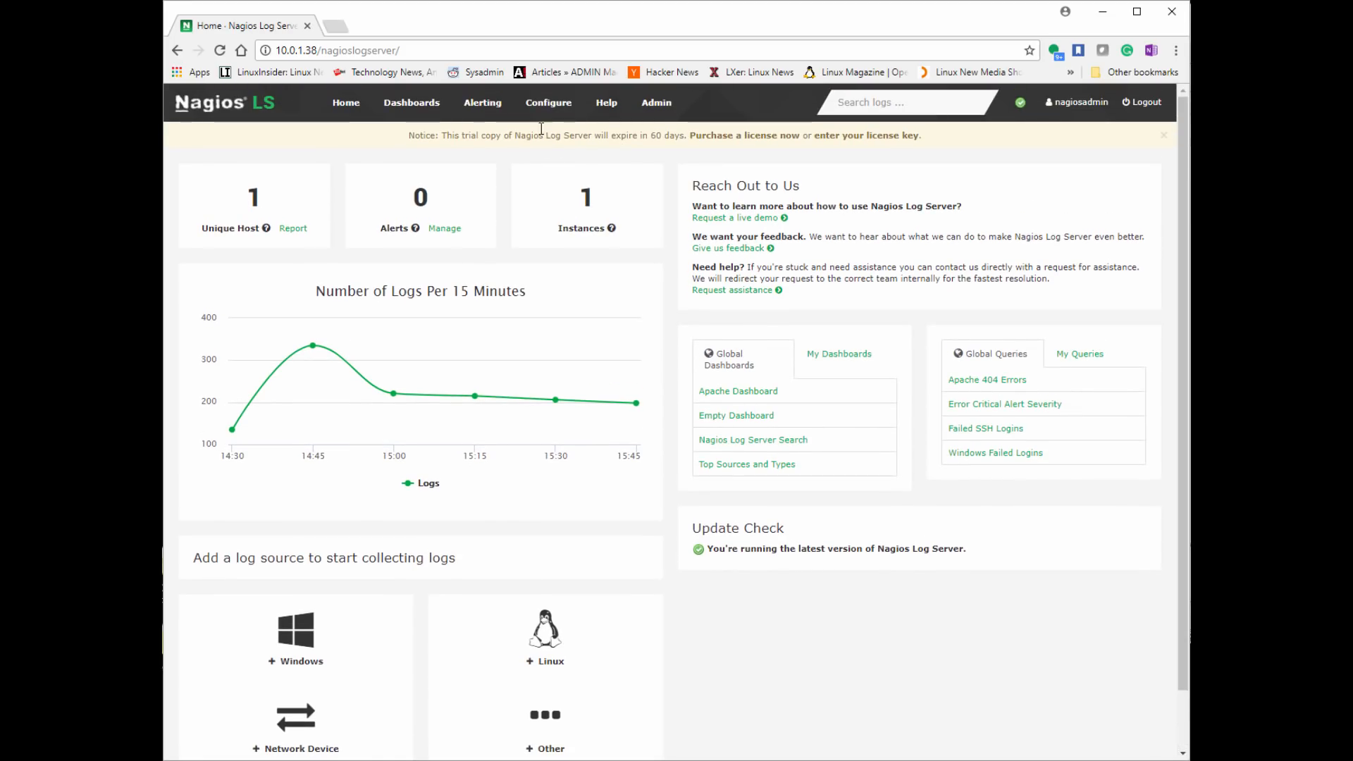
- Show the Alerting section's Alerts page, which has no alerts yet
click(481, 102)
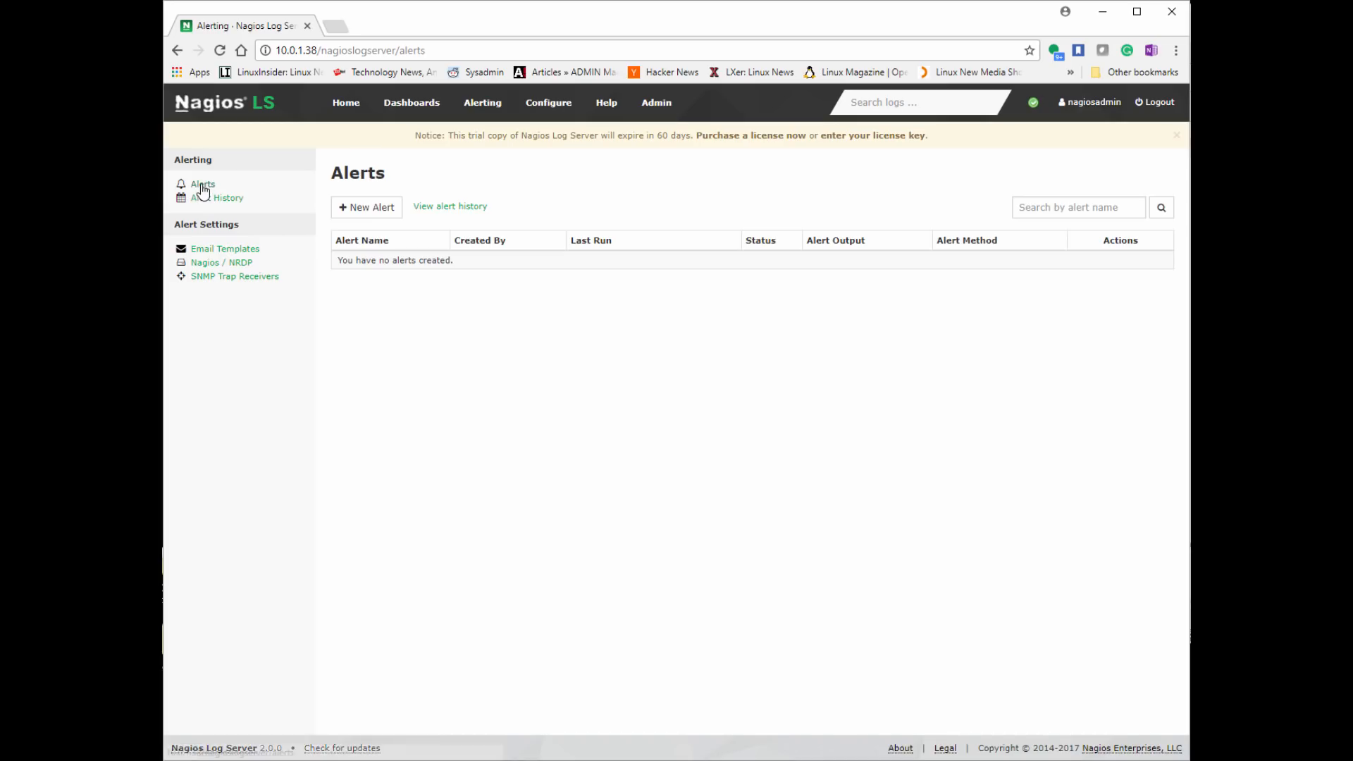
- Visit Configure and Help, ending on the Admin Overview with 33,474 documents, 42 shards, 5 indices
click(549, 102)
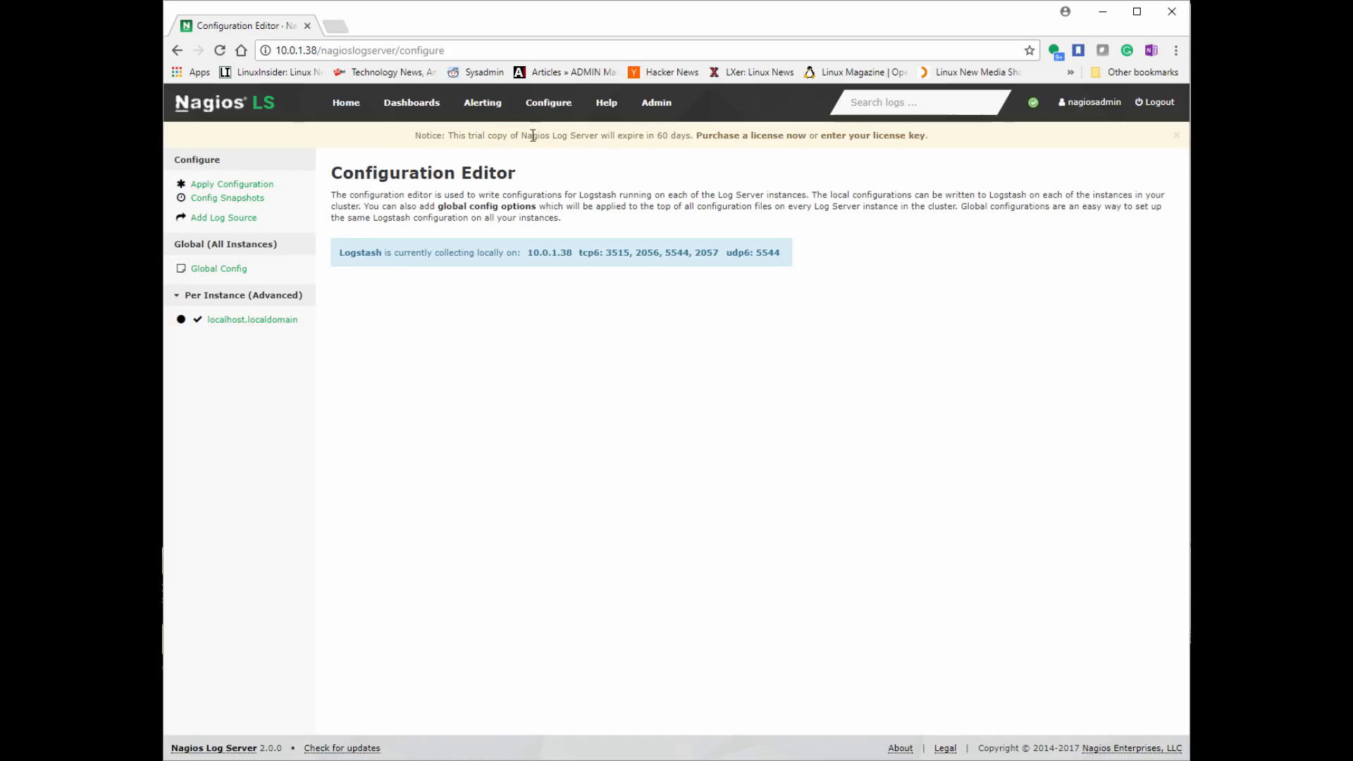
mouse_move(674, 273)
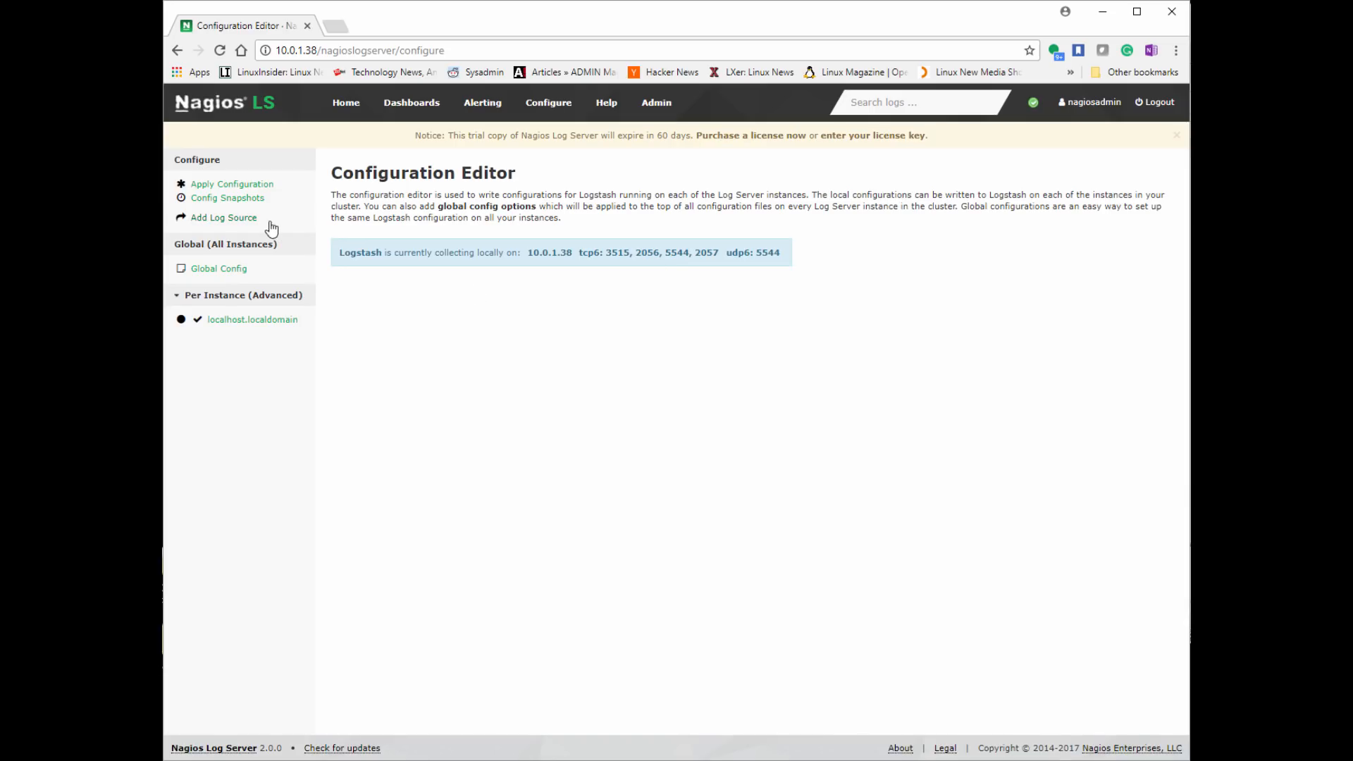
click(606, 102)
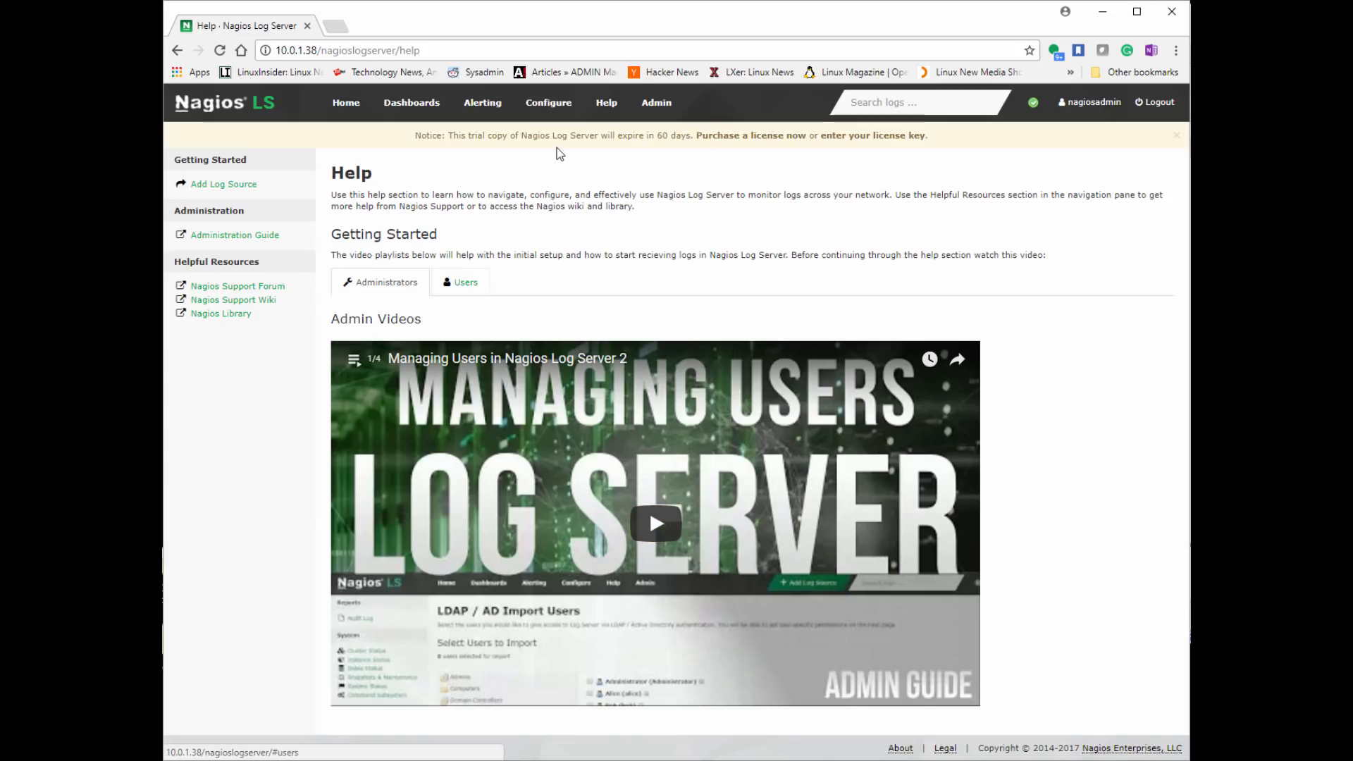
click(657, 101)
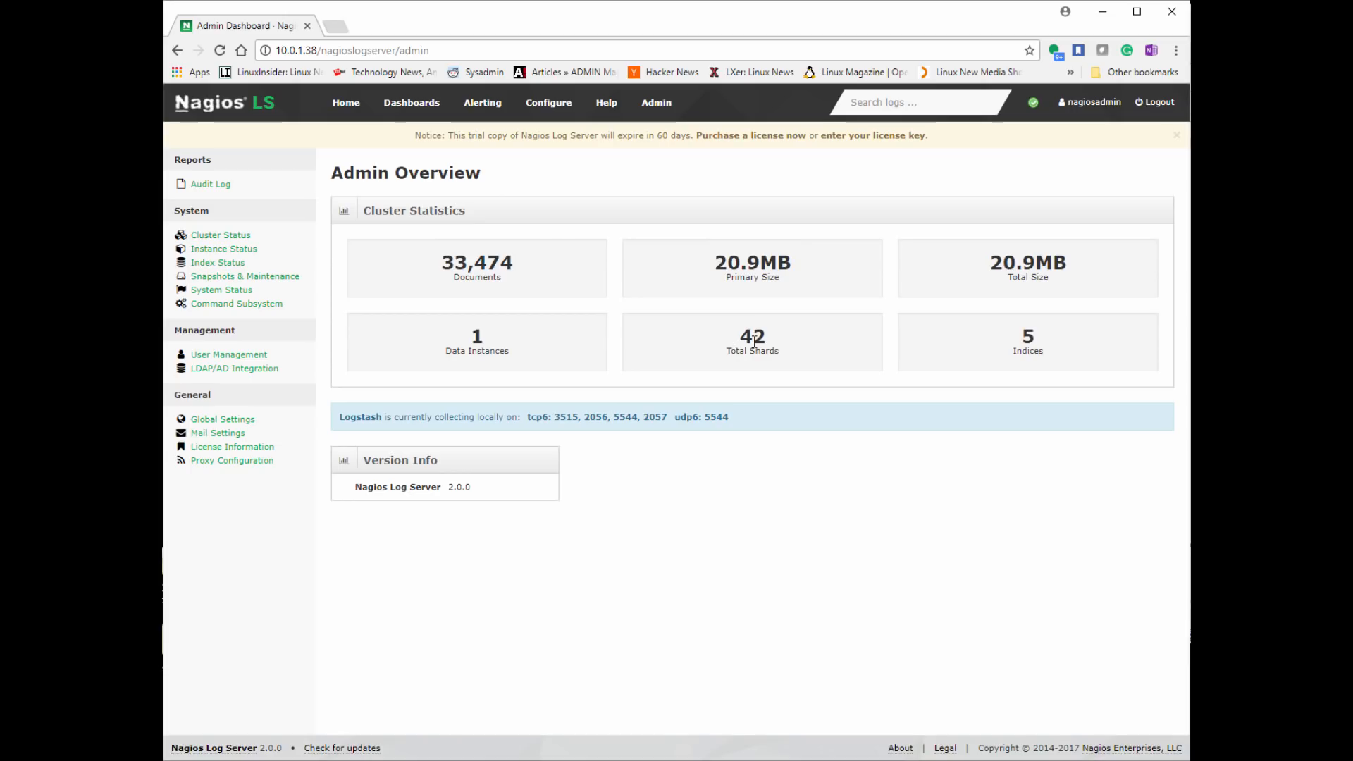
mouse_move(229, 353)
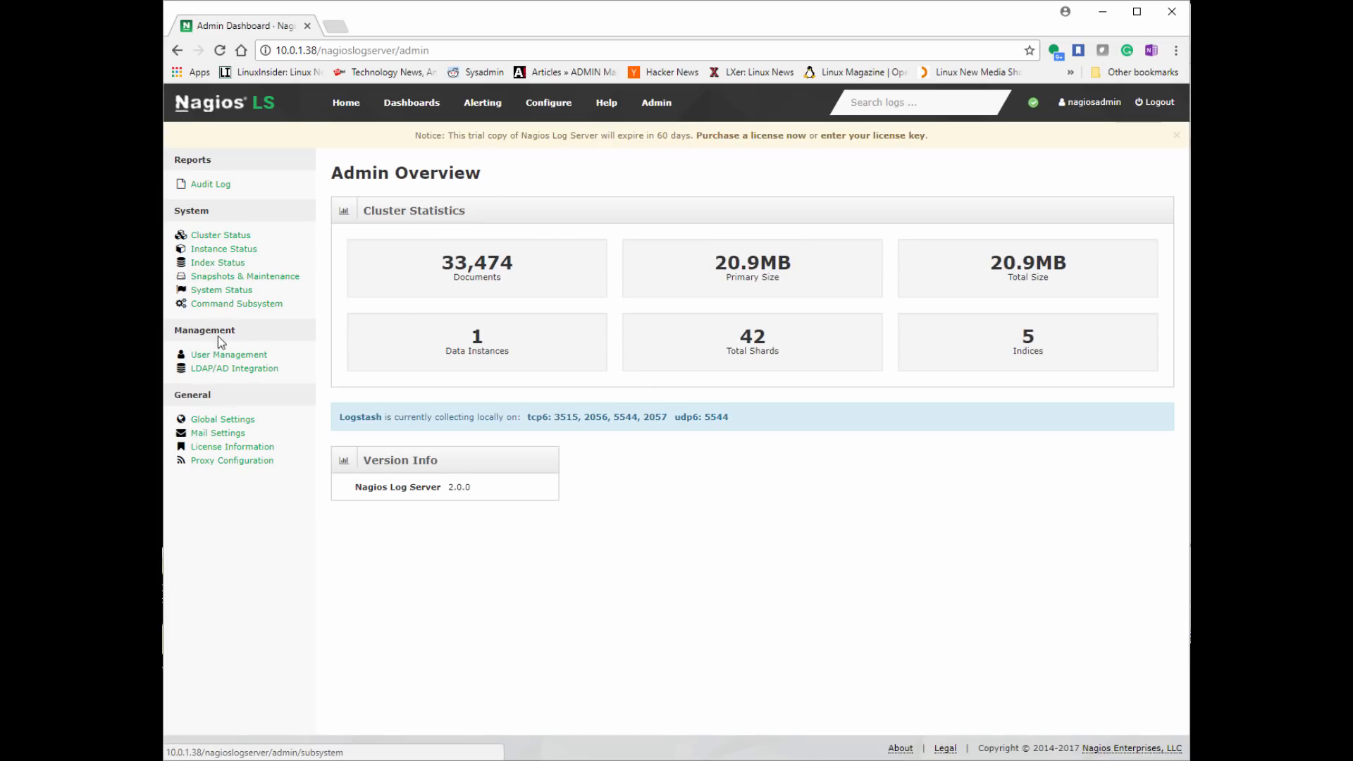
- Review Index Status for logstash-2017.11.18, then go to the Add Log Source guides
click(218, 262)
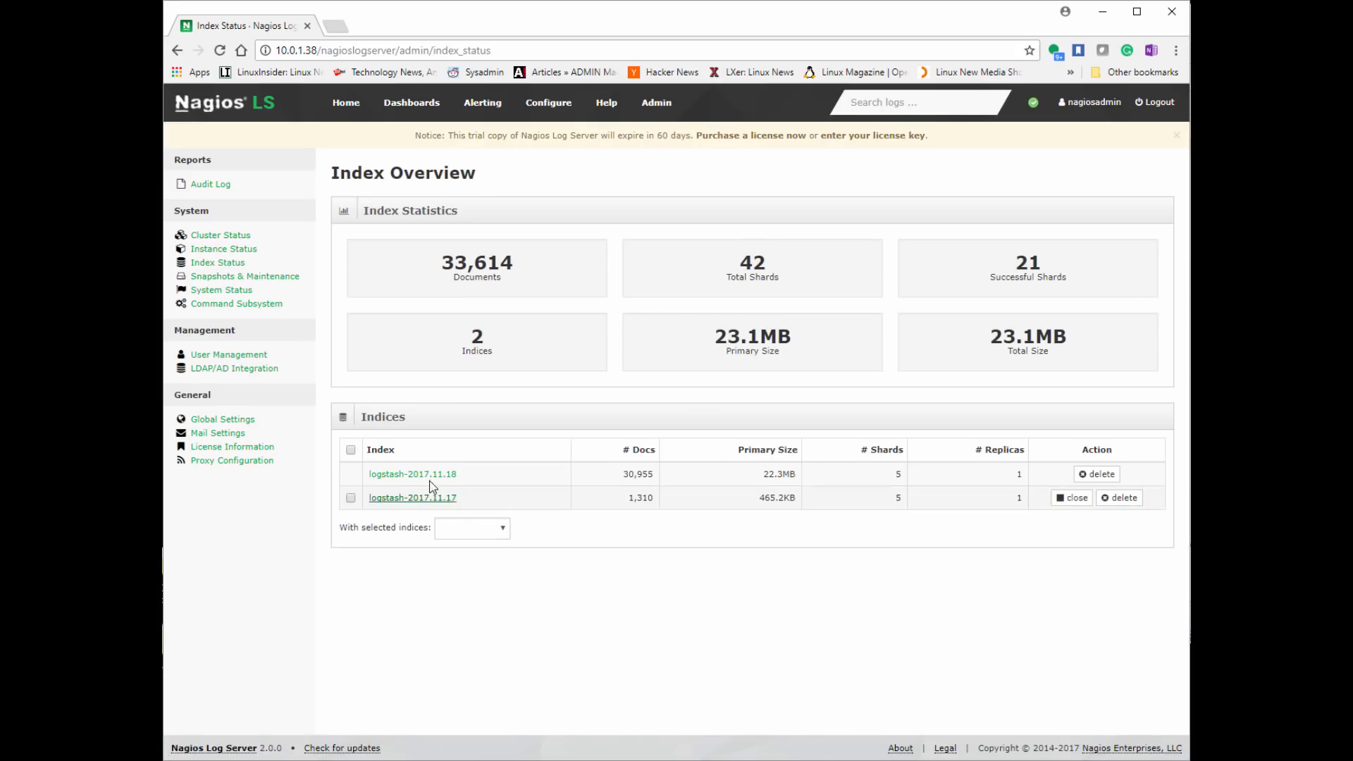
click(412, 473)
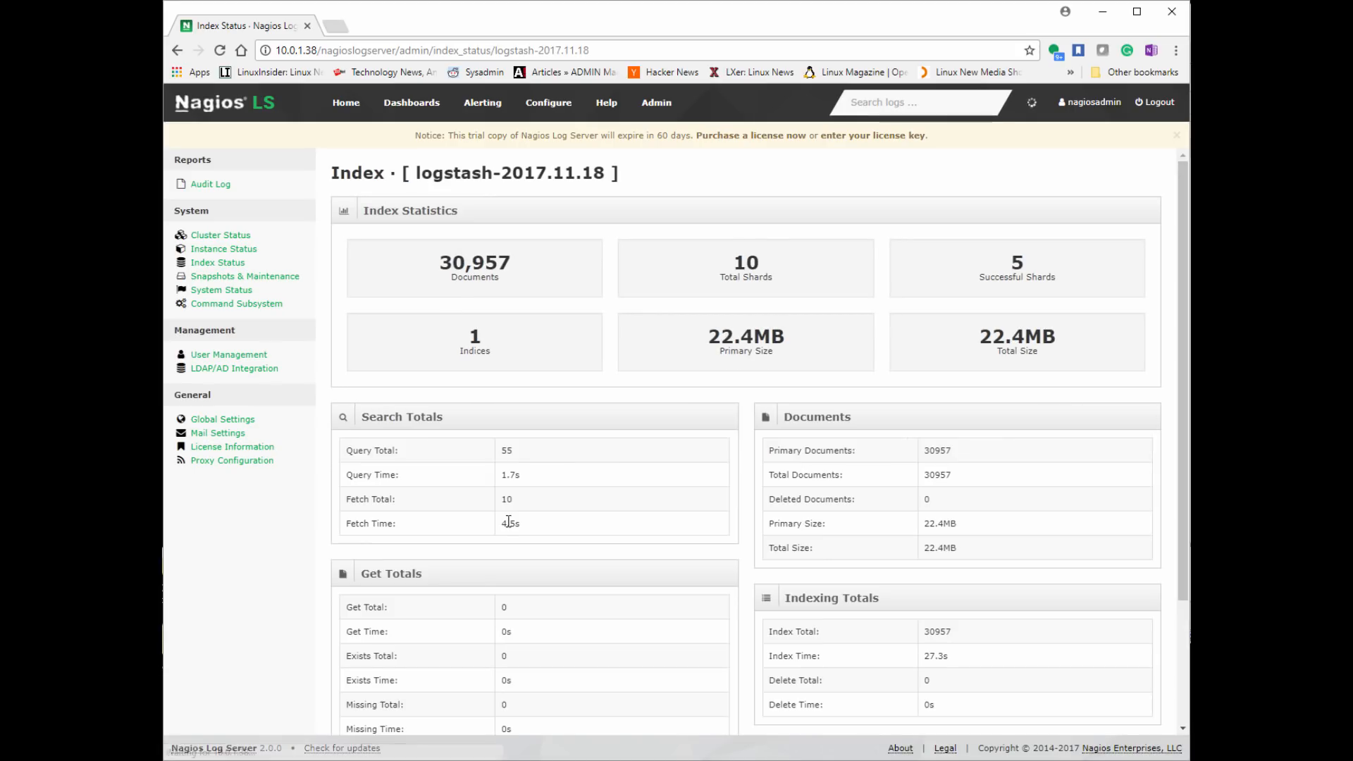
scroll(down, 3)
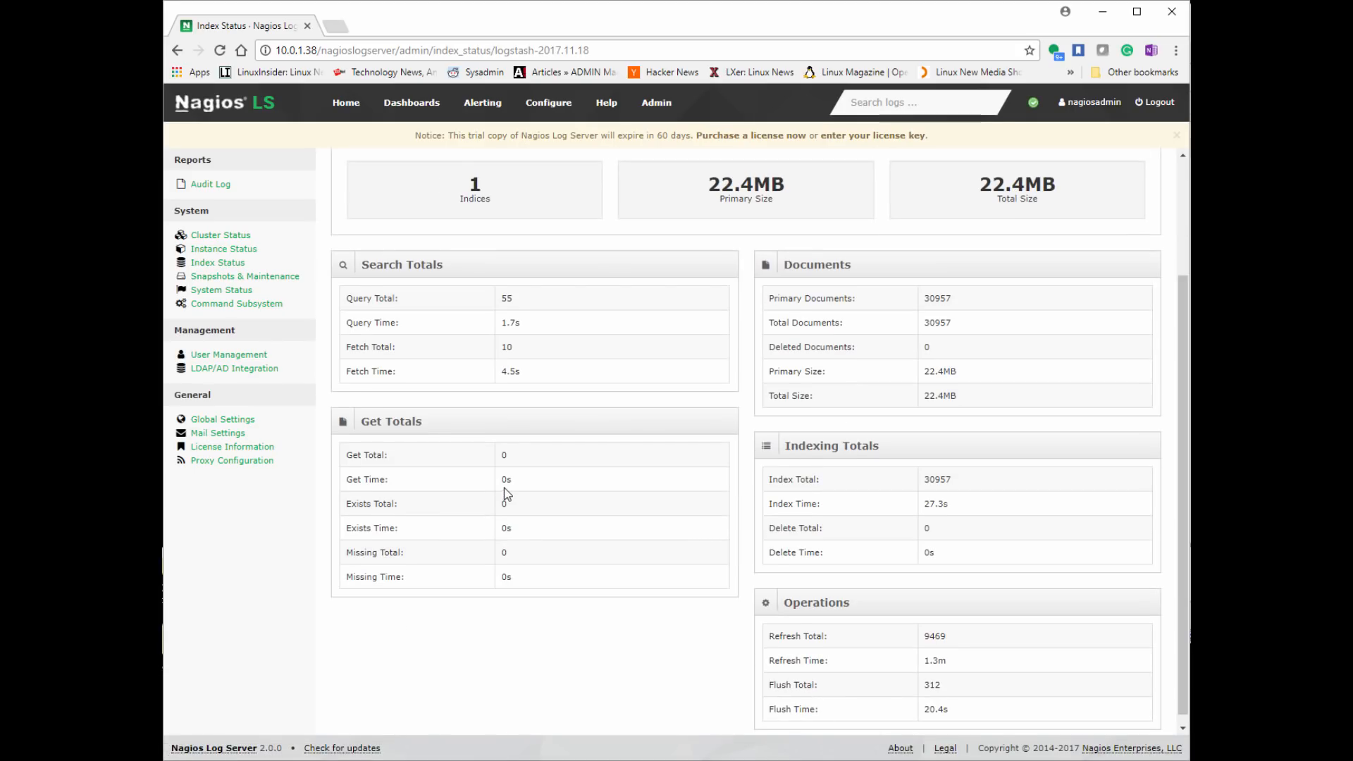
click(346, 101)
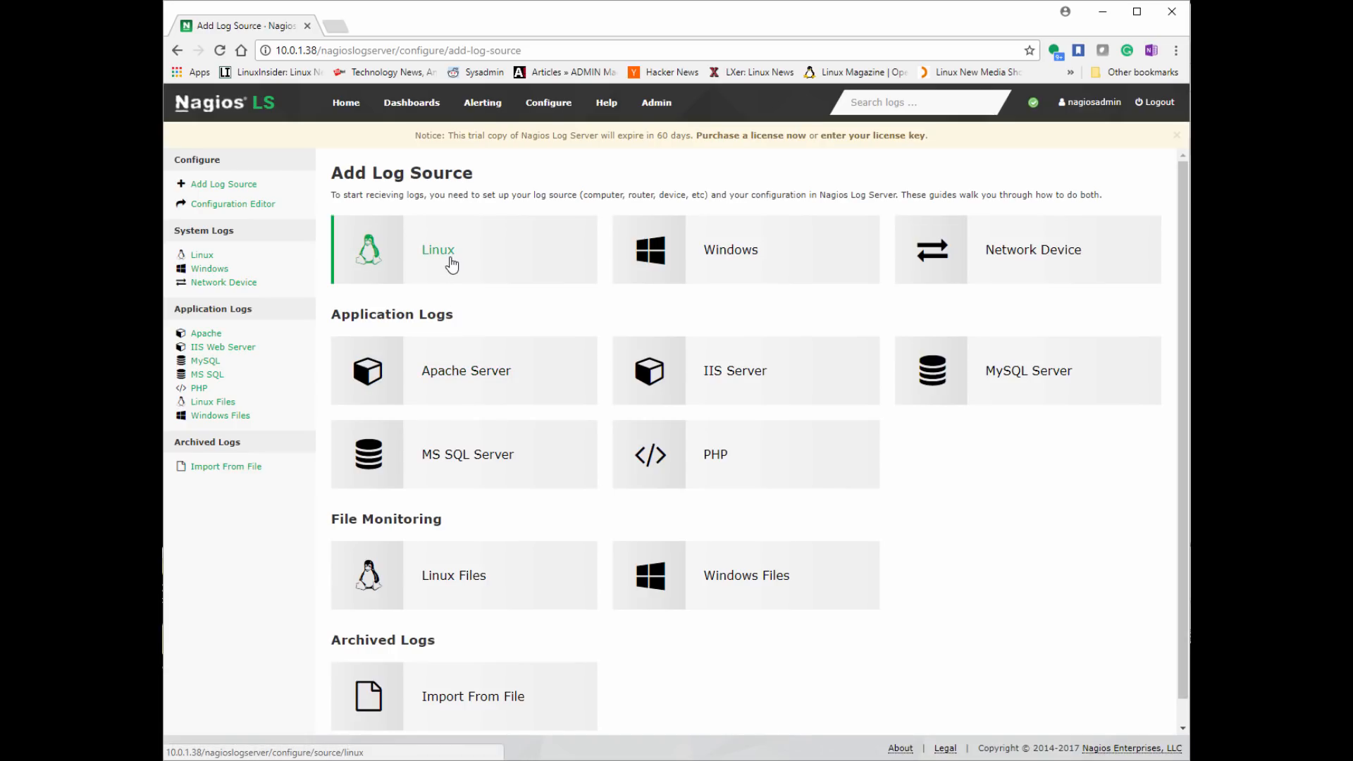
- Reach the Linux log source guide from Home and select its setup-linux.sh script command
click(346, 102)
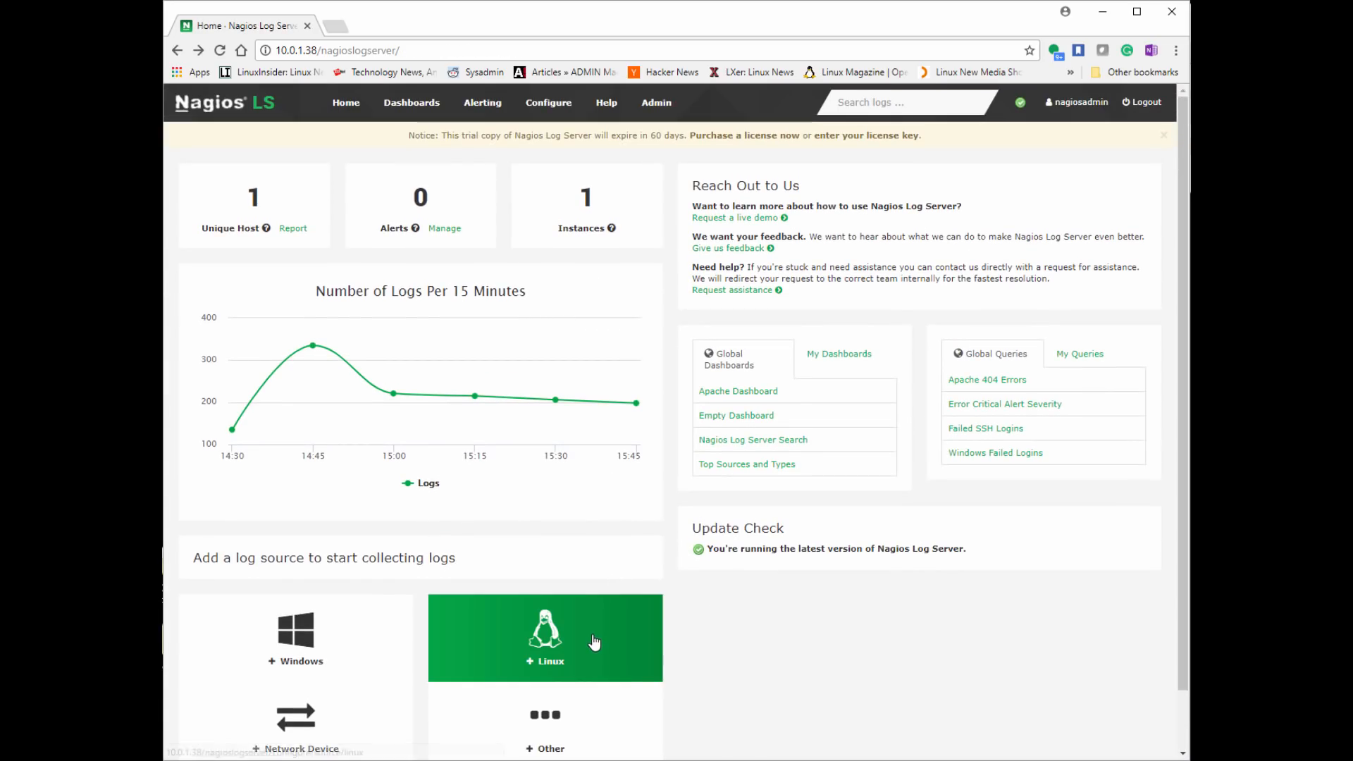
click(545, 638)
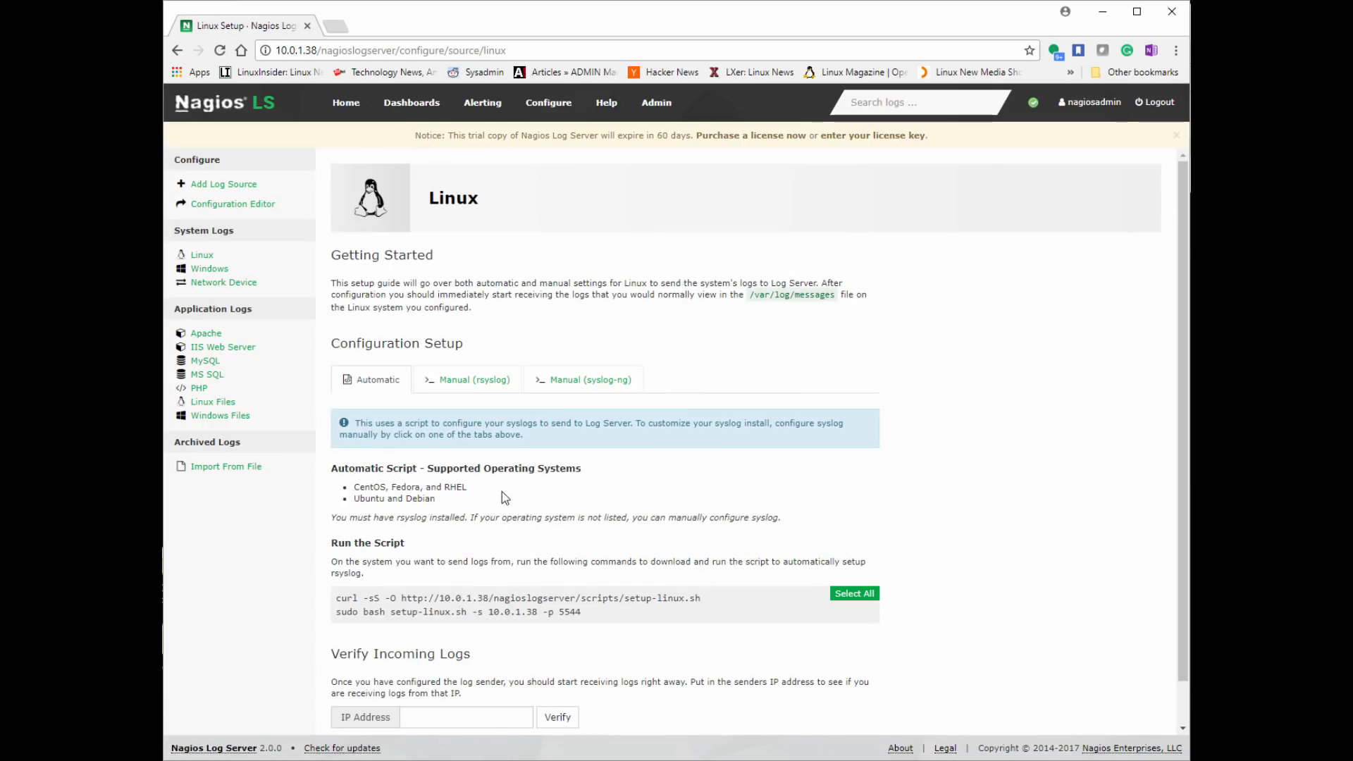
scroll(down, 3)
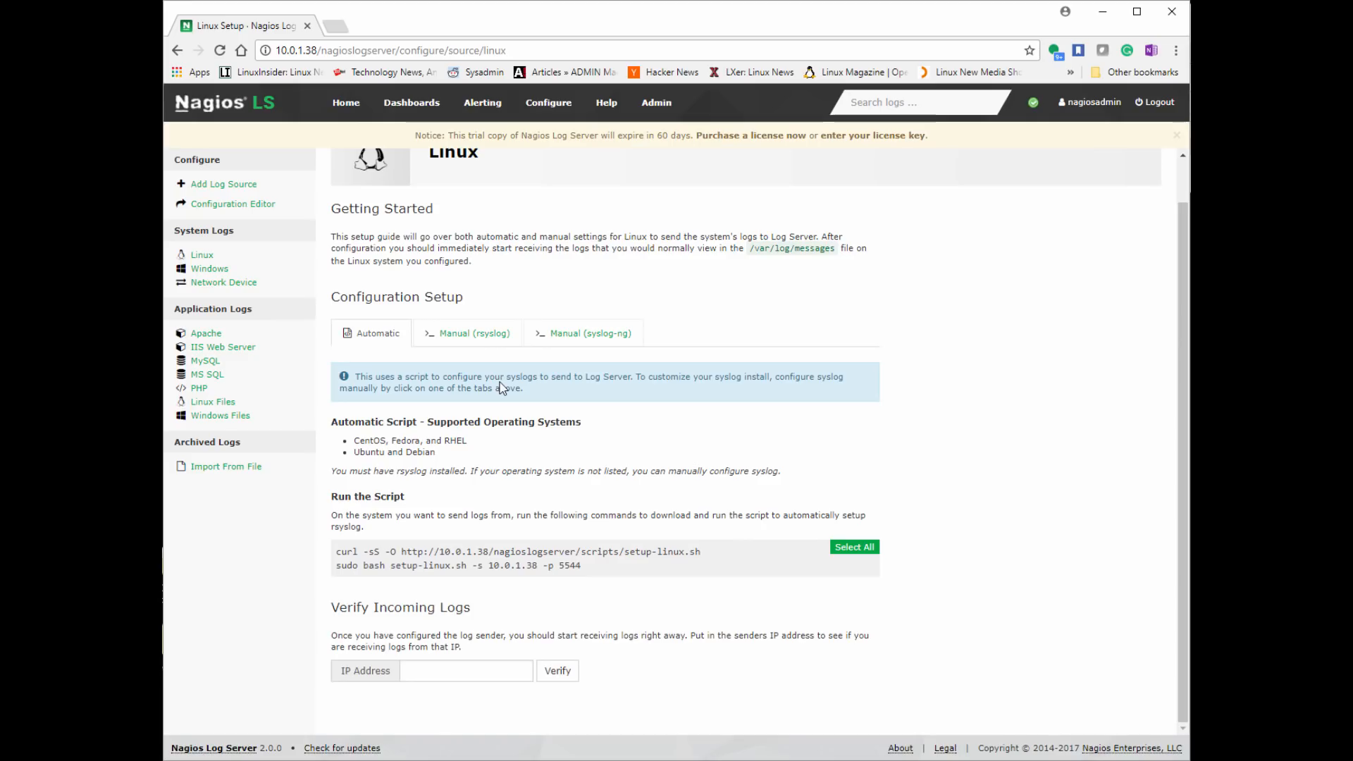
mouse_move(611, 426)
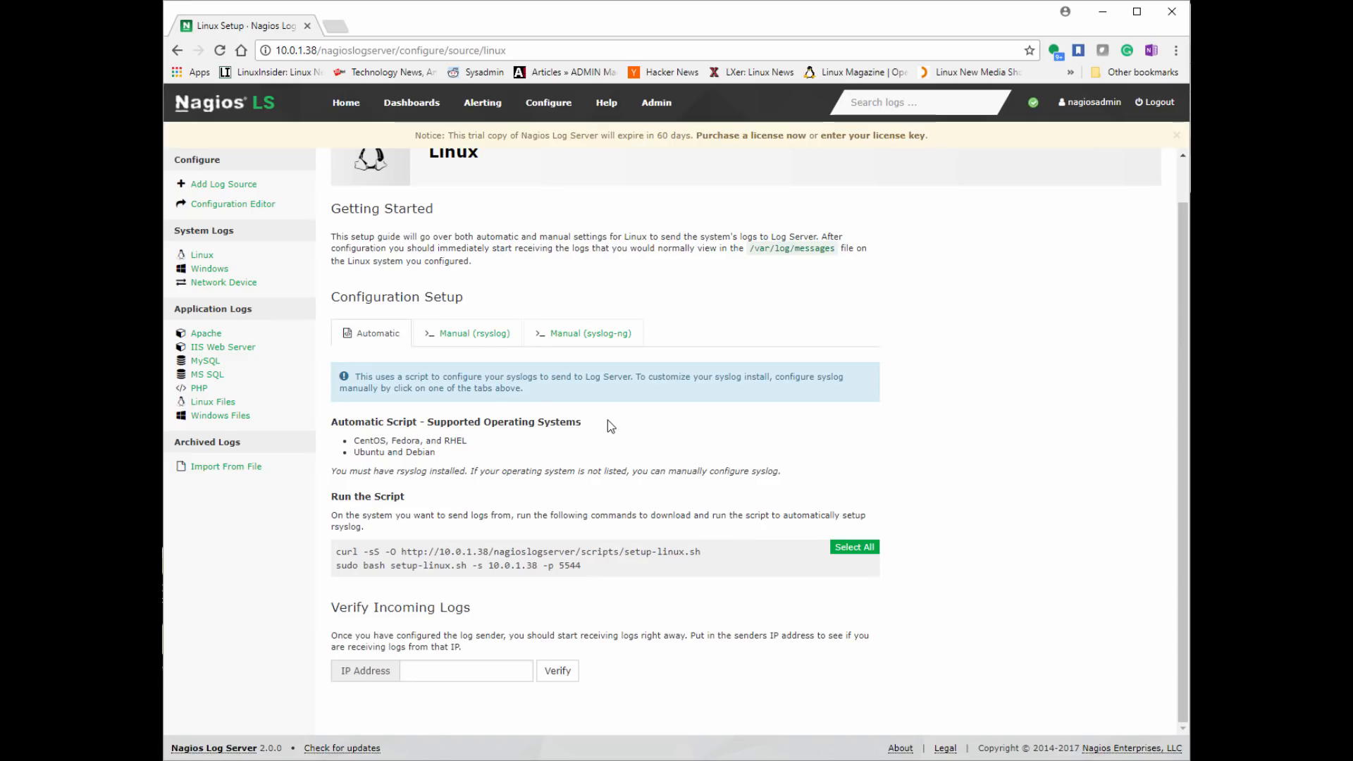
mouse_move(515, 589)
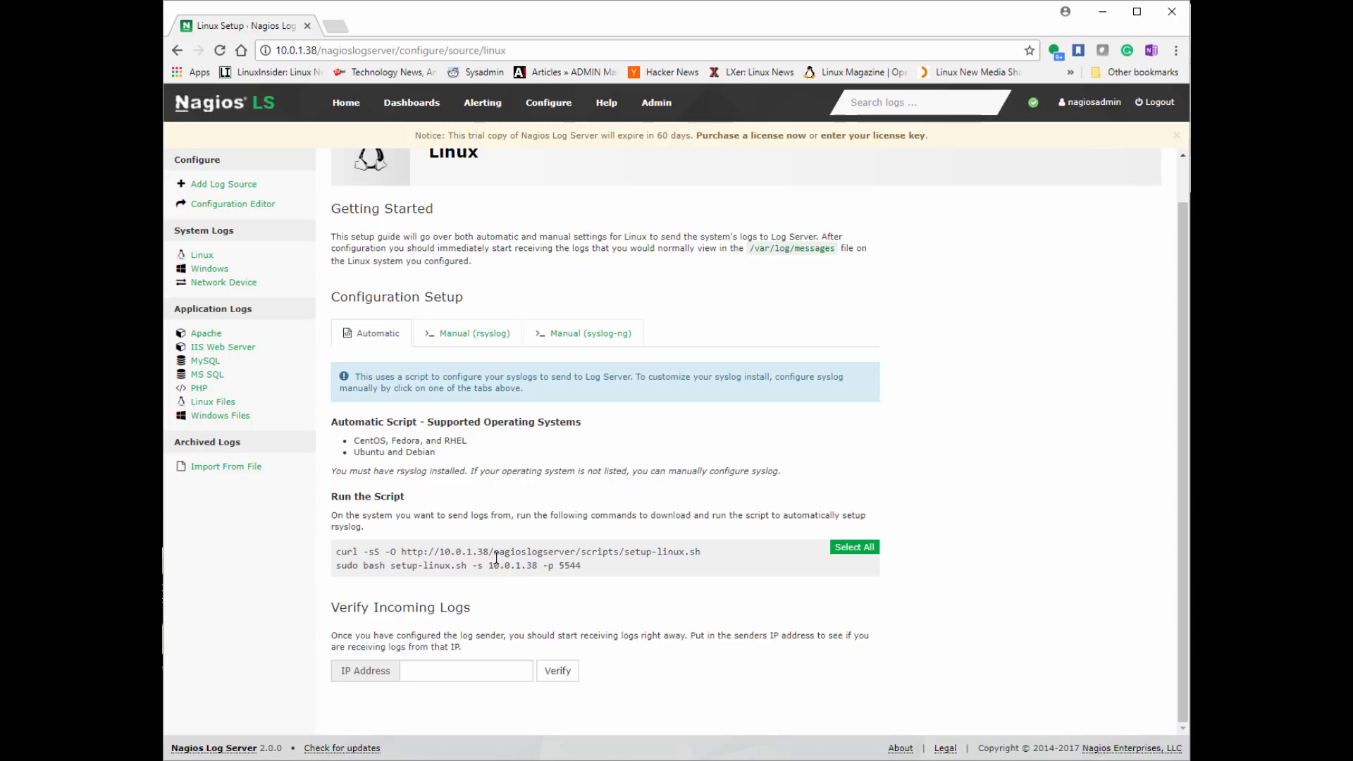
mouse_move(480, 487)
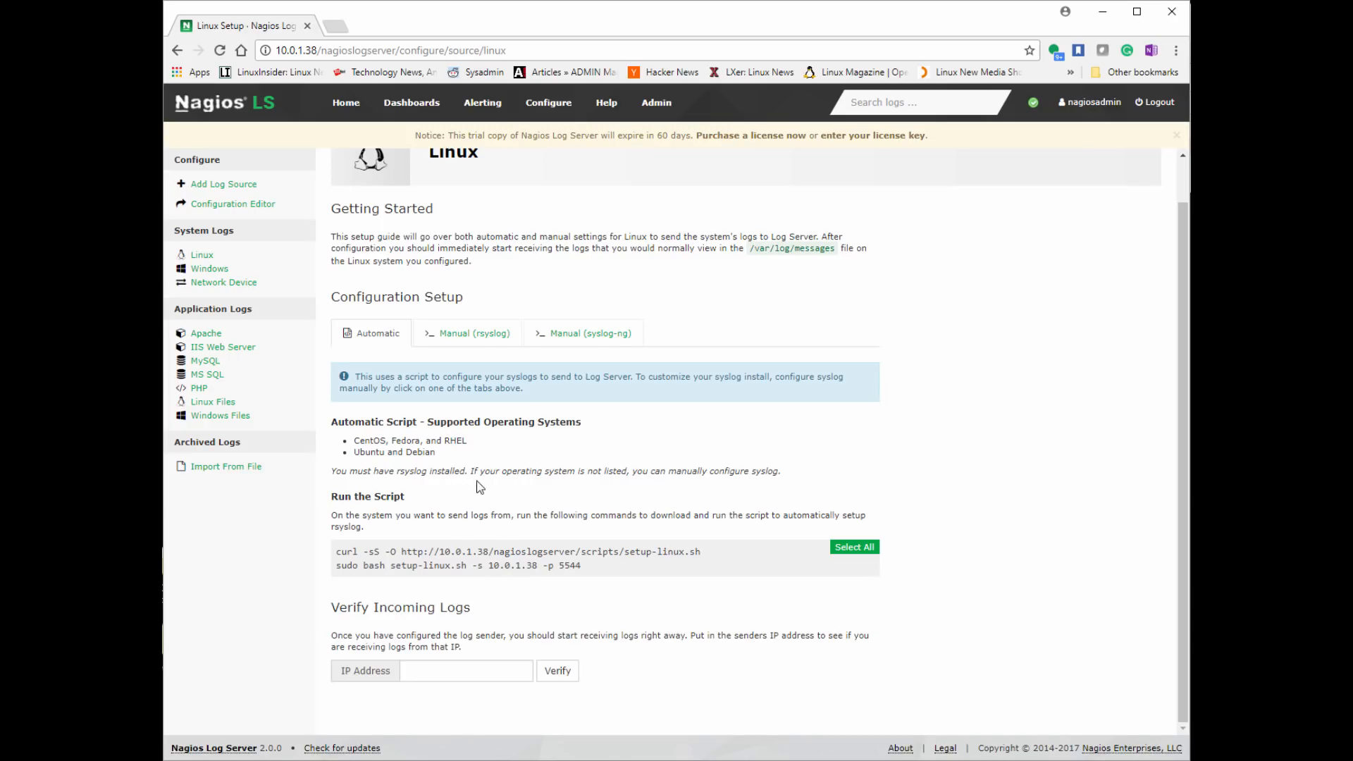
triple_click(554, 470)
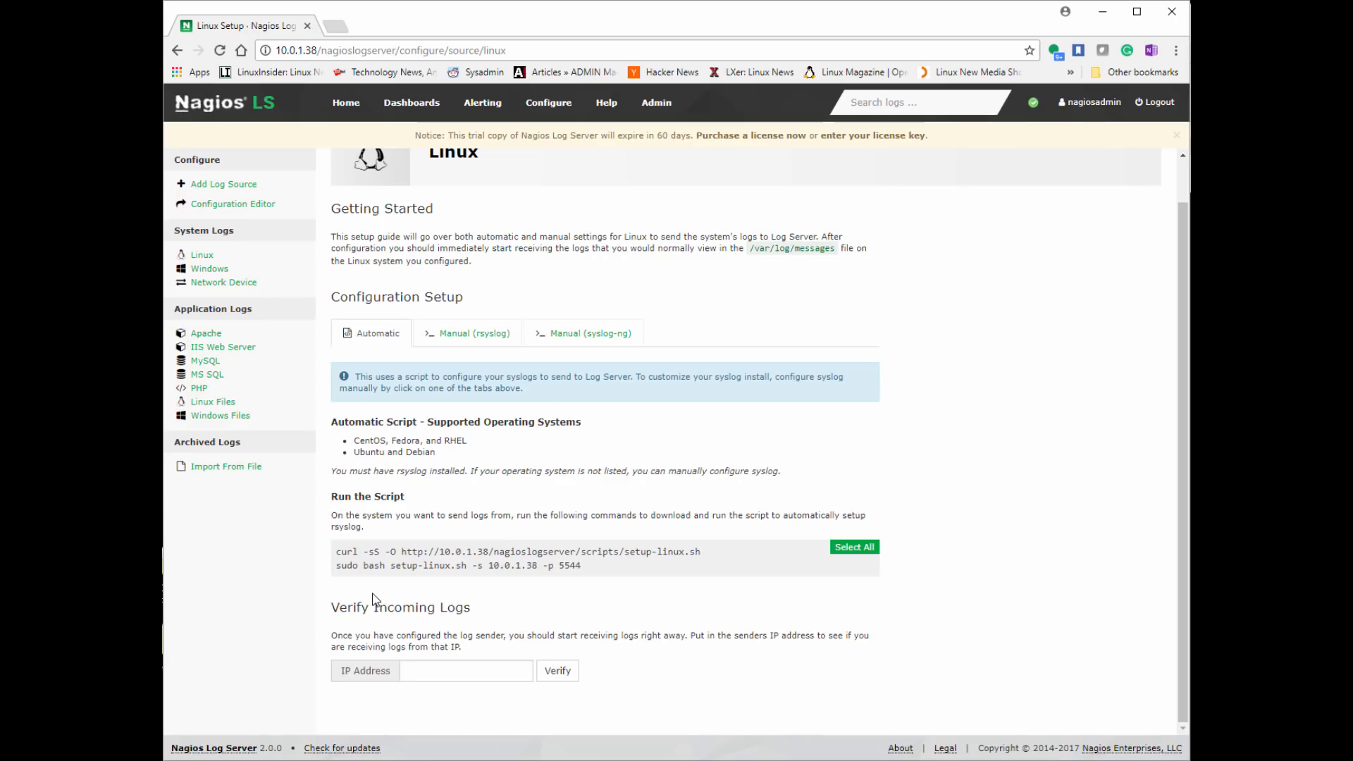
click(466, 670)
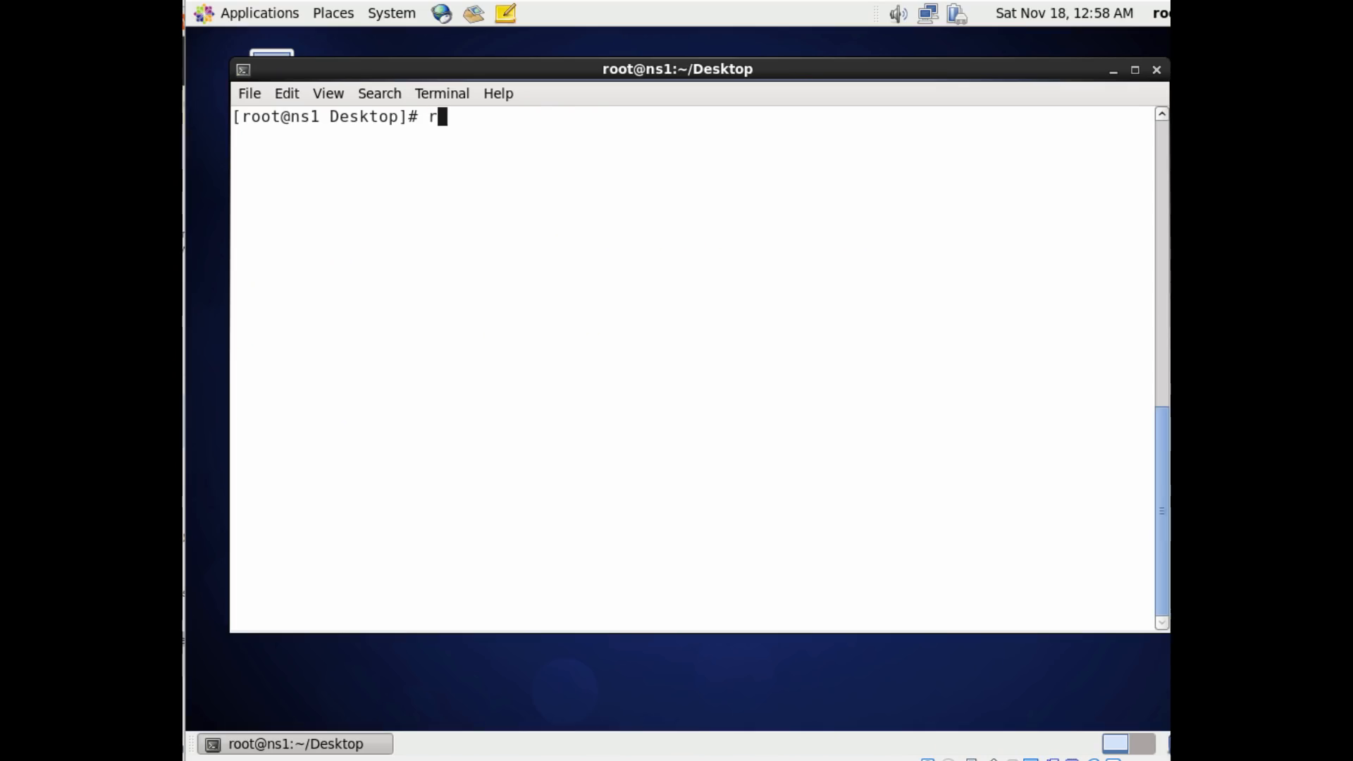
- Run rpm -qa | grep rsyslog, confirming rsyslog-5.8.10-10.el6_6.x86_64 is installed
text(pm -qa)
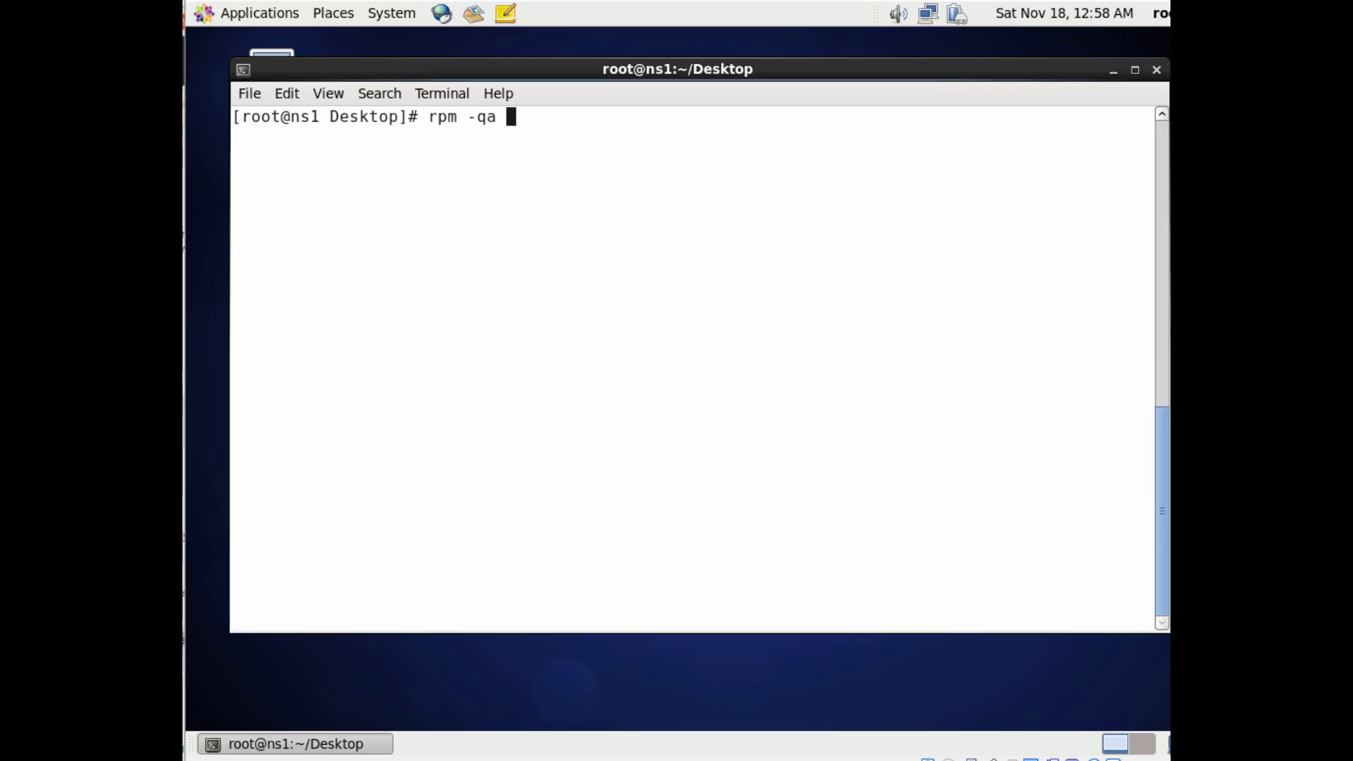
text(| grep rs)
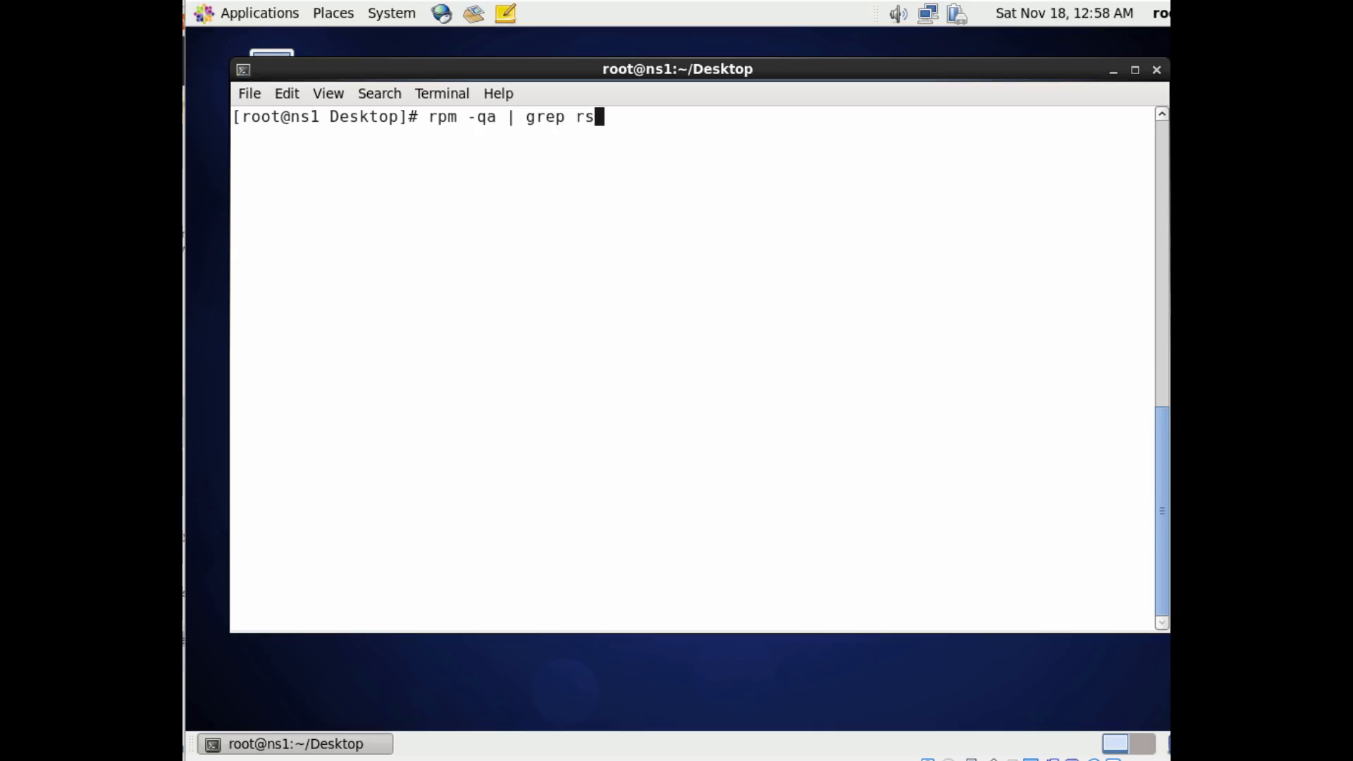
text(yslog)
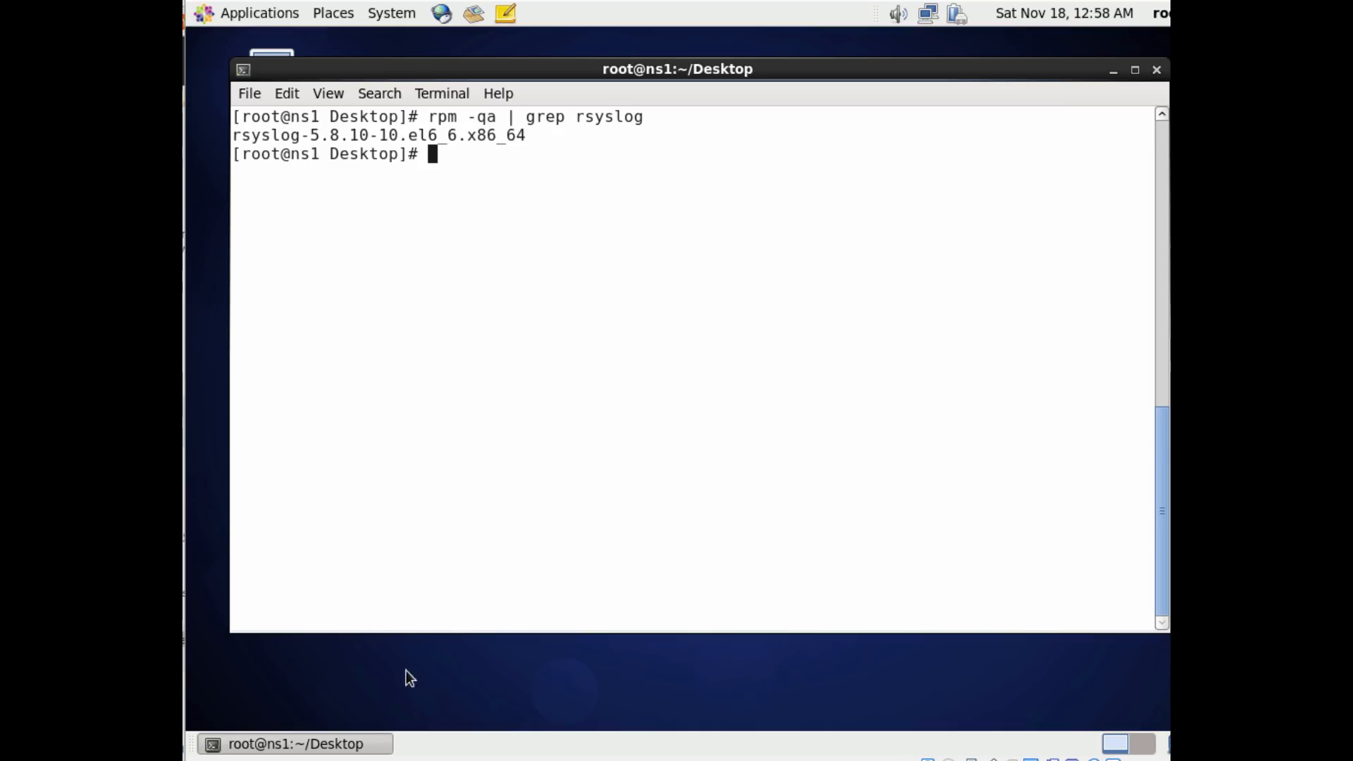
mouse_move(207, 13)
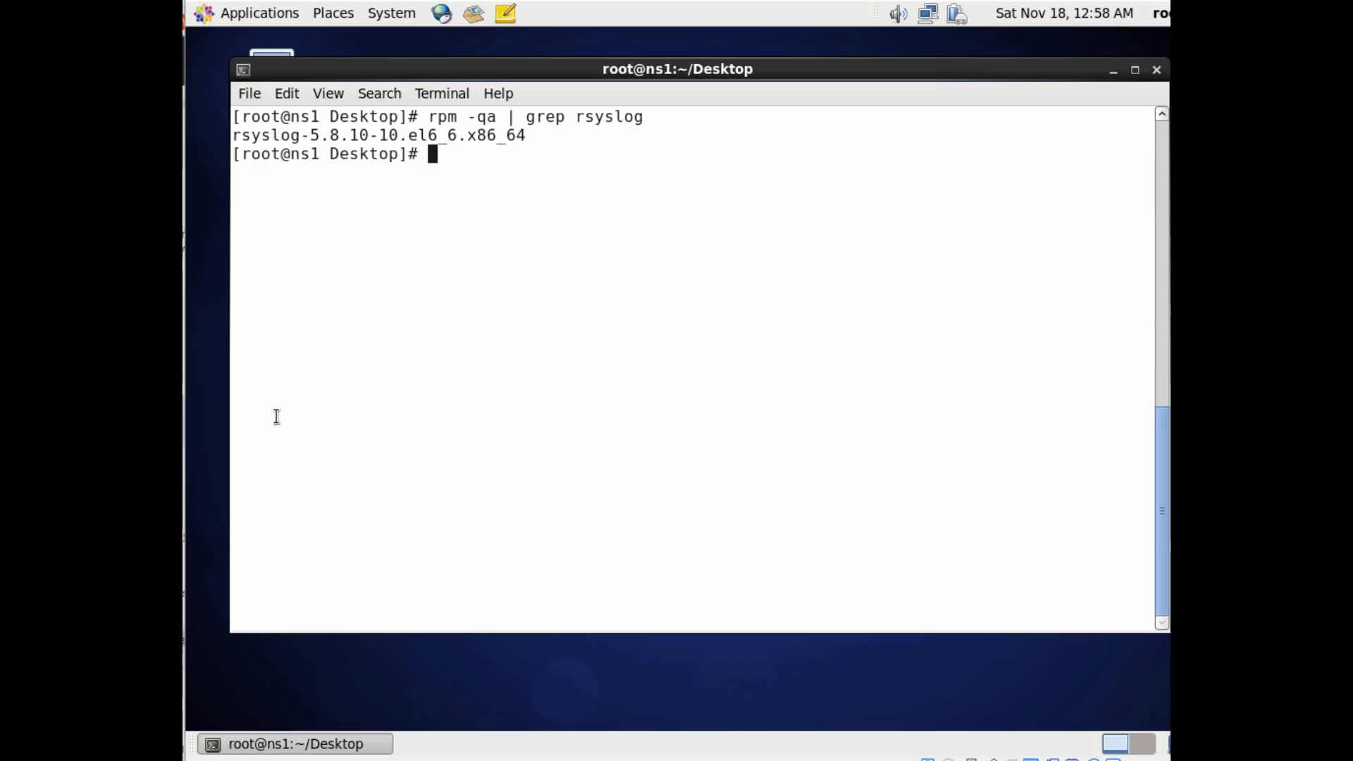
text(curl)
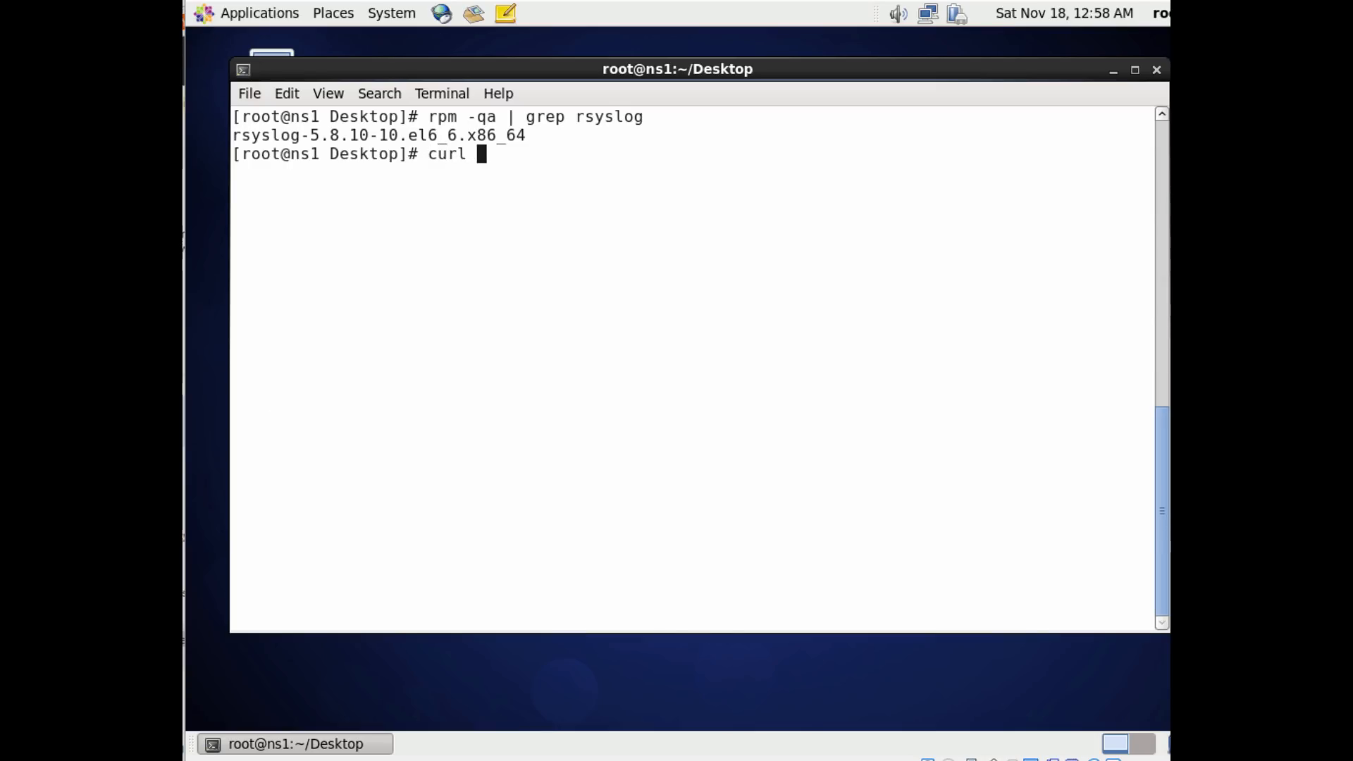
text(-sS -)
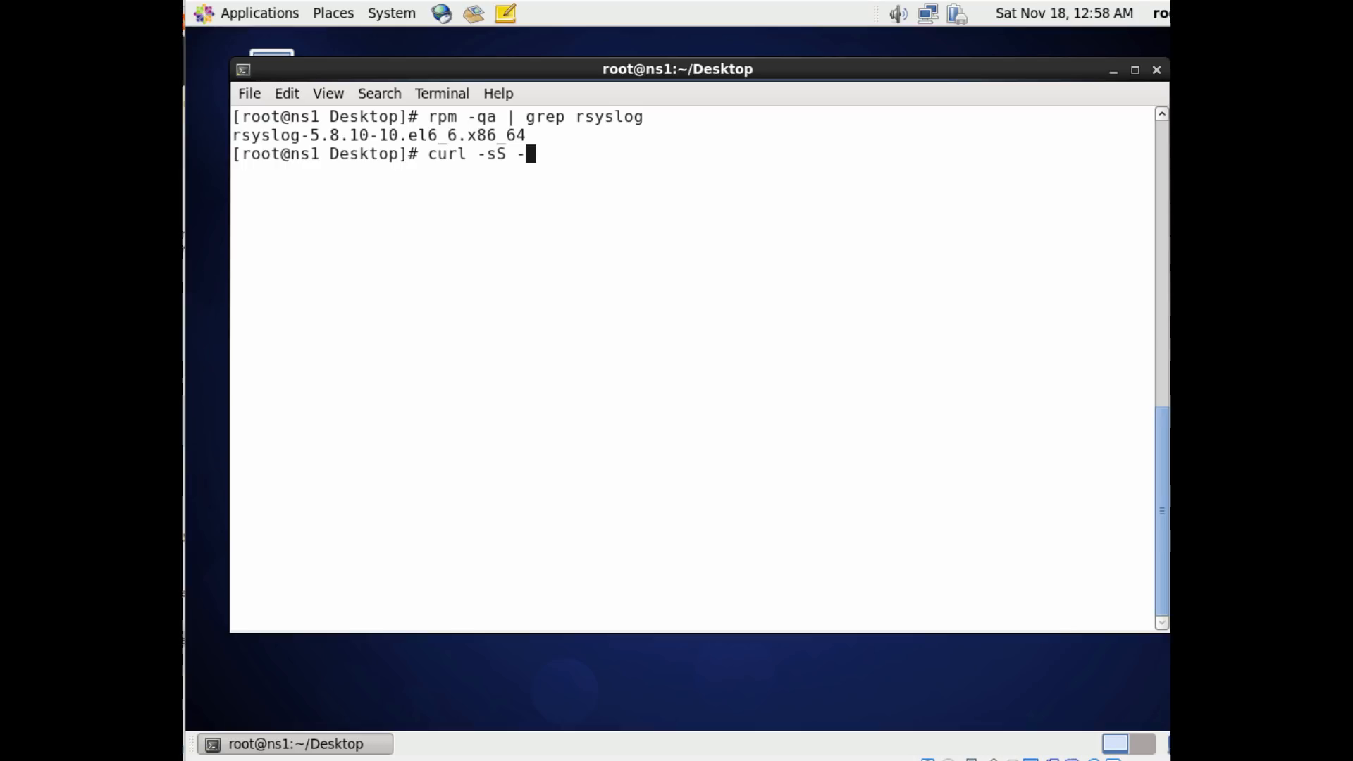
text(O htt)
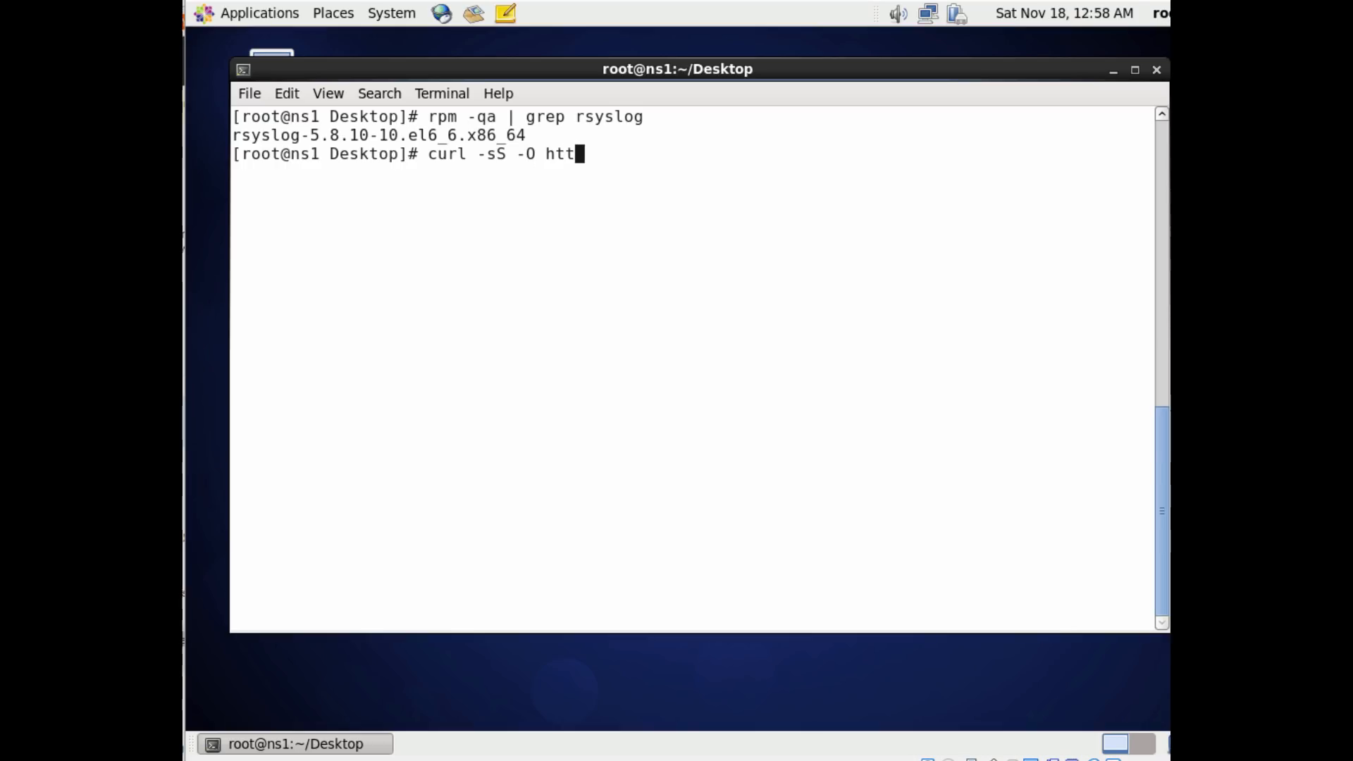
text(p://)
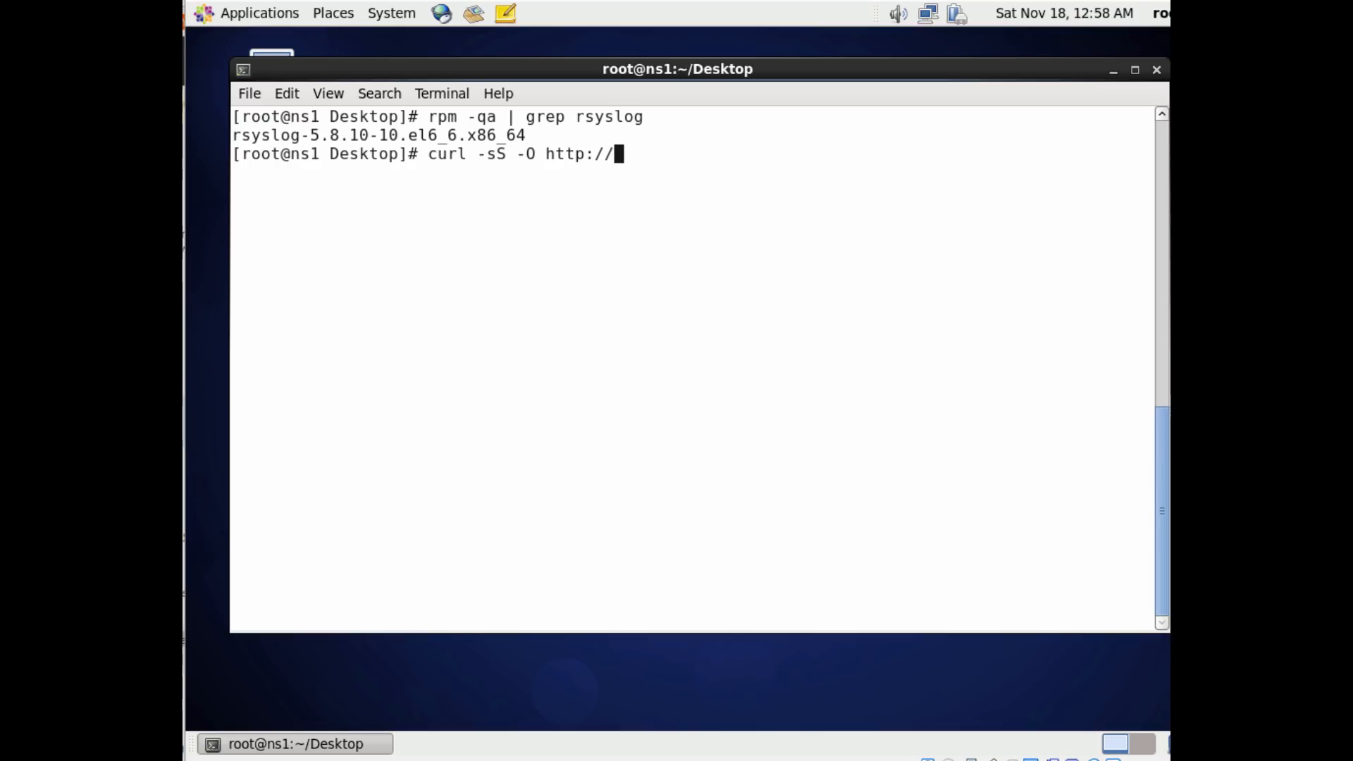
text(10)
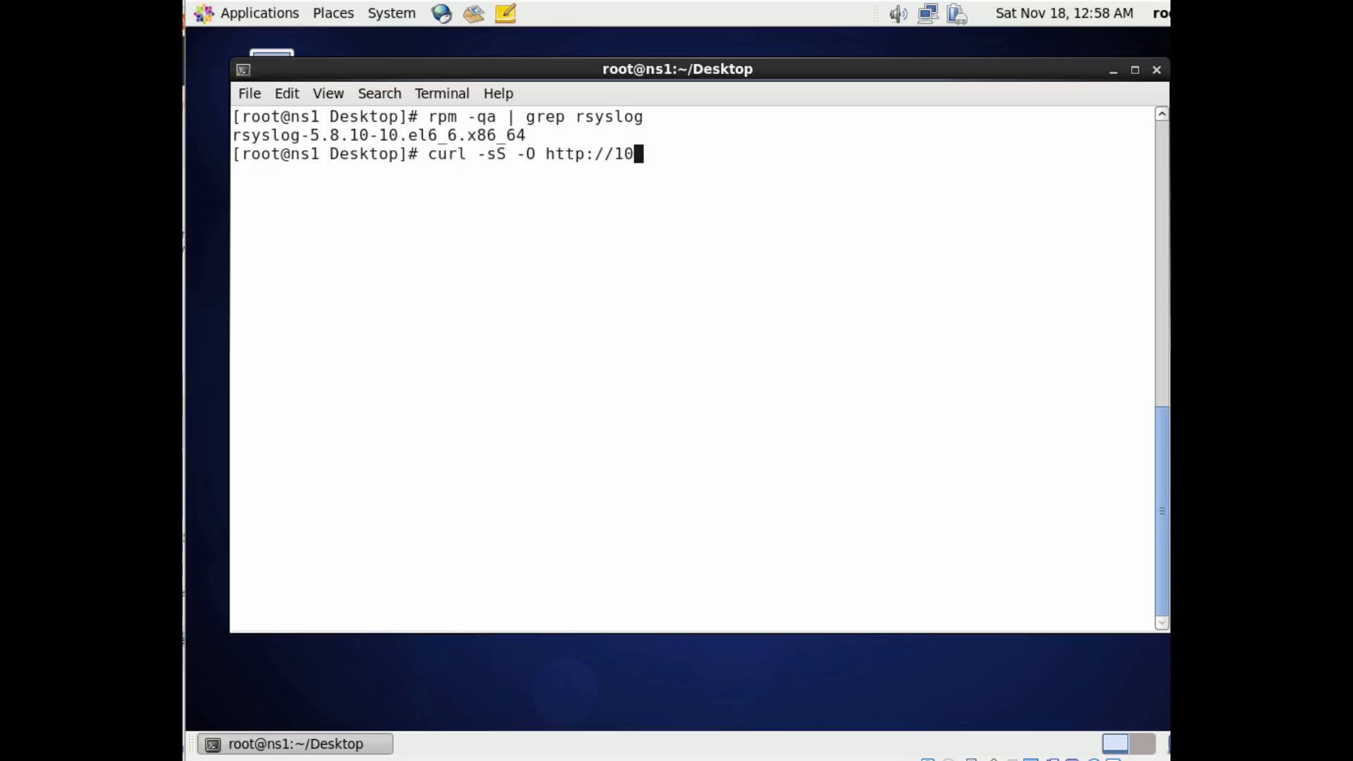
text(.0.1.)
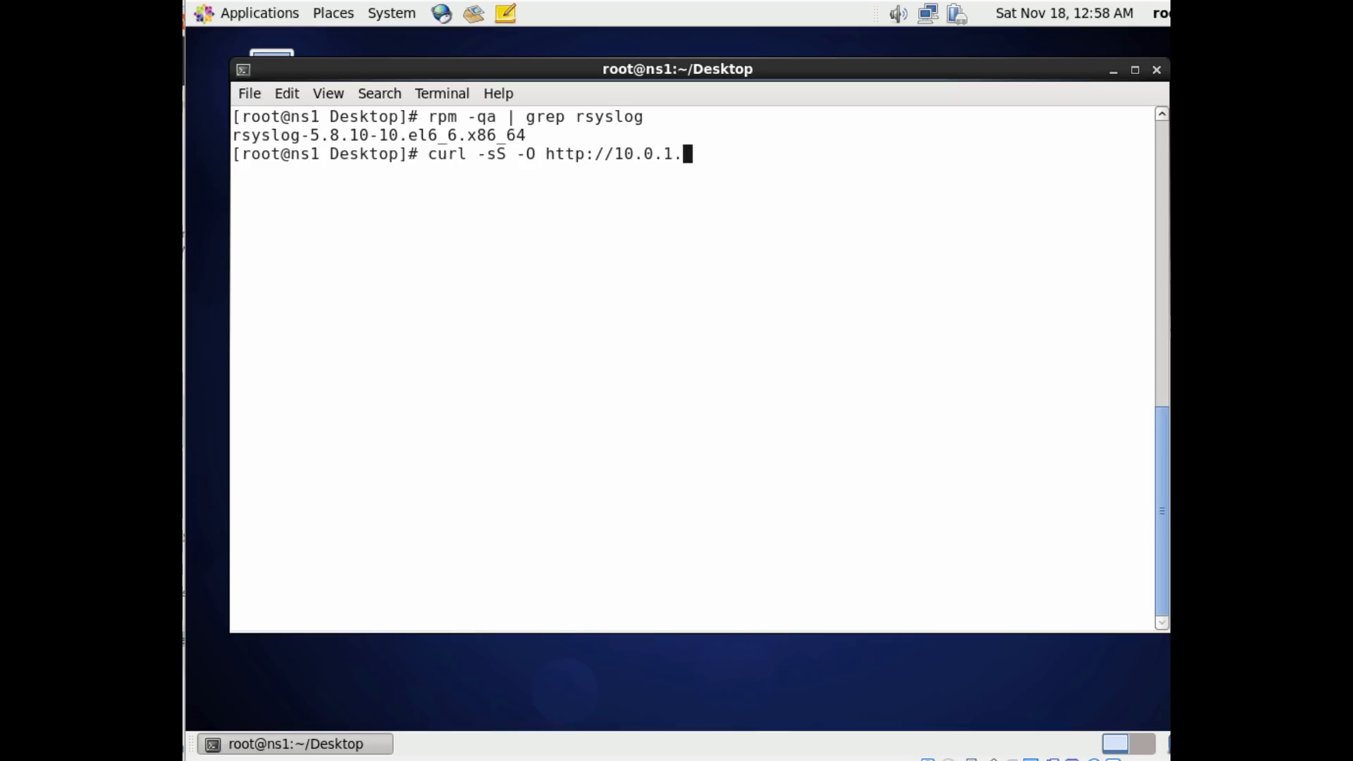
text(38)
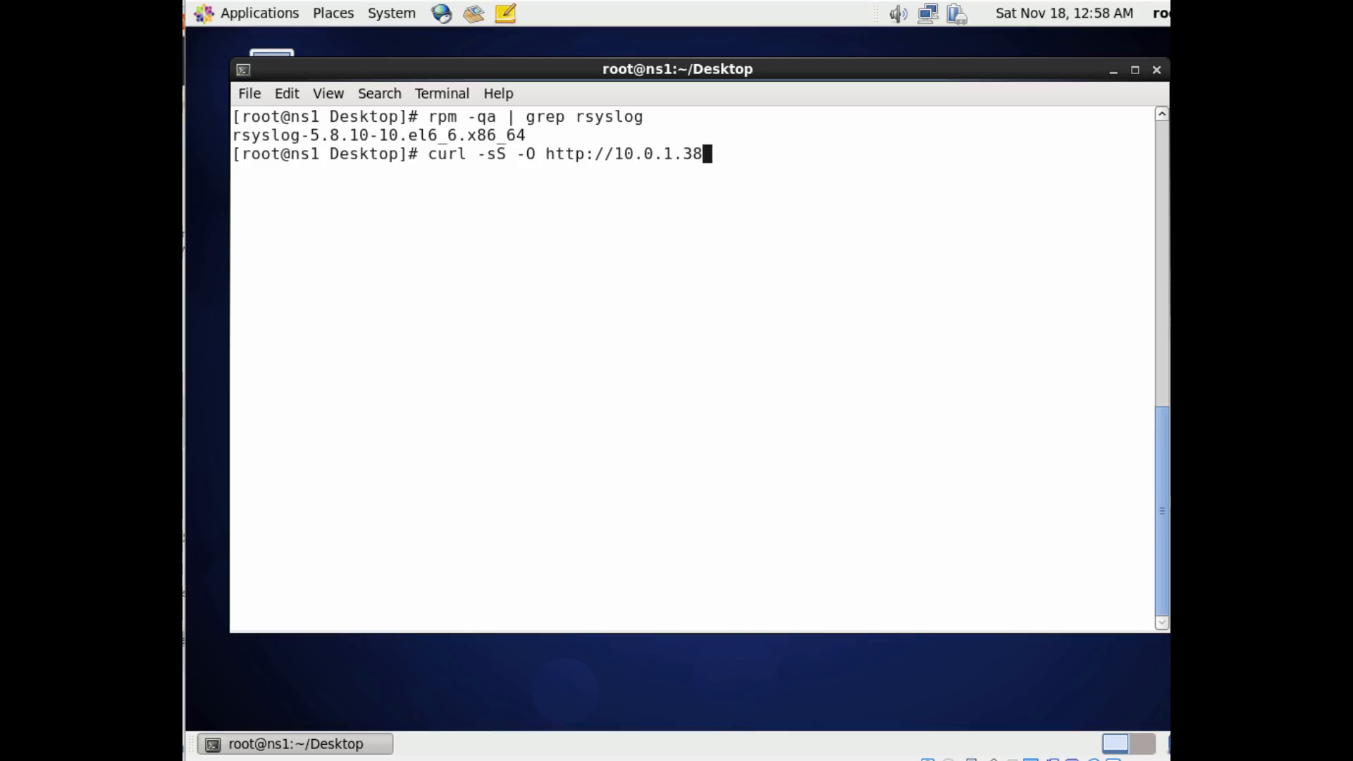
text(/nagios)
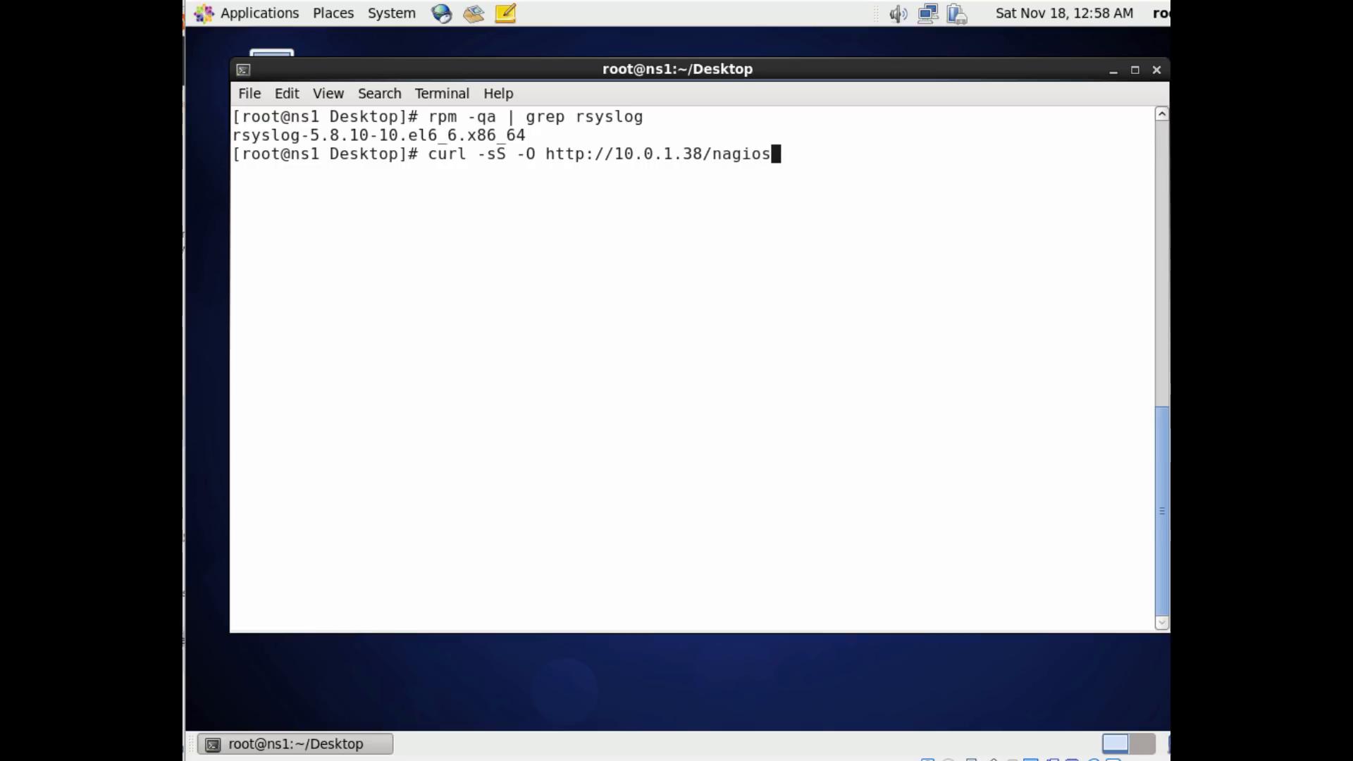
text(logserver/)
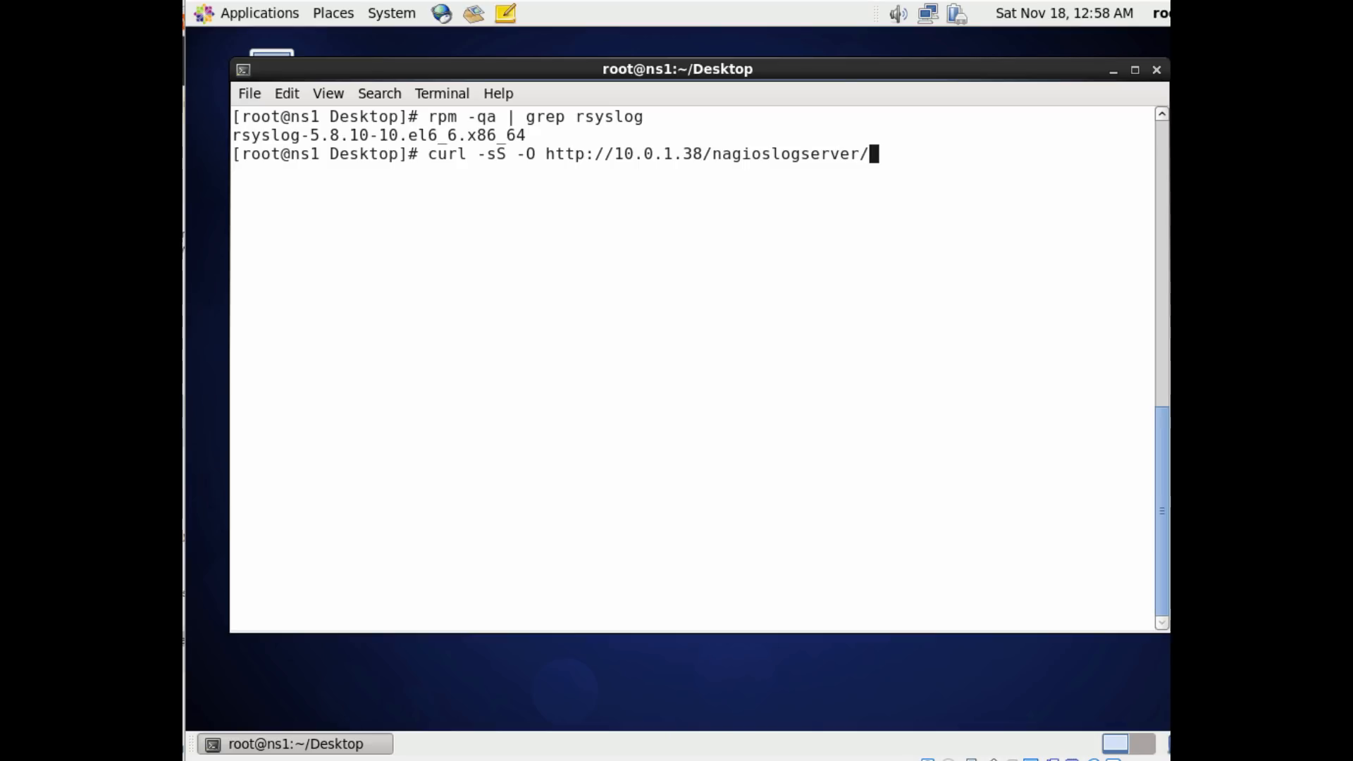
text(scripts/setu)
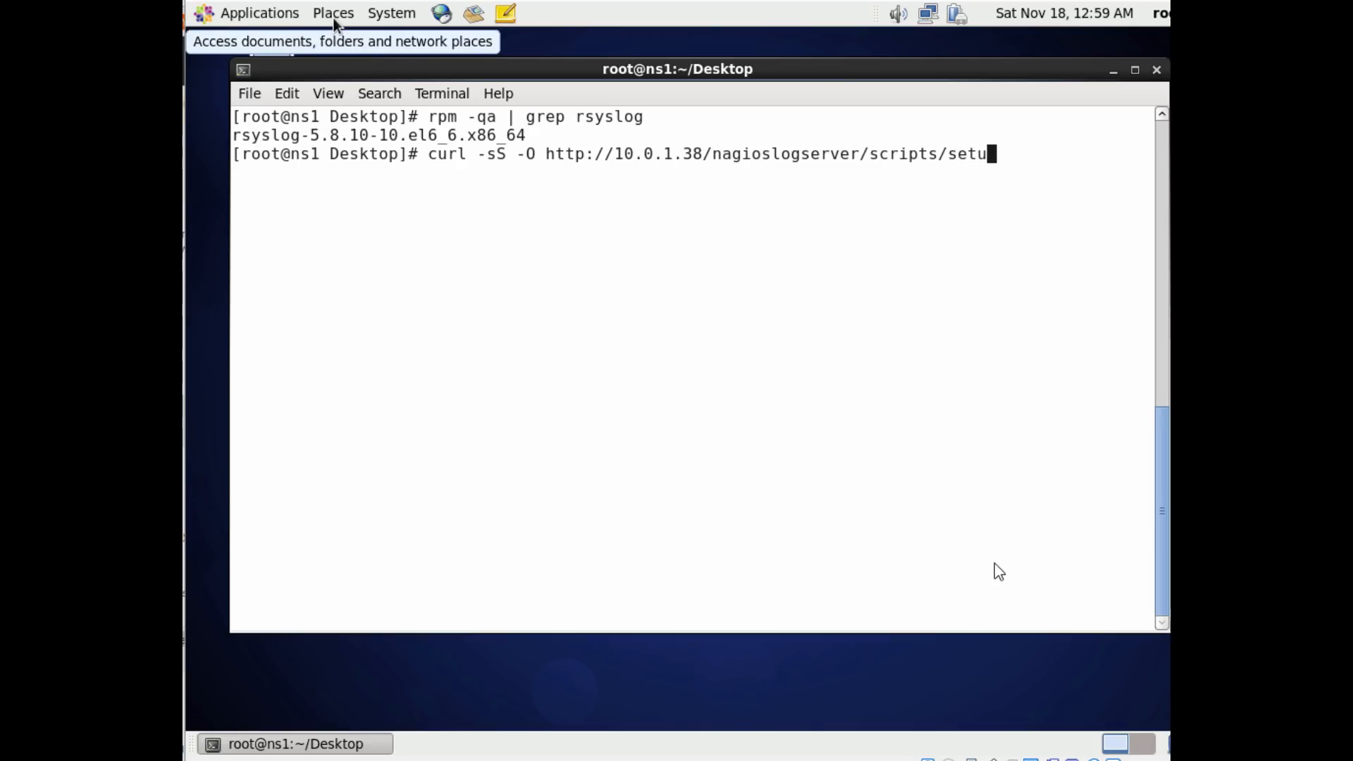
text(p-linux.sh)
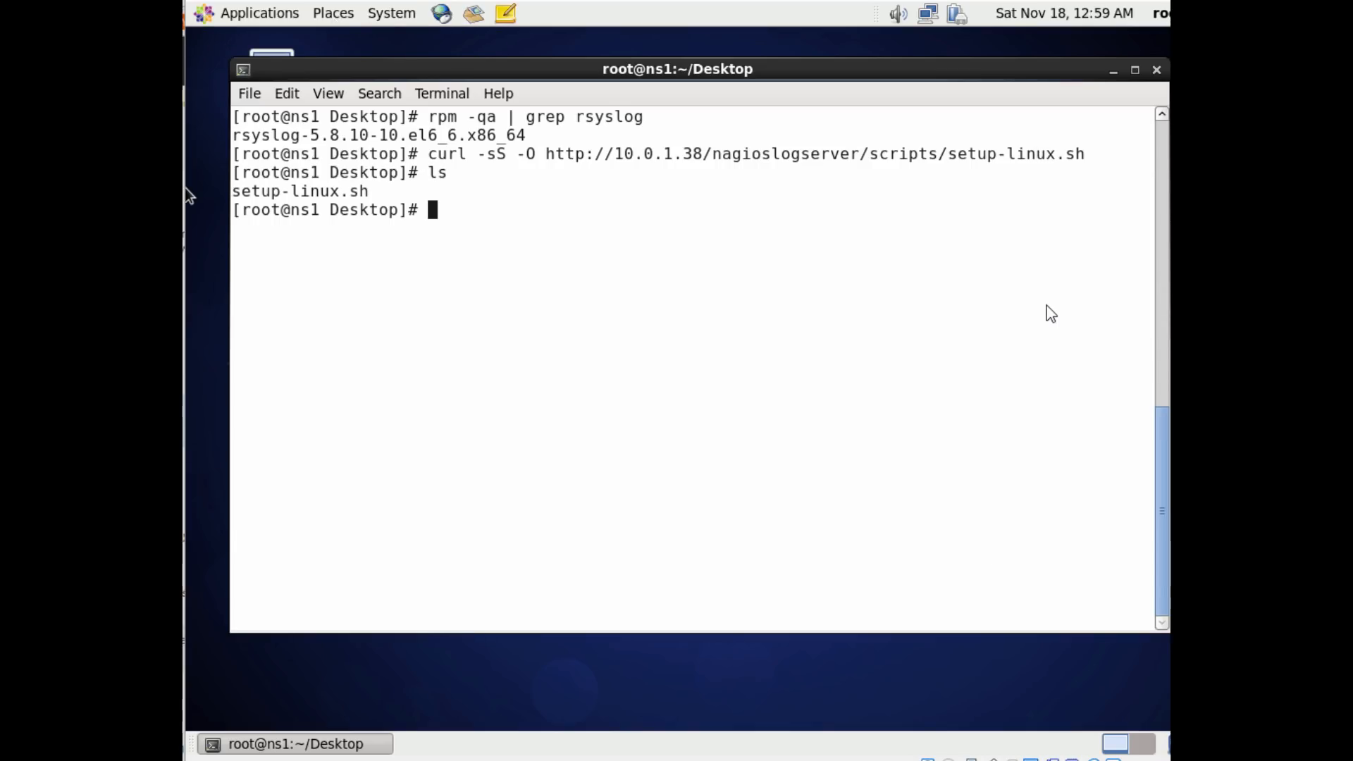
- Run bash setup-linux.sh 10.0.1.38 -p 5544 to configure rsyslog forwarding
text(bash)
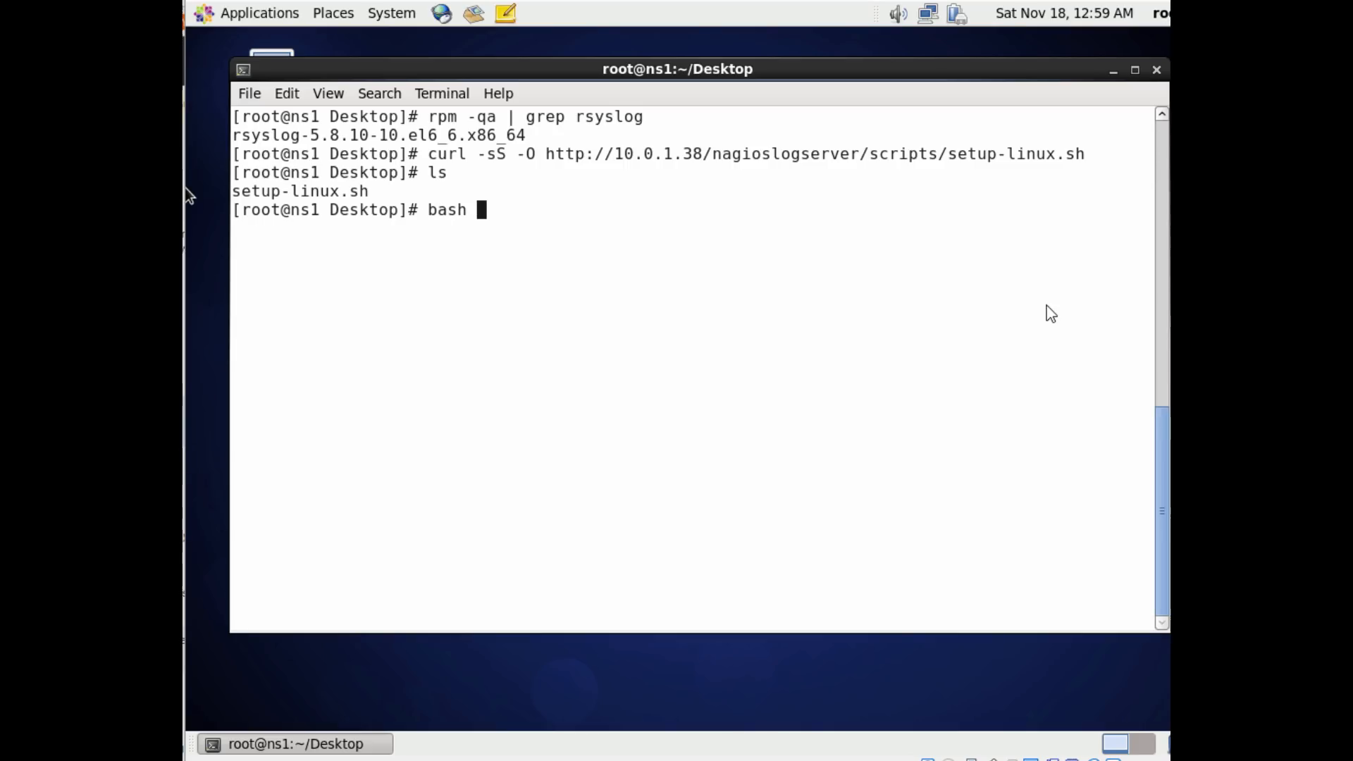
text(setup-linux.sh 10.0.1.38 -p 5544)
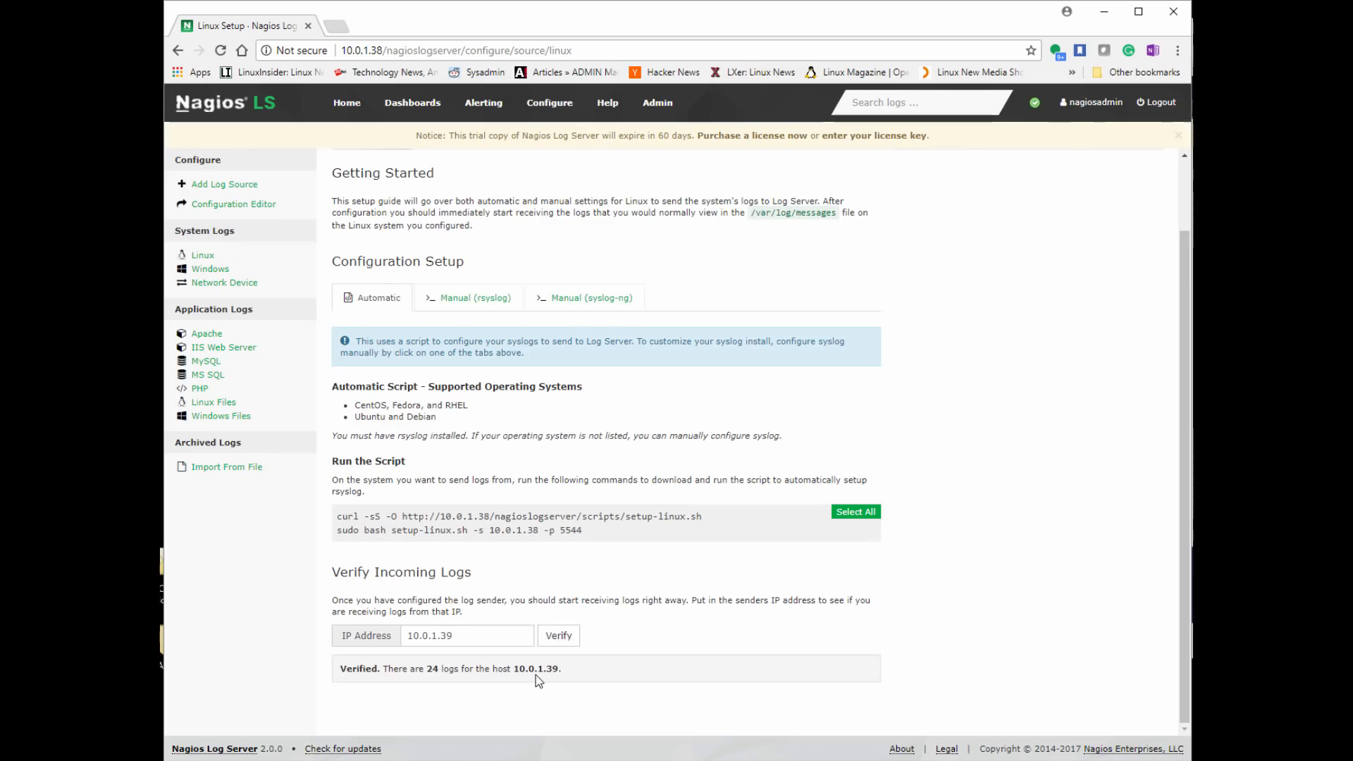
- Select the verified host address 10.0.1.39 in the Verify Incoming Logs result
triple_click(449, 668)
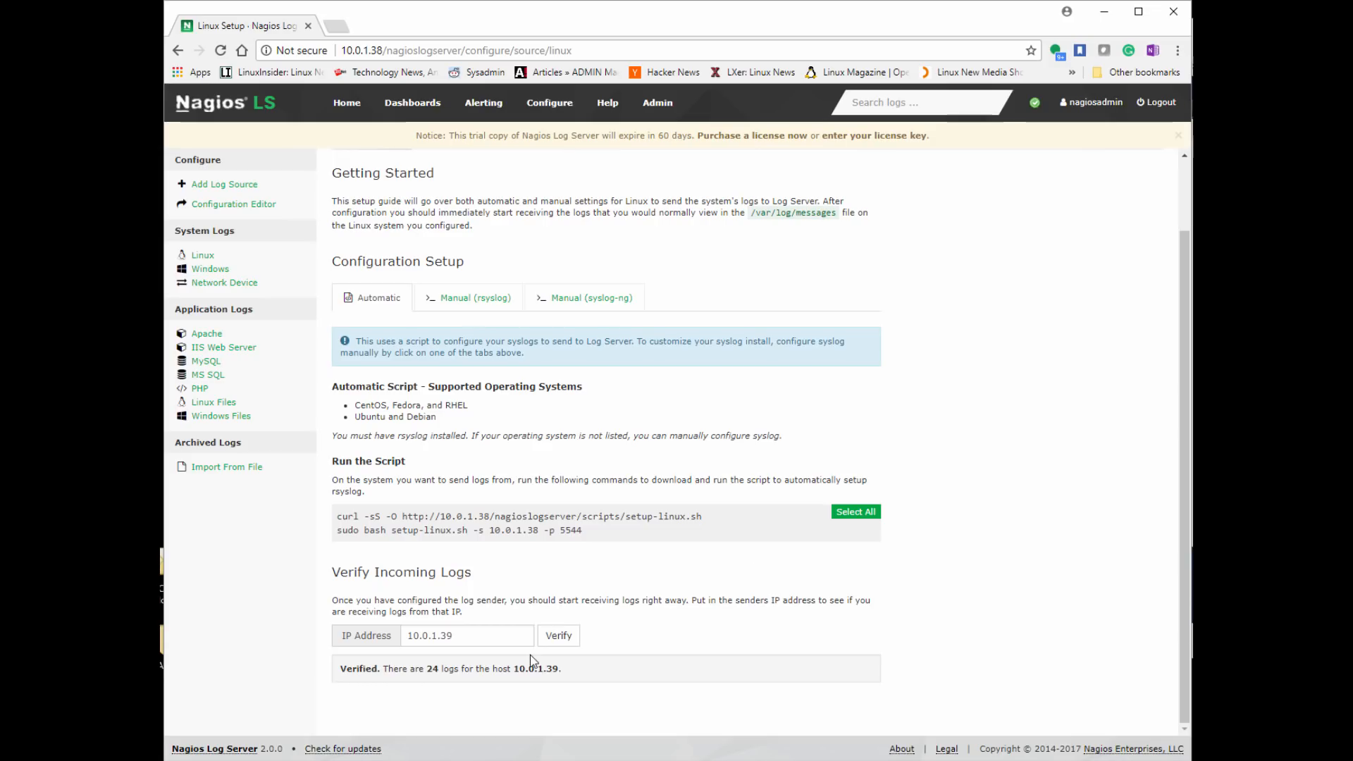
mouse_move(533, 663)
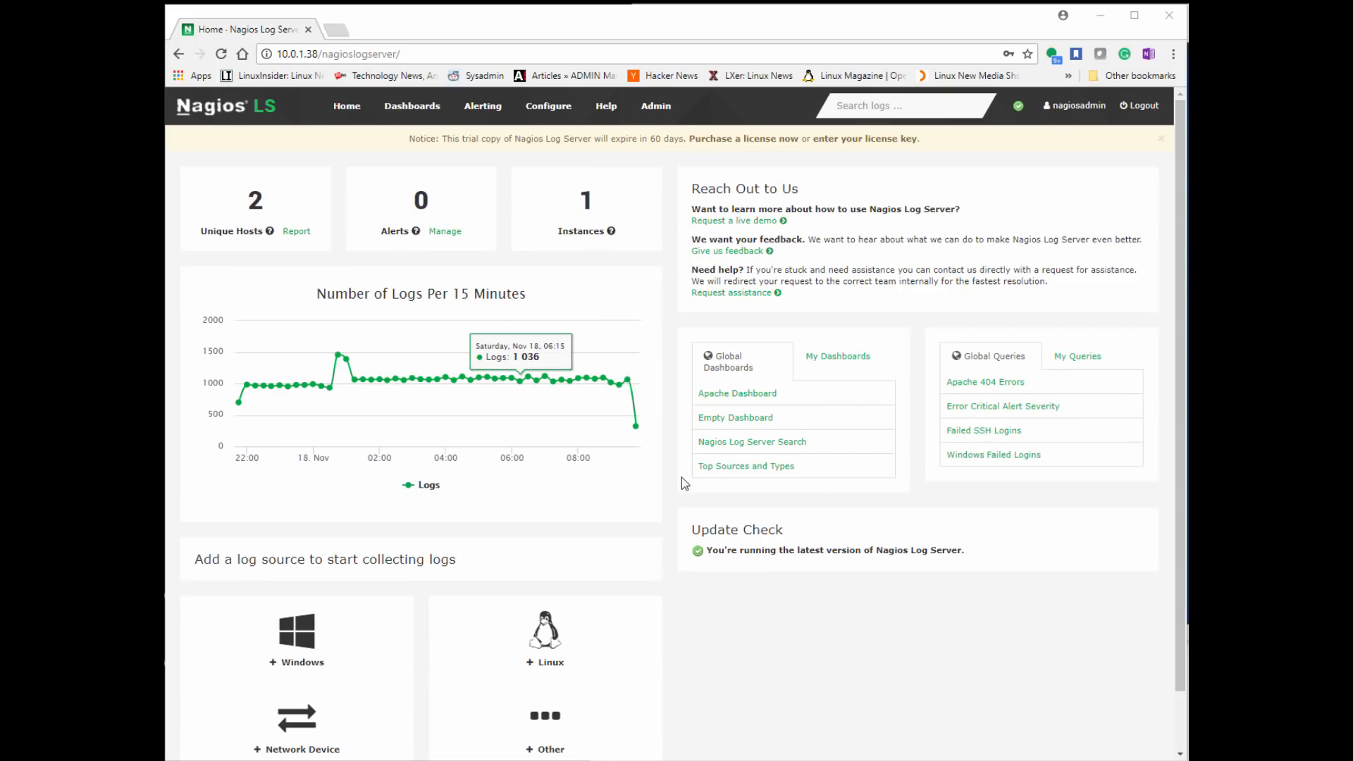
mouse_move(636, 428)
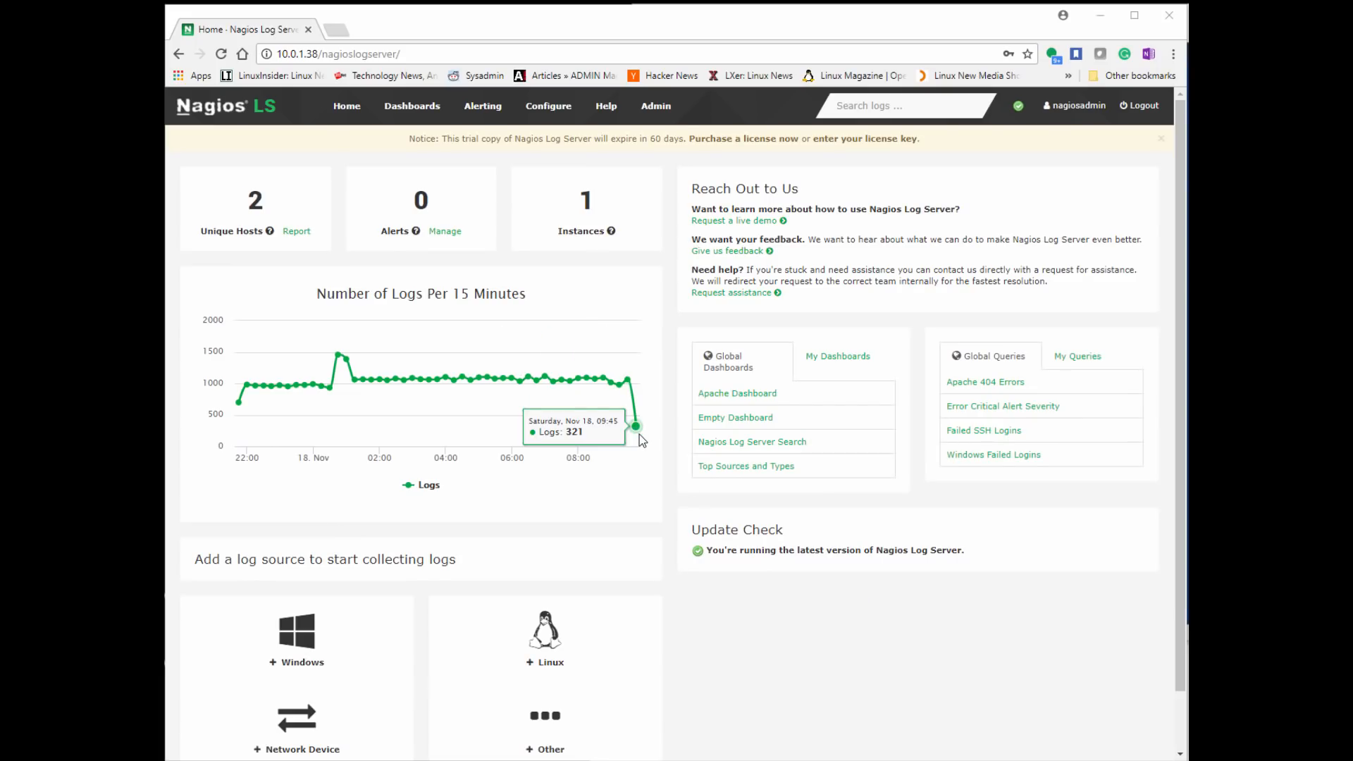
mouse_move(620, 384)
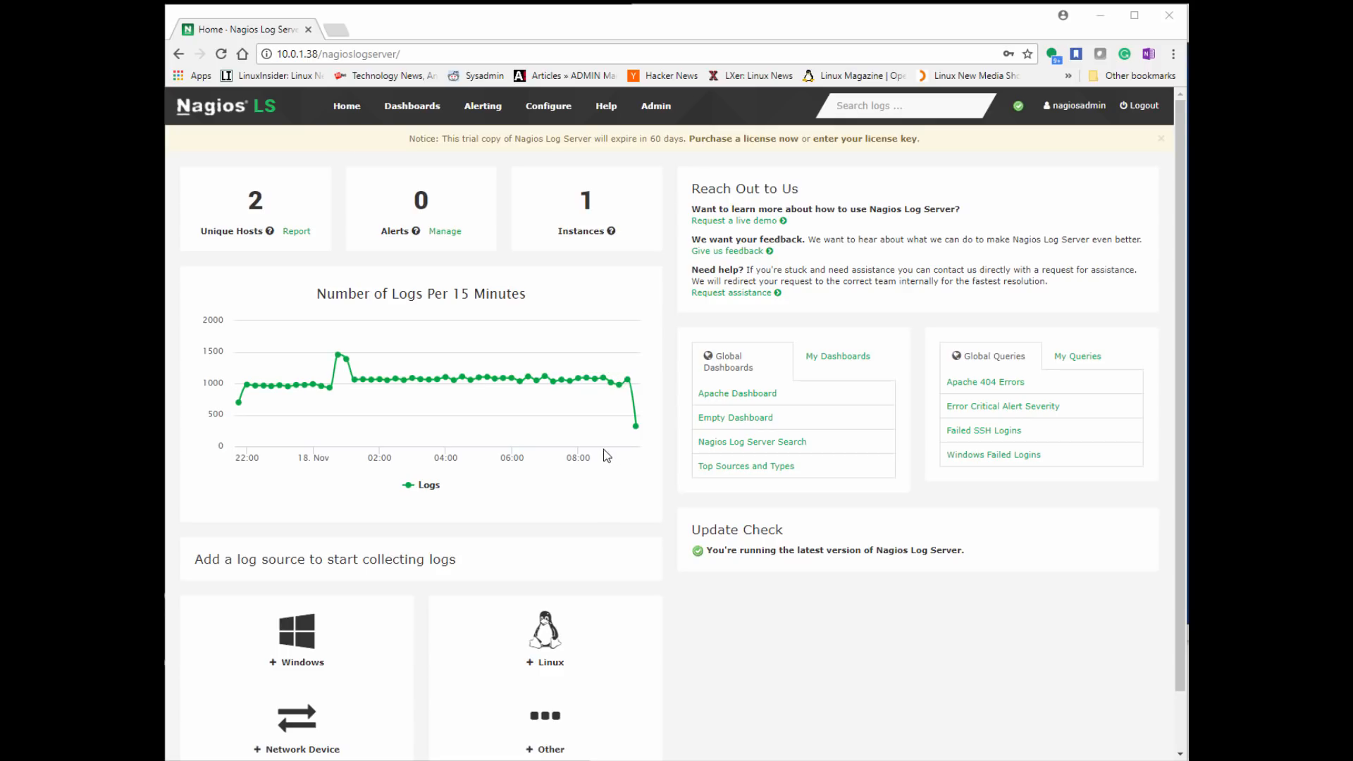
mouse_move(802, 296)
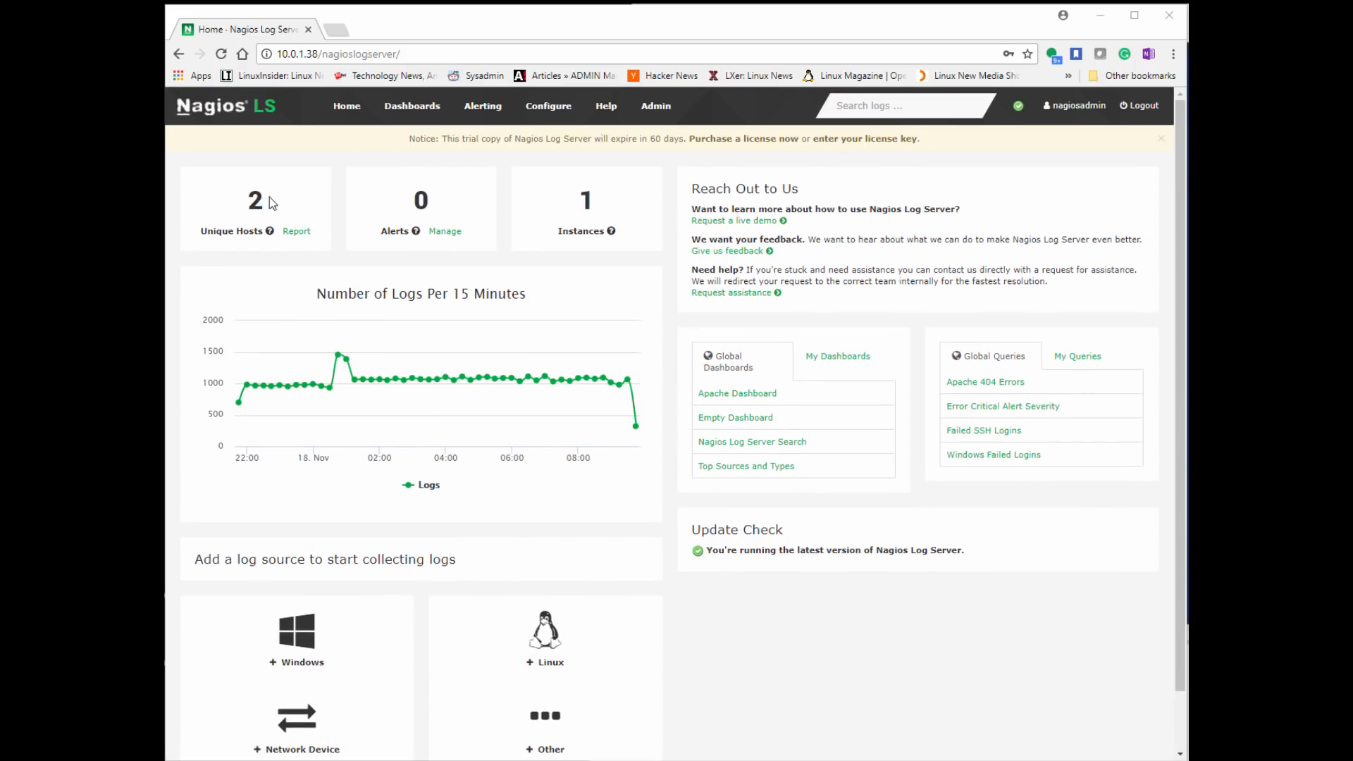
mouse_move(296, 231)
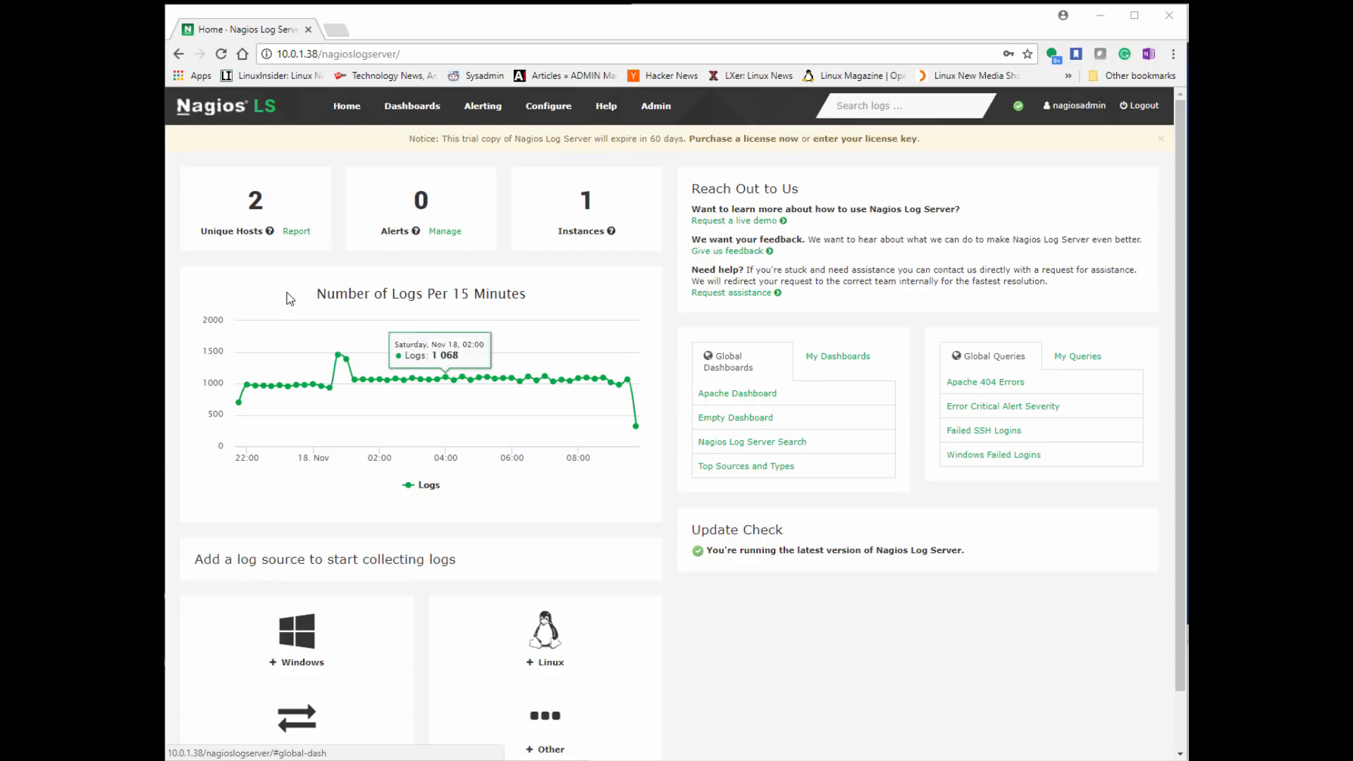
click(1076, 357)
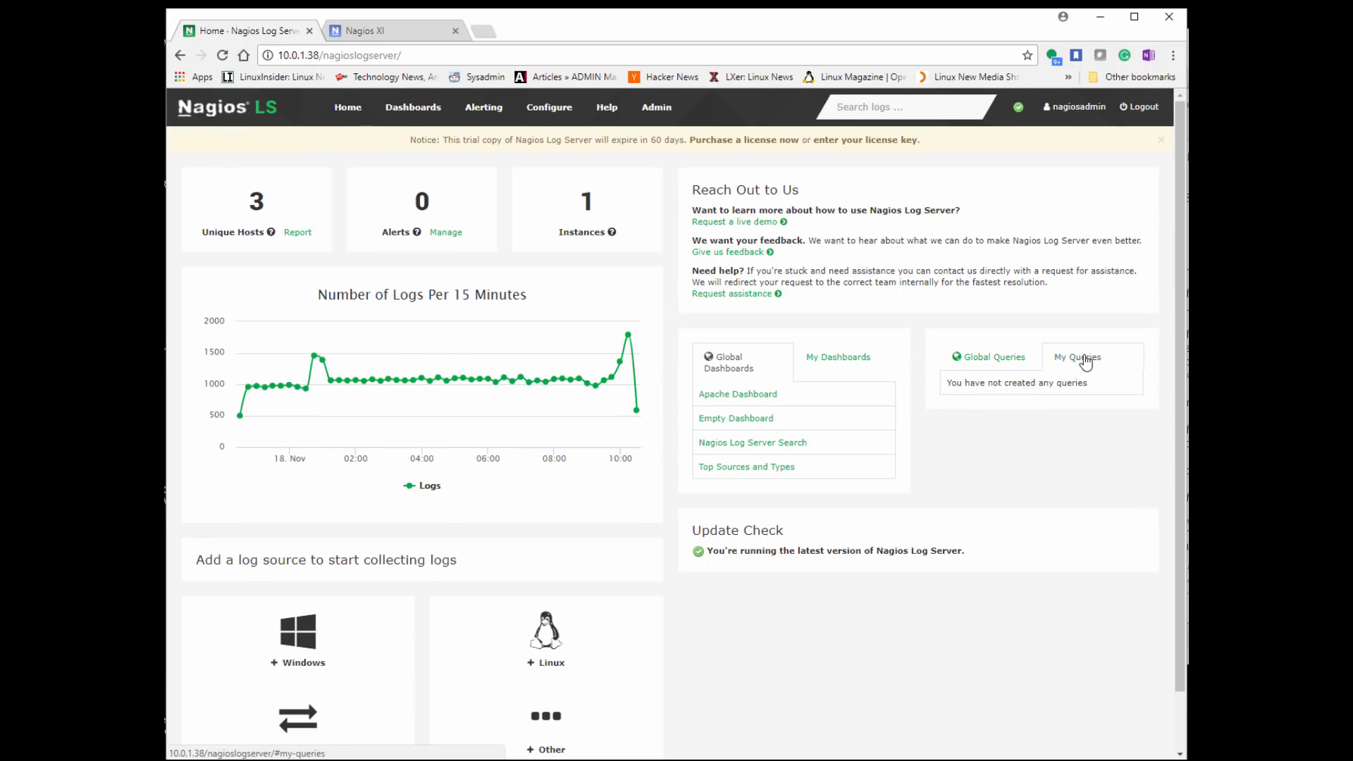
click(991, 356)
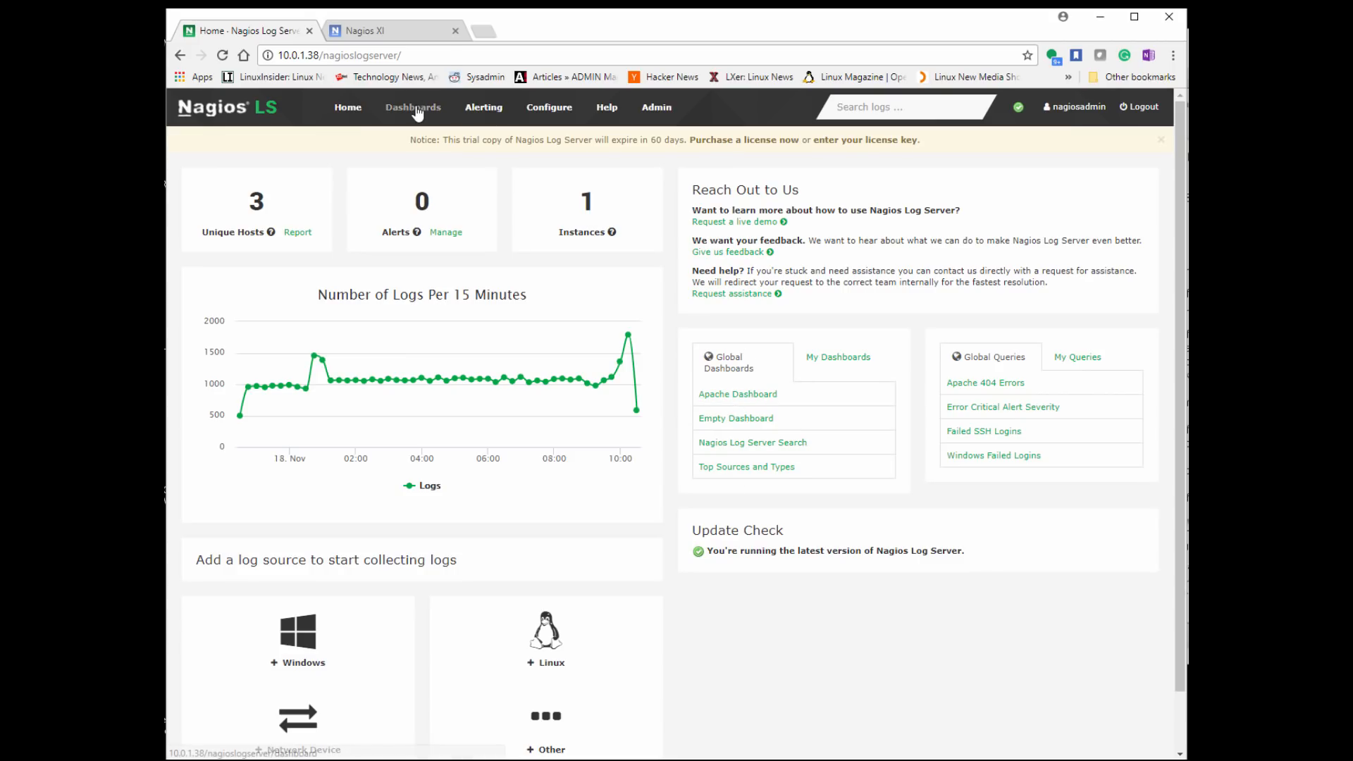
- Show My Default Dashboard and run the query for host 10.0.1.39
click(412, 108)
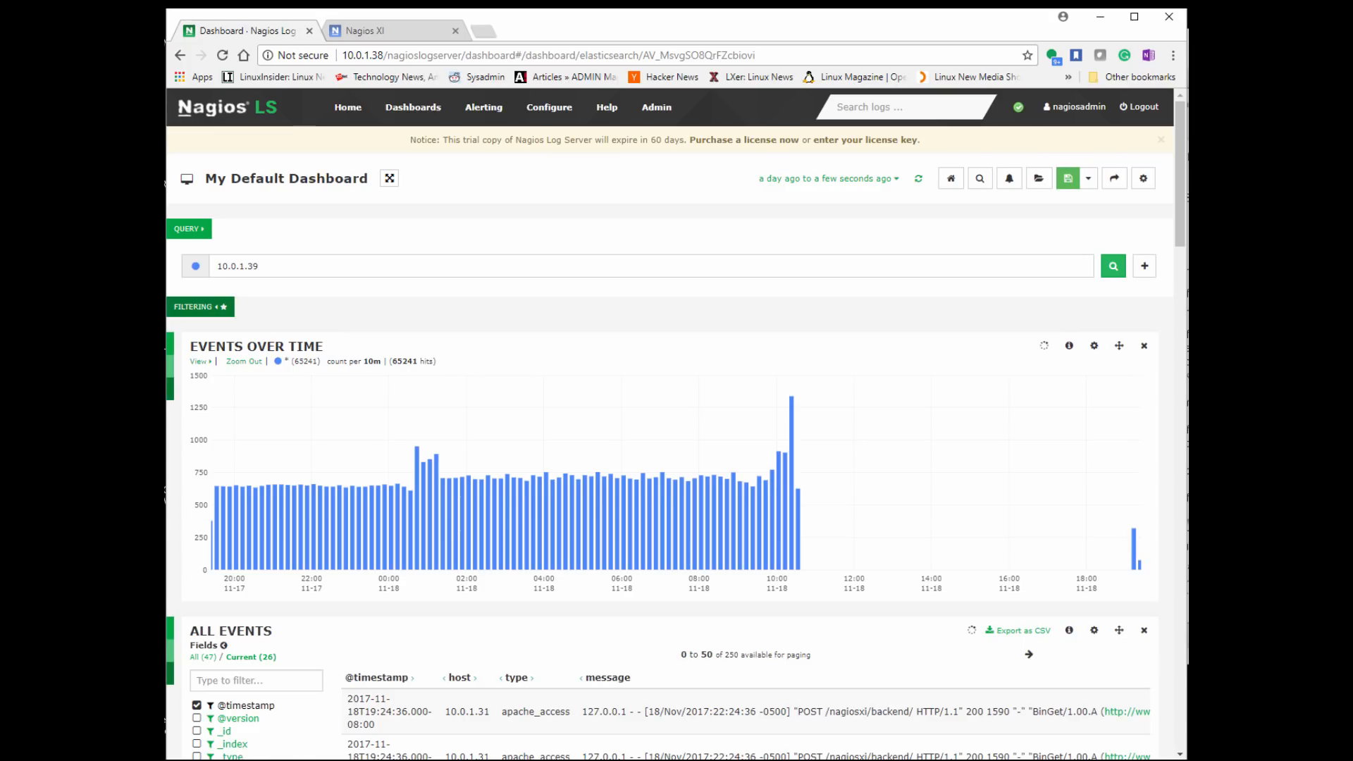
click(1112, 266)
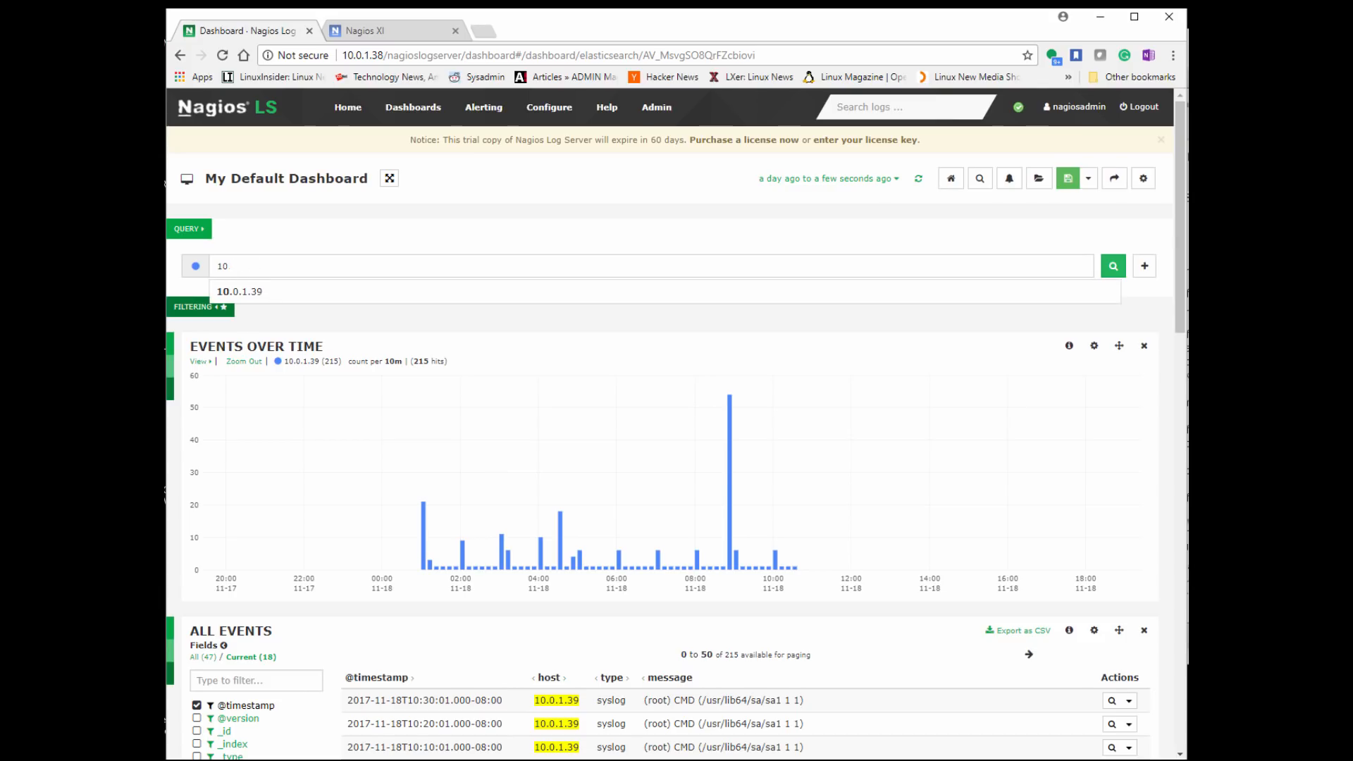
- Clear the query bar and pick the suggested 10.0.1.39 entry, leaving 215 hits
key(Backspace)
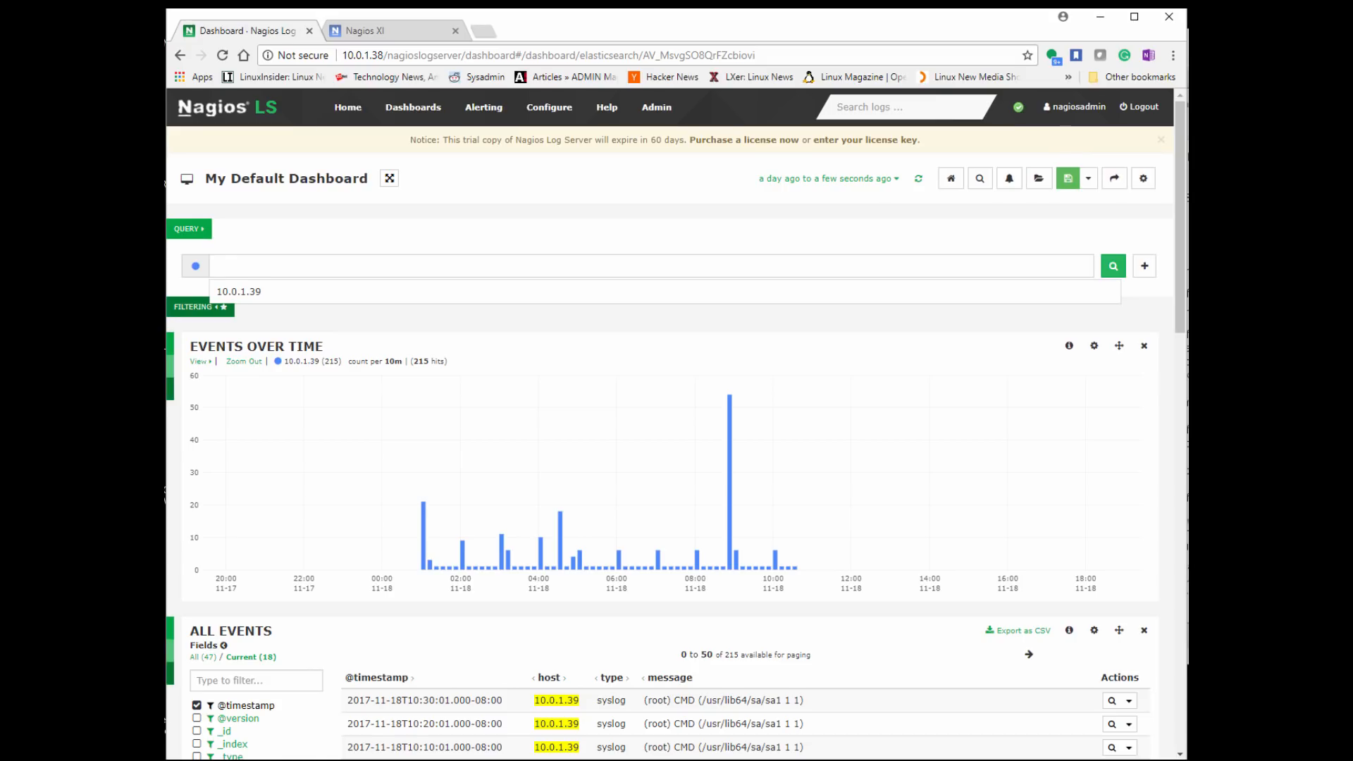
click(642, 265)
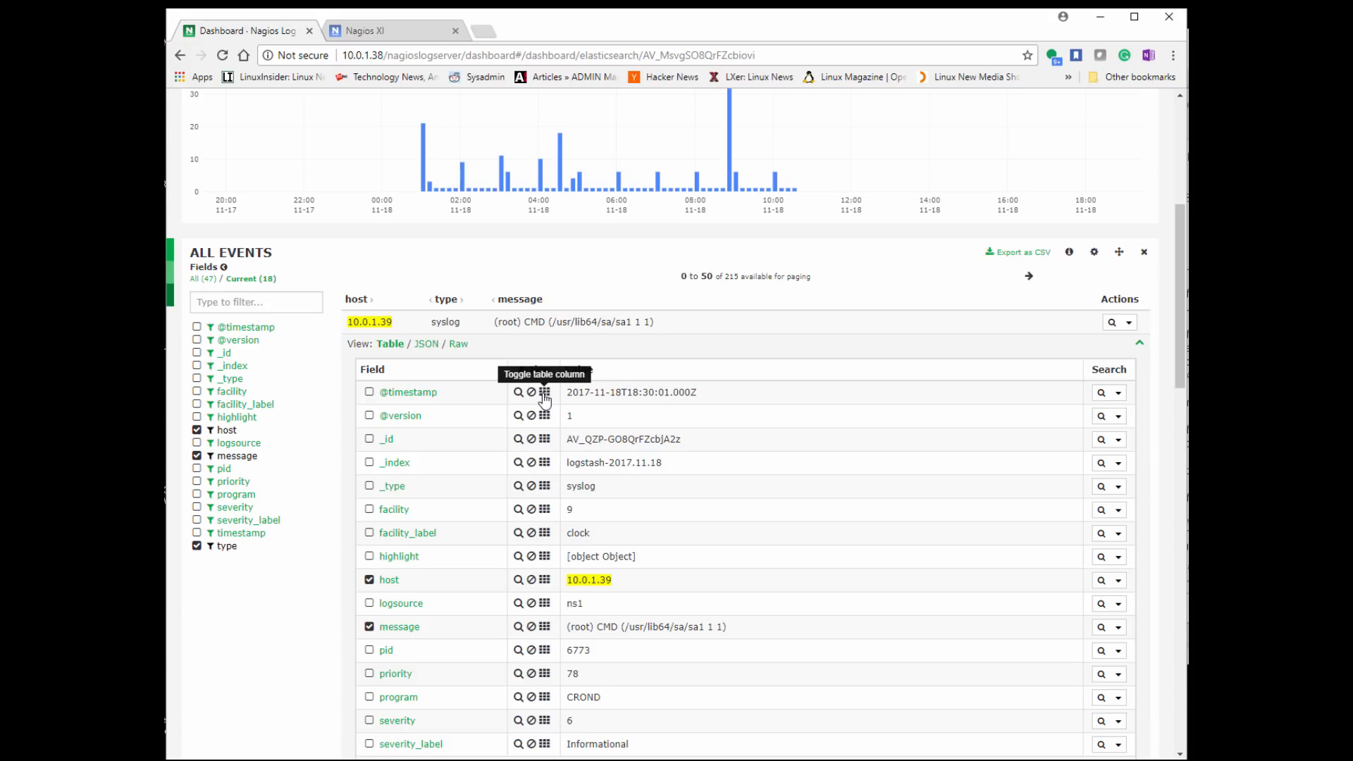
- Add a must filter on the expanded event's _type field value syslog
click(544, 392)
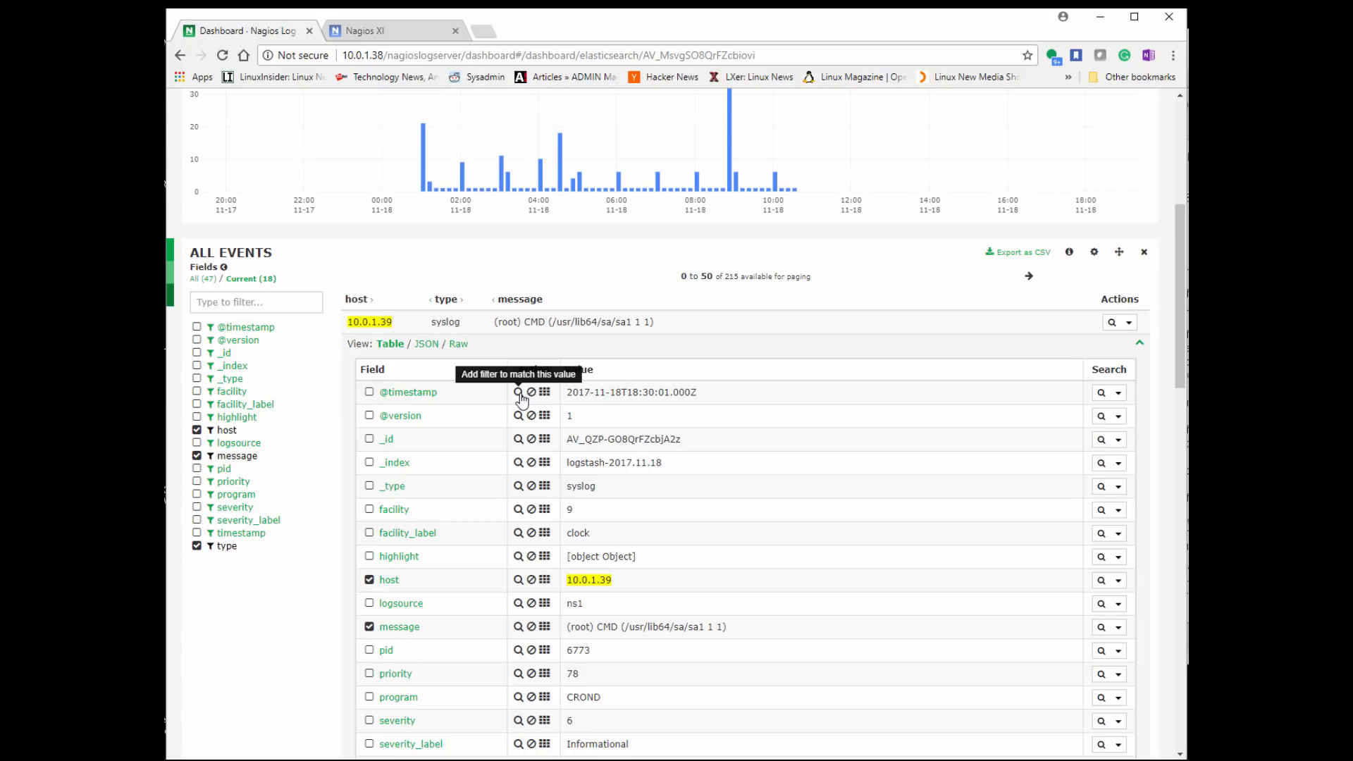
scroll(down, 3)
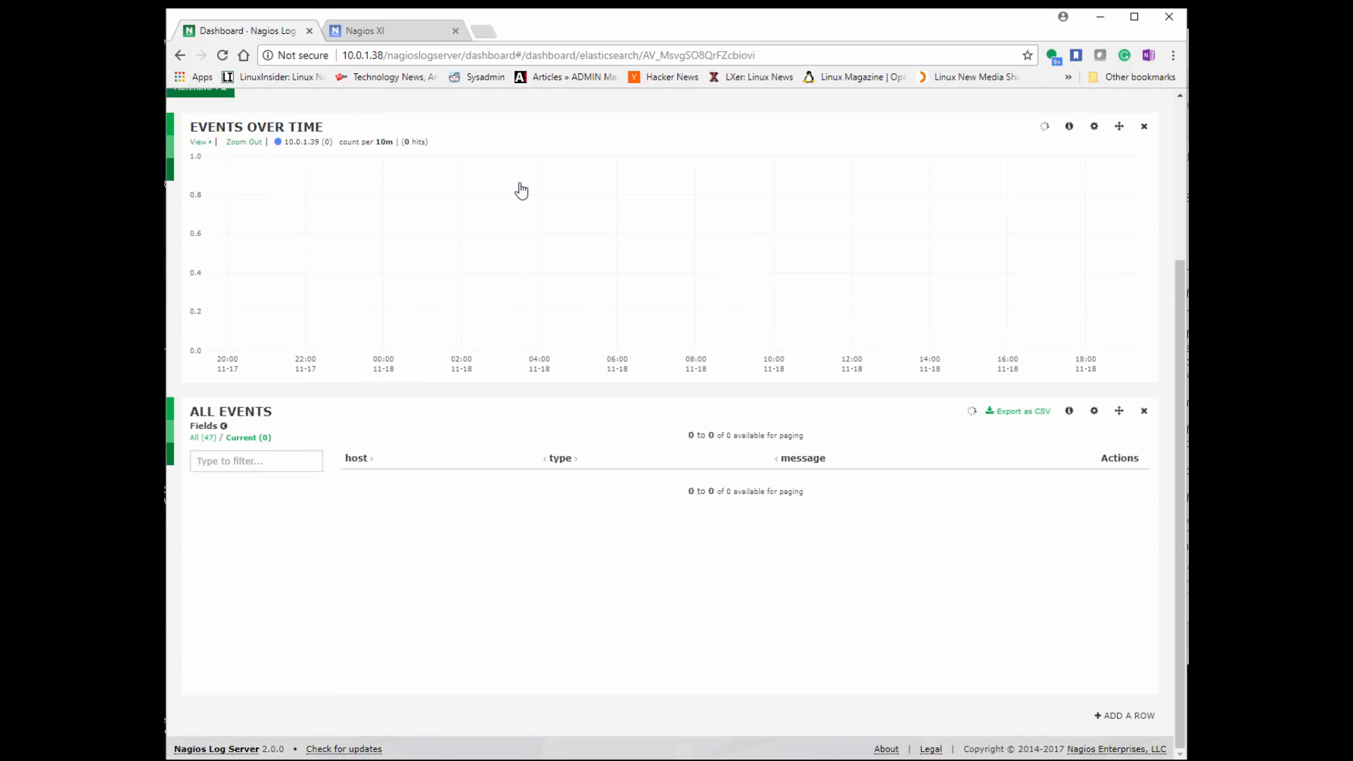
click(1112, 114)
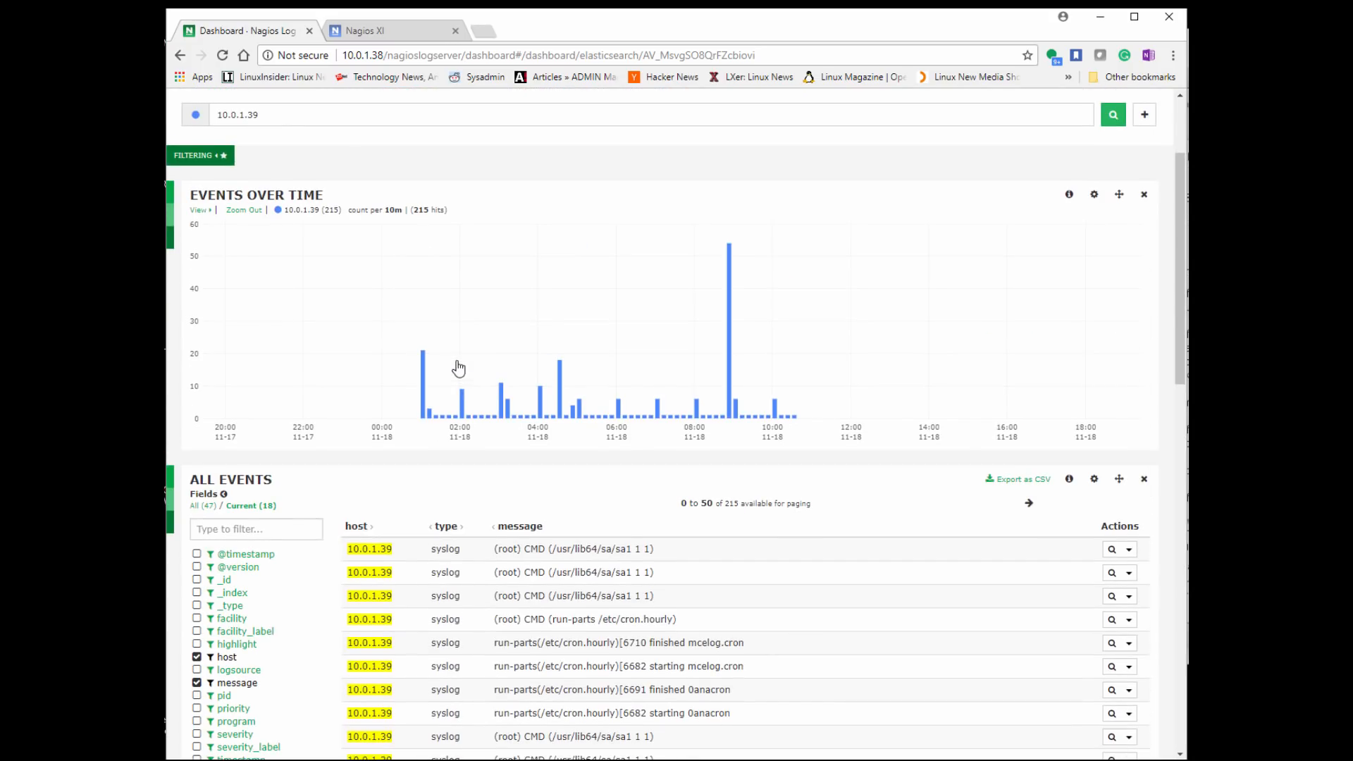
scroll(down, 3)
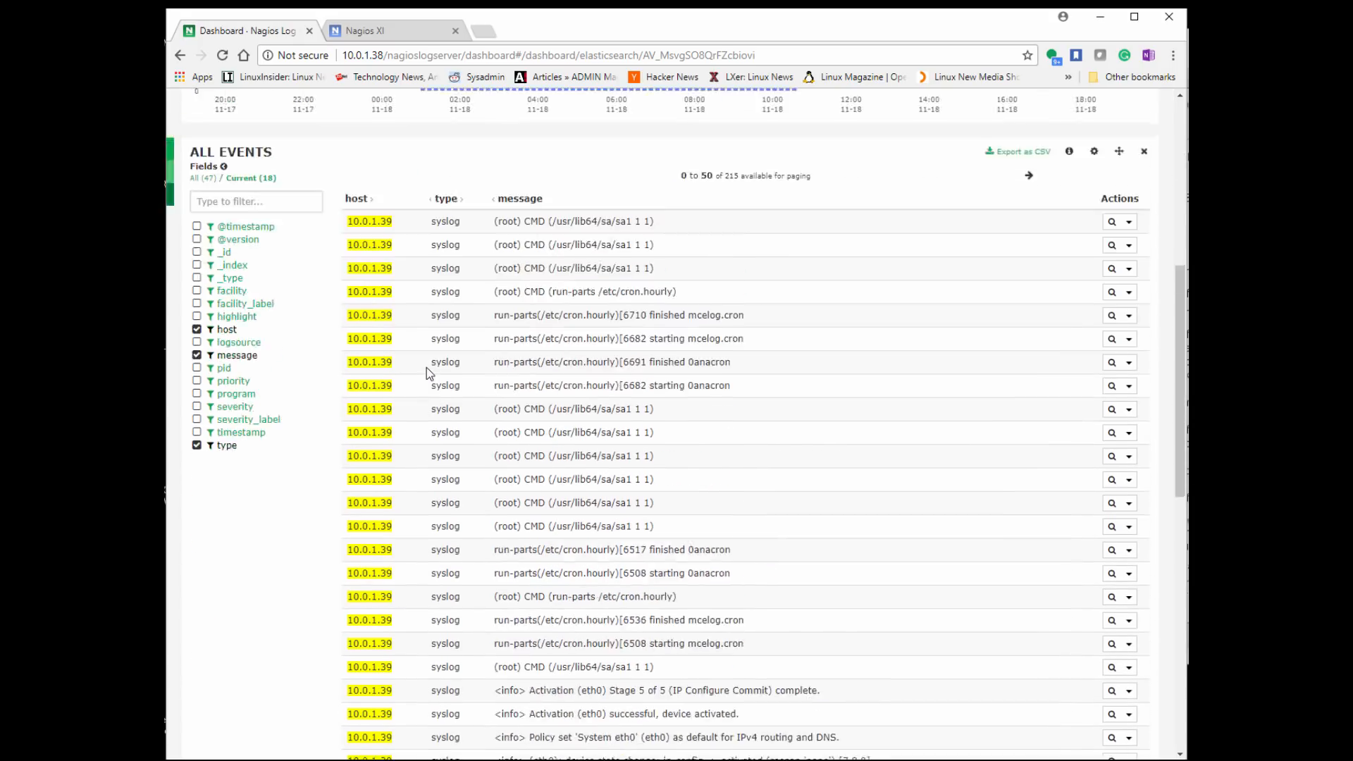
scroll(down, 3)
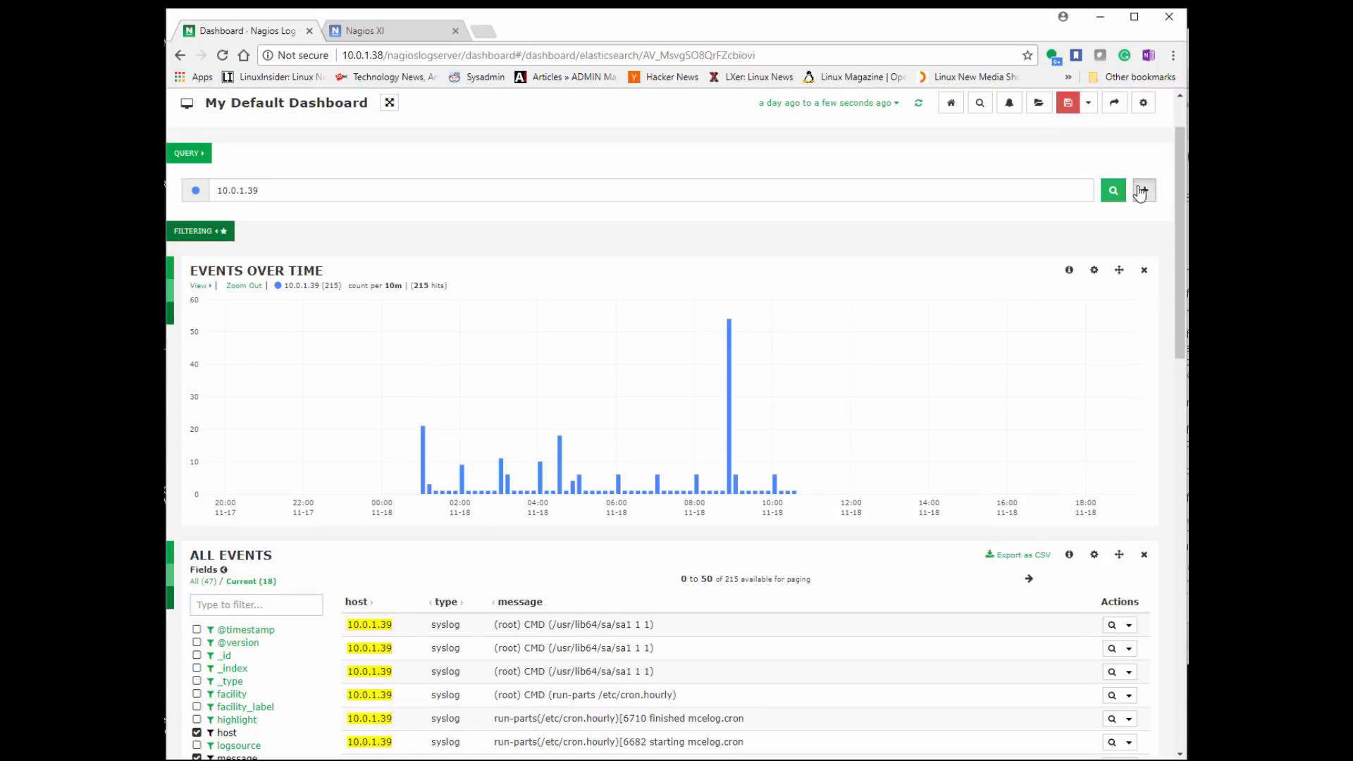
- Add a second query and expand another 10.0.1.39 event showing Notice severity
click(1142, 189)
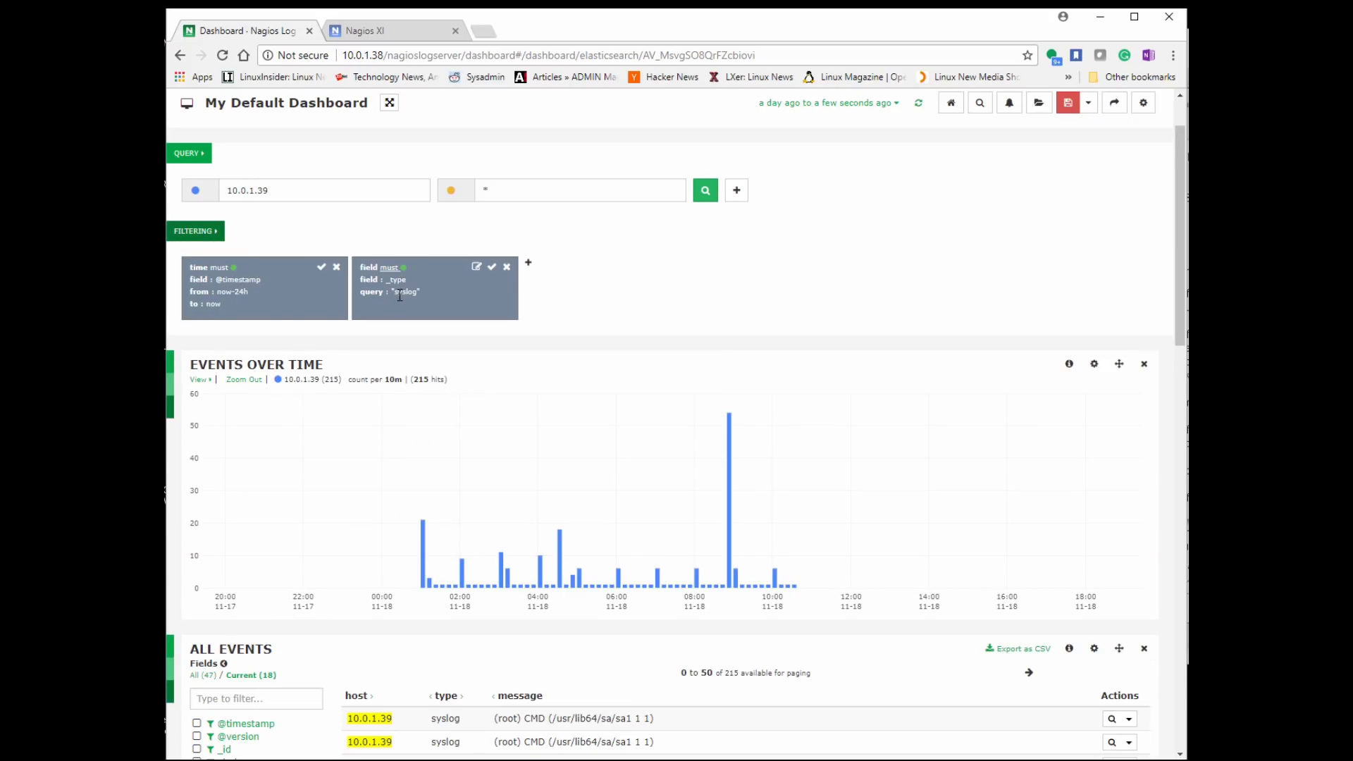
double_click(406, 292)
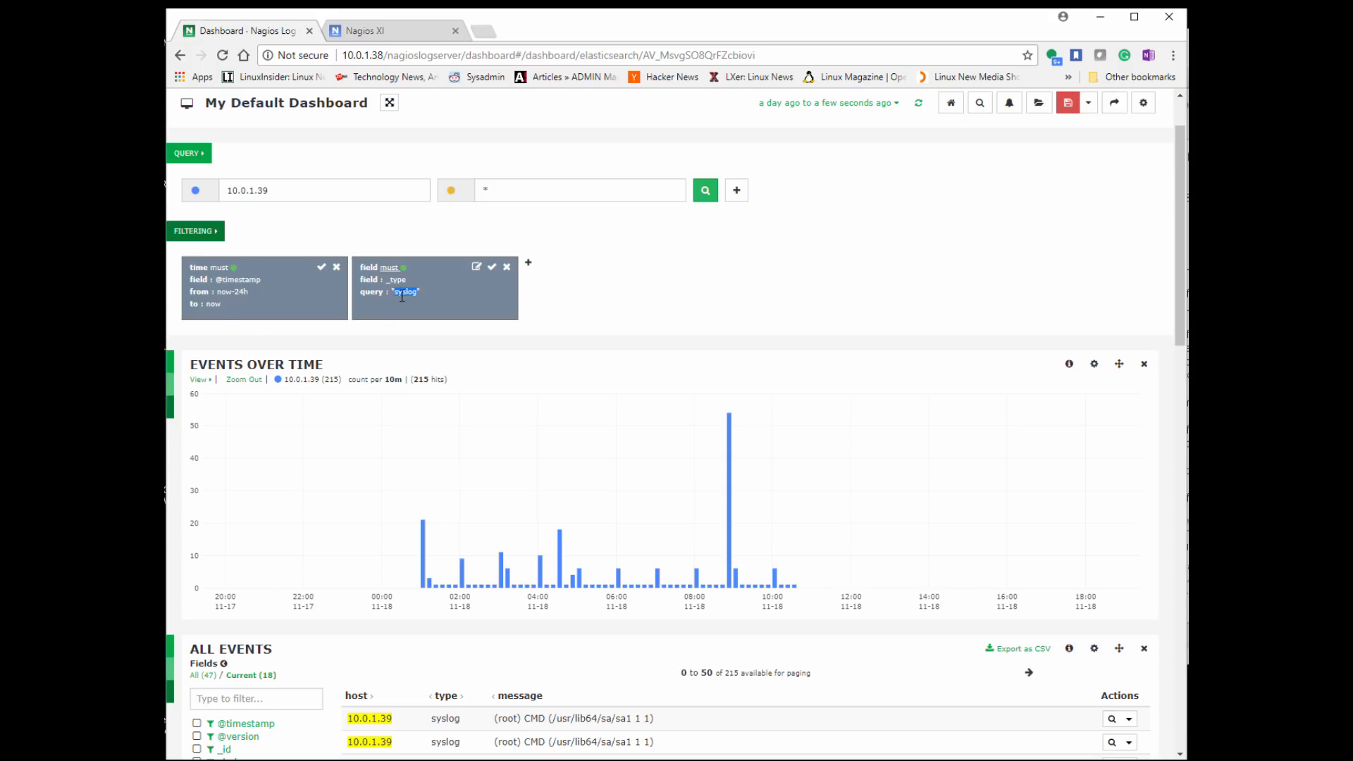
mouse_move(277, 273)
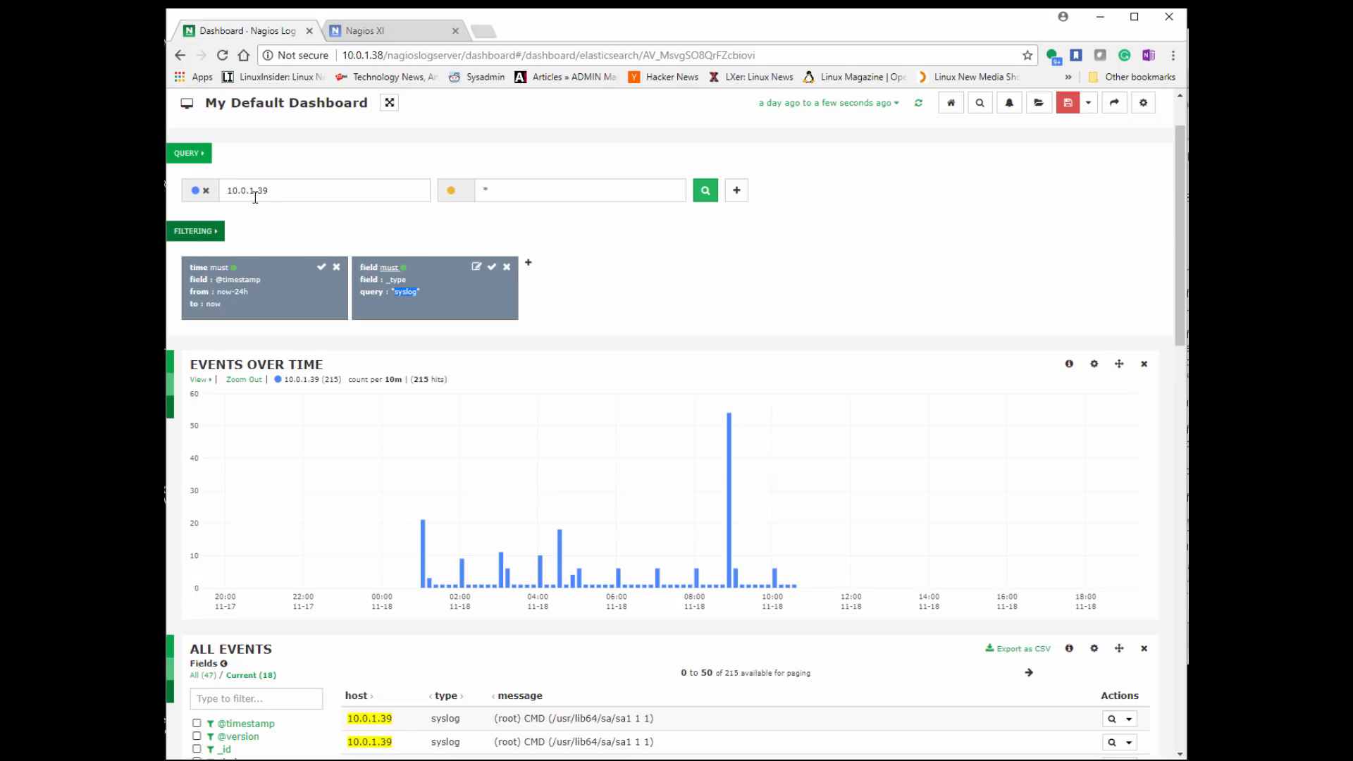
scroll(down, 3)
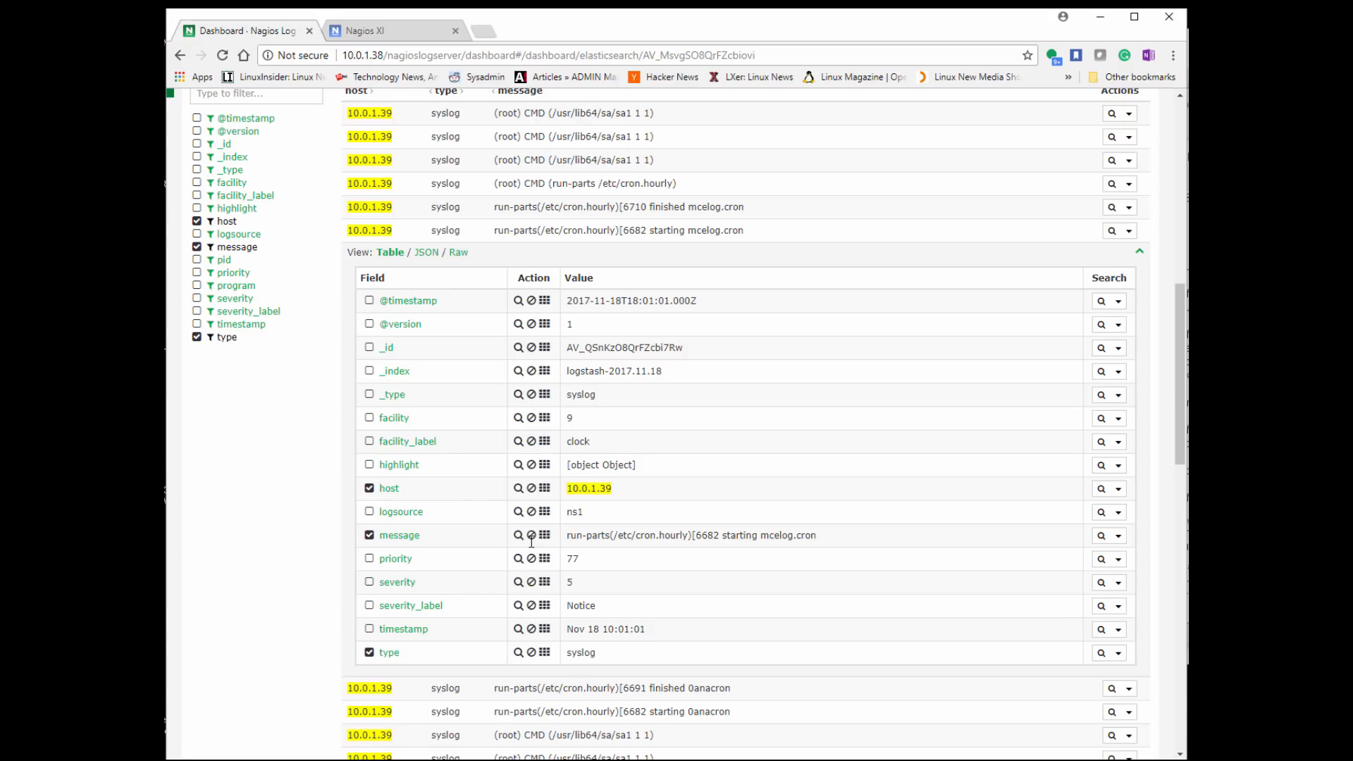
mouse_move(519, 605)
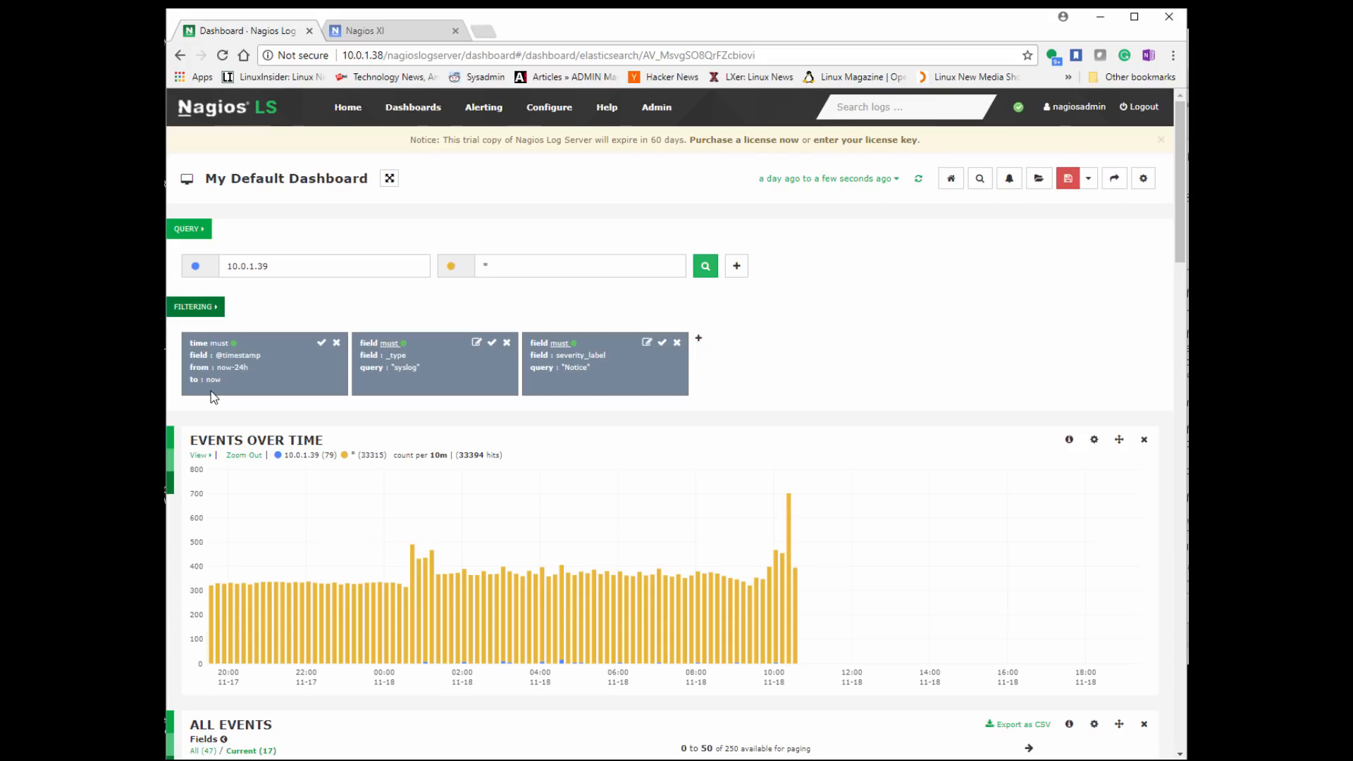
mouse_move(646, 340)
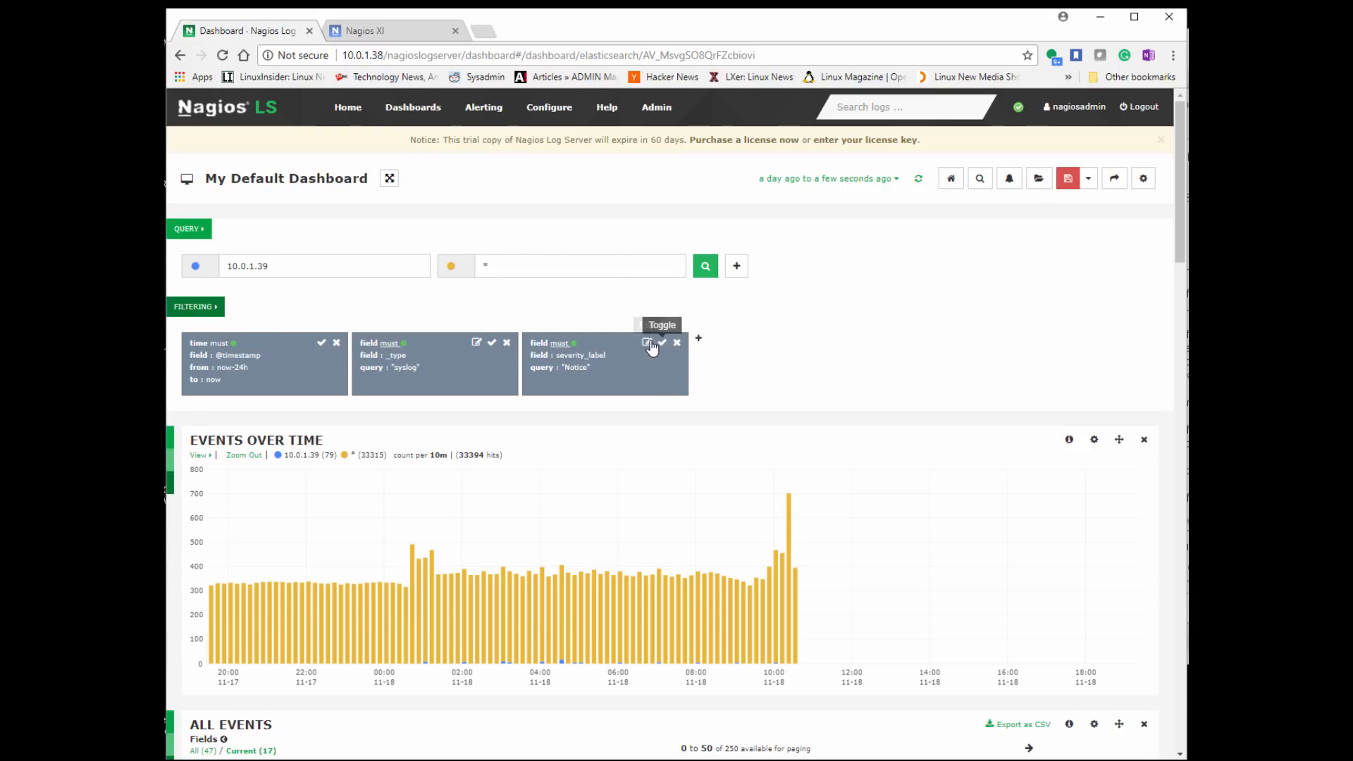
- Edit the severity_label filter, replacing Notice with a new value, and apply it
click(648, 343)
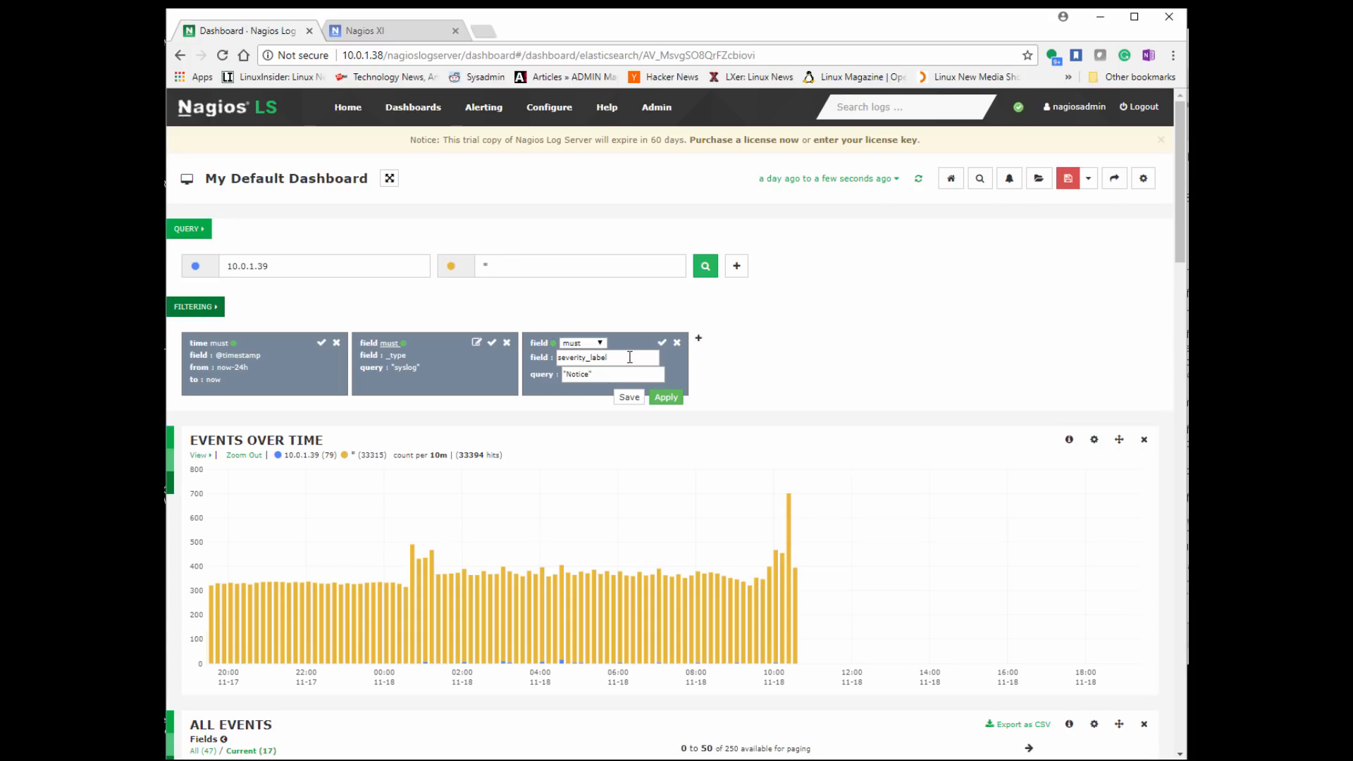
double_click(577, 373)
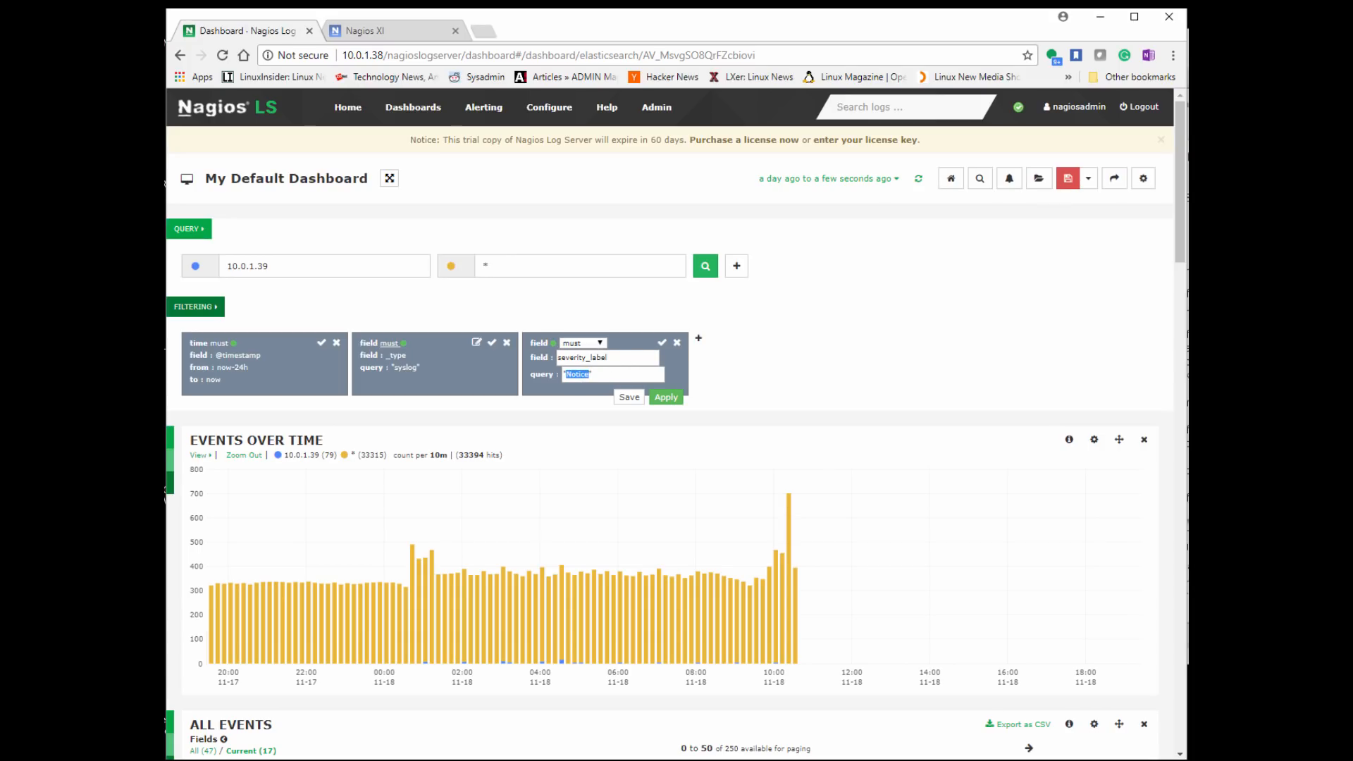
text(Wa")
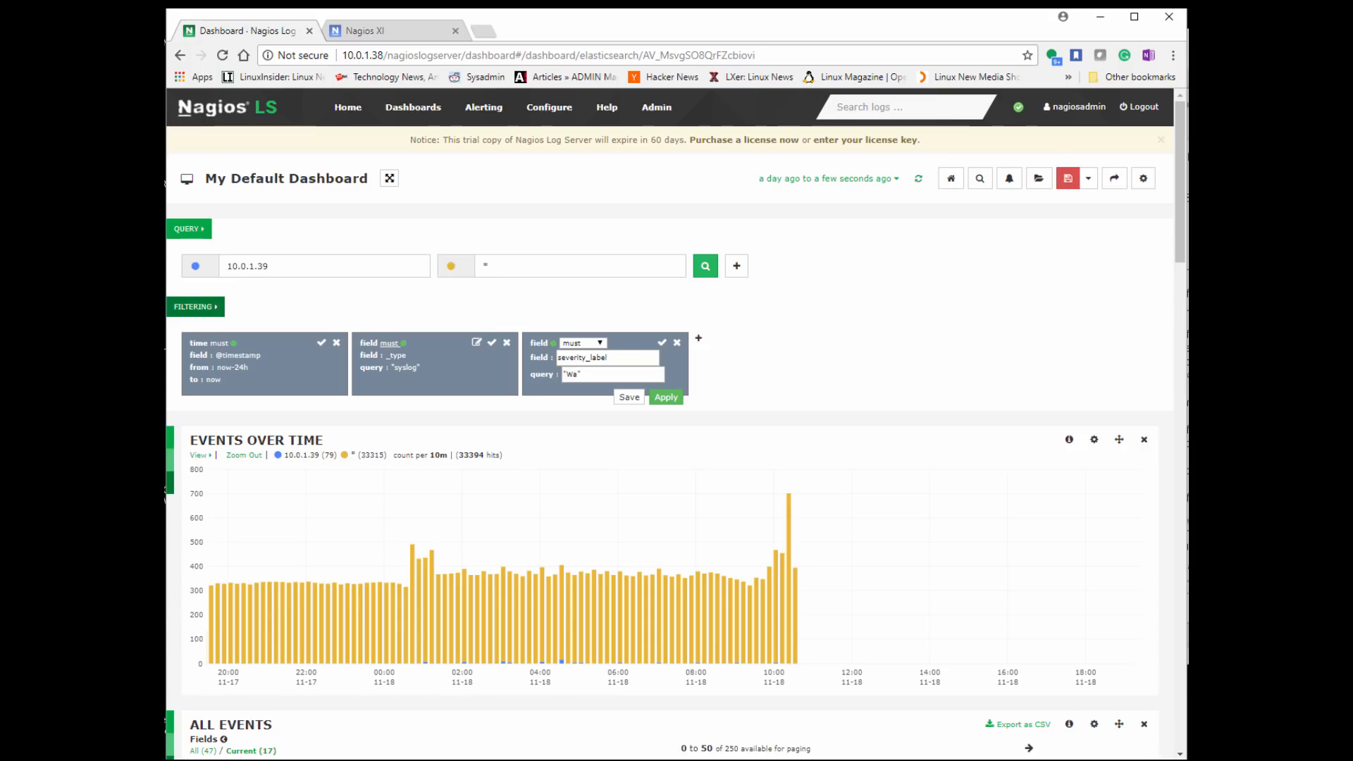
click(665, 397)
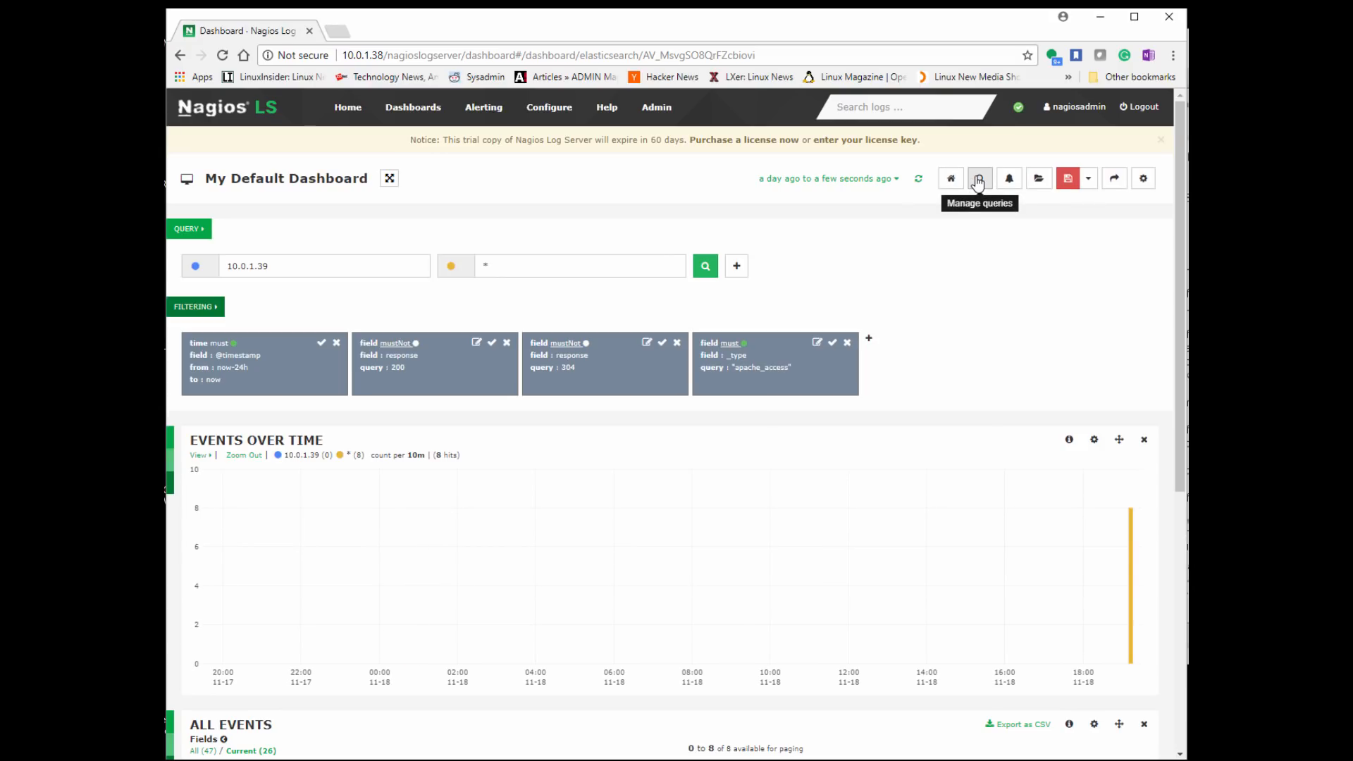
mouse_move(1009, 178)
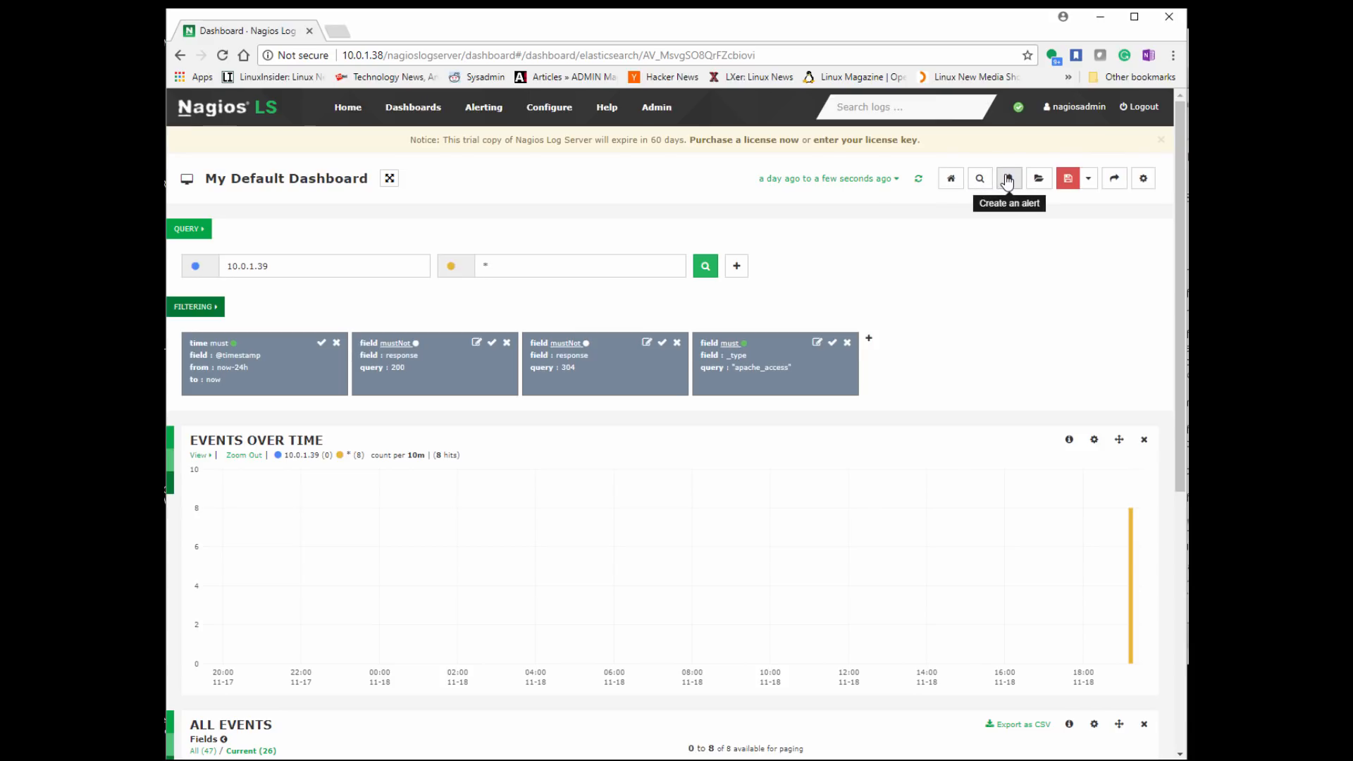
mouse_move(1068, 178)
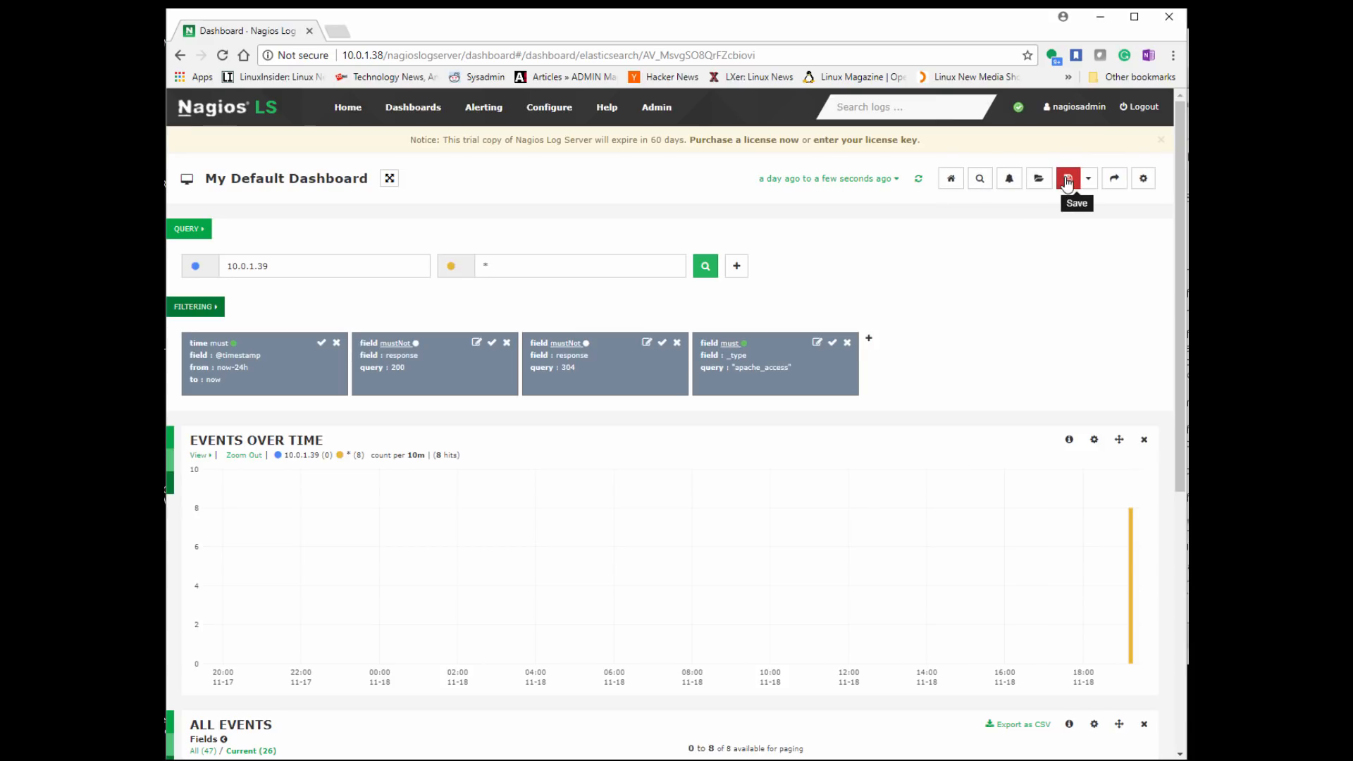
- Save My Default Dashboard with its current query and filters
click(1069, 178)
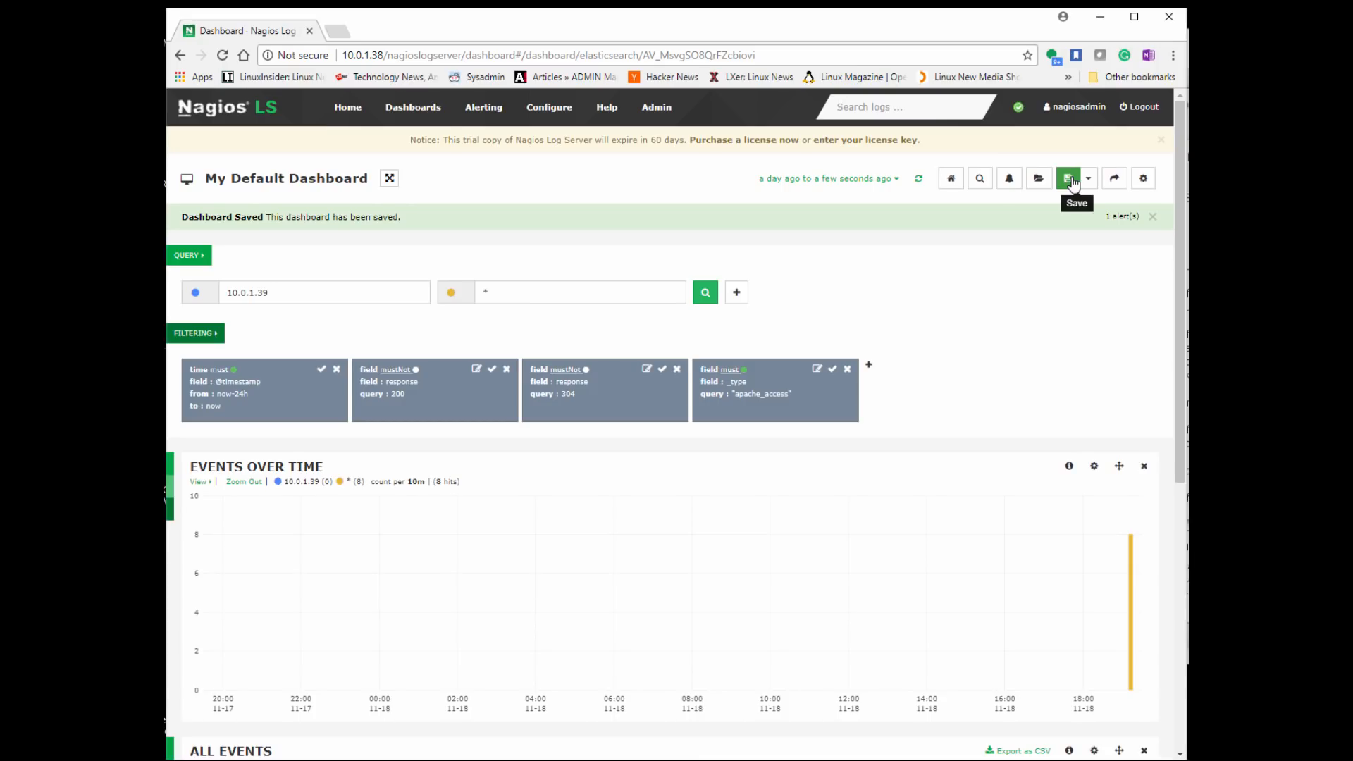
mouse_move(1069, 285)
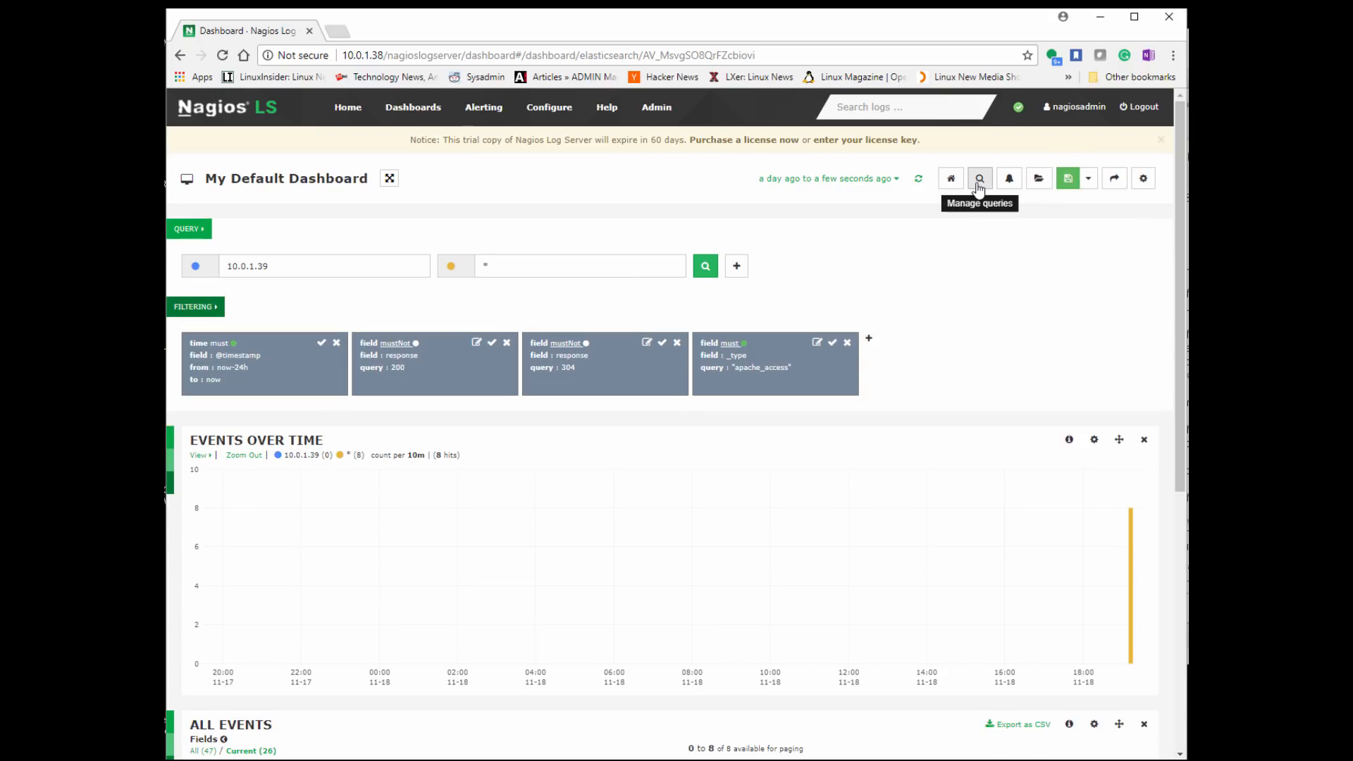
- Name the current dashboard query 'ApacheAccessNone200None304' in the saved queries manager
click(979, 178)
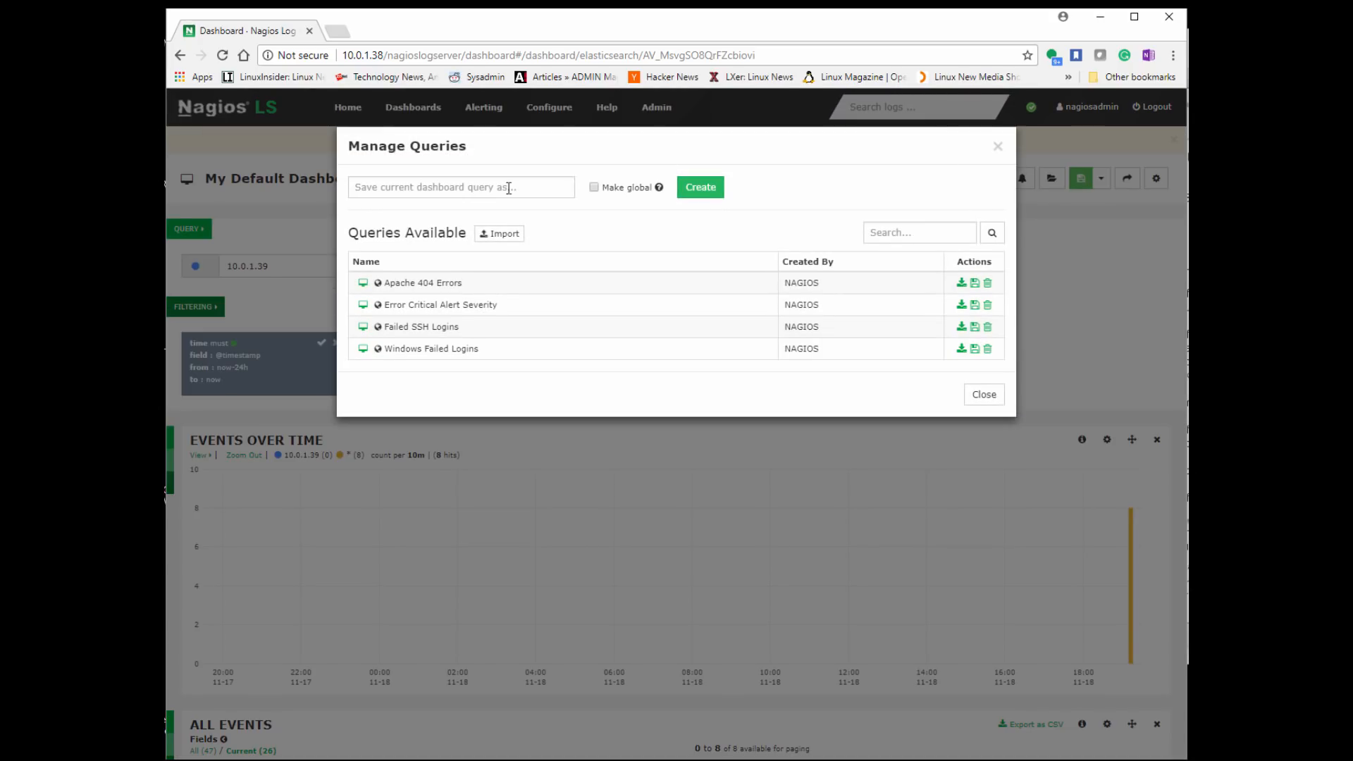
mouse_move(416, 207)
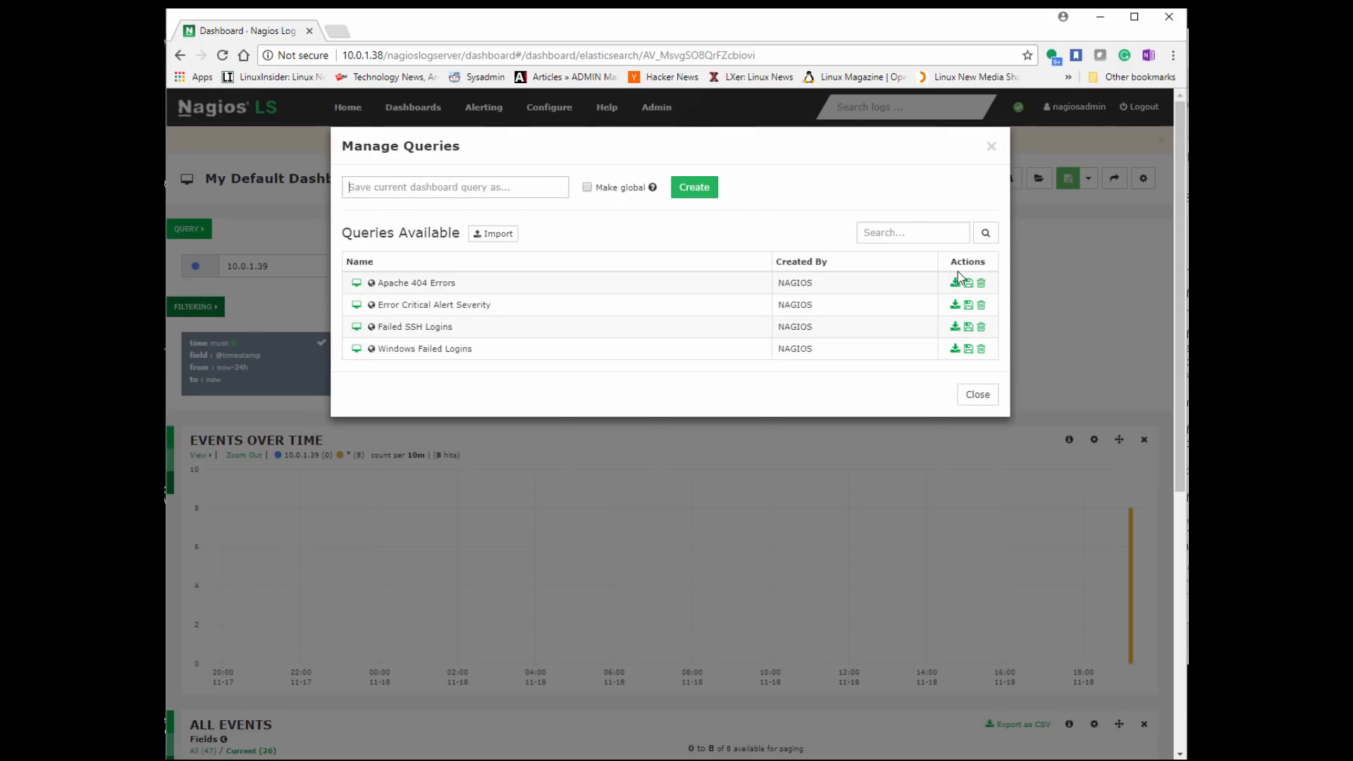
text(ApacheAcce)
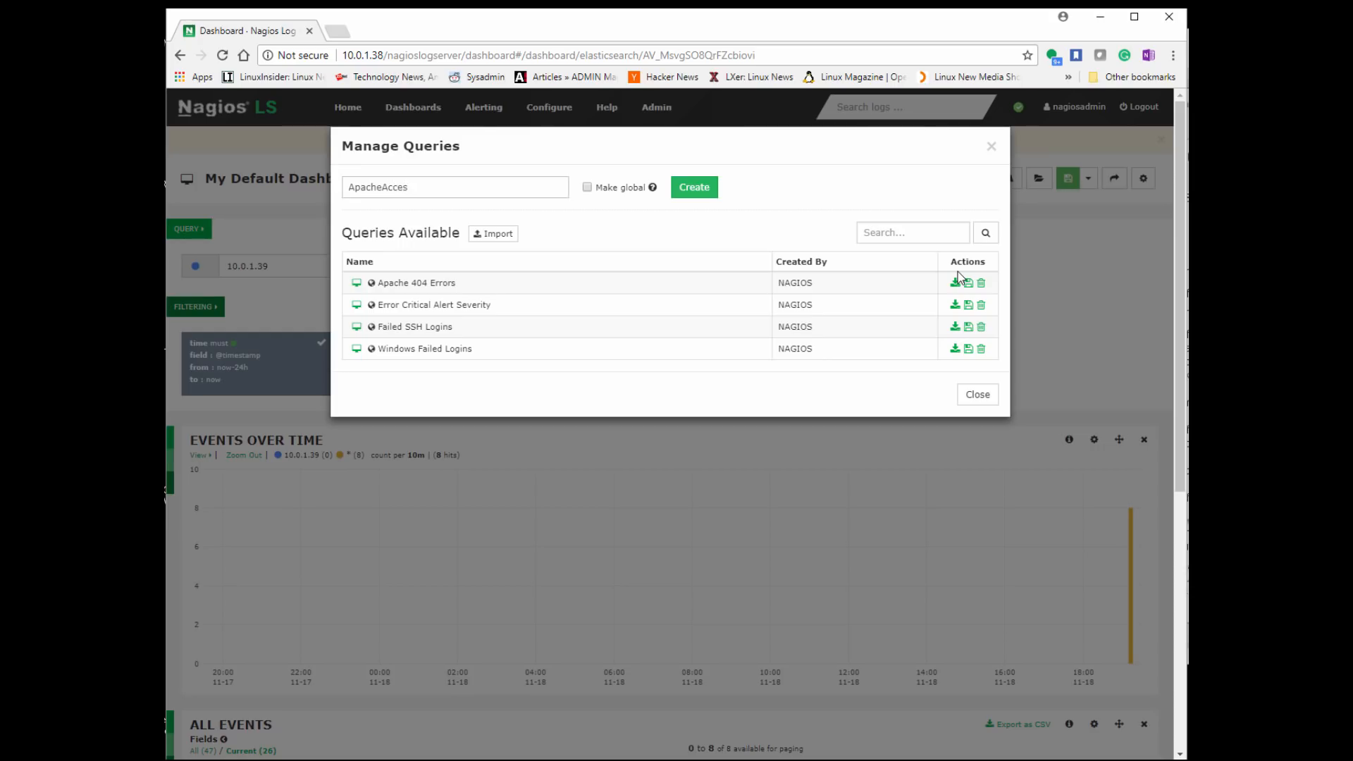
text(sNone)
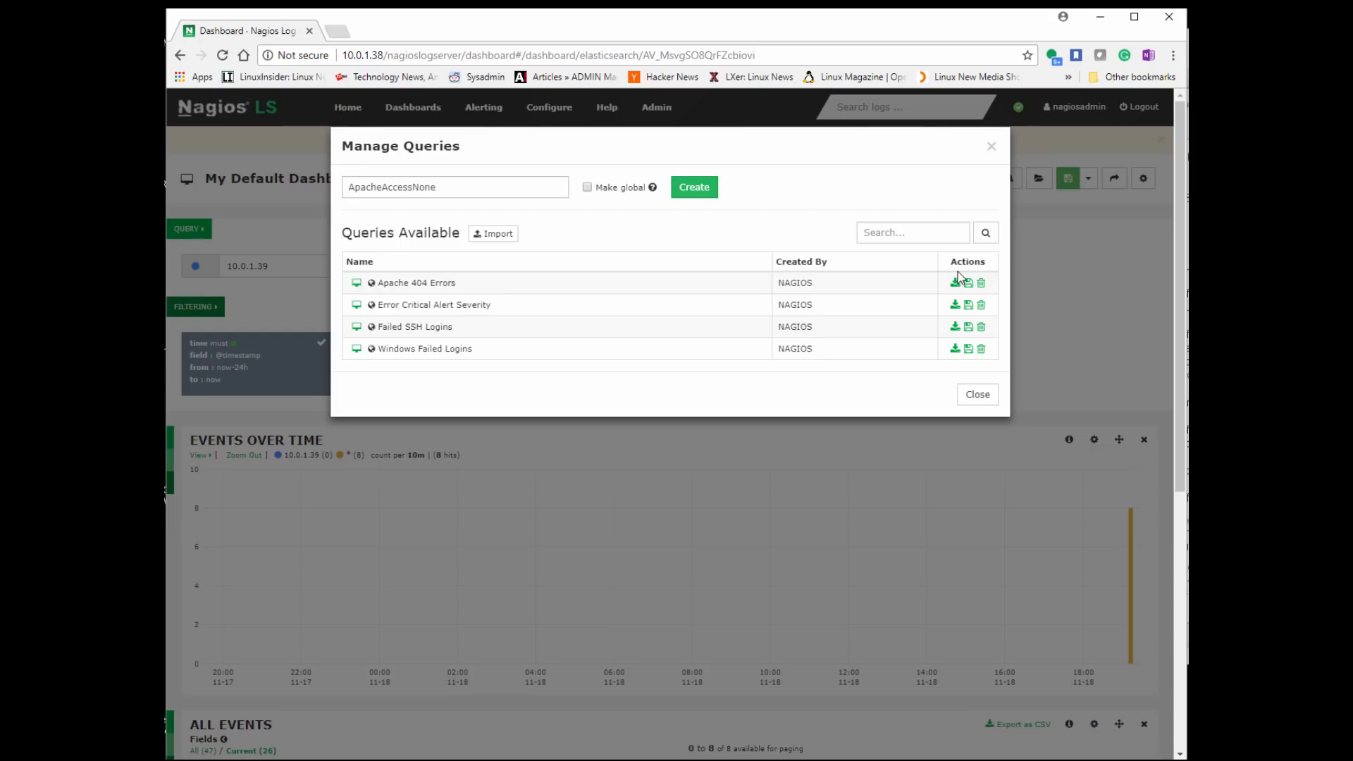
text(200Non)
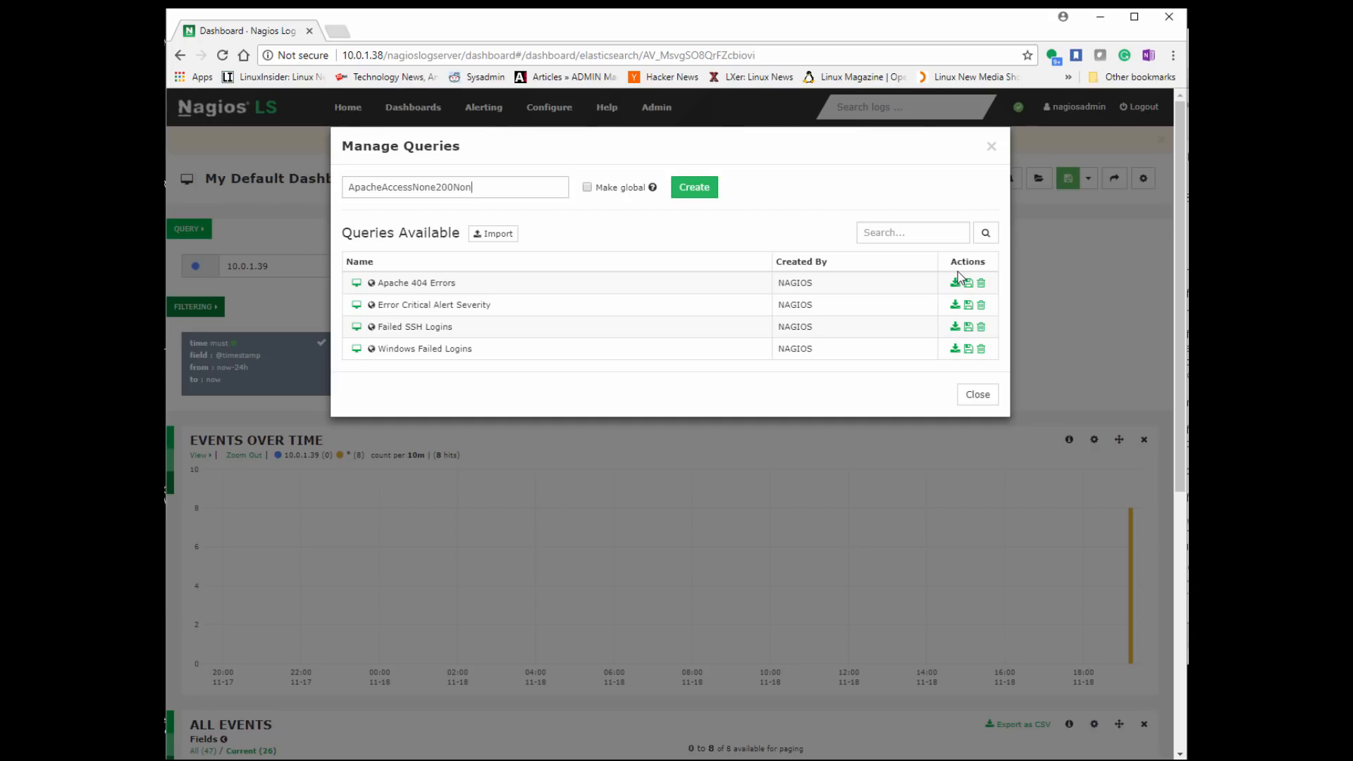
text(30)
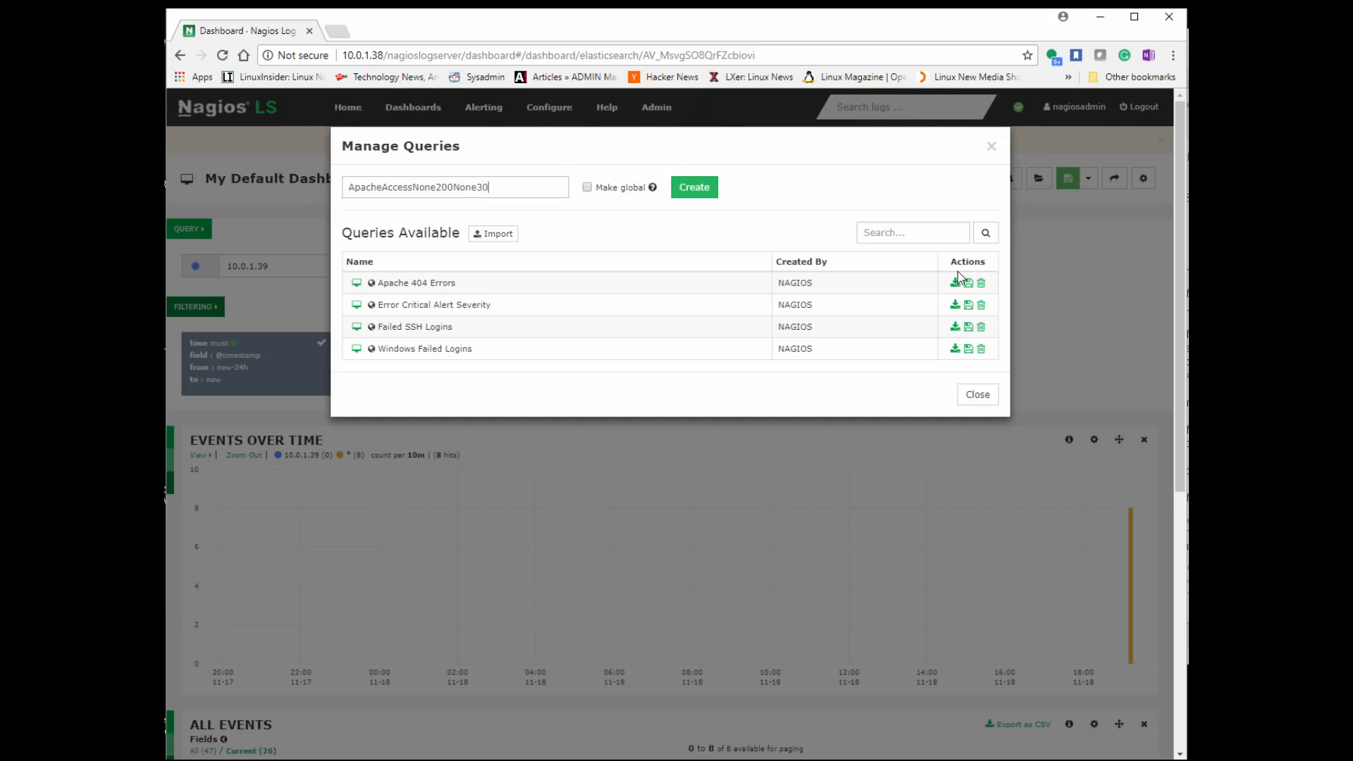
text(4)
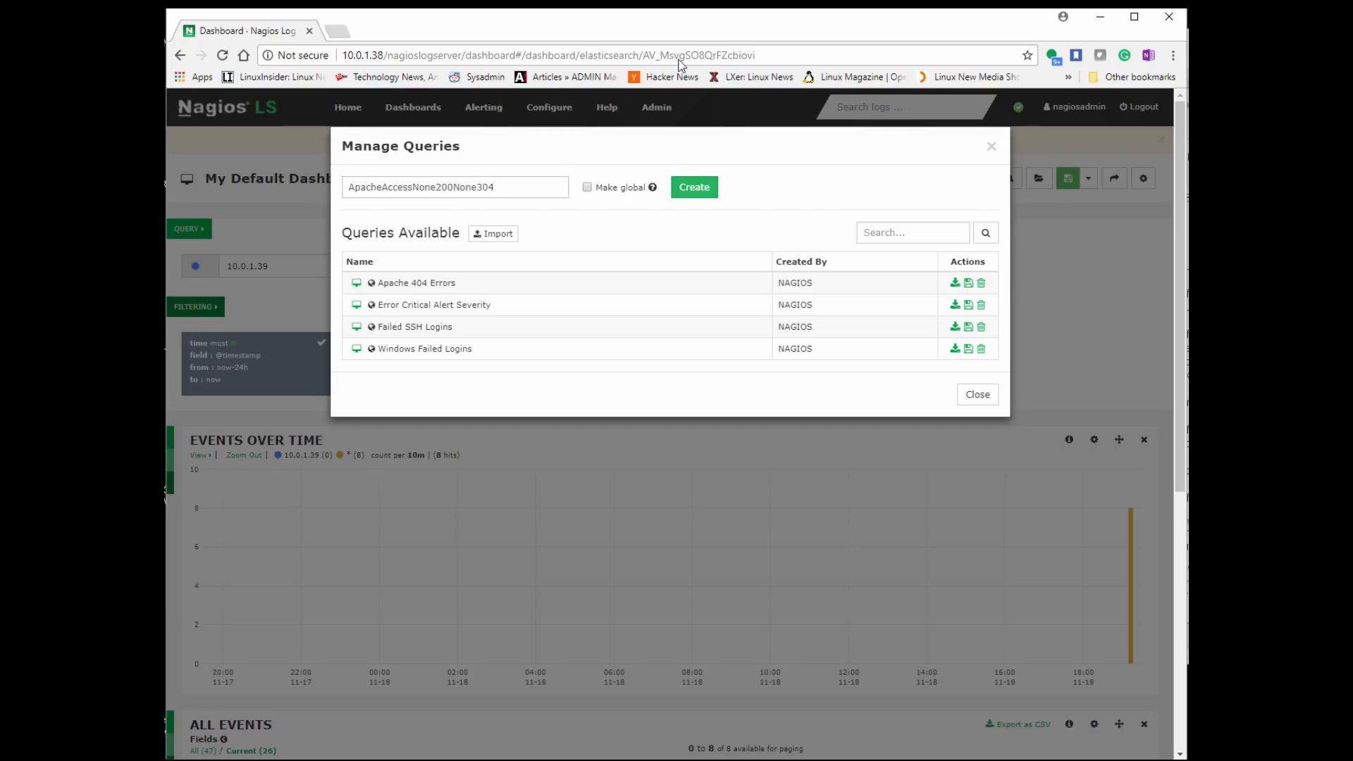
- Mark the query as global and create it, then dismiss the manager
click(587, 187)
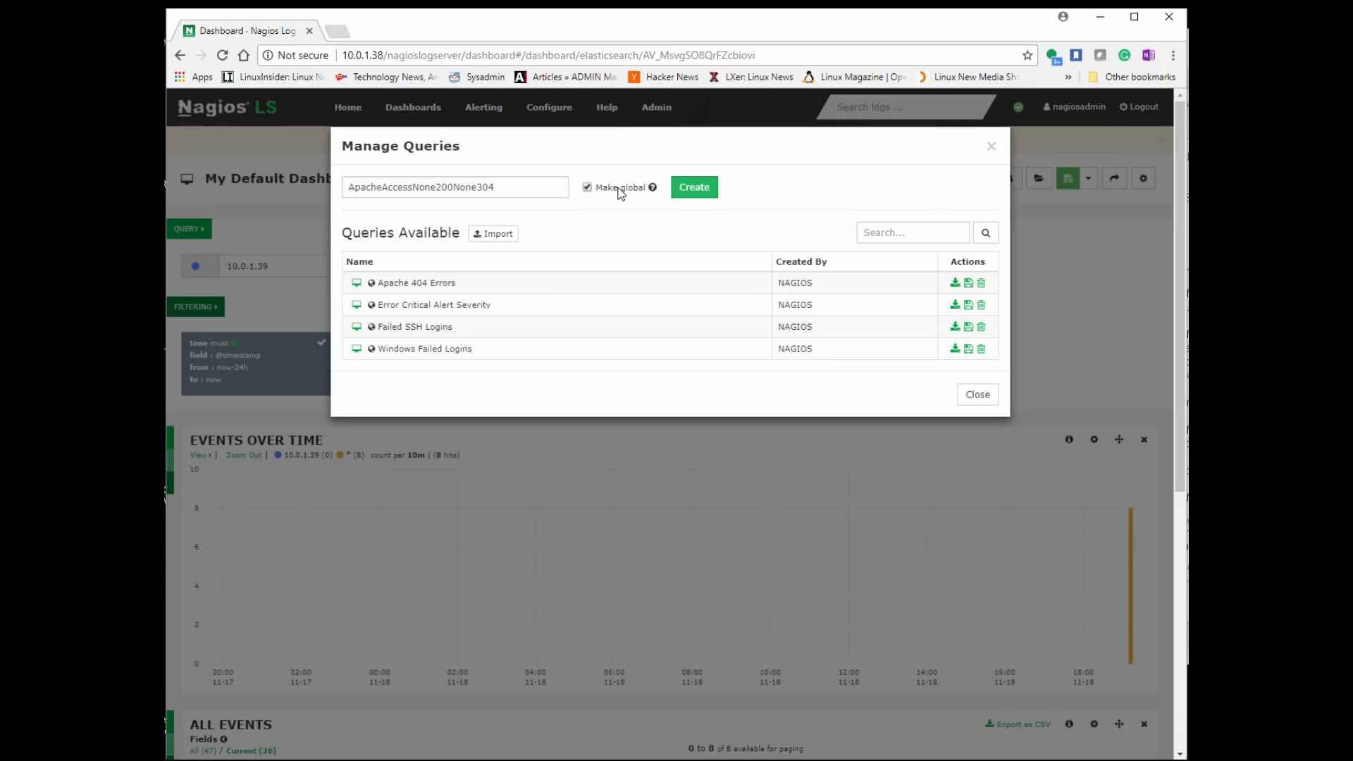
click(587, 187)
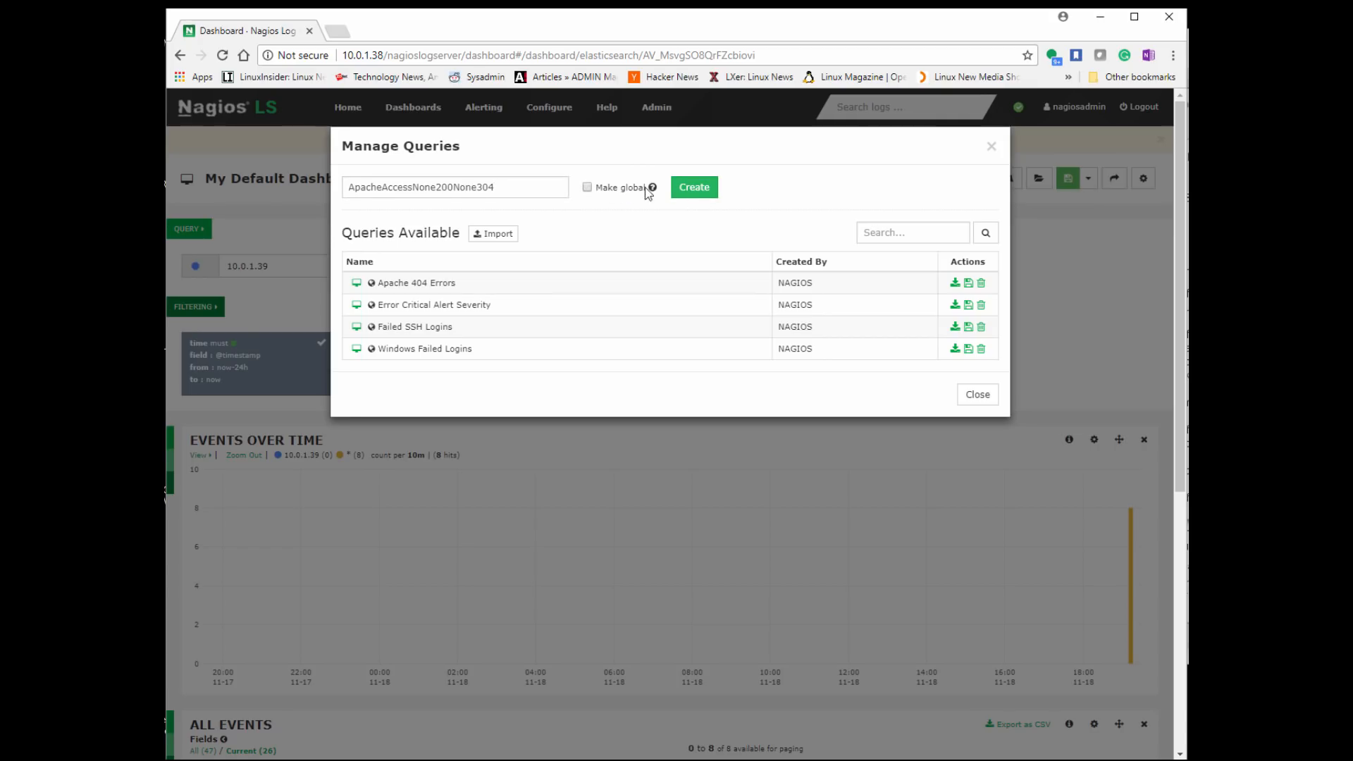
mouse_move(658, 187)
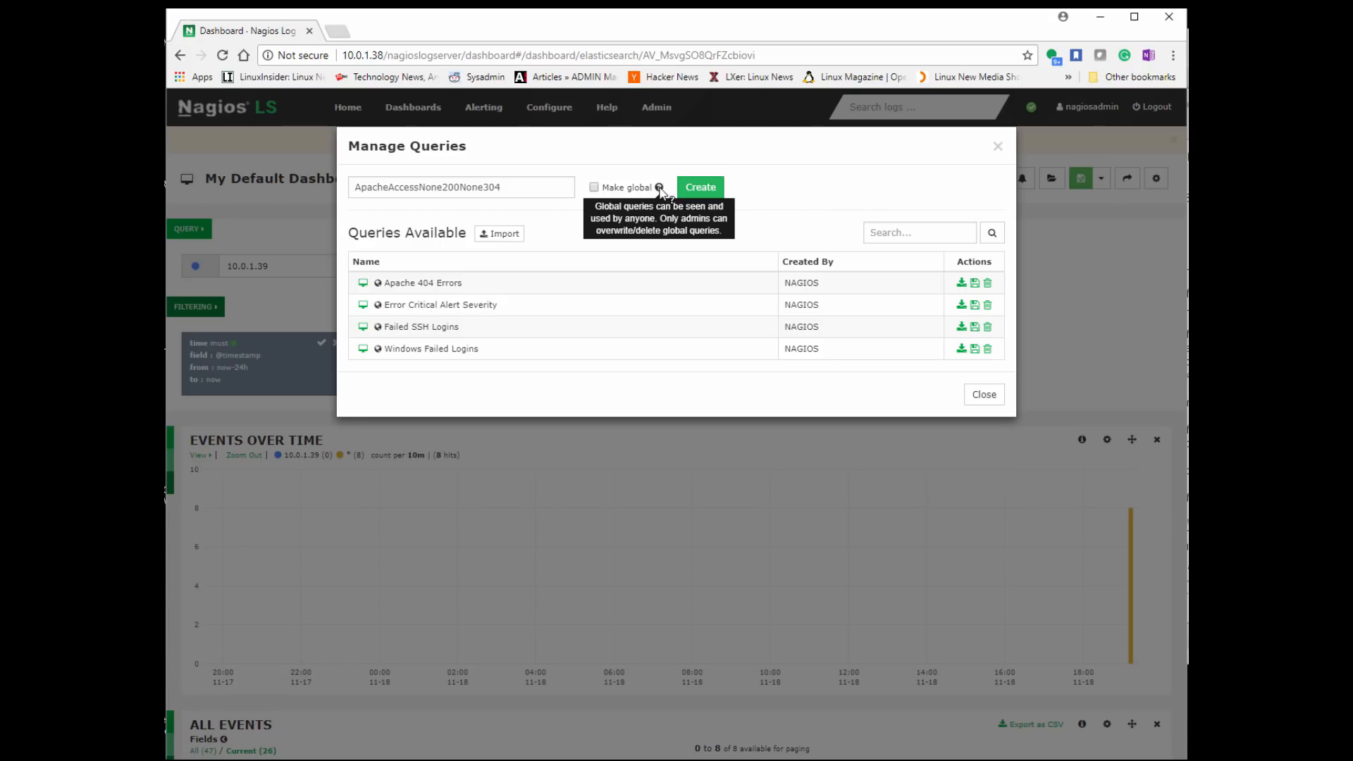
click(593, 188)
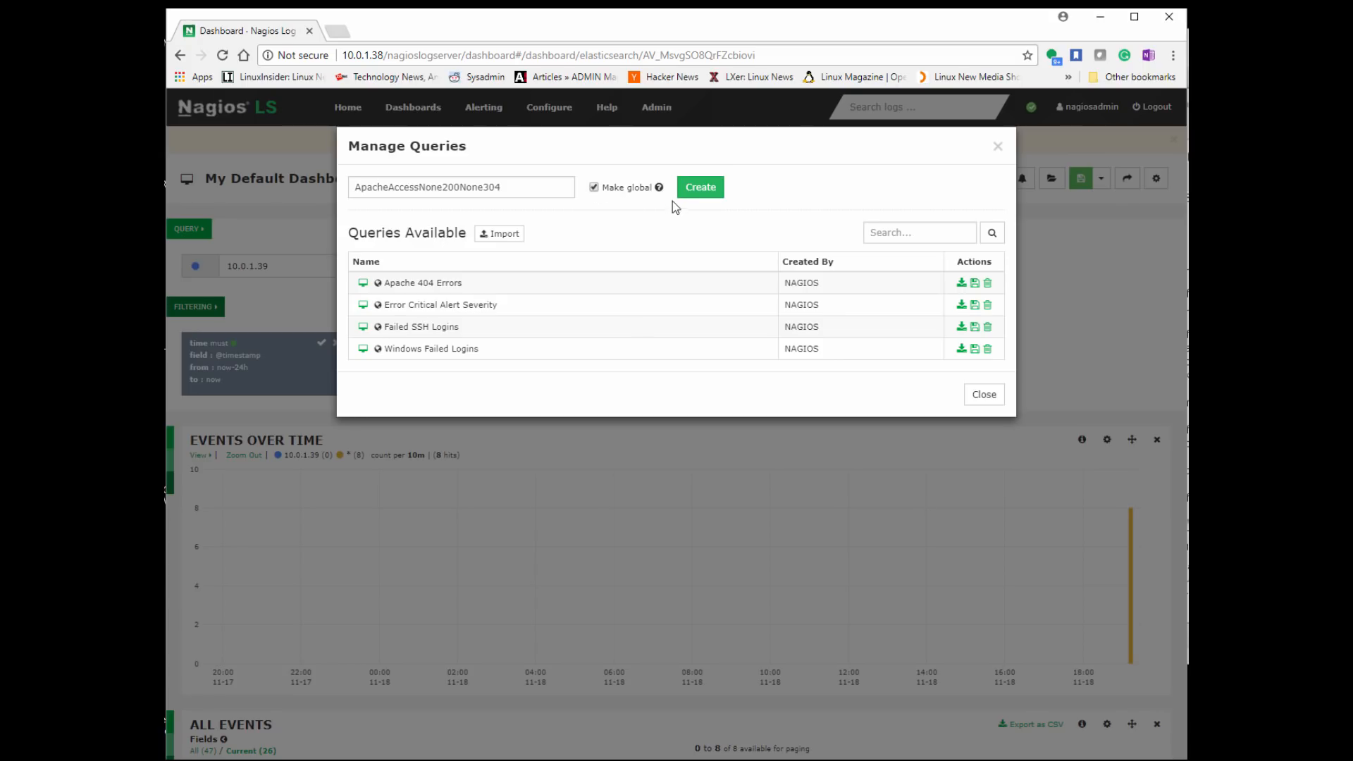
click(700, 187)
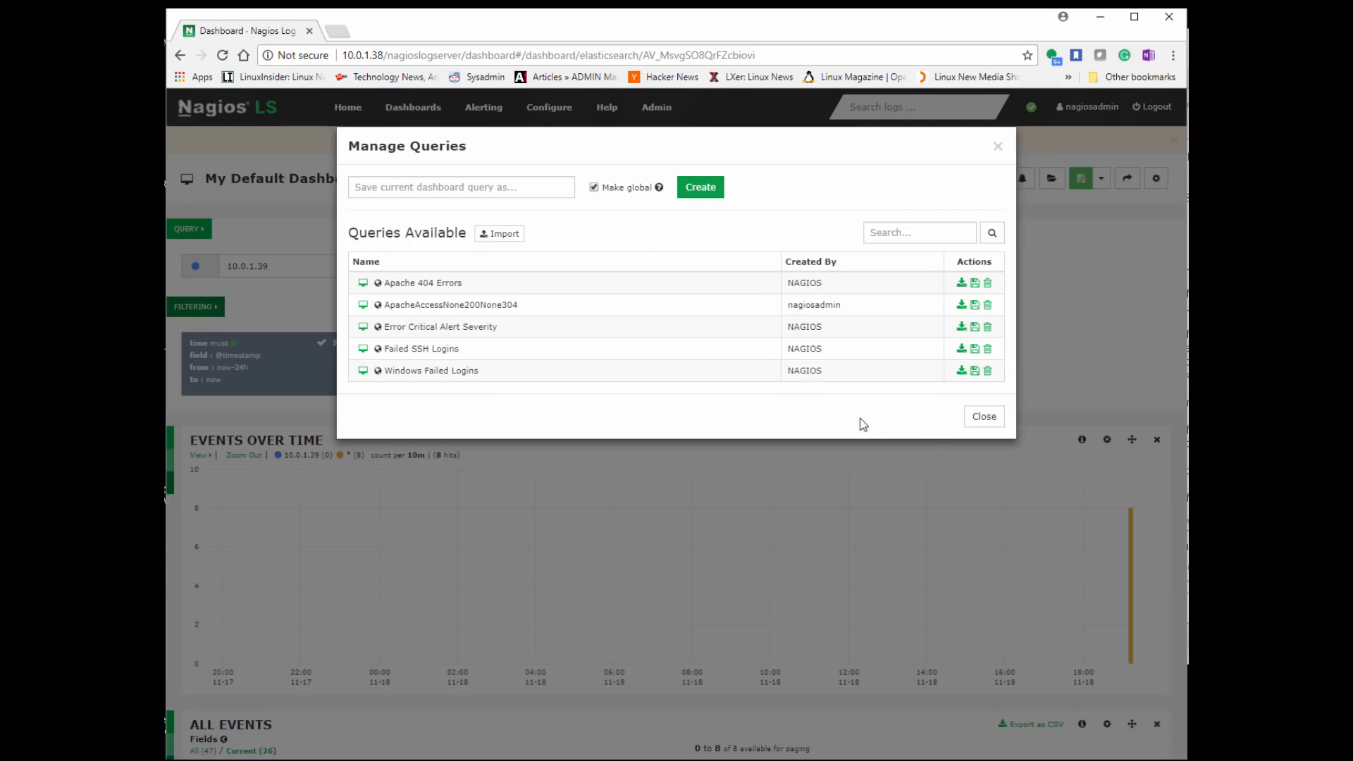
click(984, 416)
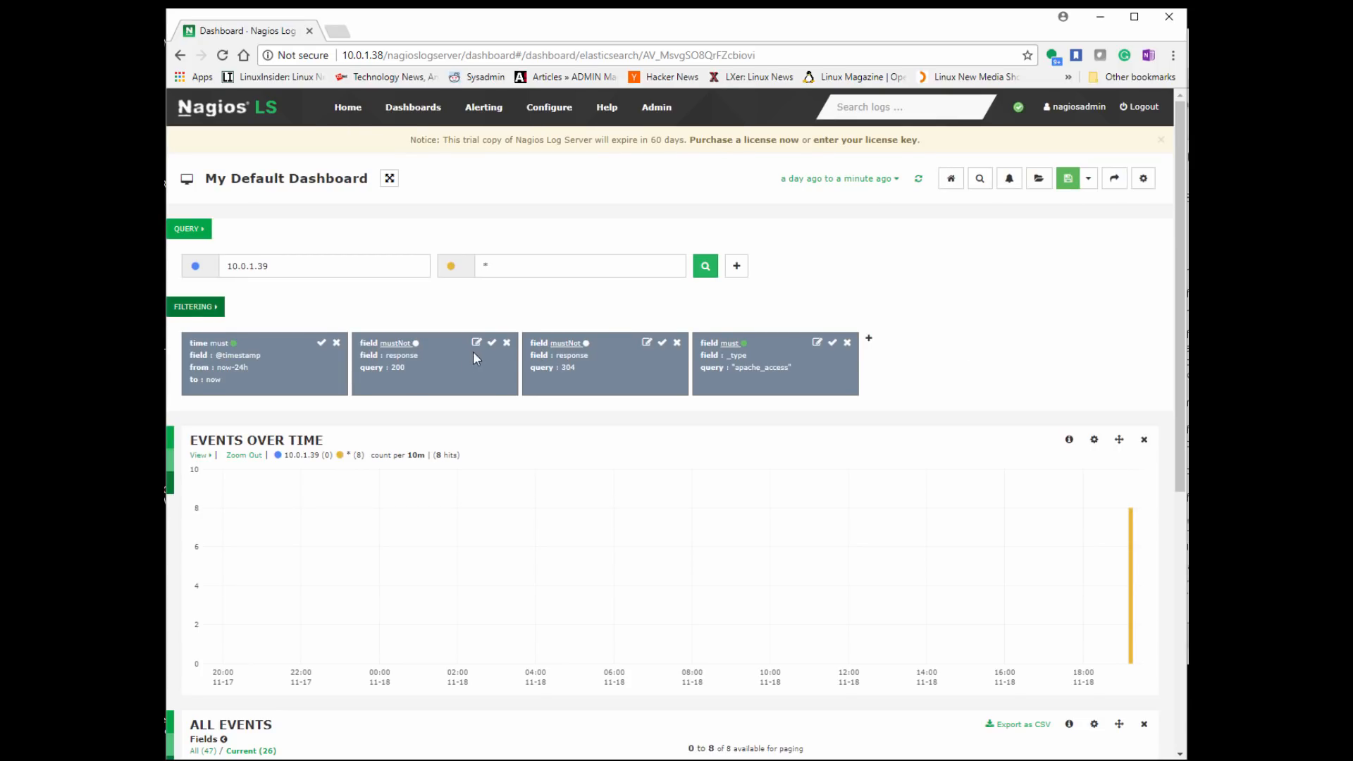
mouse_move(251, 384)
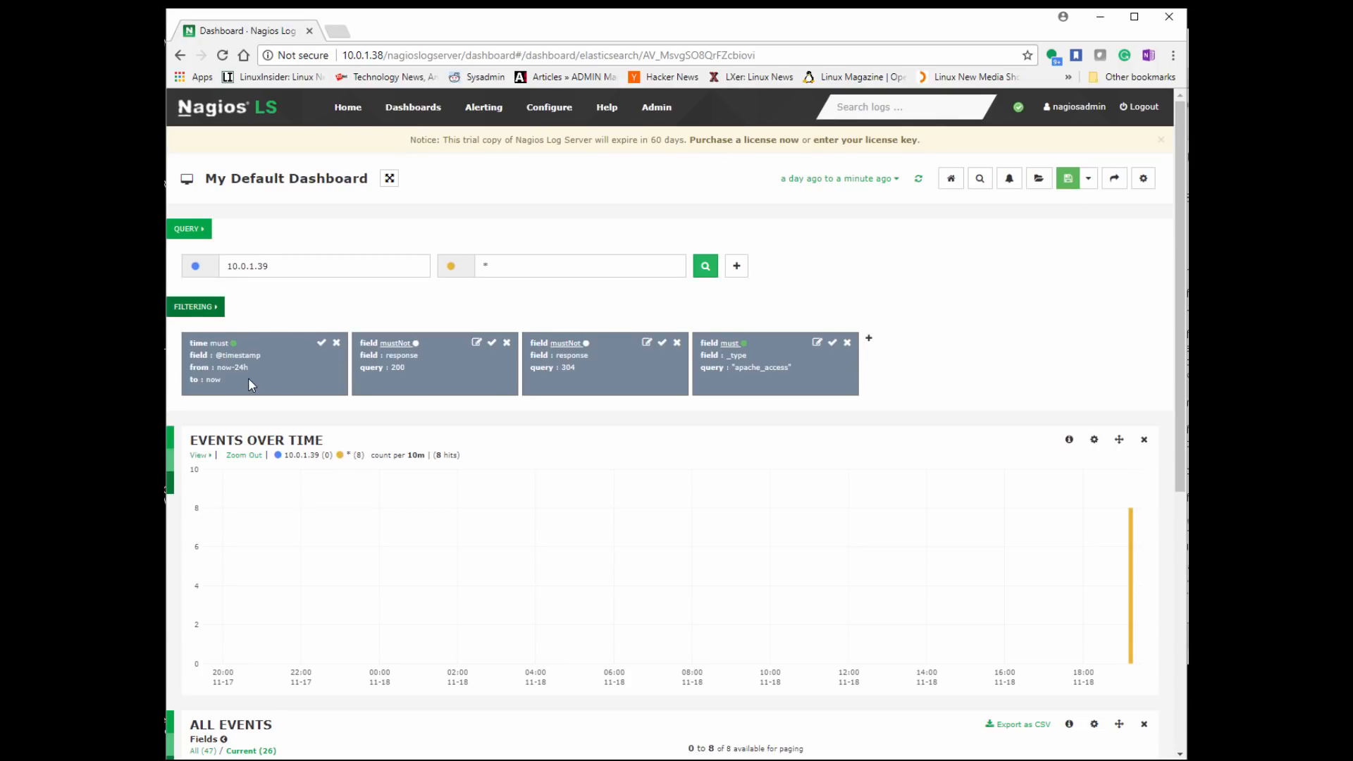
mouse_move(211, 110)
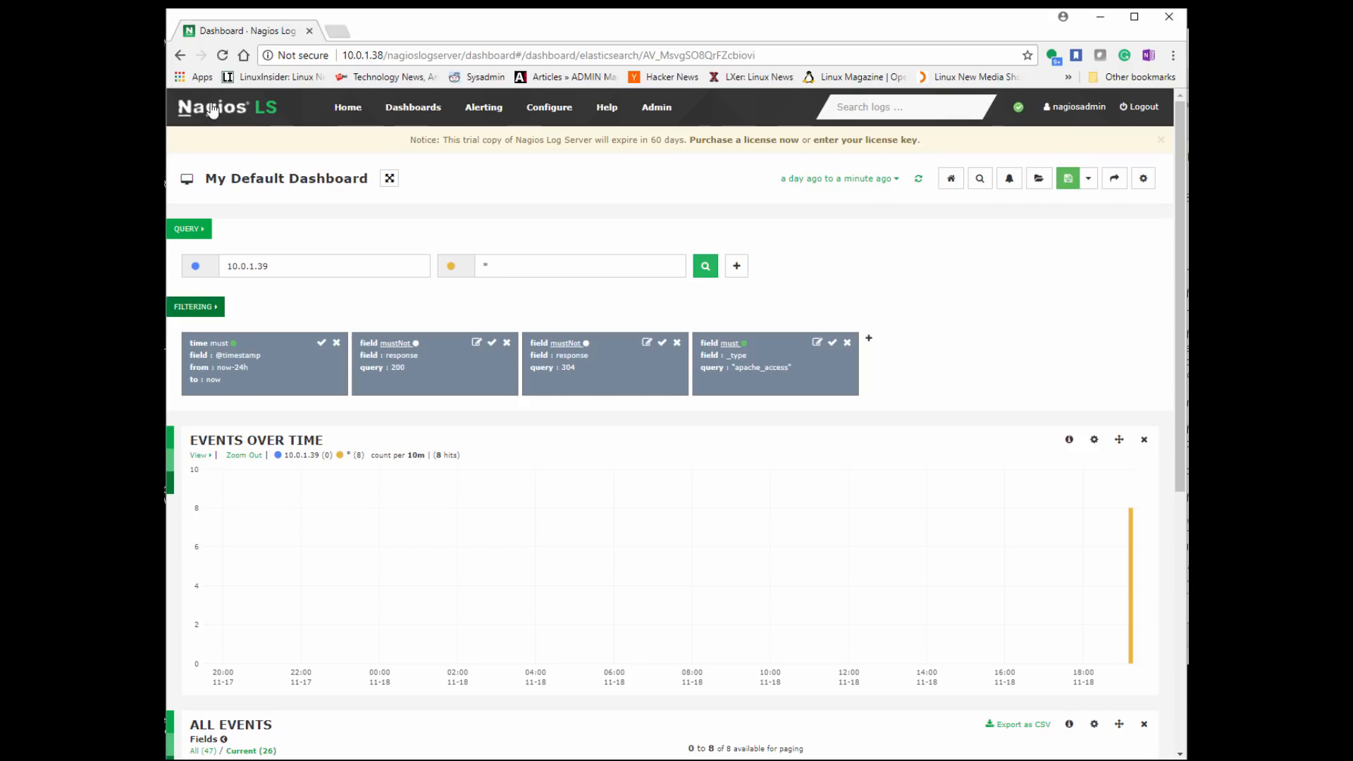